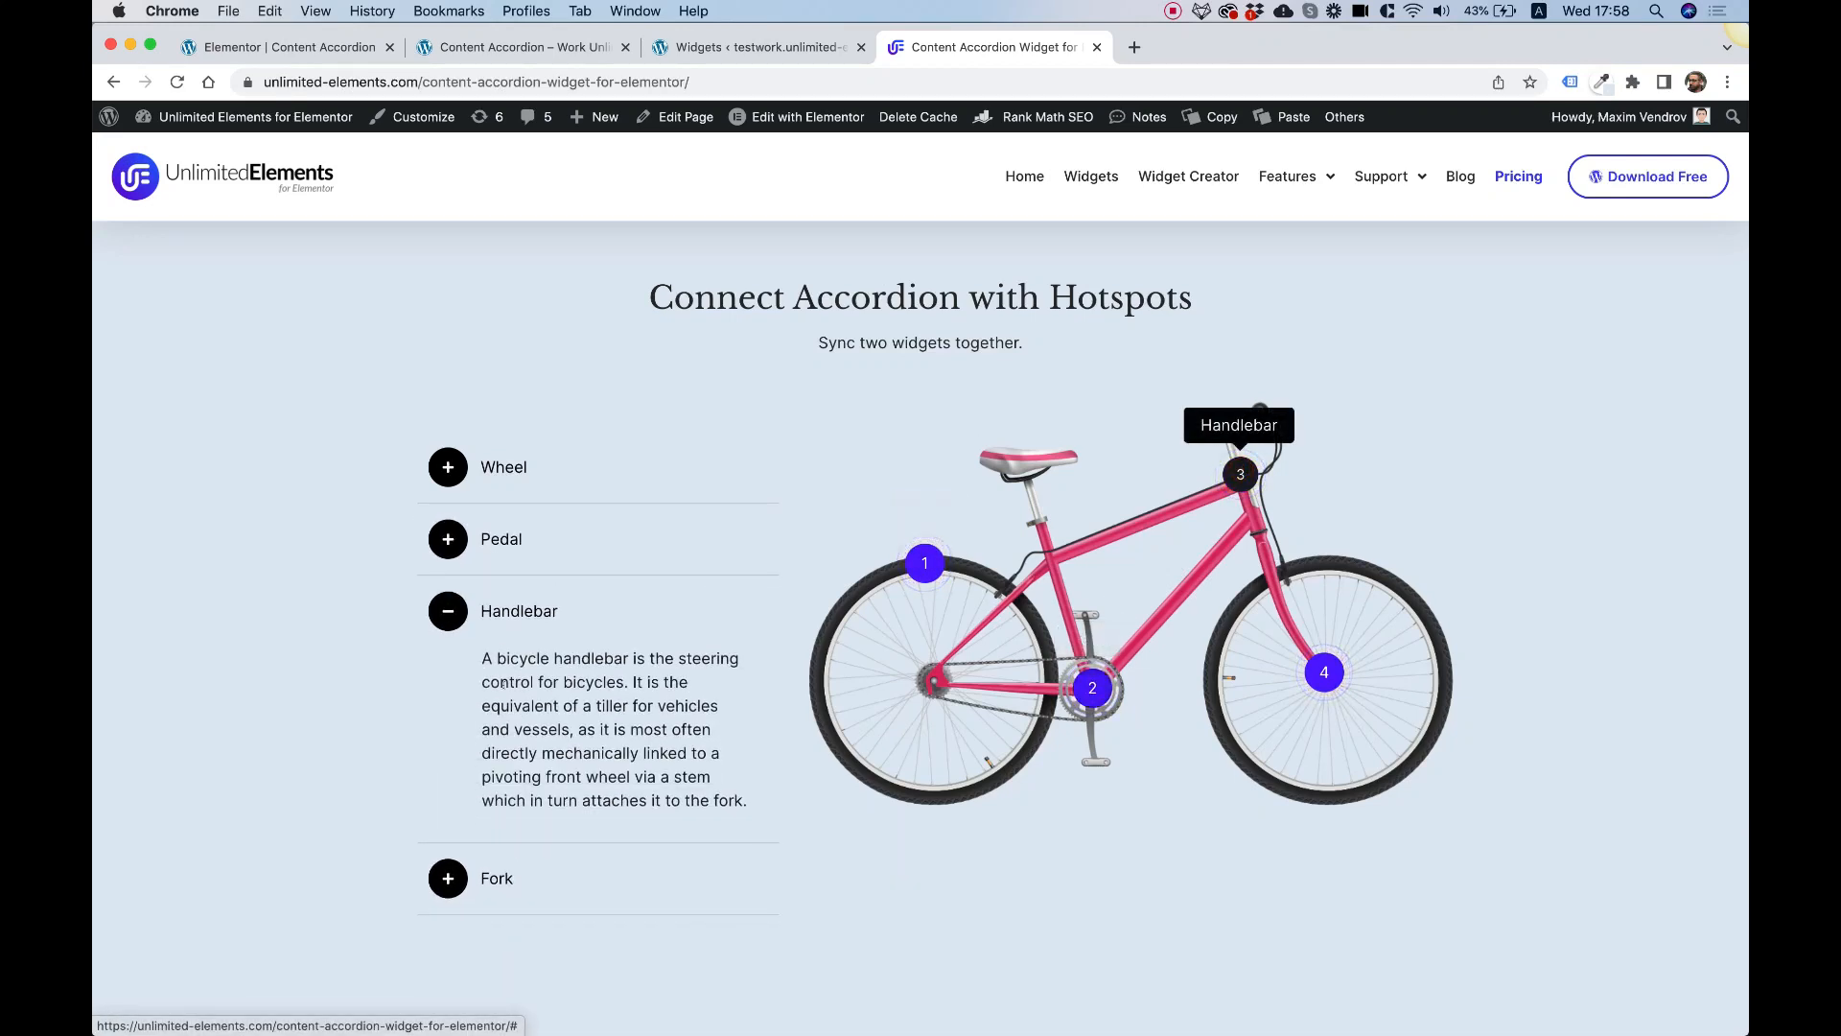
# Open the demo accordion's Pedal item to reveal its matching bicycle hotspot label
pyautogui.click(501, 539)
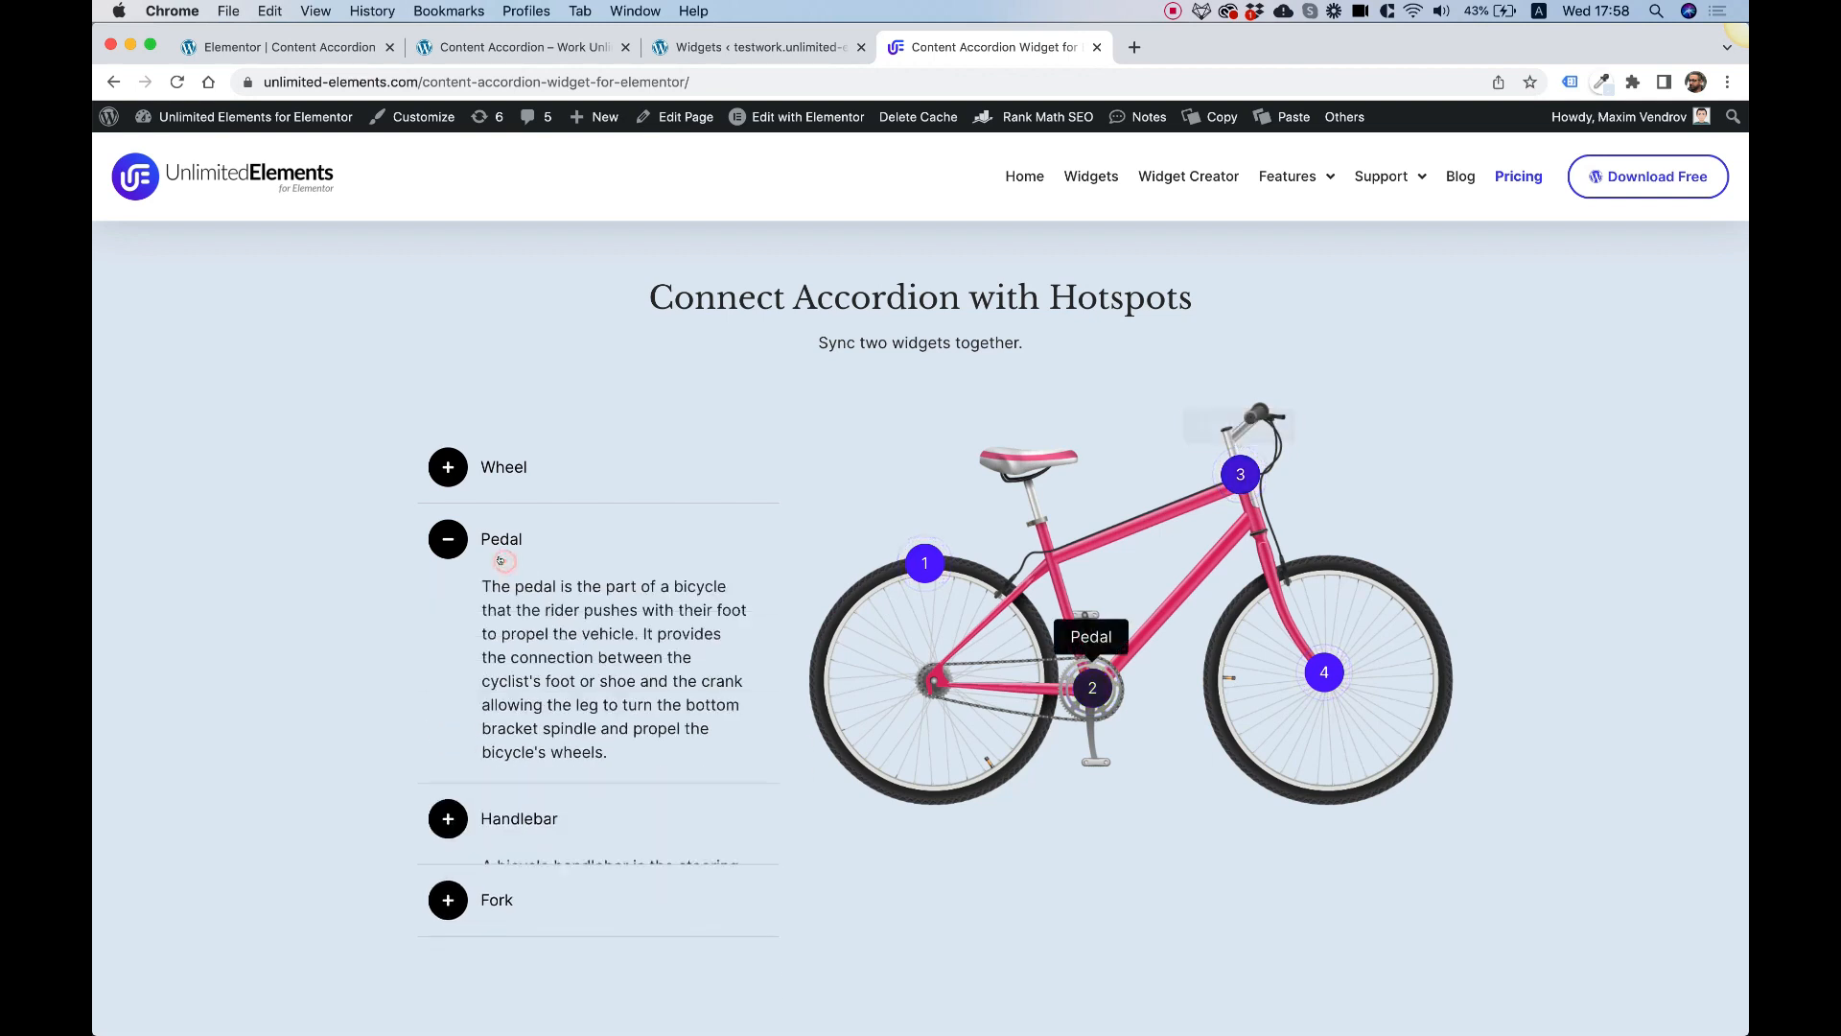
pyautogui.click(490, 467)
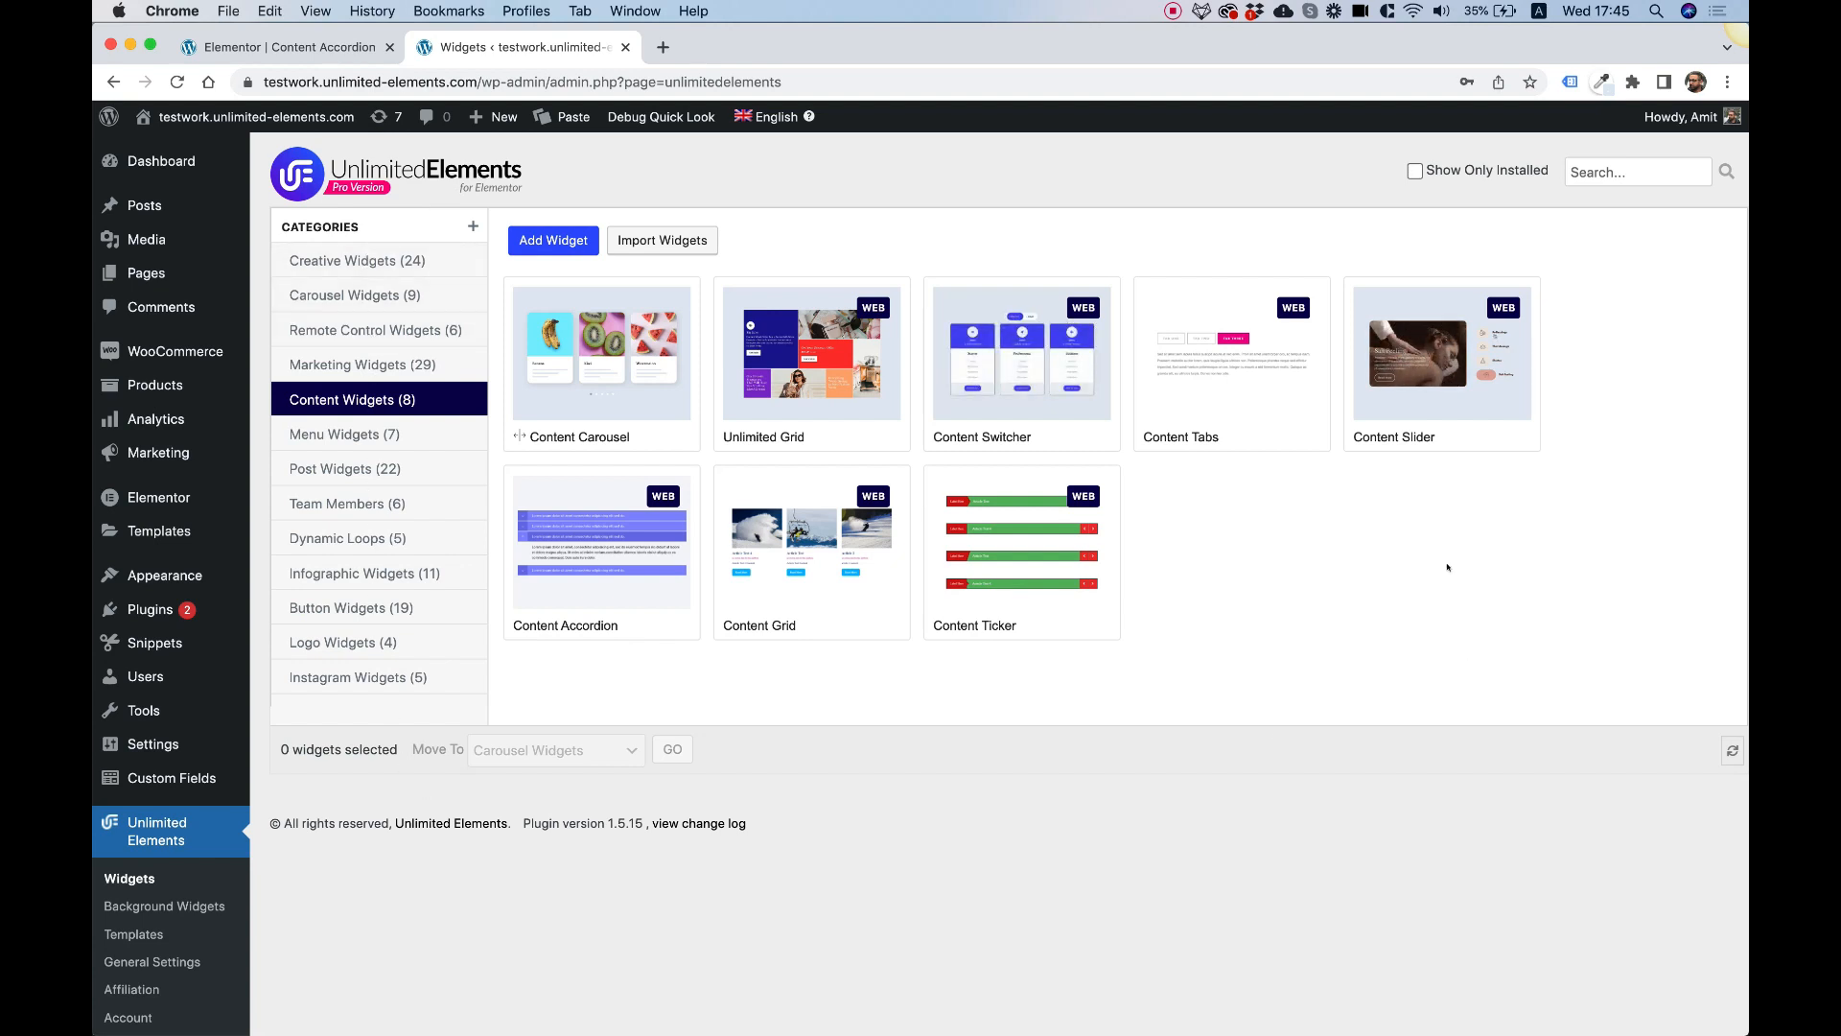
pyautogui.moveTo(1708, 278)
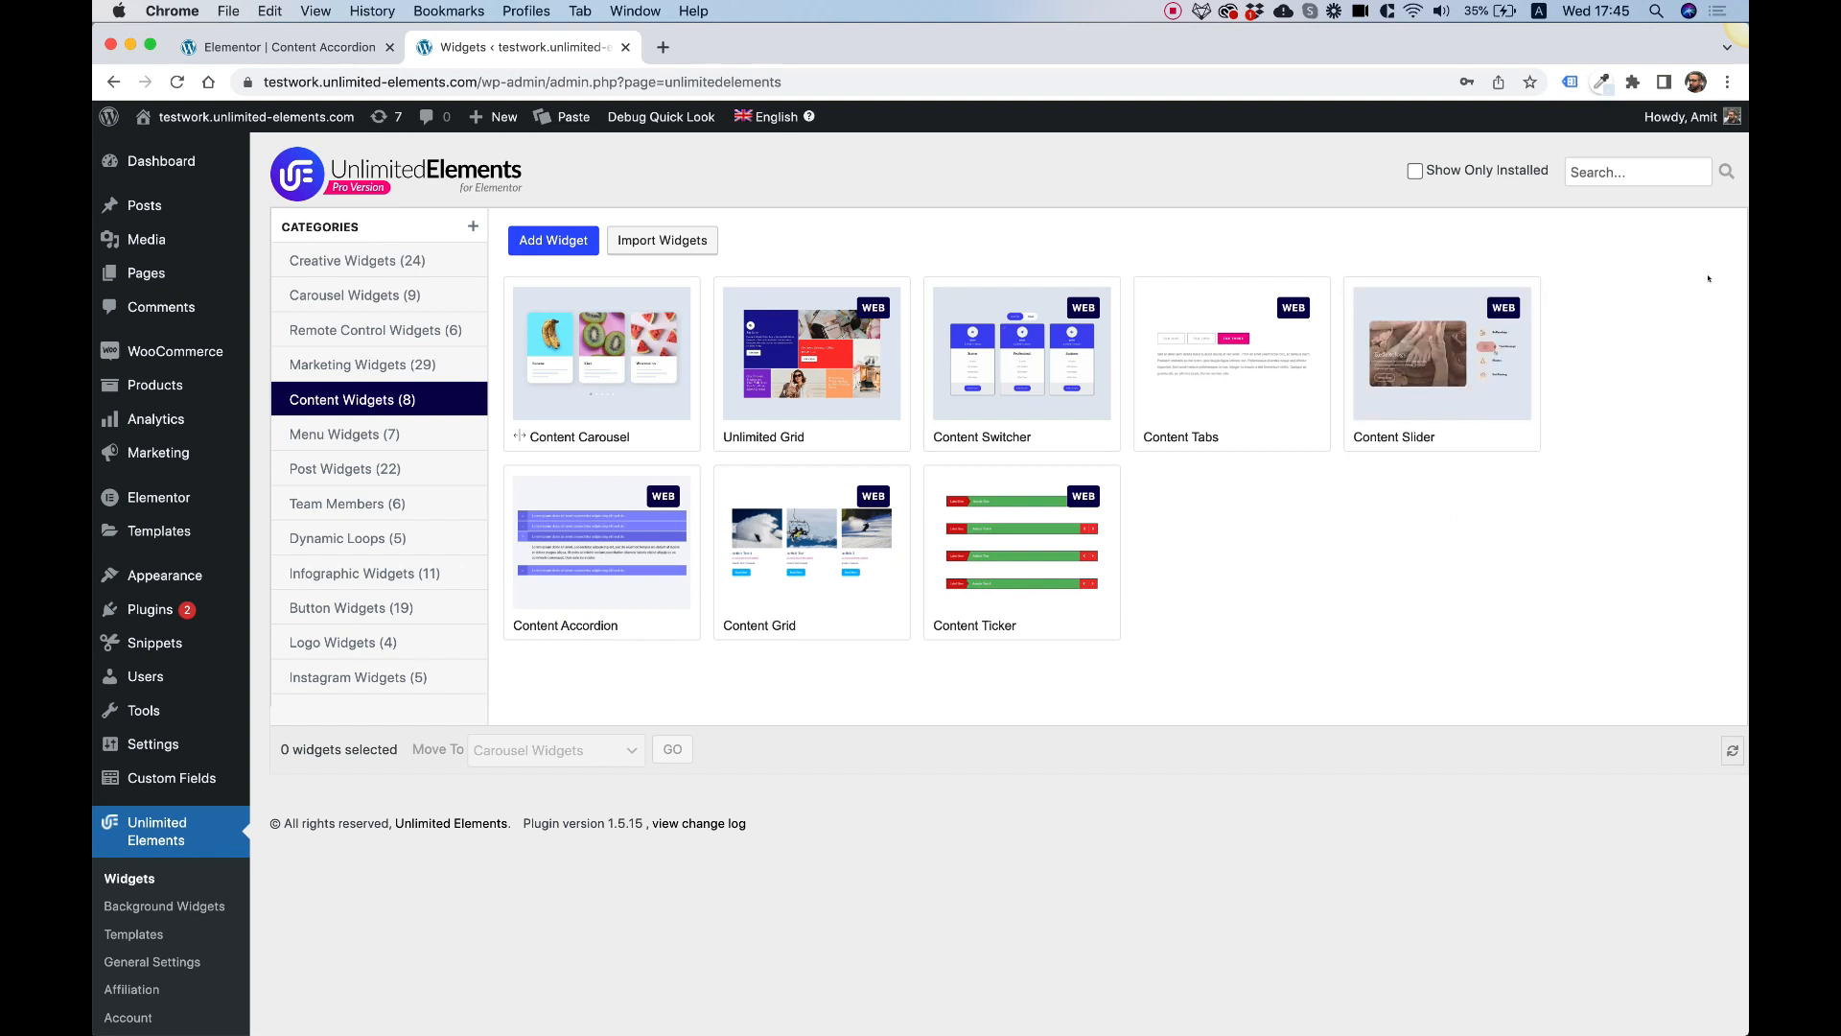
# Search the widget library for 'content' to show only the Content Accordion widget
pyautogui.write('c')
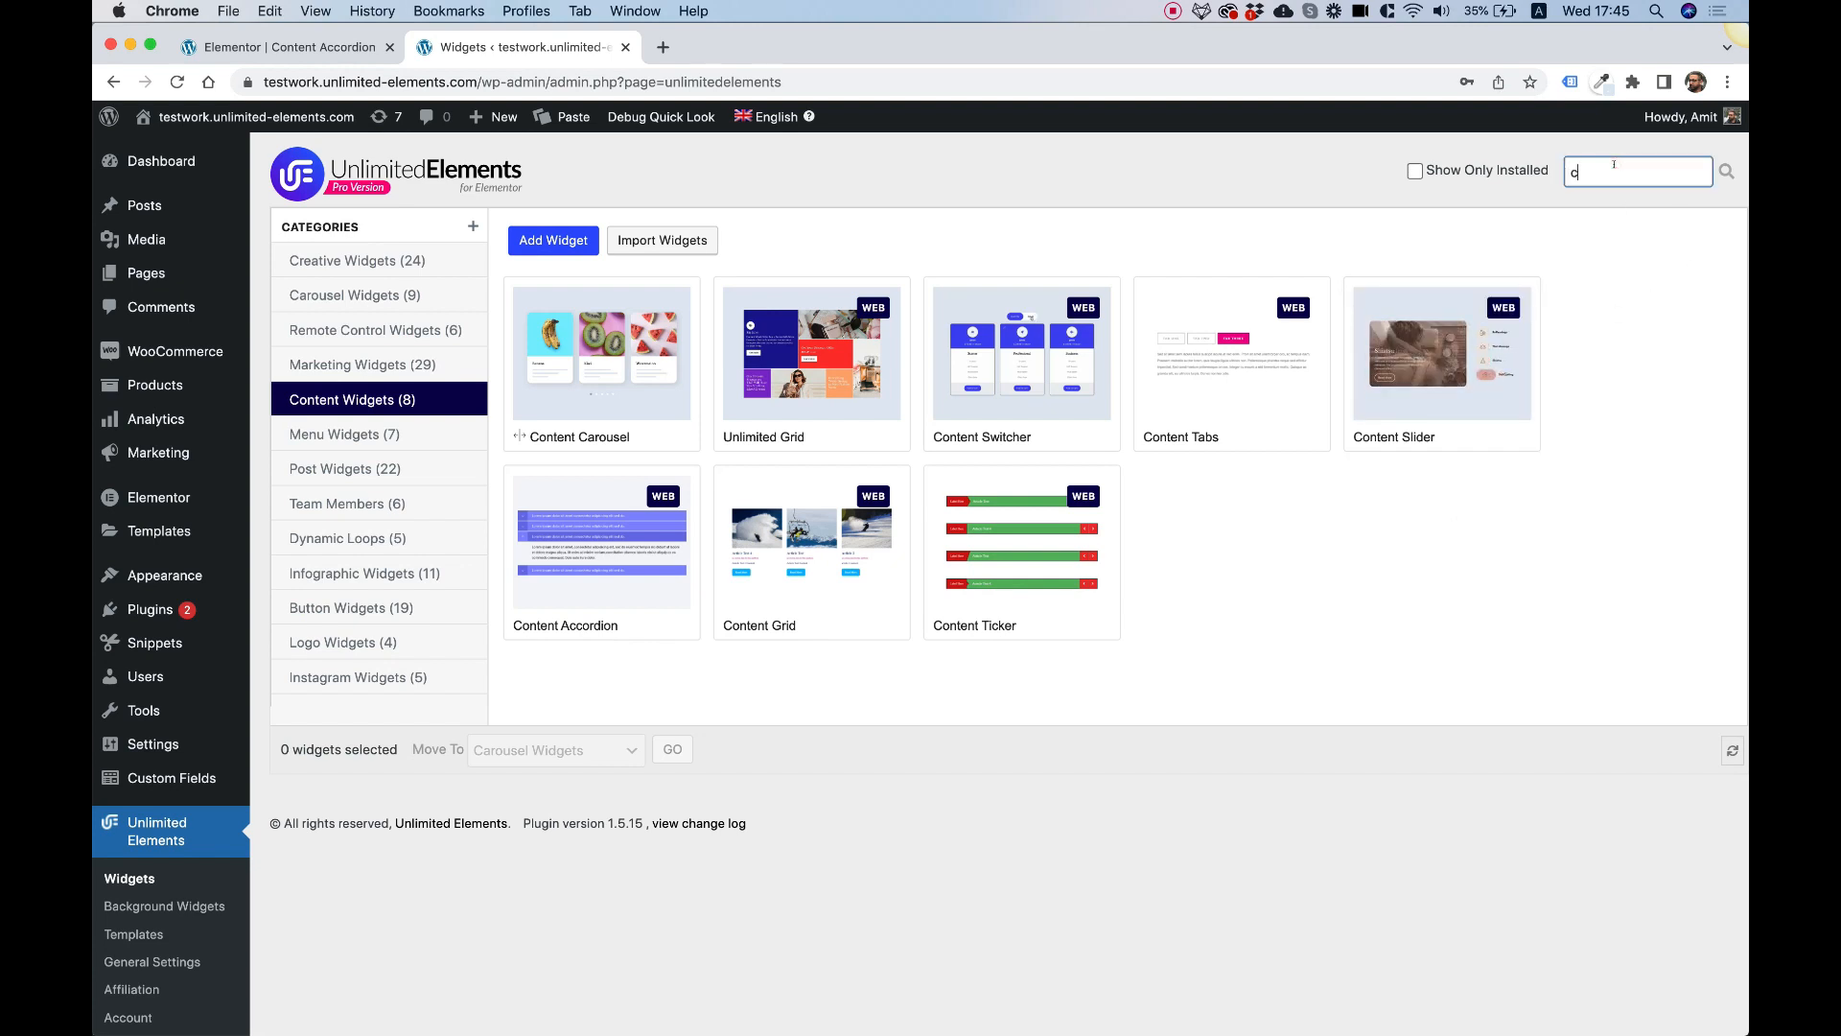
pyautogui.write('ontent accordion')
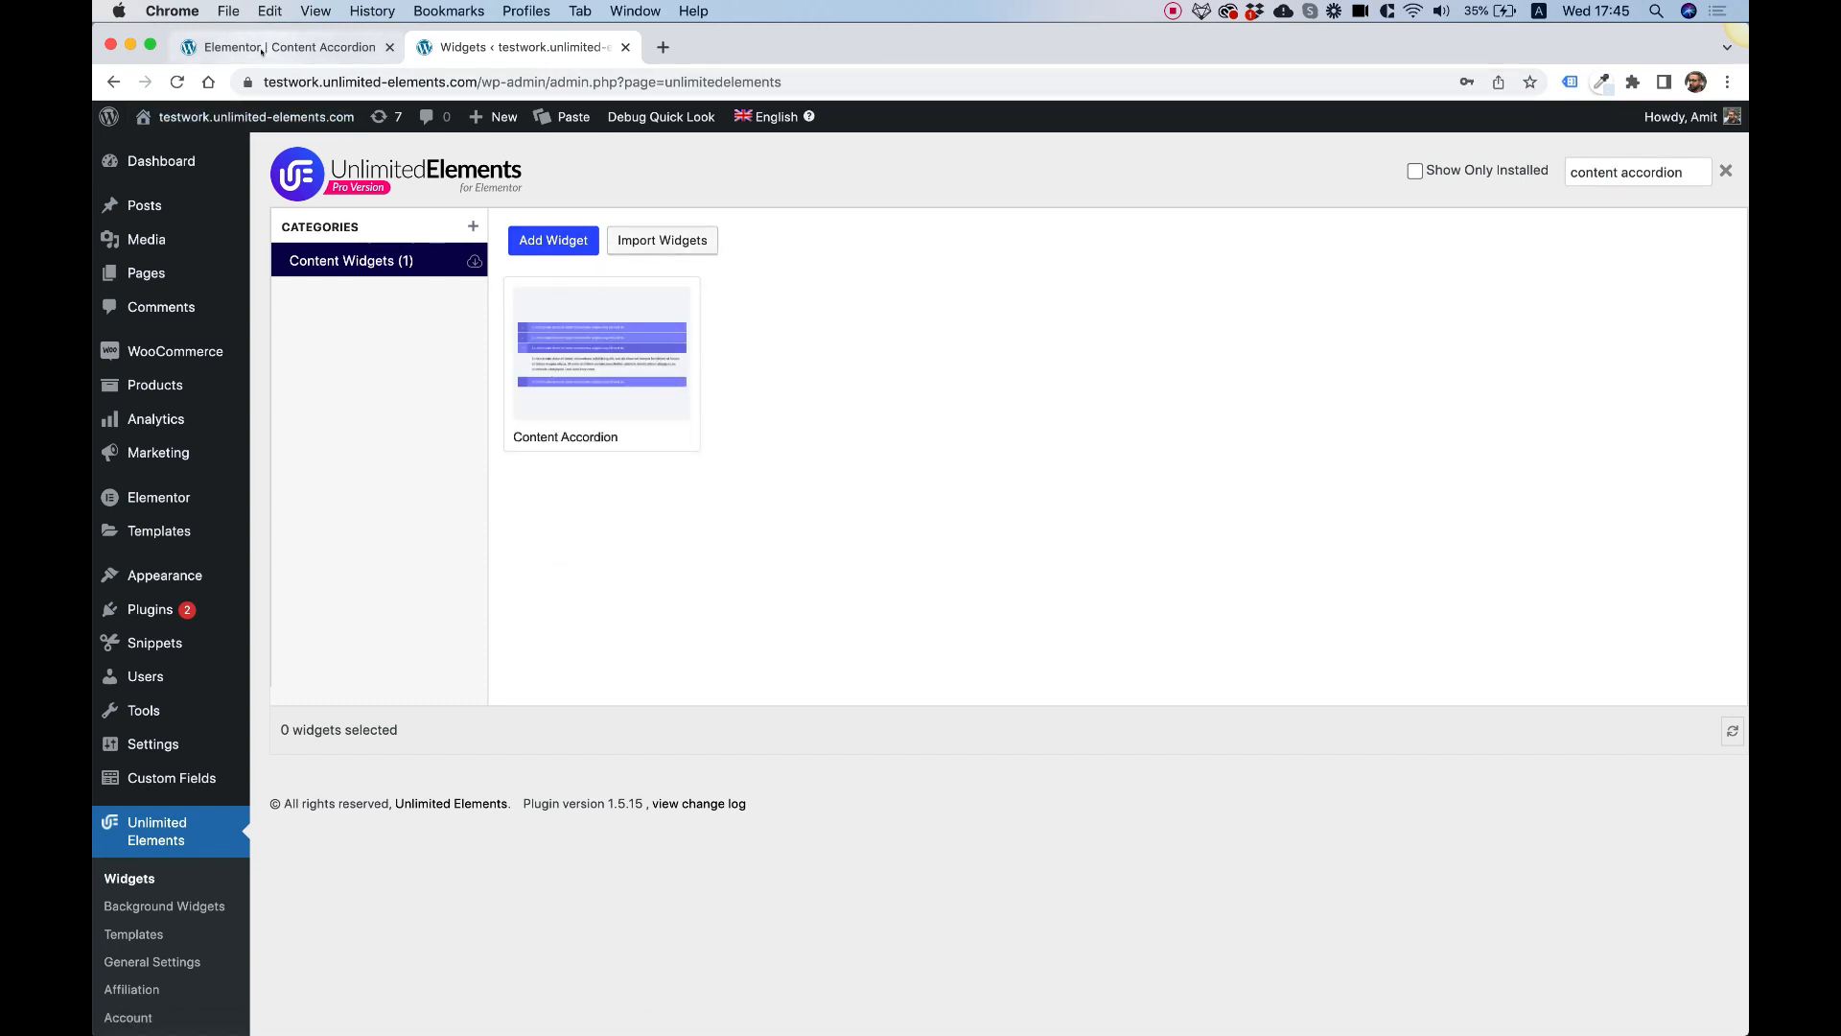
# In the Elementor editor, search the widget panel for 'content' and add Content Accordion
pyautogui.click(269, 48)
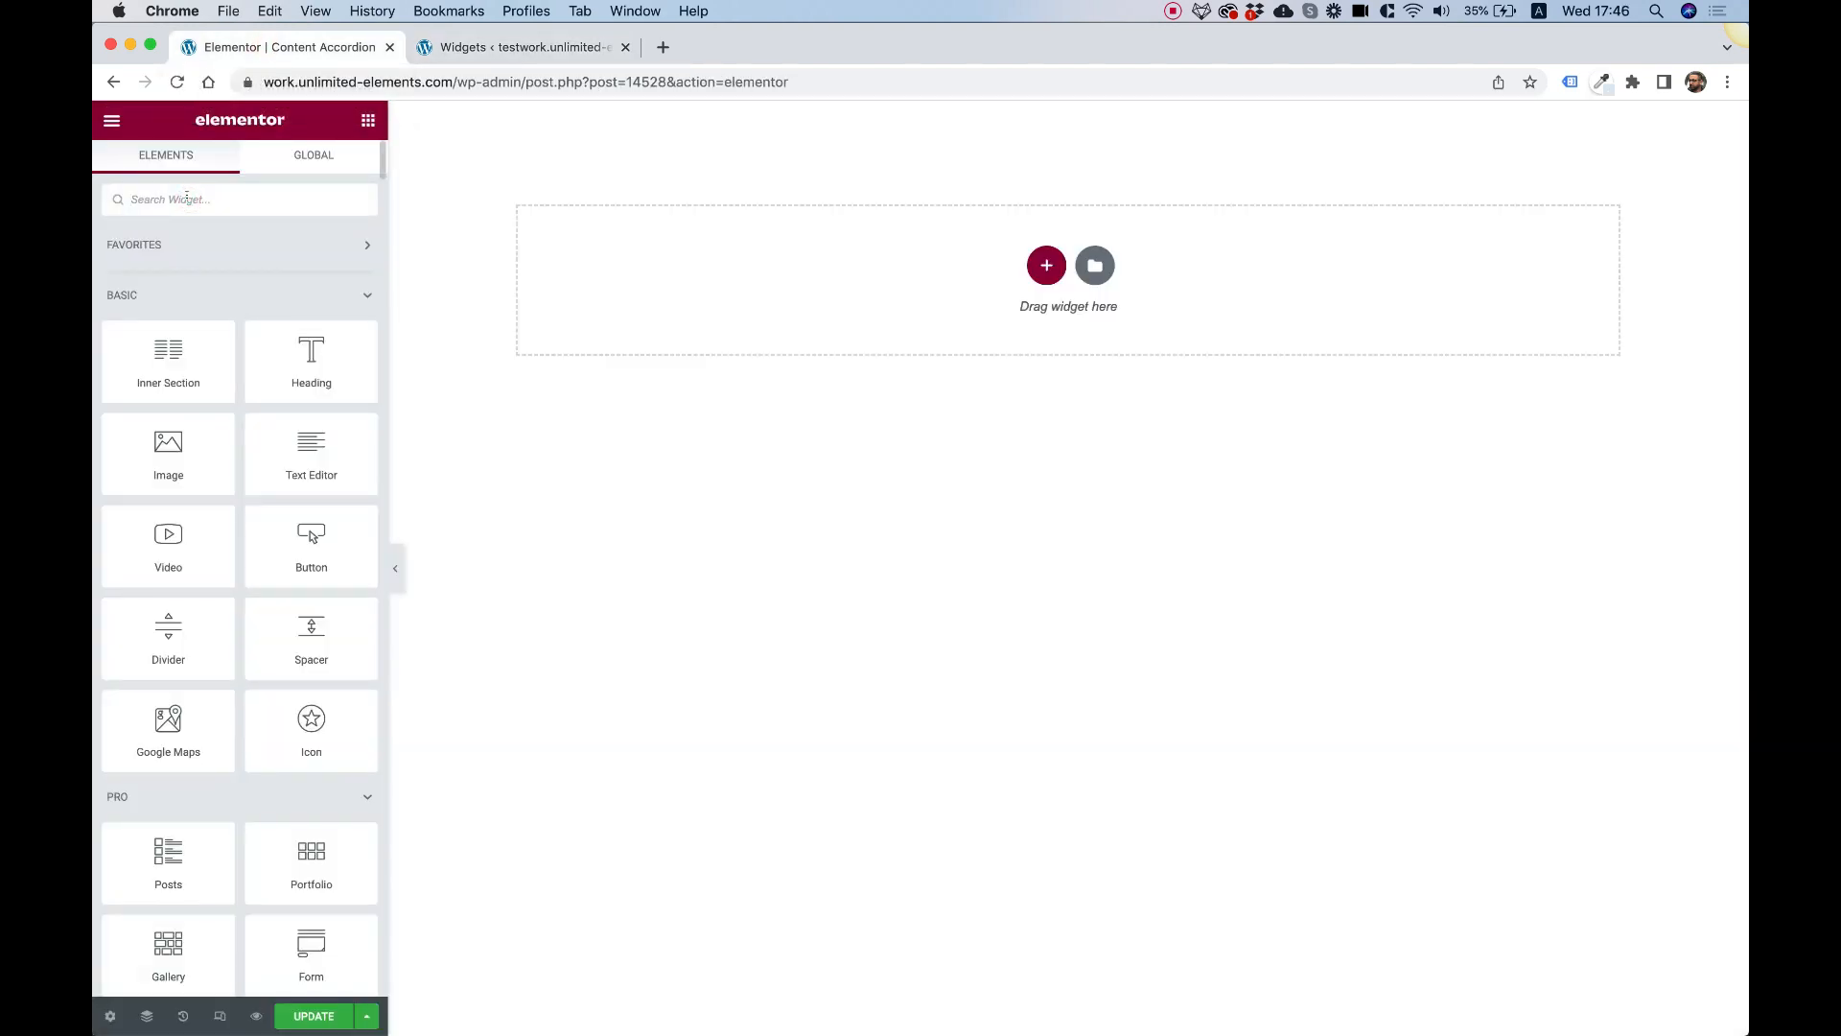
pyautogui.write('content')
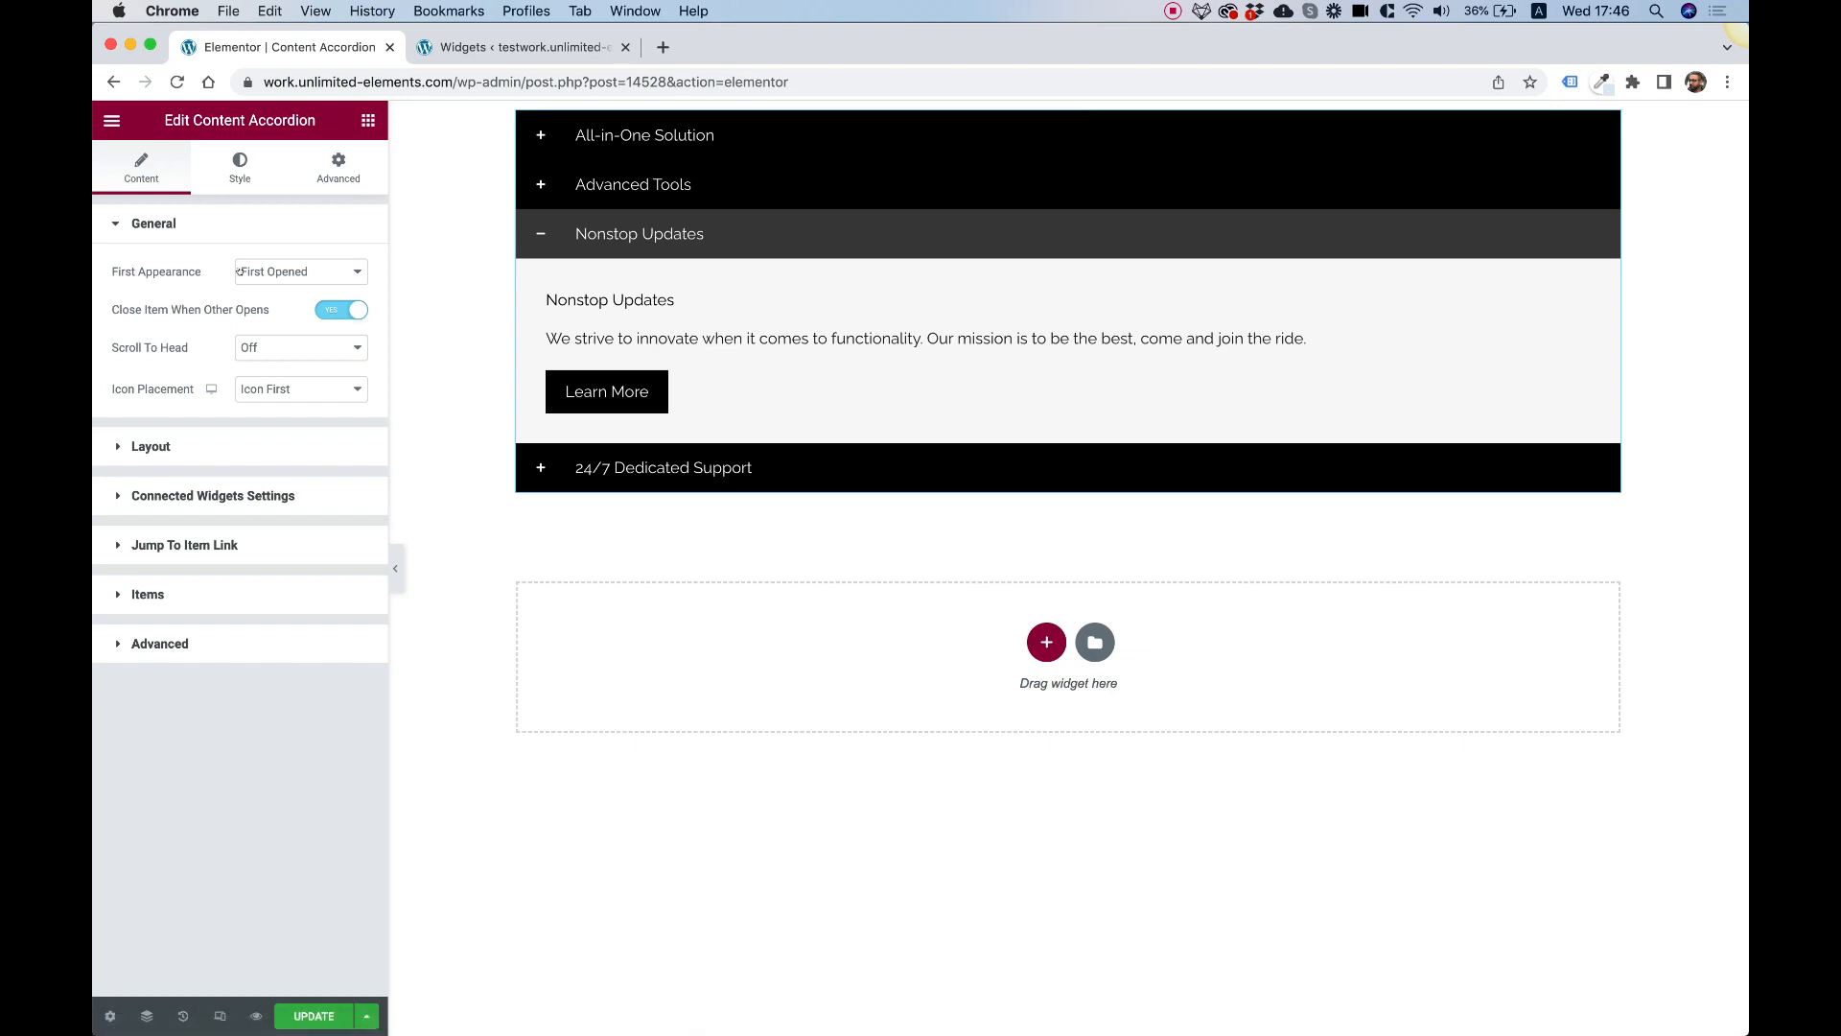
# Set First Appearance to All Closed so all four accordion items load collapsed
pyautogui.click(645, 136)
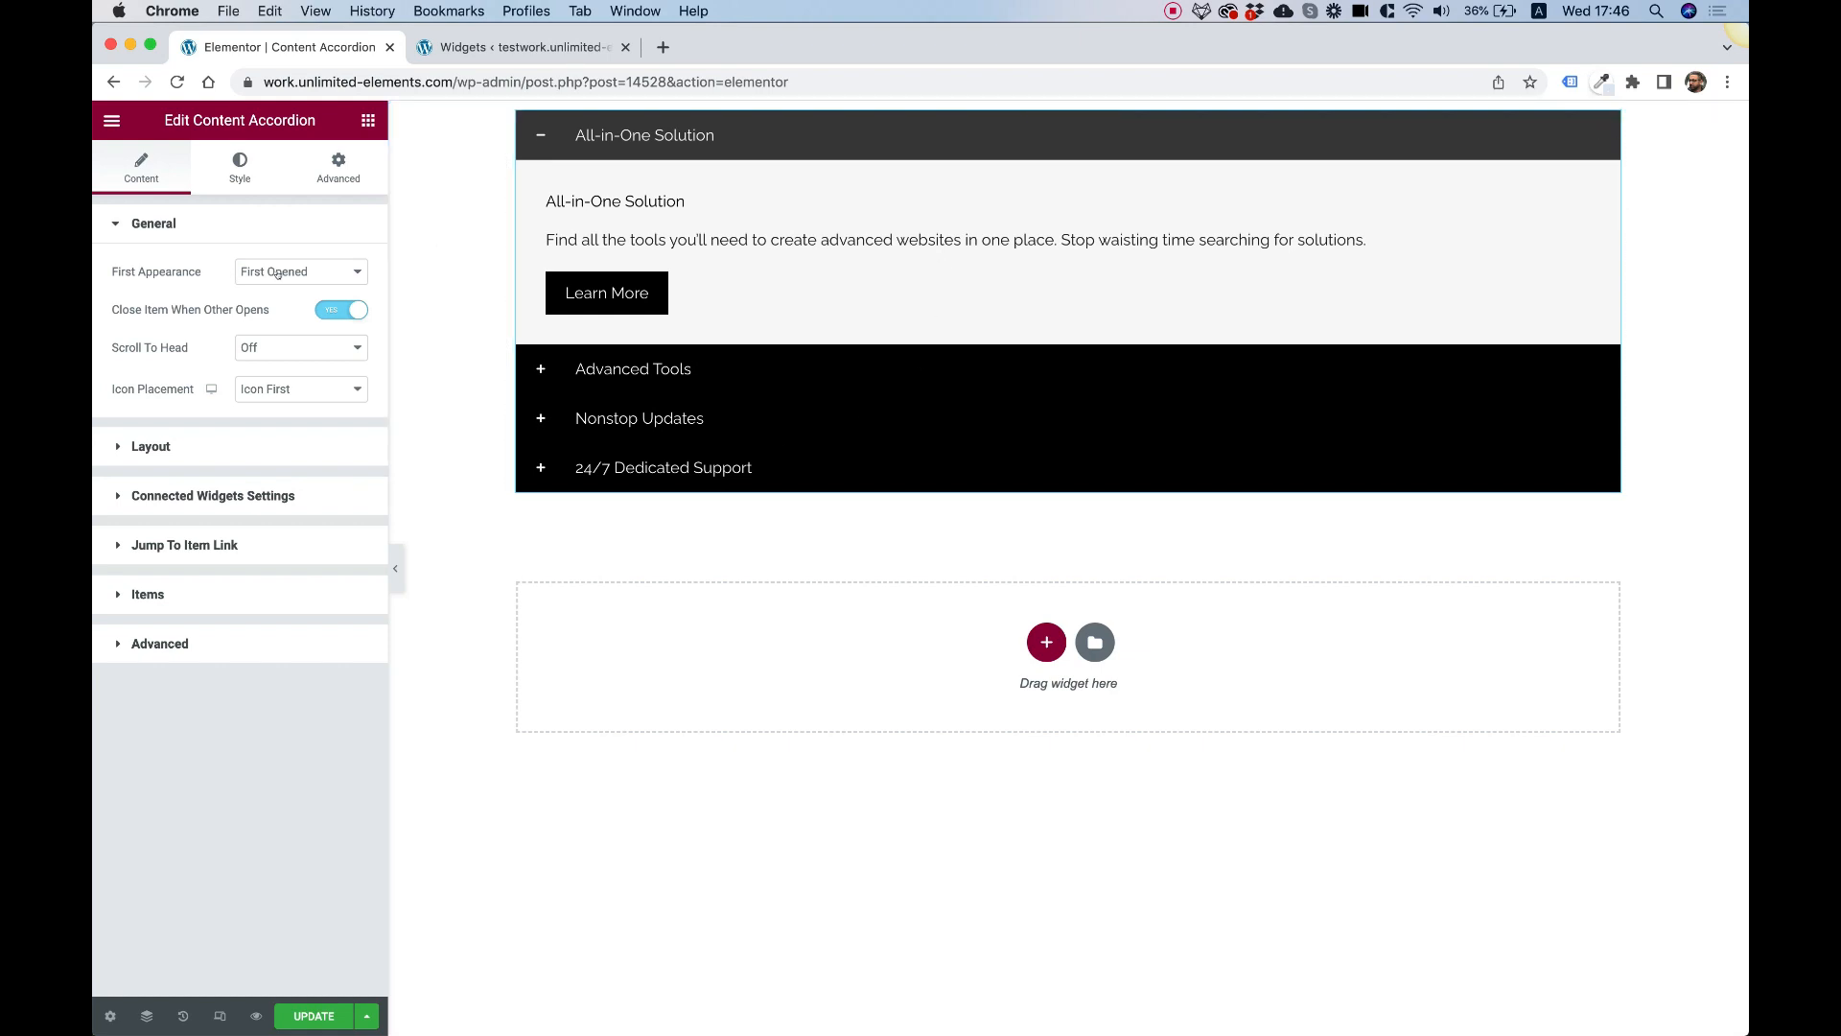
pyautogui.click(300, 272)
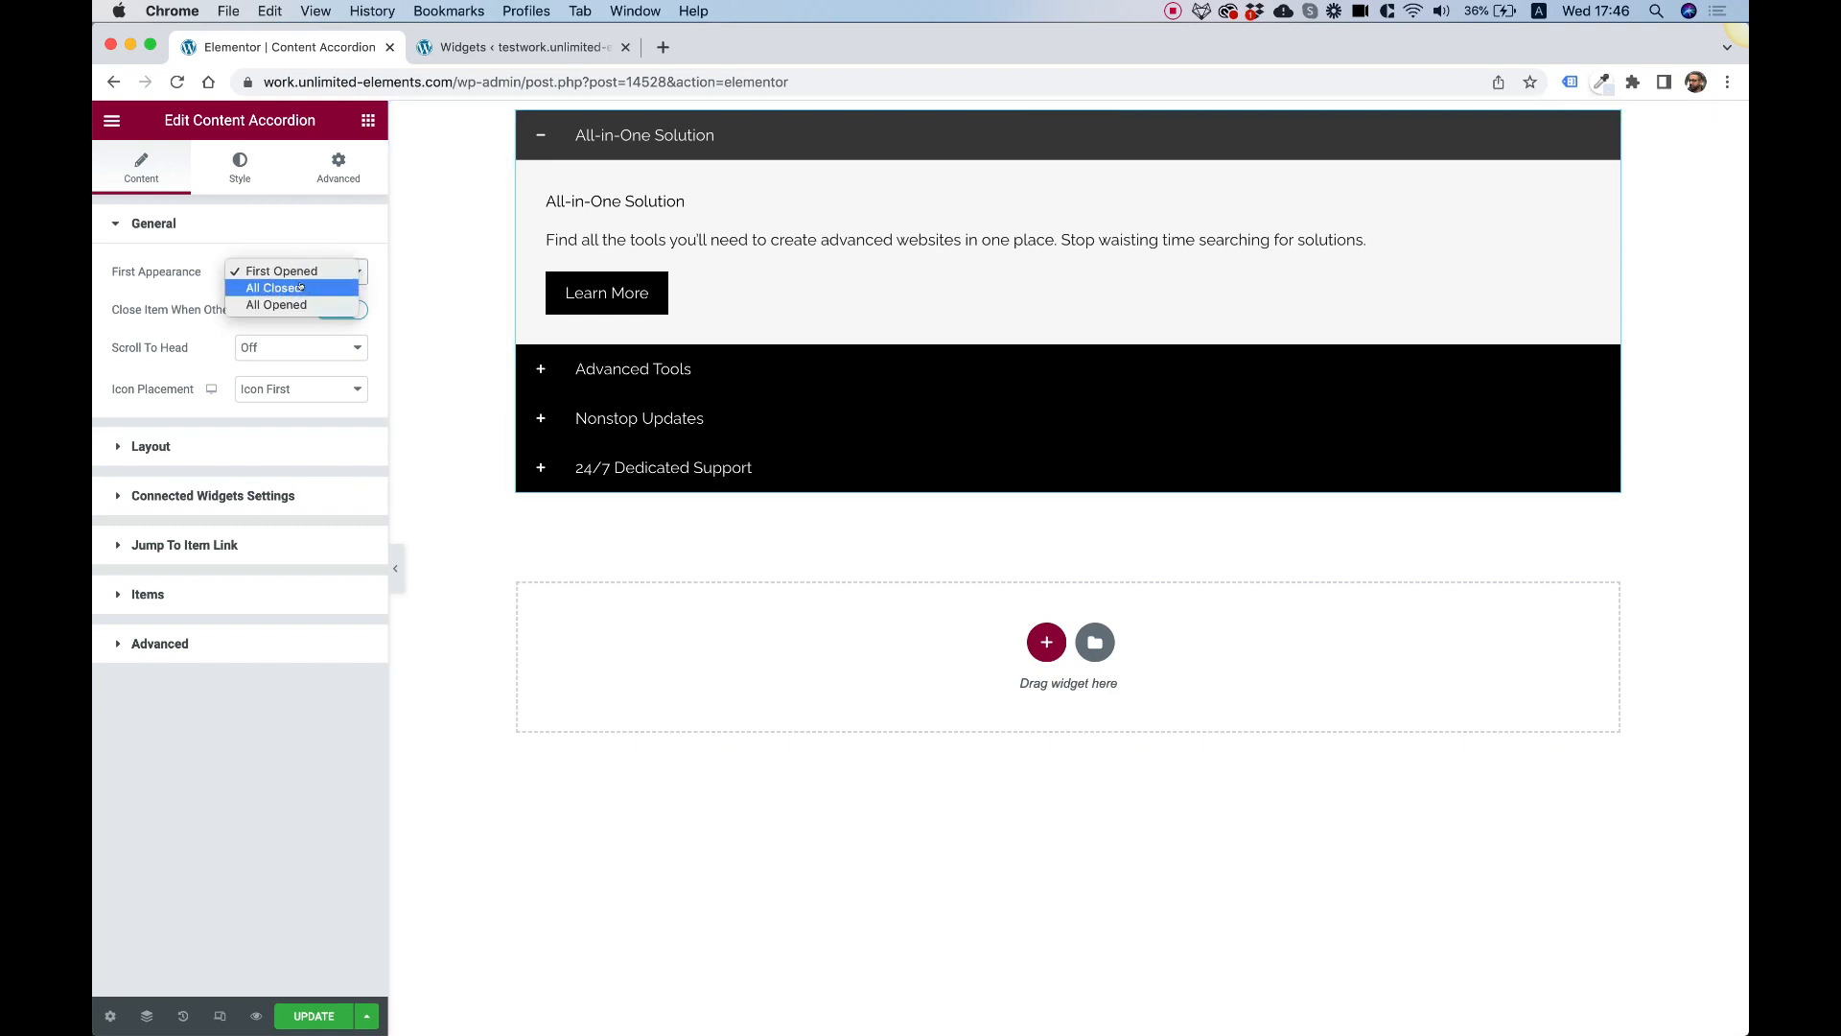
pyautogui.click(276, 288)
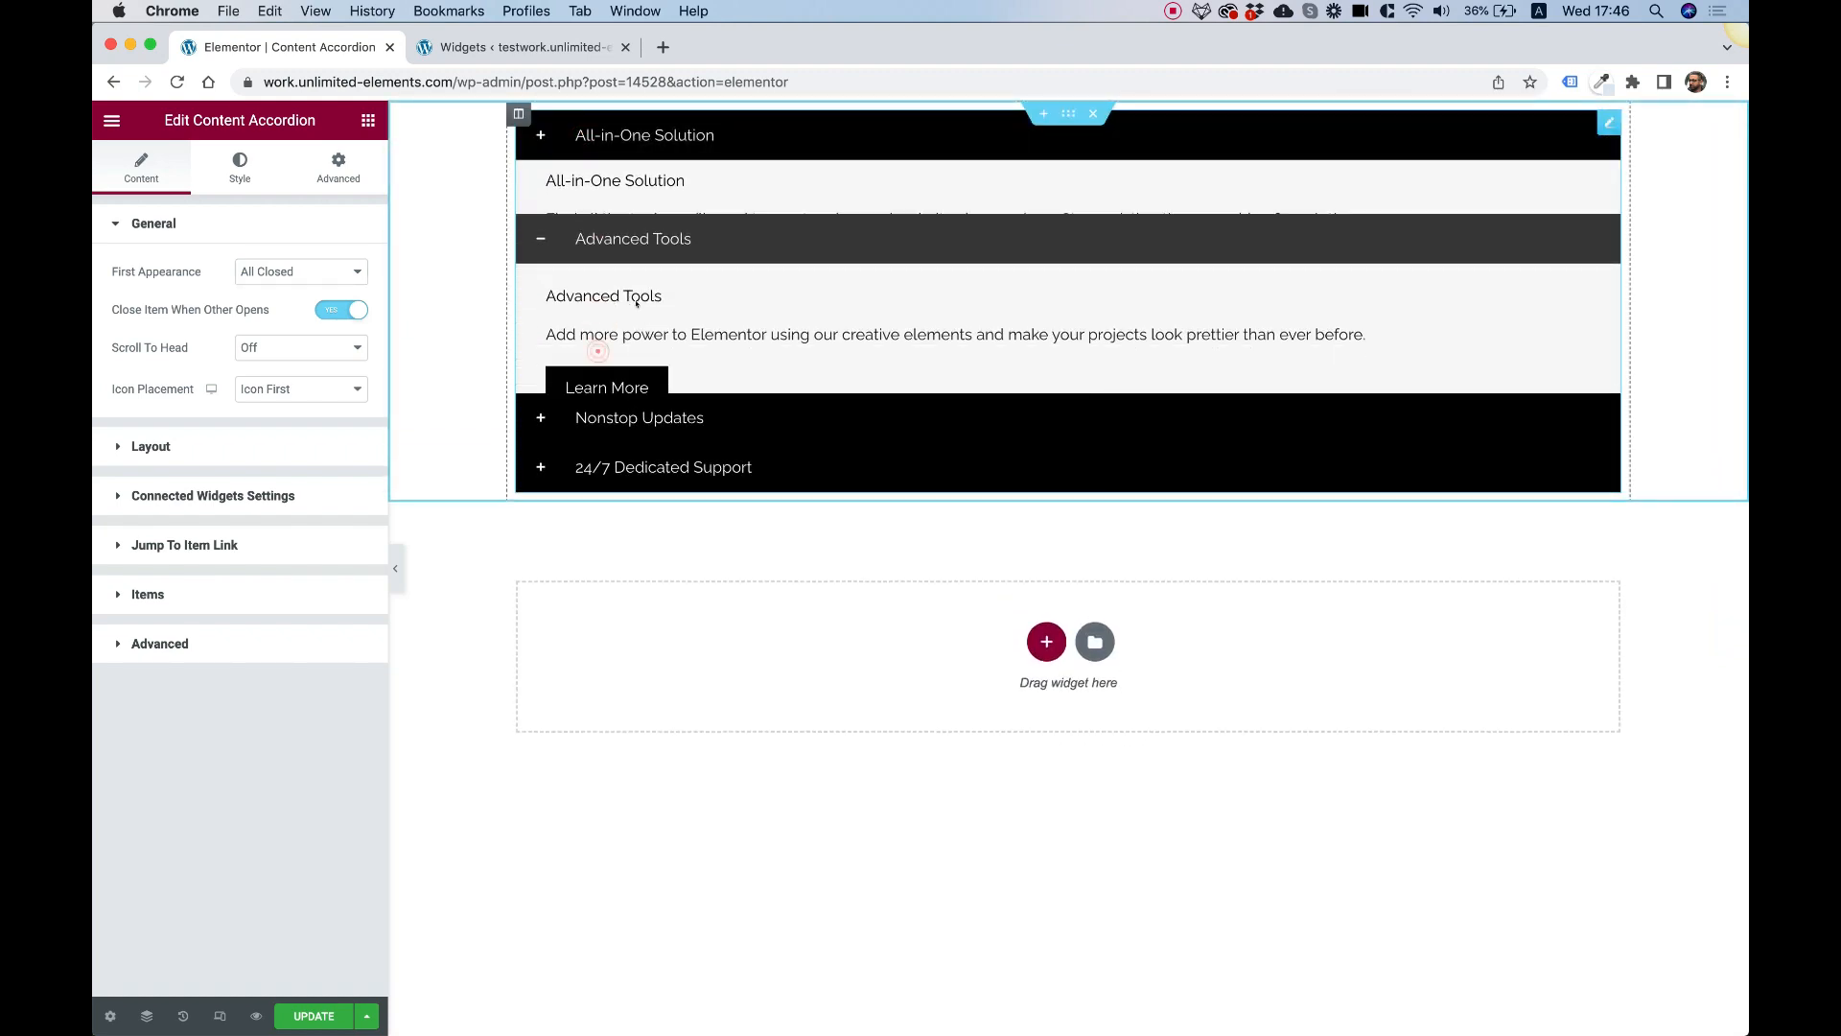
pyautogui.click(632, 239)
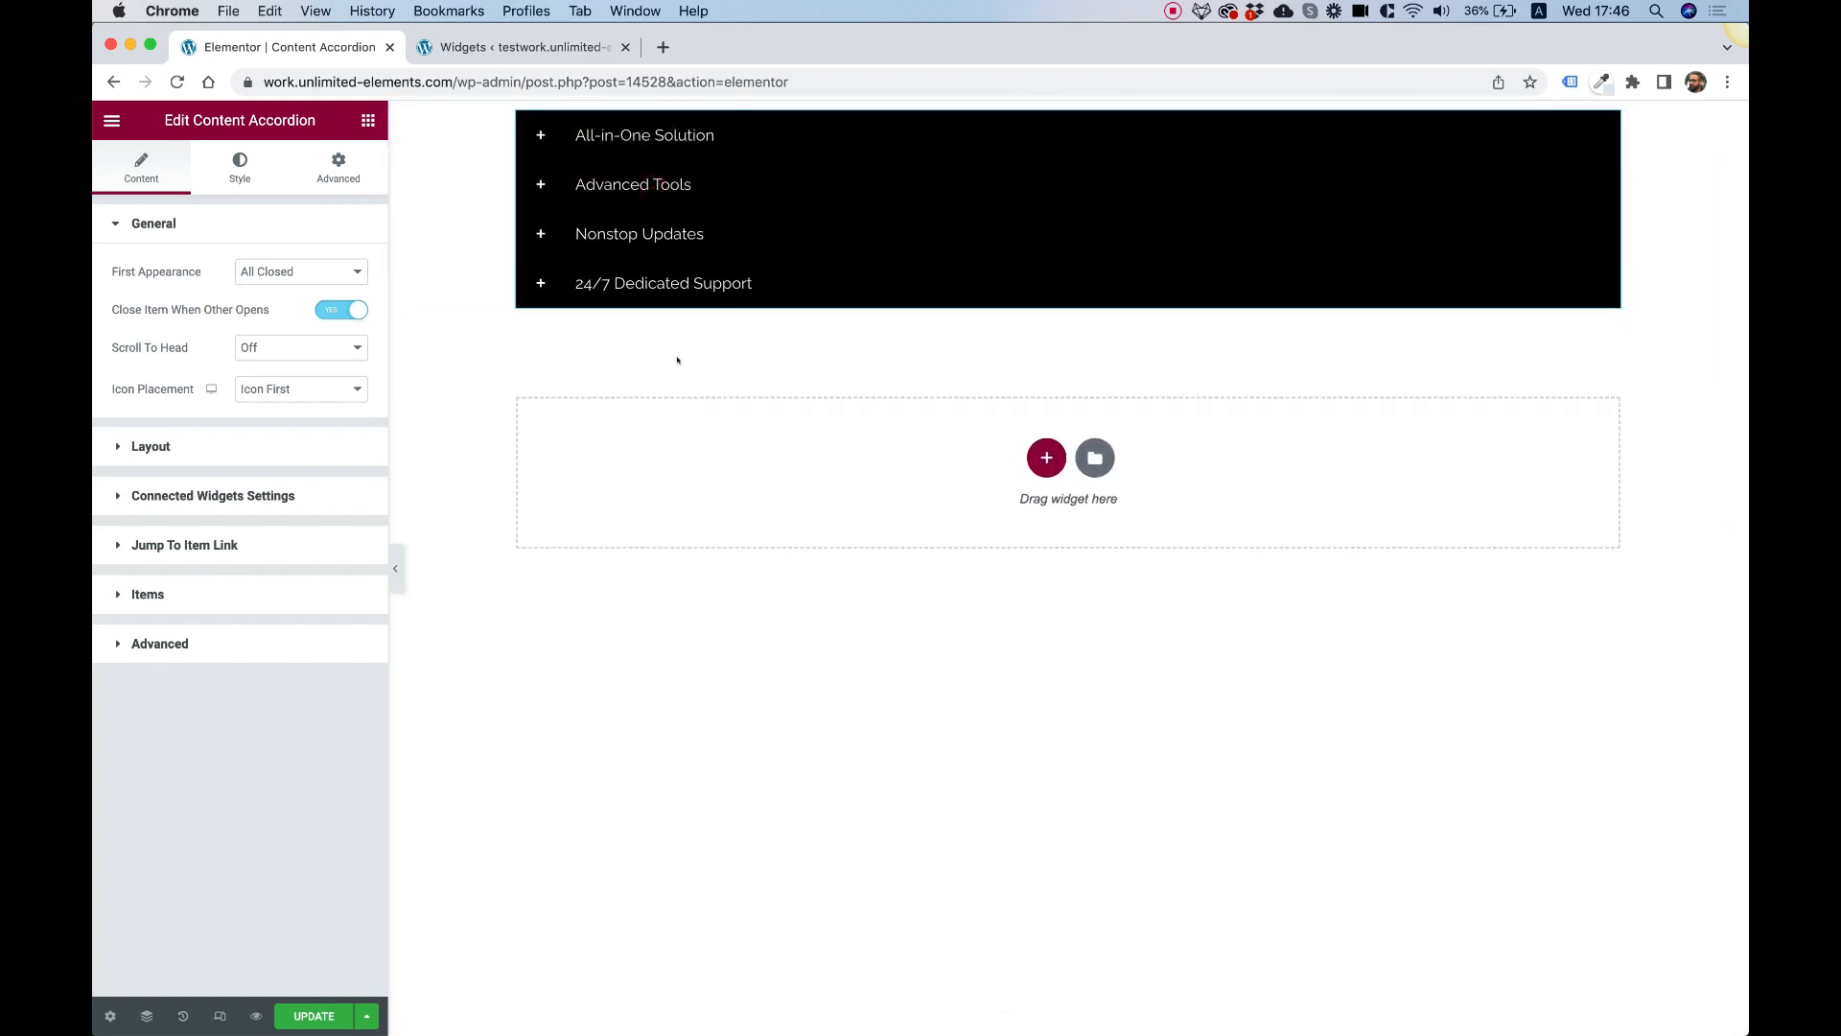
pyautogui.click(300, 272)
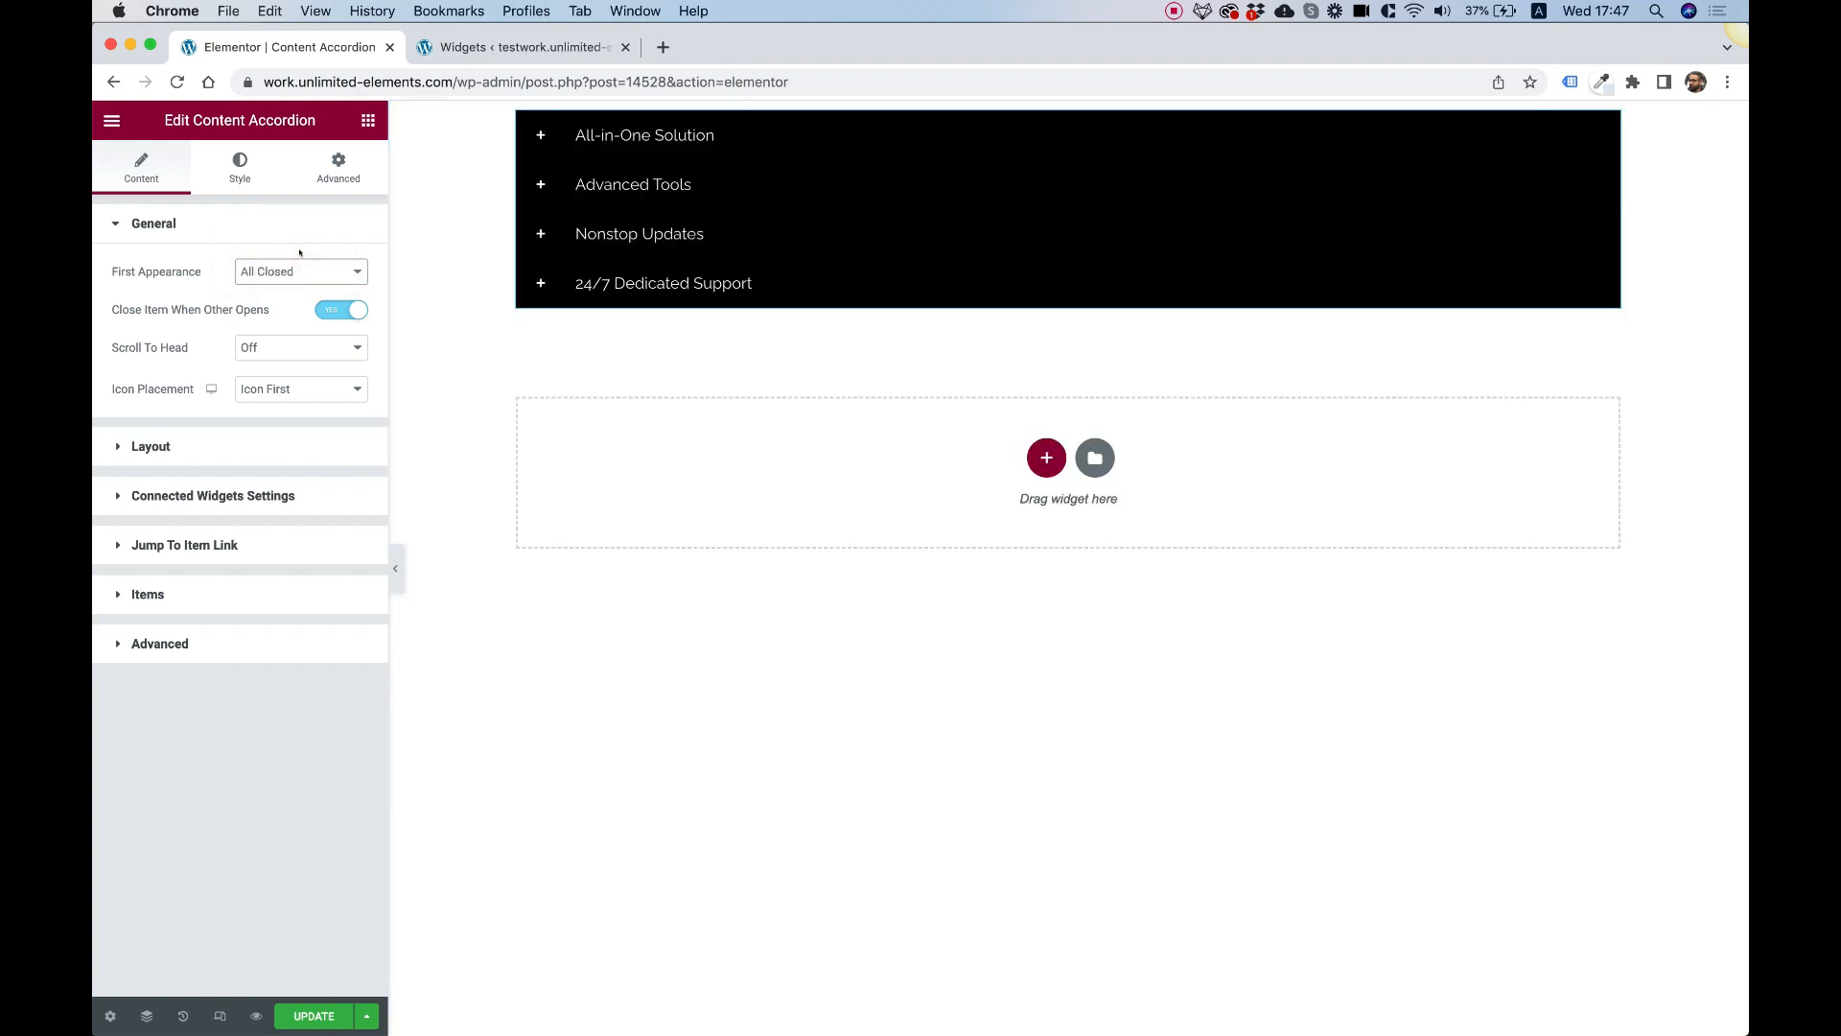
# Turn off Close Item When Other Opens and open Nonstop Updates, Advanced Tools and 24/7 Support together
pyautogui.click(671, 185)
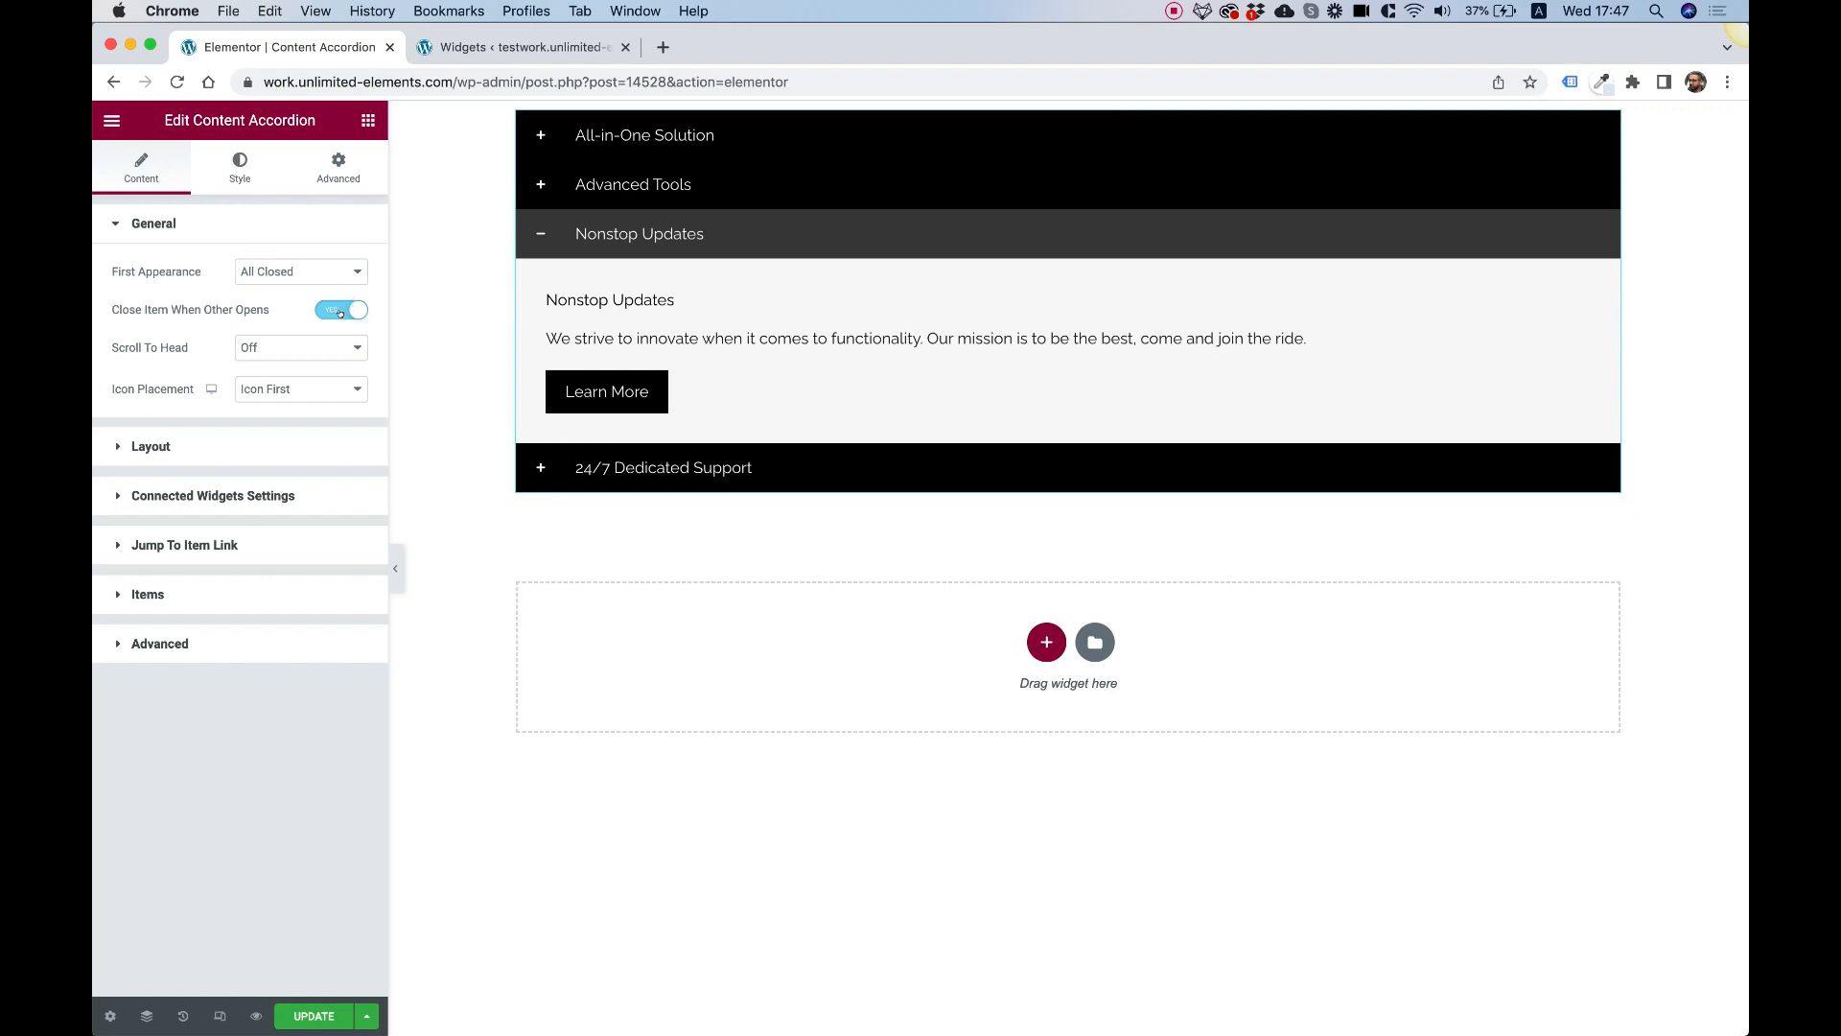
pyautogui.click(340, 310)
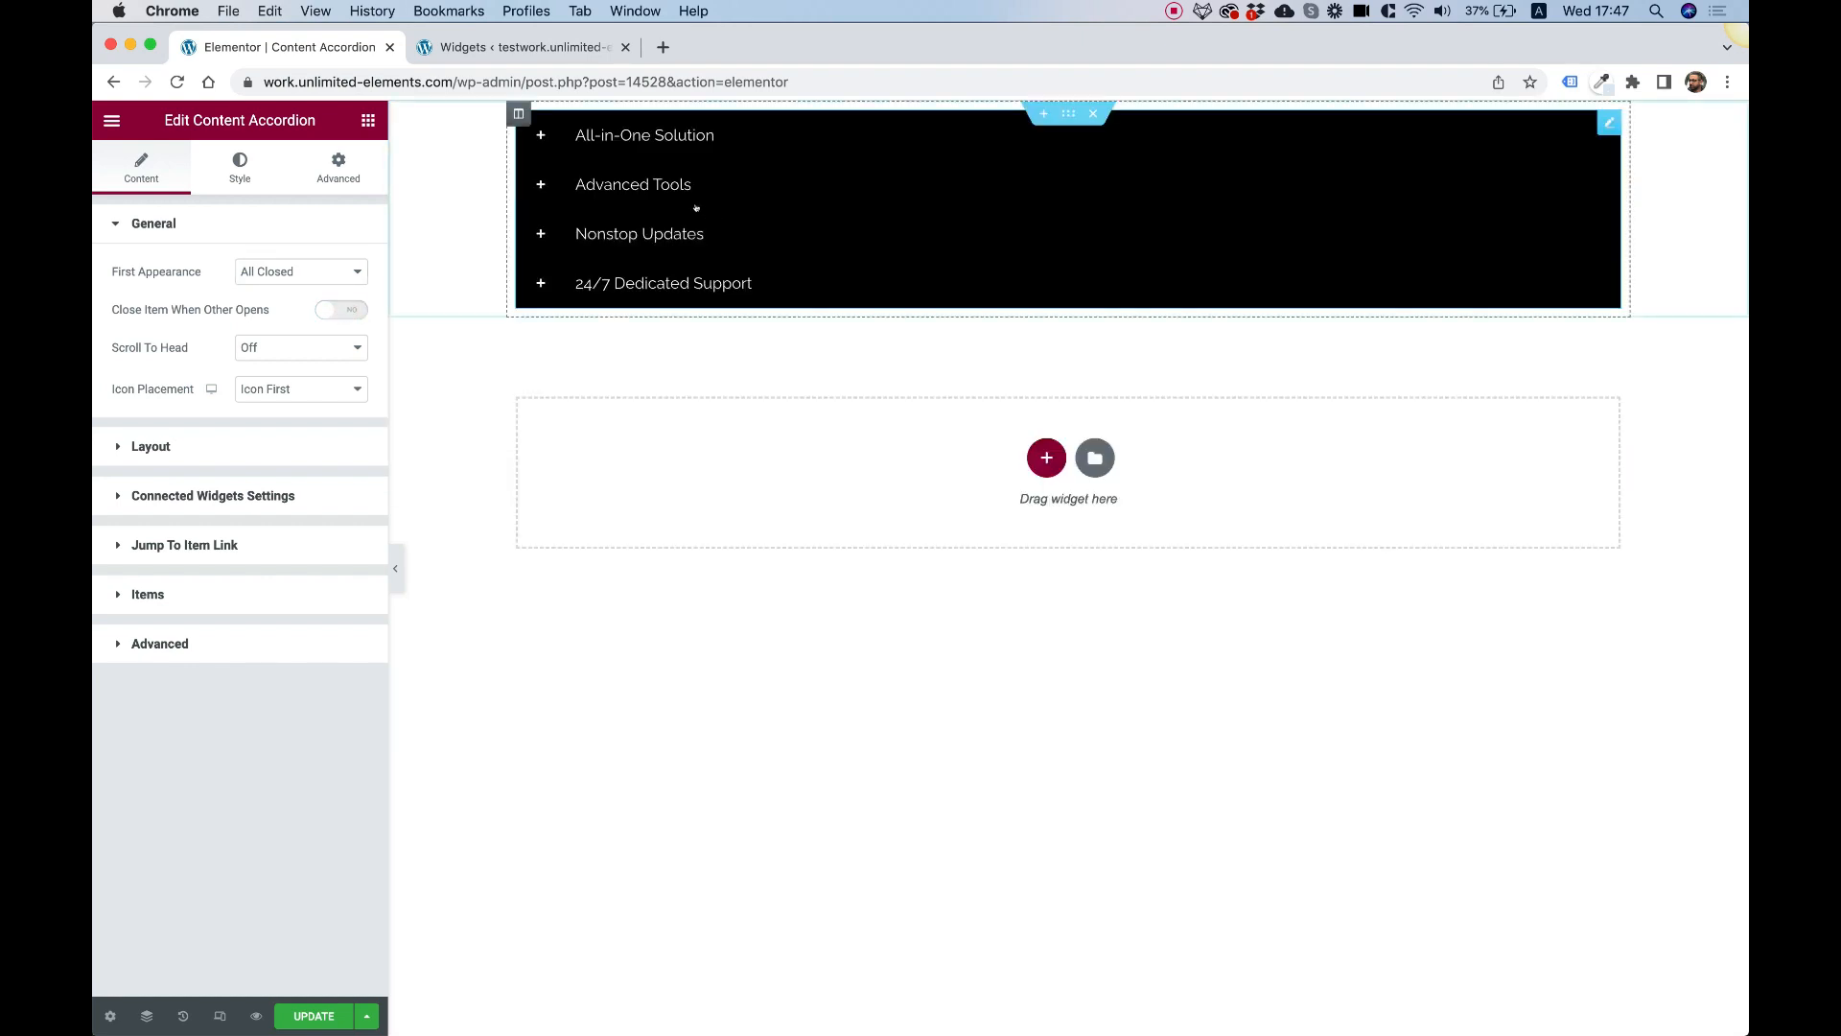
pyautogui.click(633, 184)
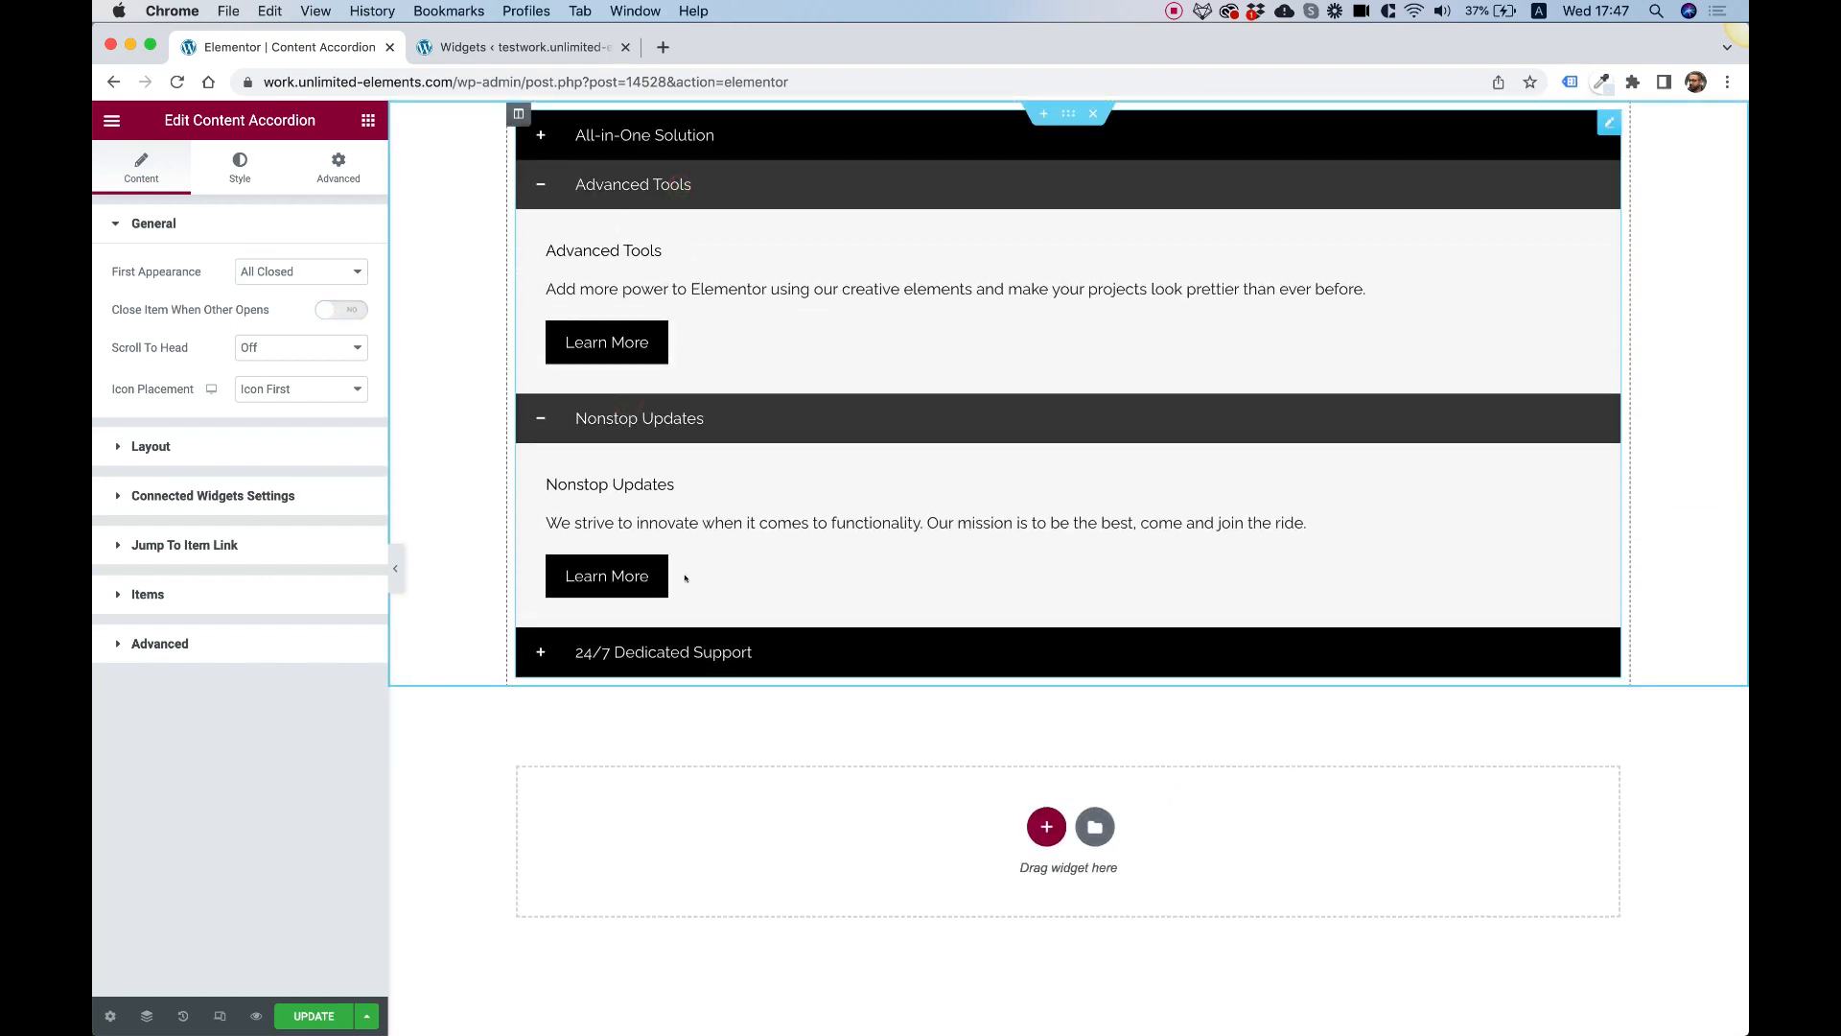
pyautogui.click(663, 652)
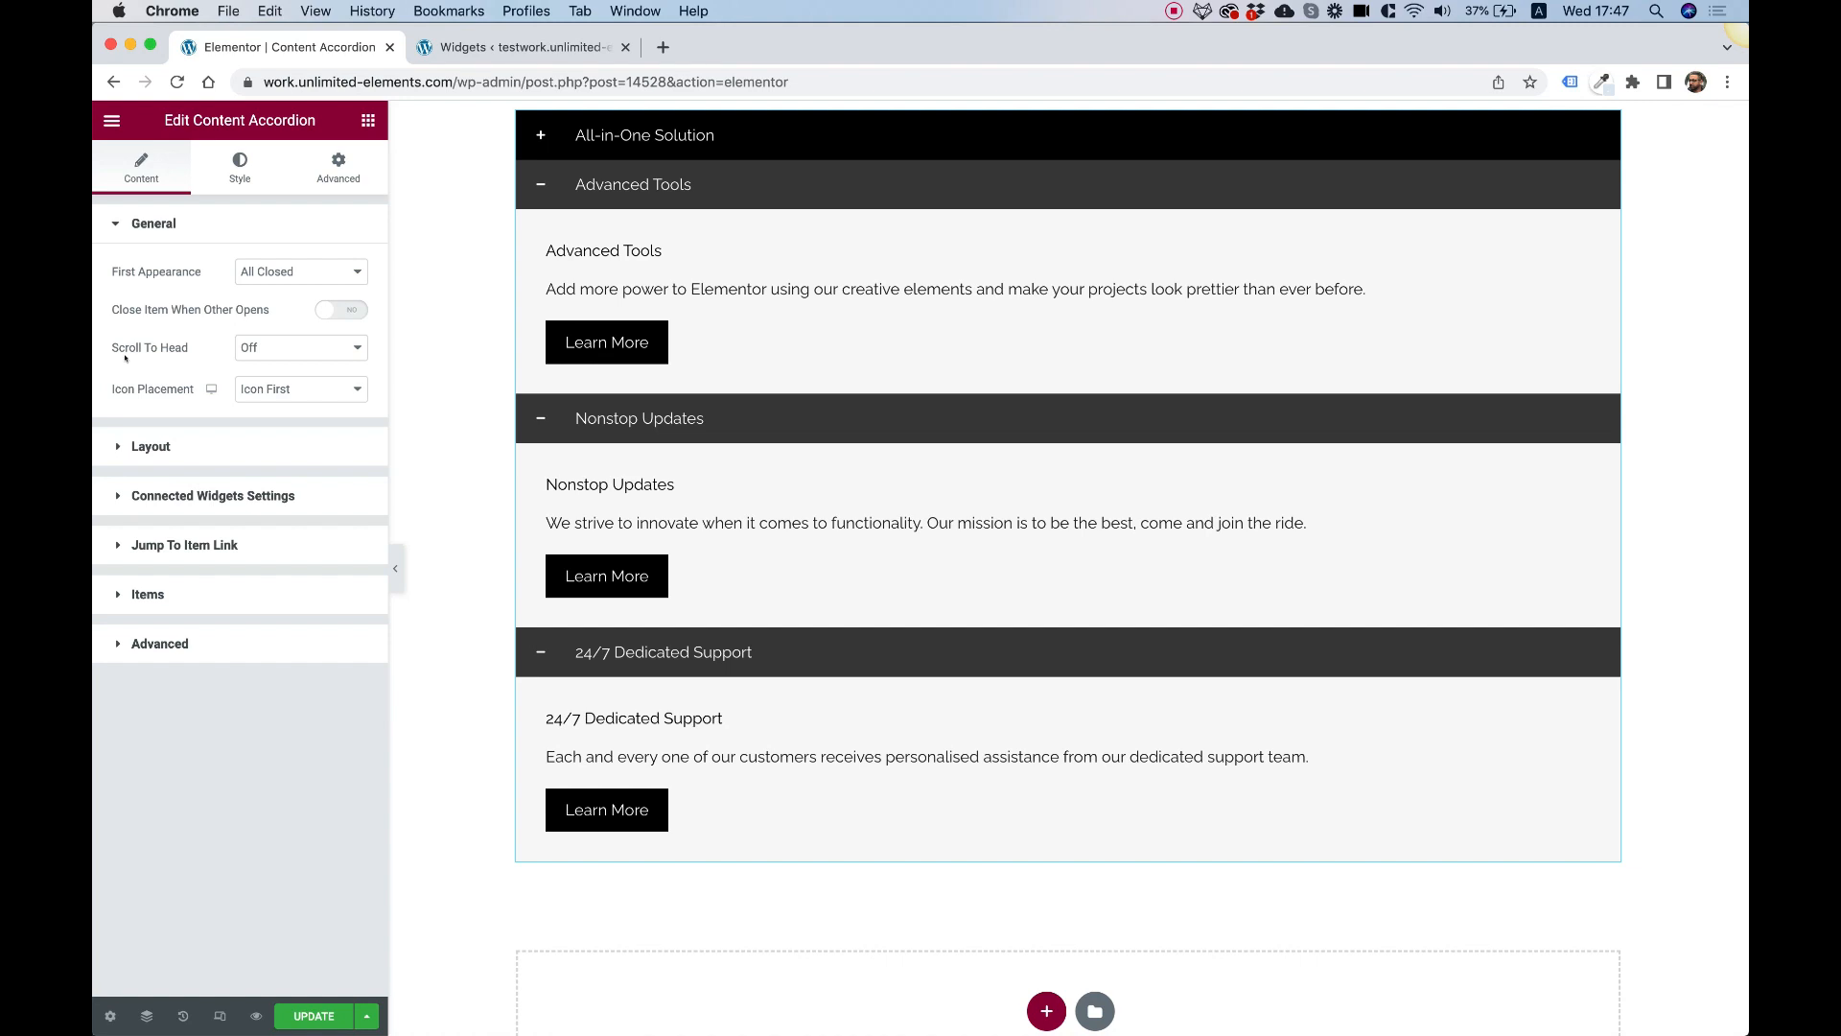
pyautogui.moveTo(202, 365)
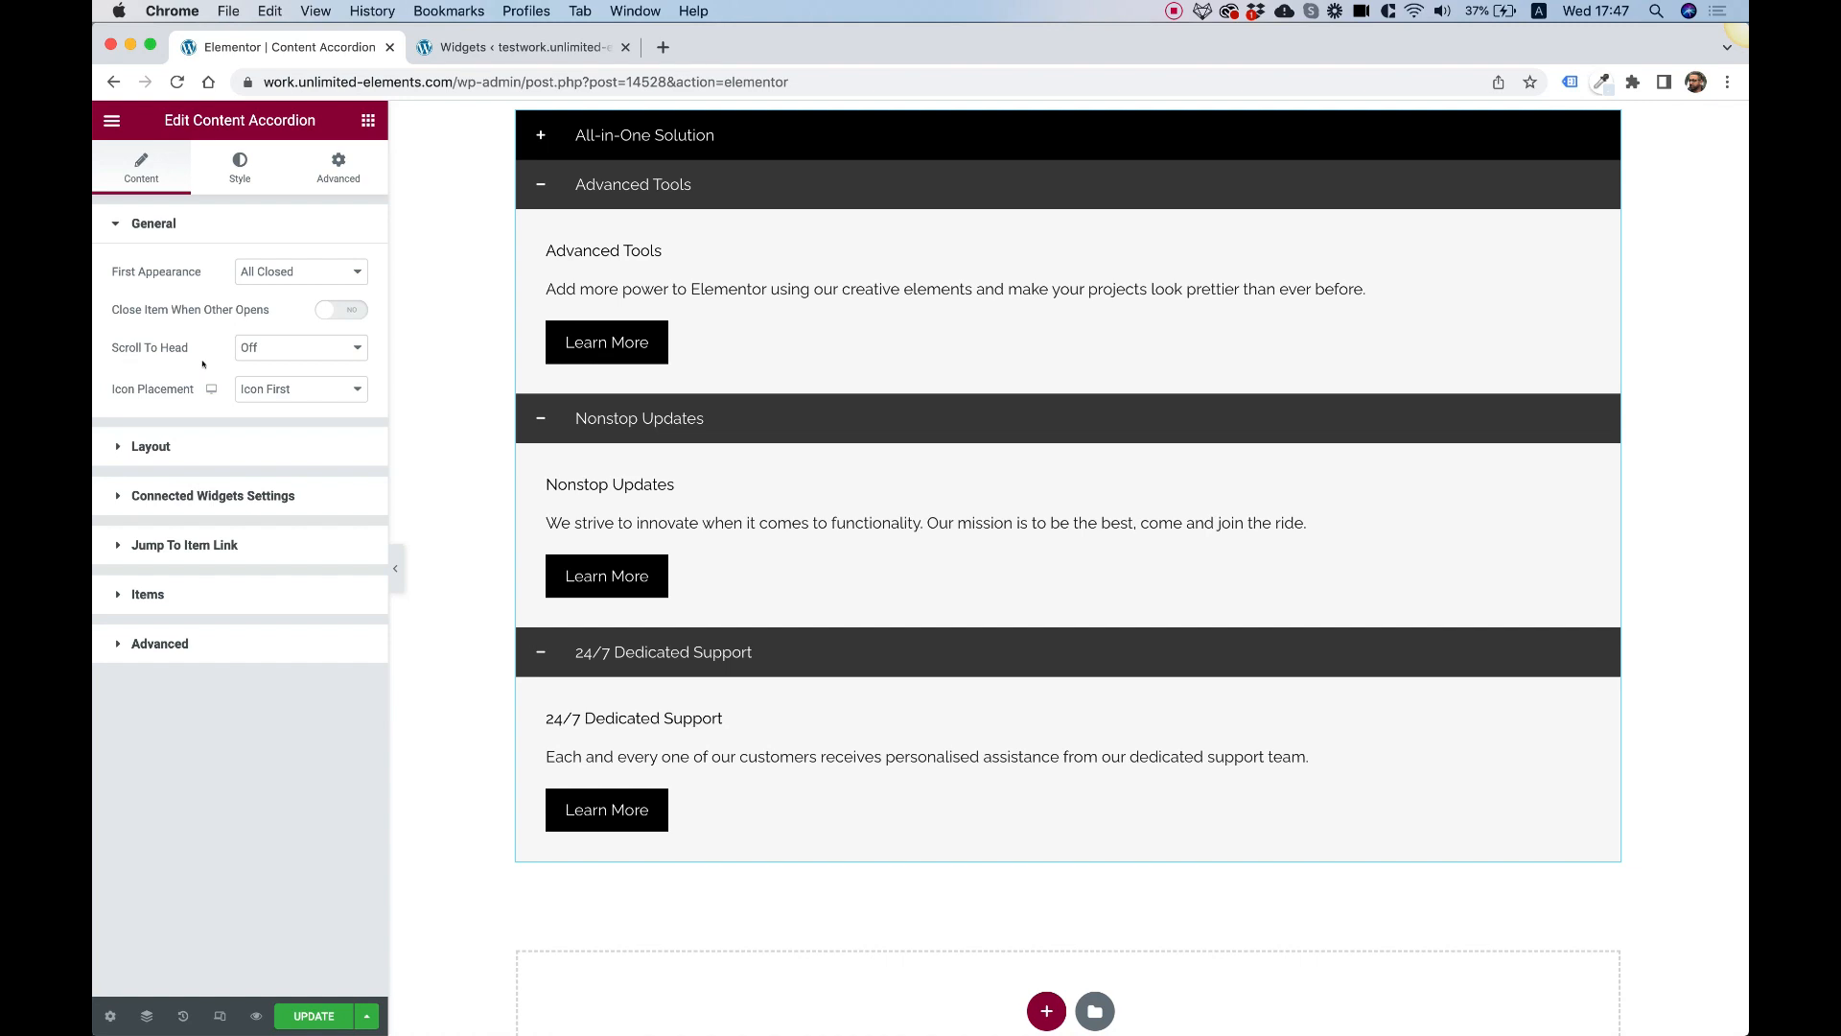
pyautogui.click(647, 418)
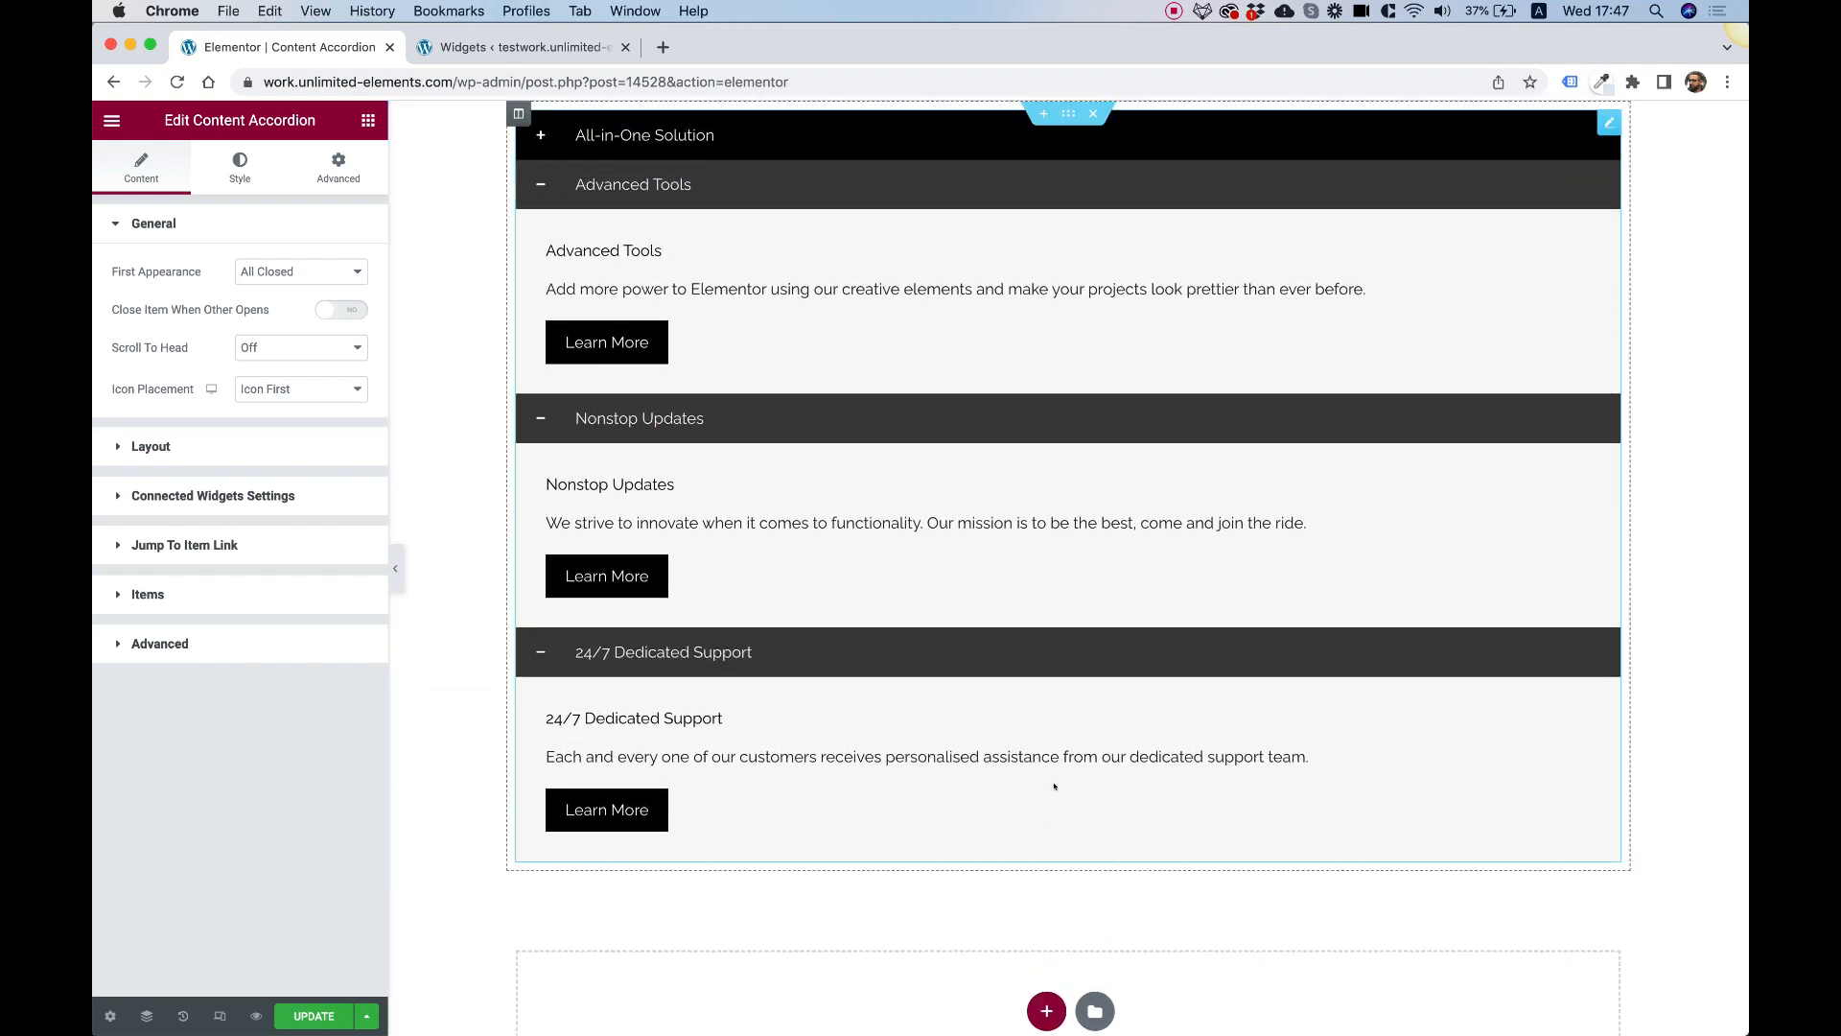
# Add a single-column section below the accordion and switch the preview to Mobile
pyautogui.click(1047, 1011)
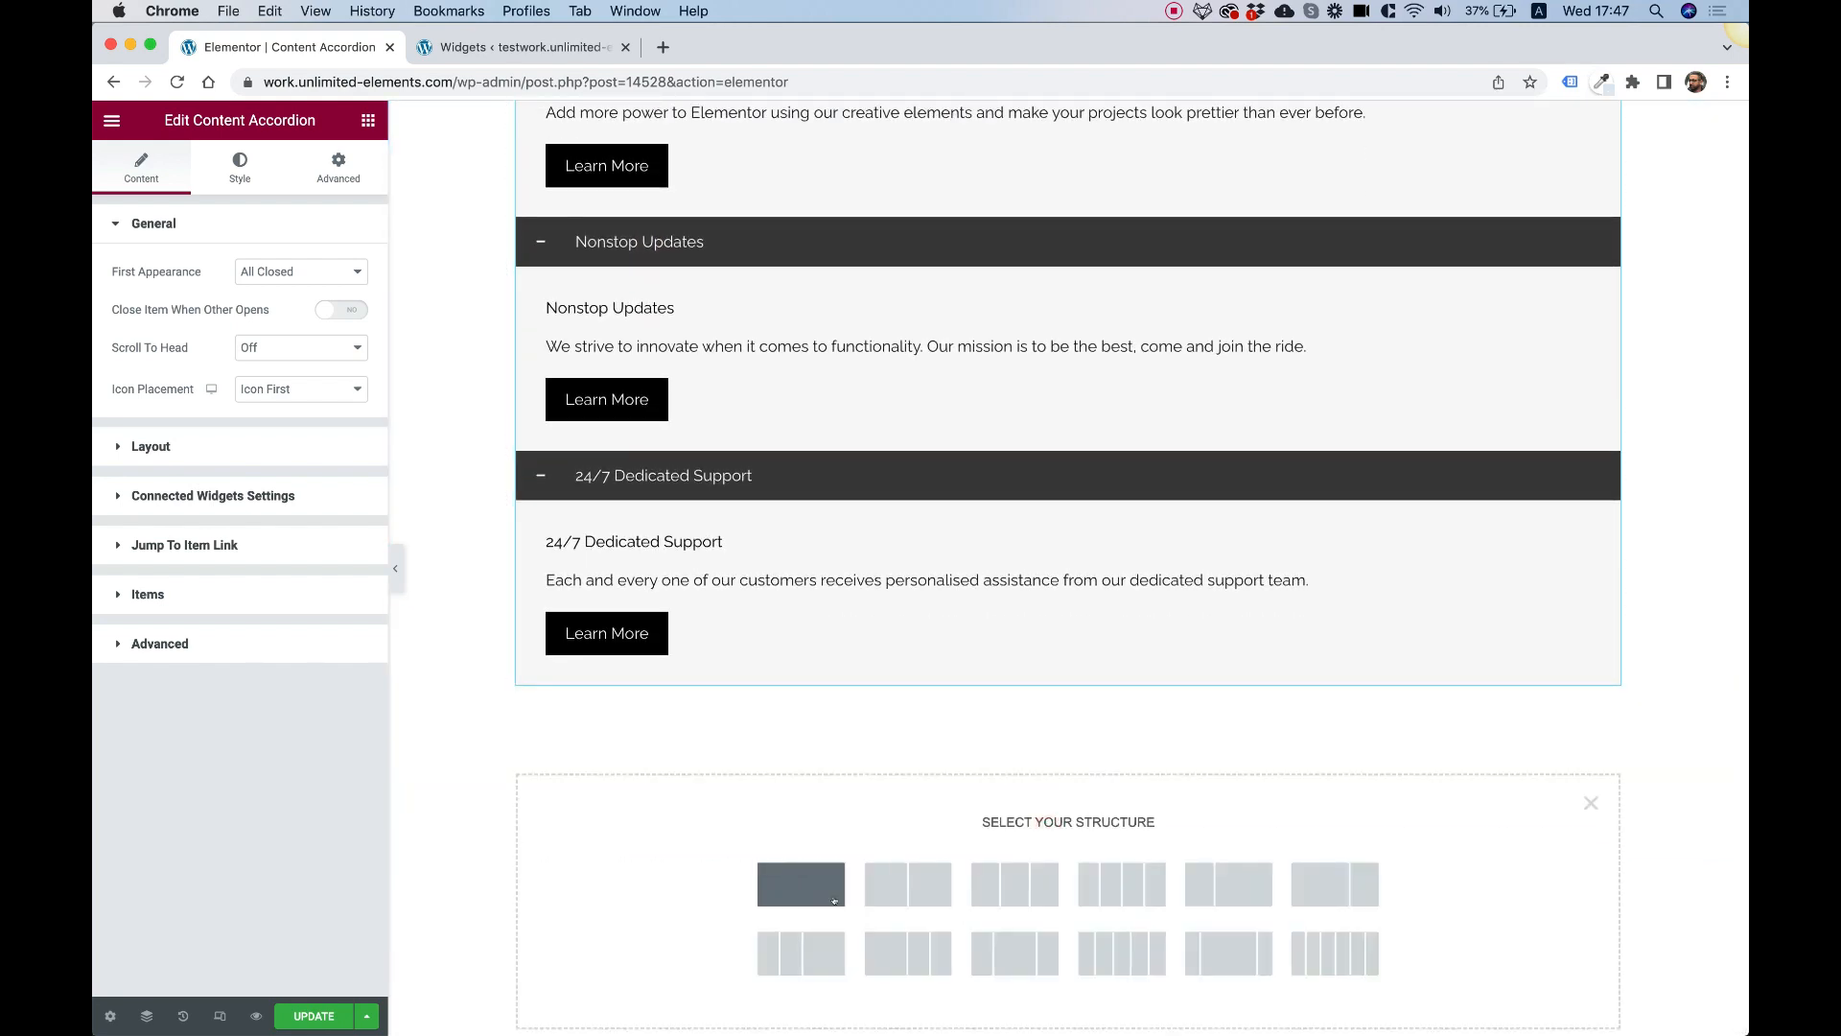
pyautogui.click(801, 884)
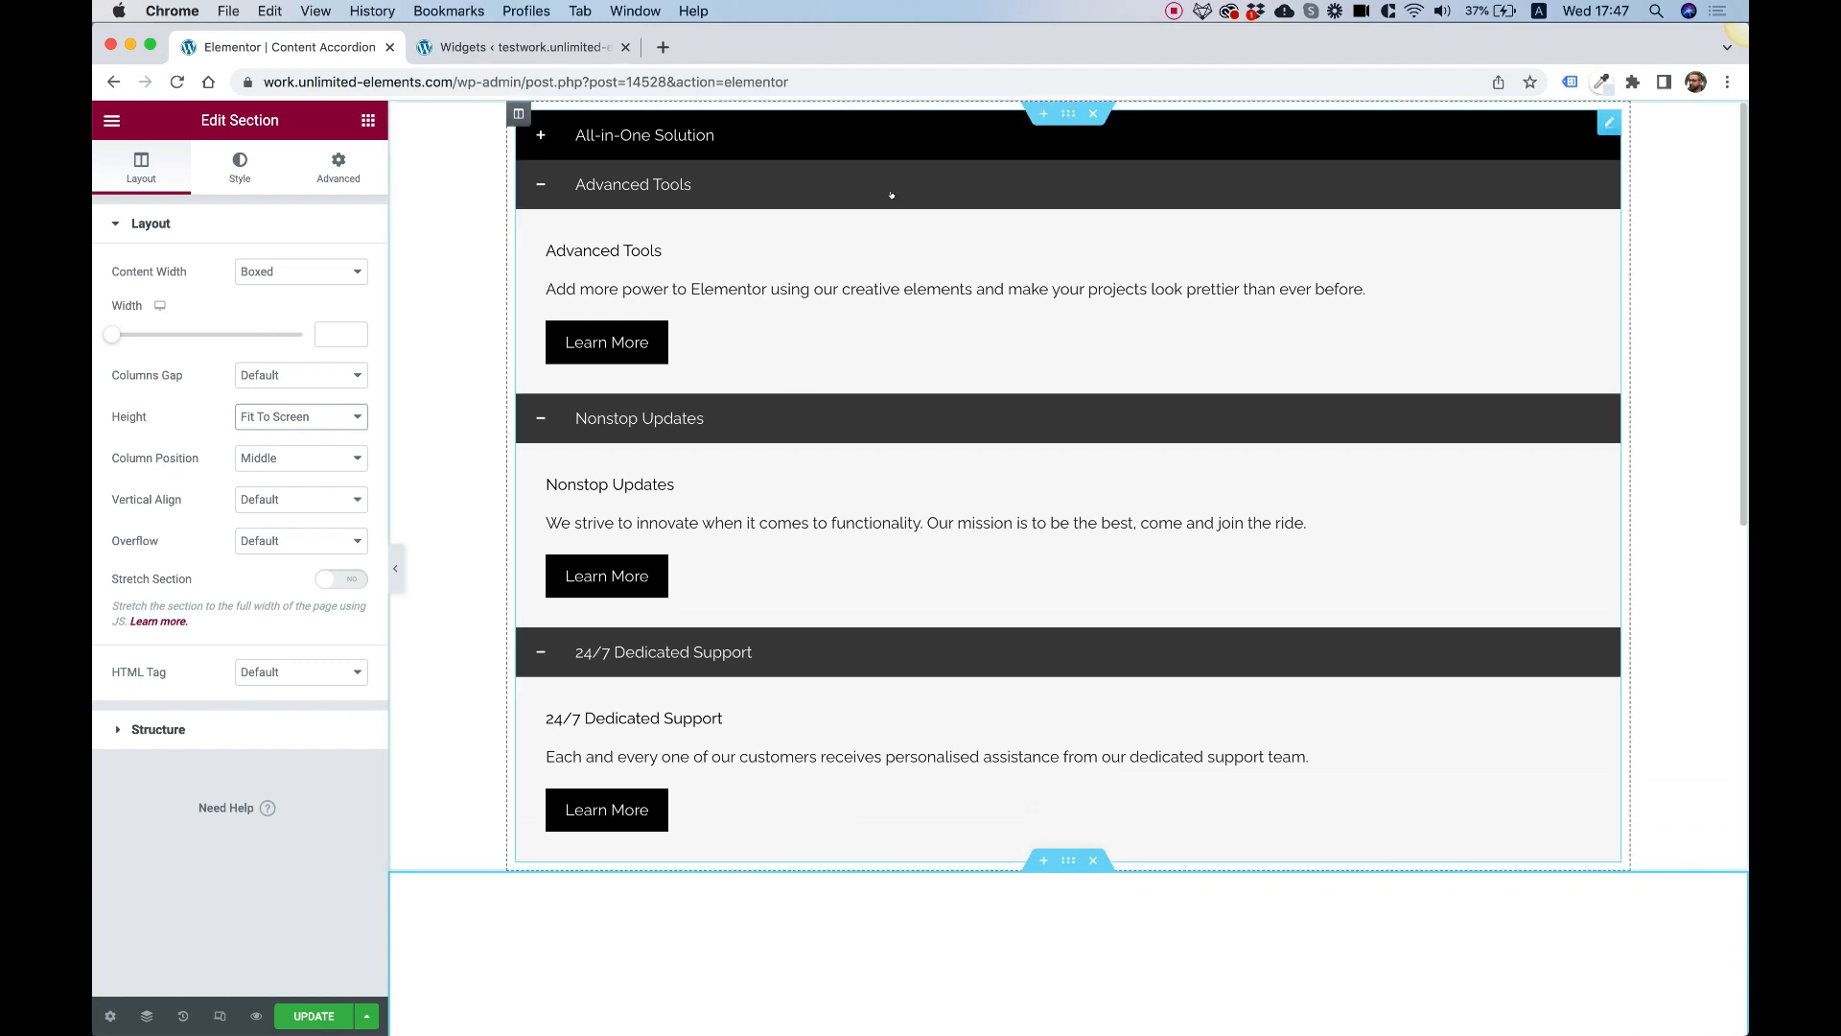
pyautogui.moveTo(218, 1016)
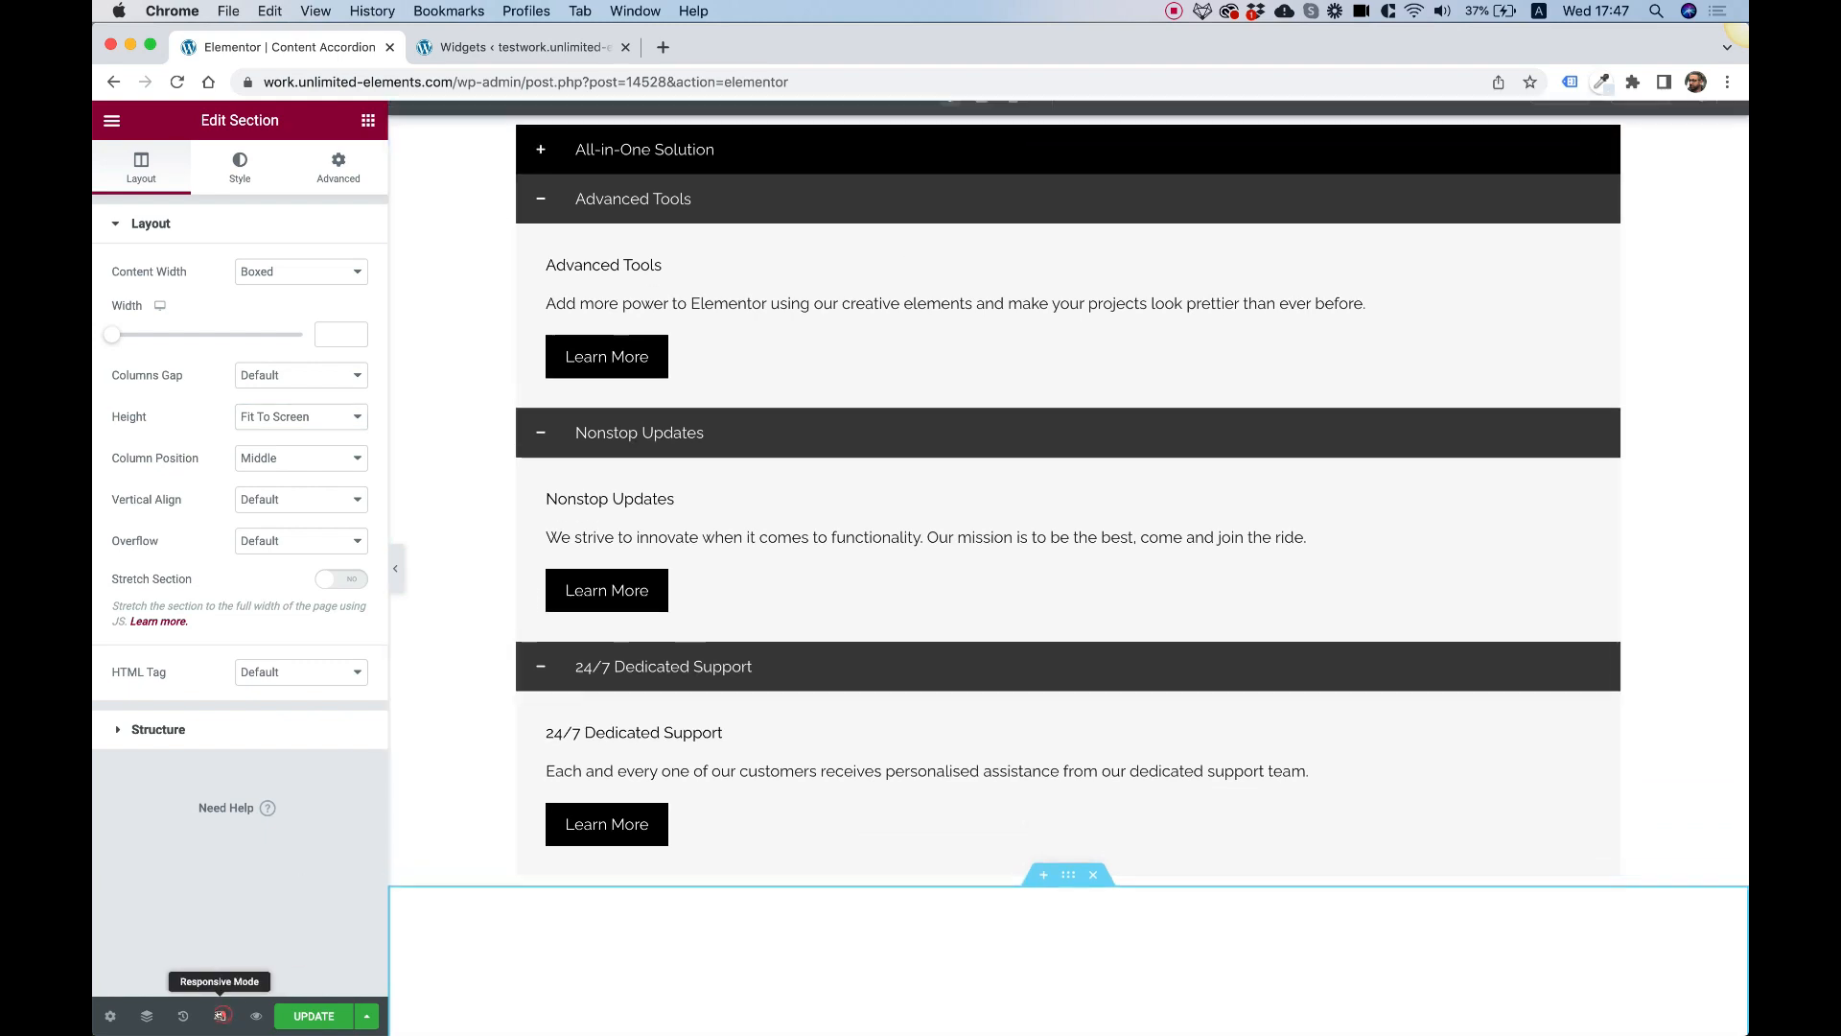
pyautogui.click(216, 1017)
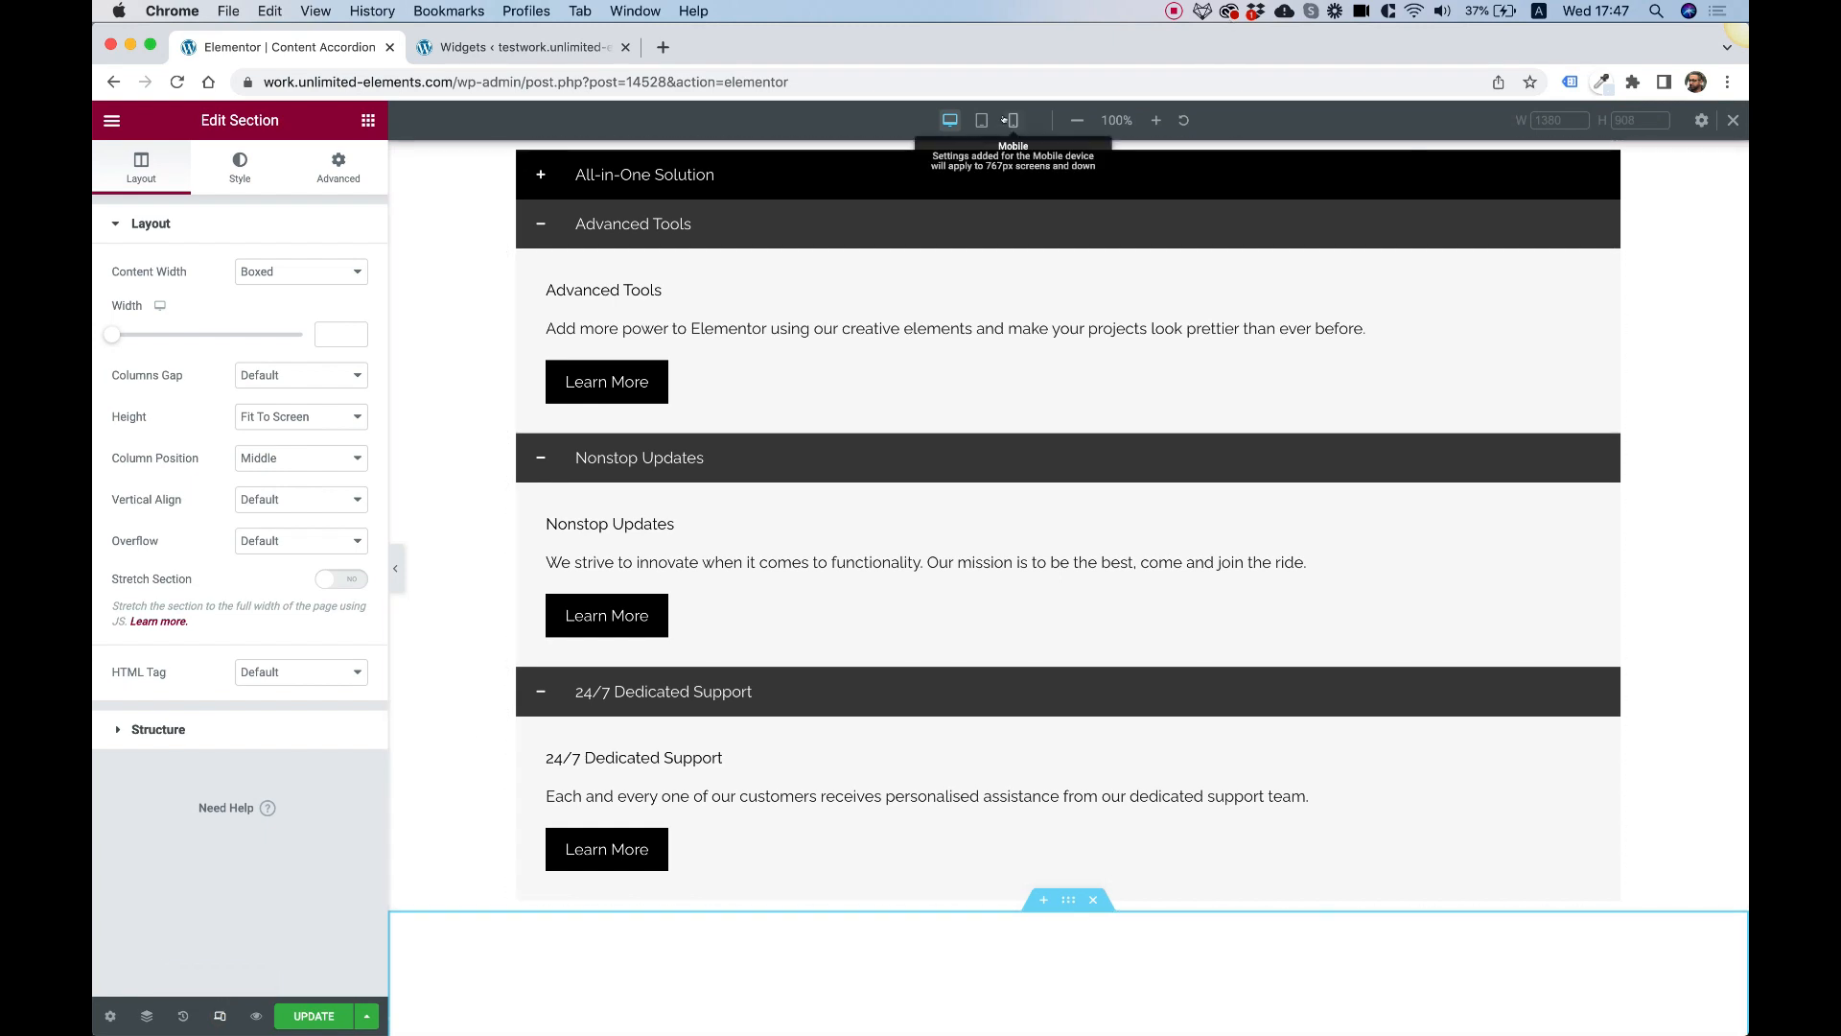
pyautogui.click(1012, 120)
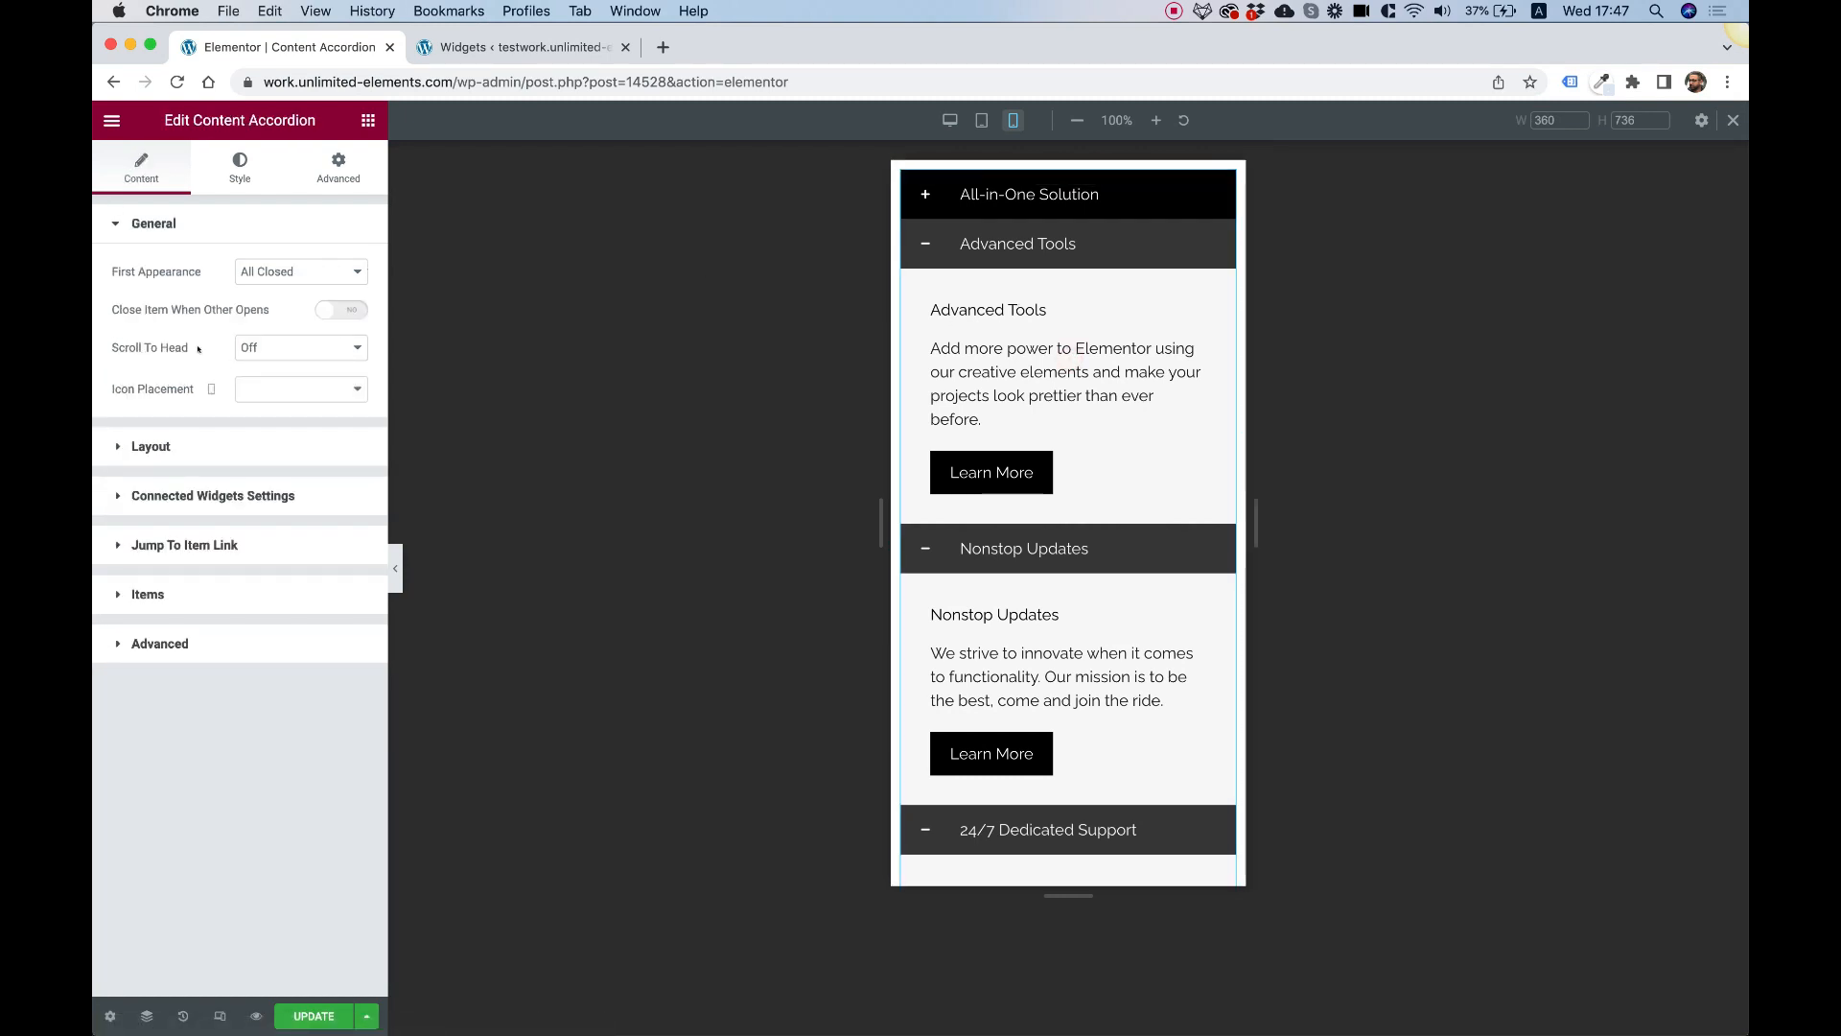
# Set Scroll To Head to Mobile and test it by opening Nonstop Updates
pyautogui.click(300, 347)
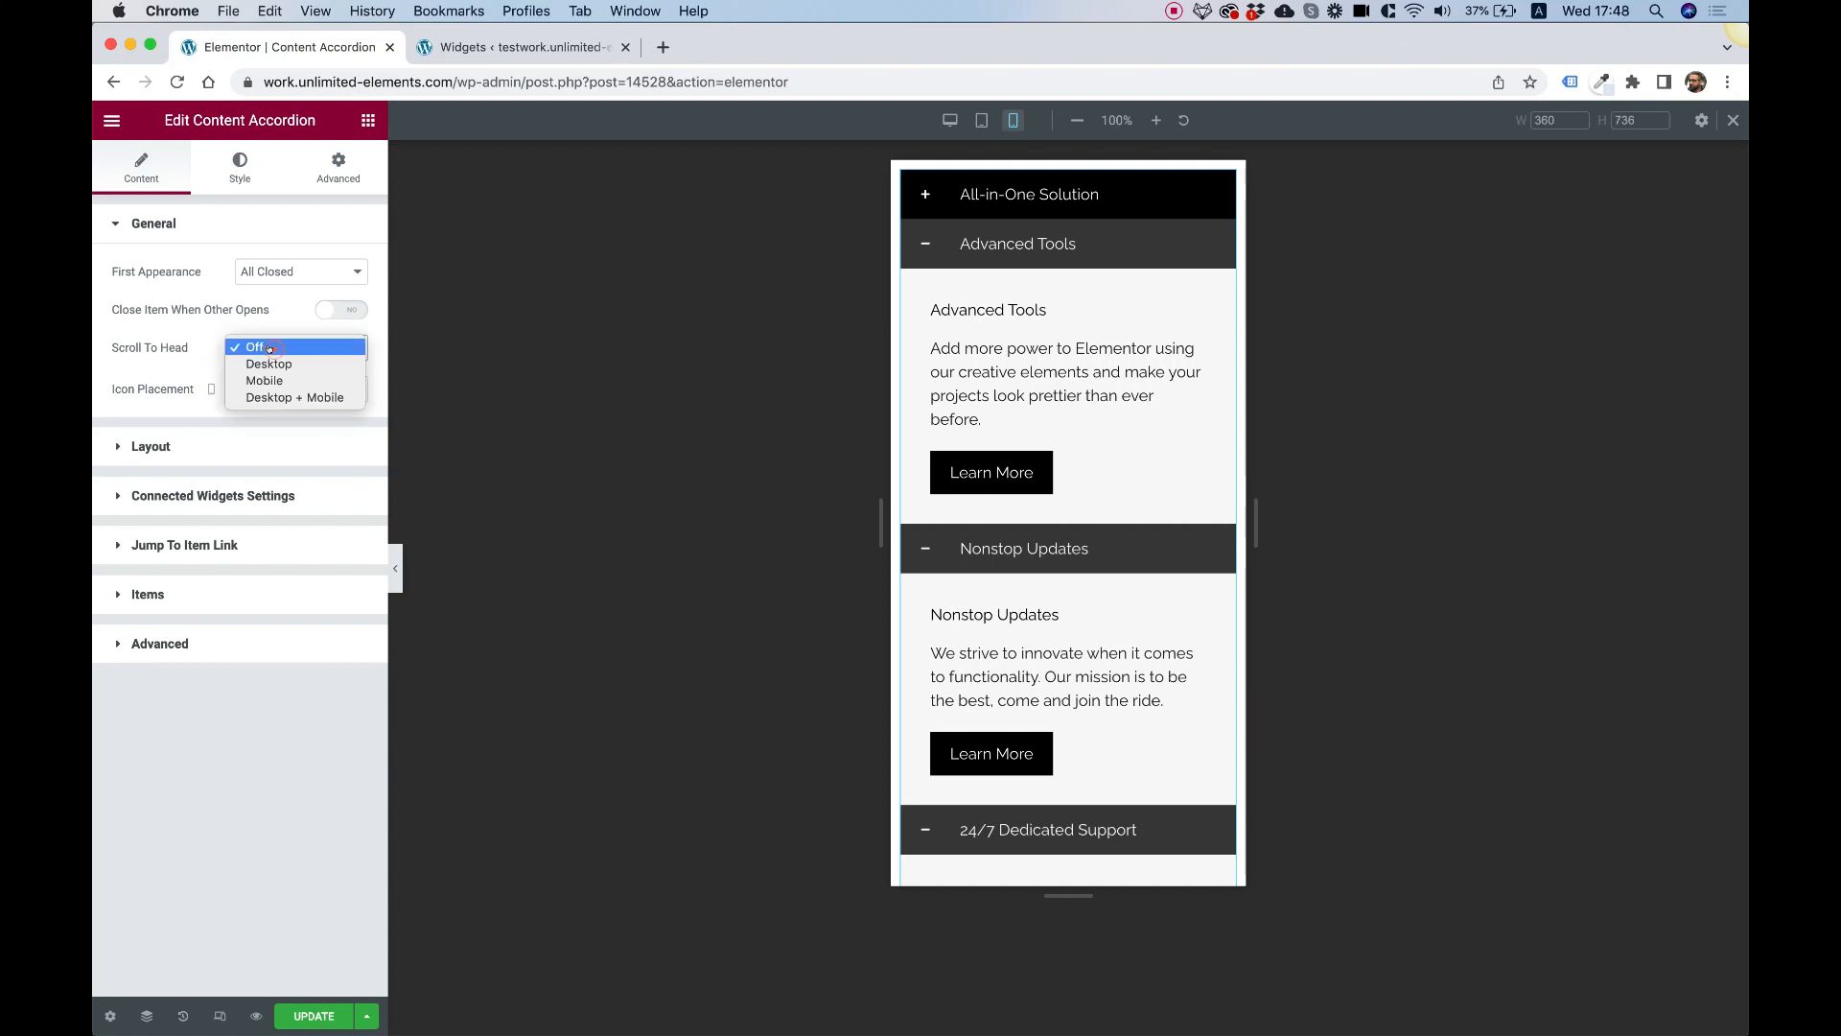
pyautogui.click(265, 379)
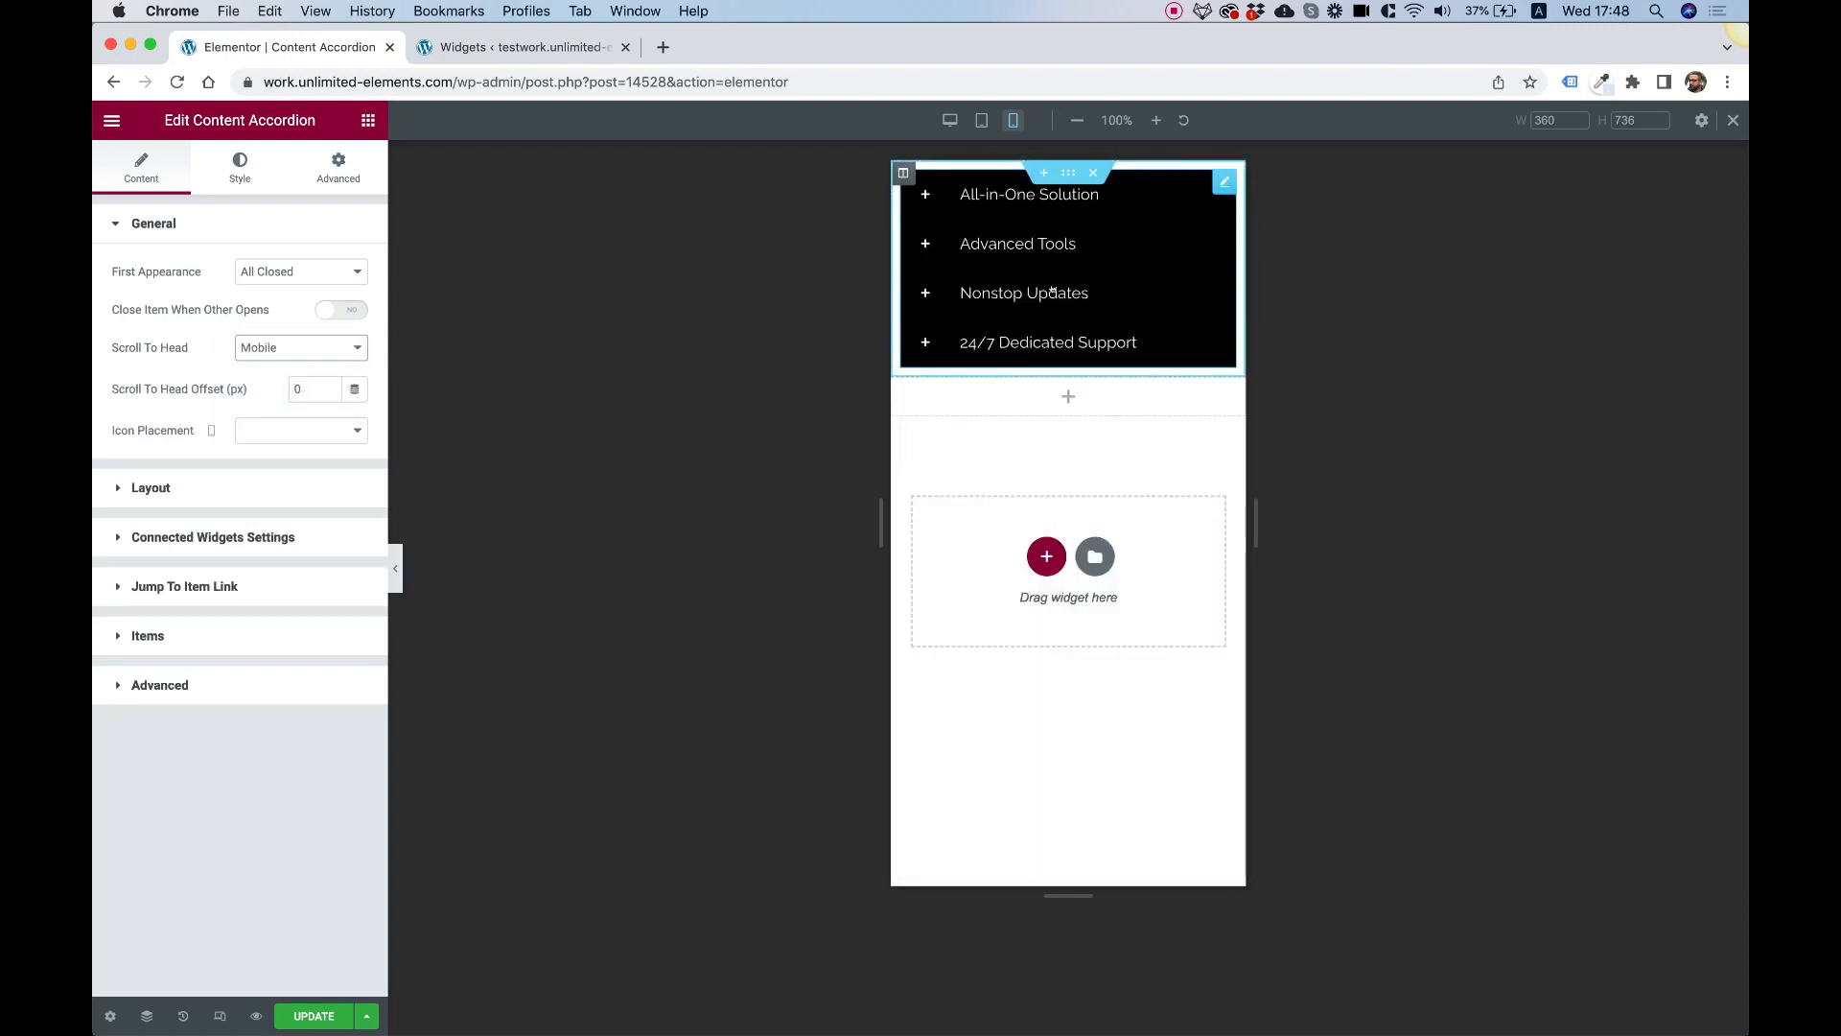
pyautogui.click(1024, 293)
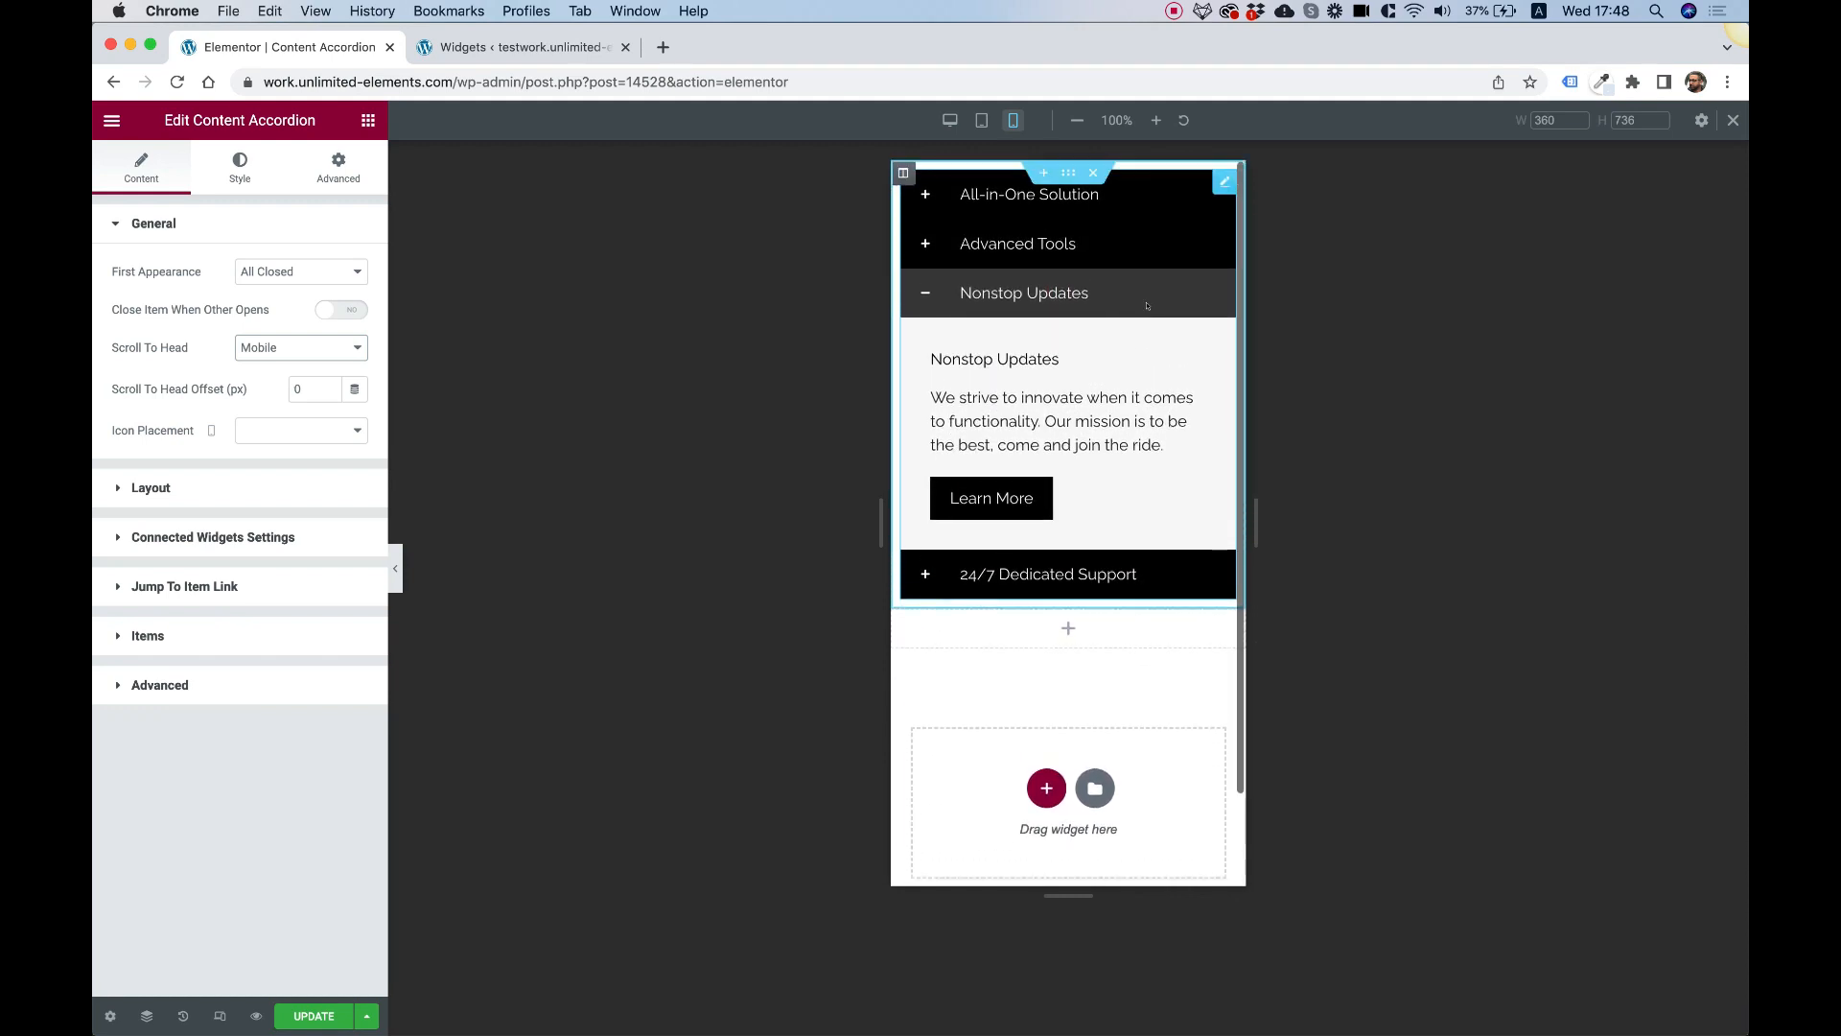
pyautogui.scroll(-3)
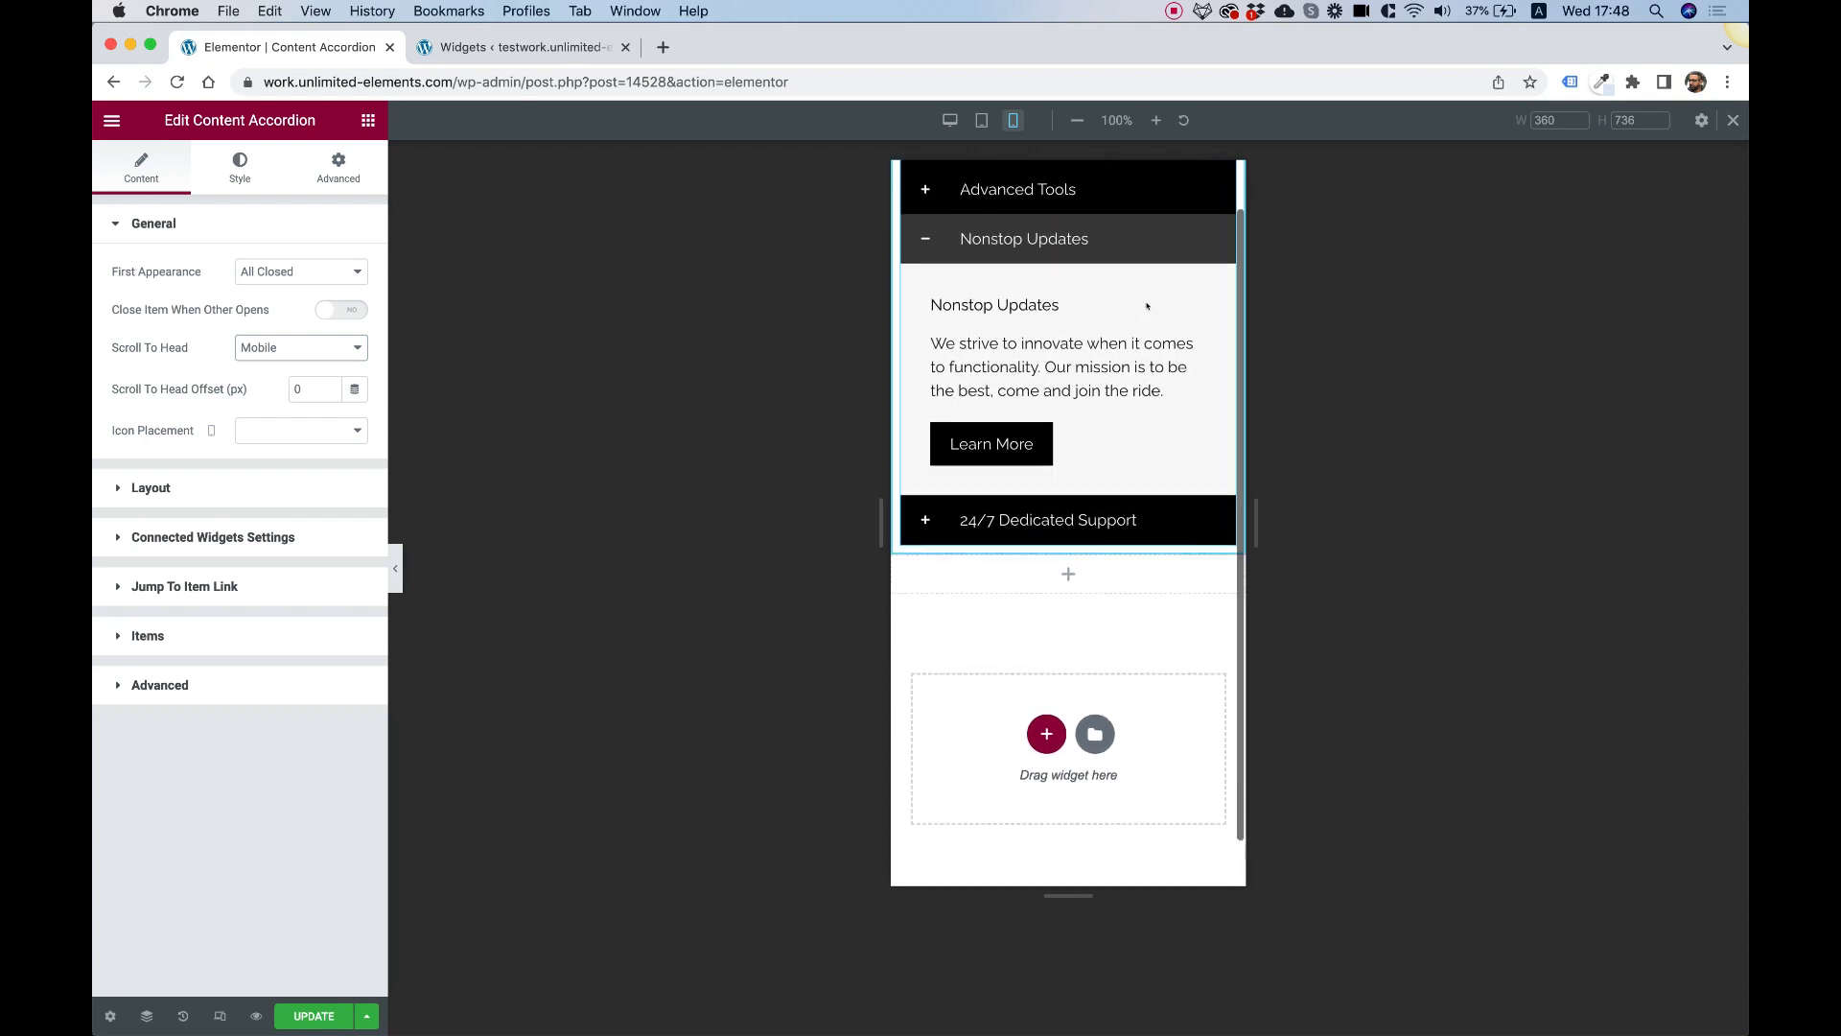
pyautogui.scroll(-3)
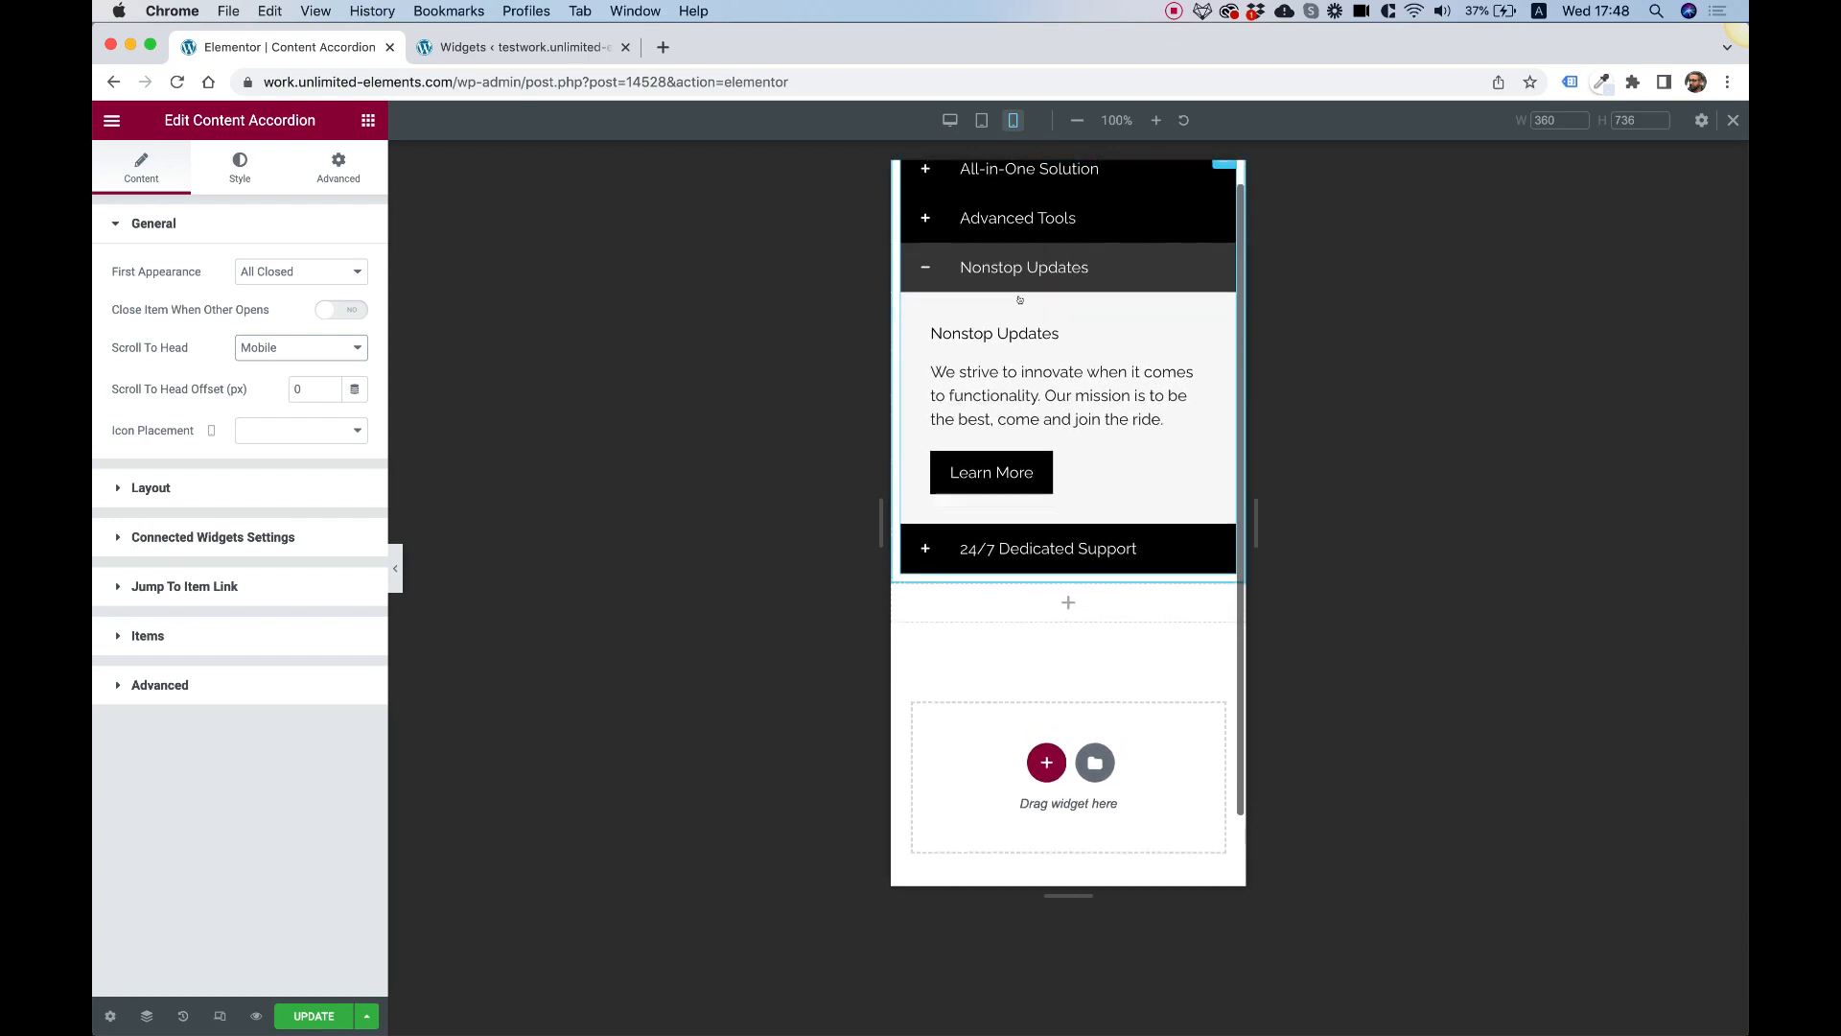
pyautogui.scroll(-3)
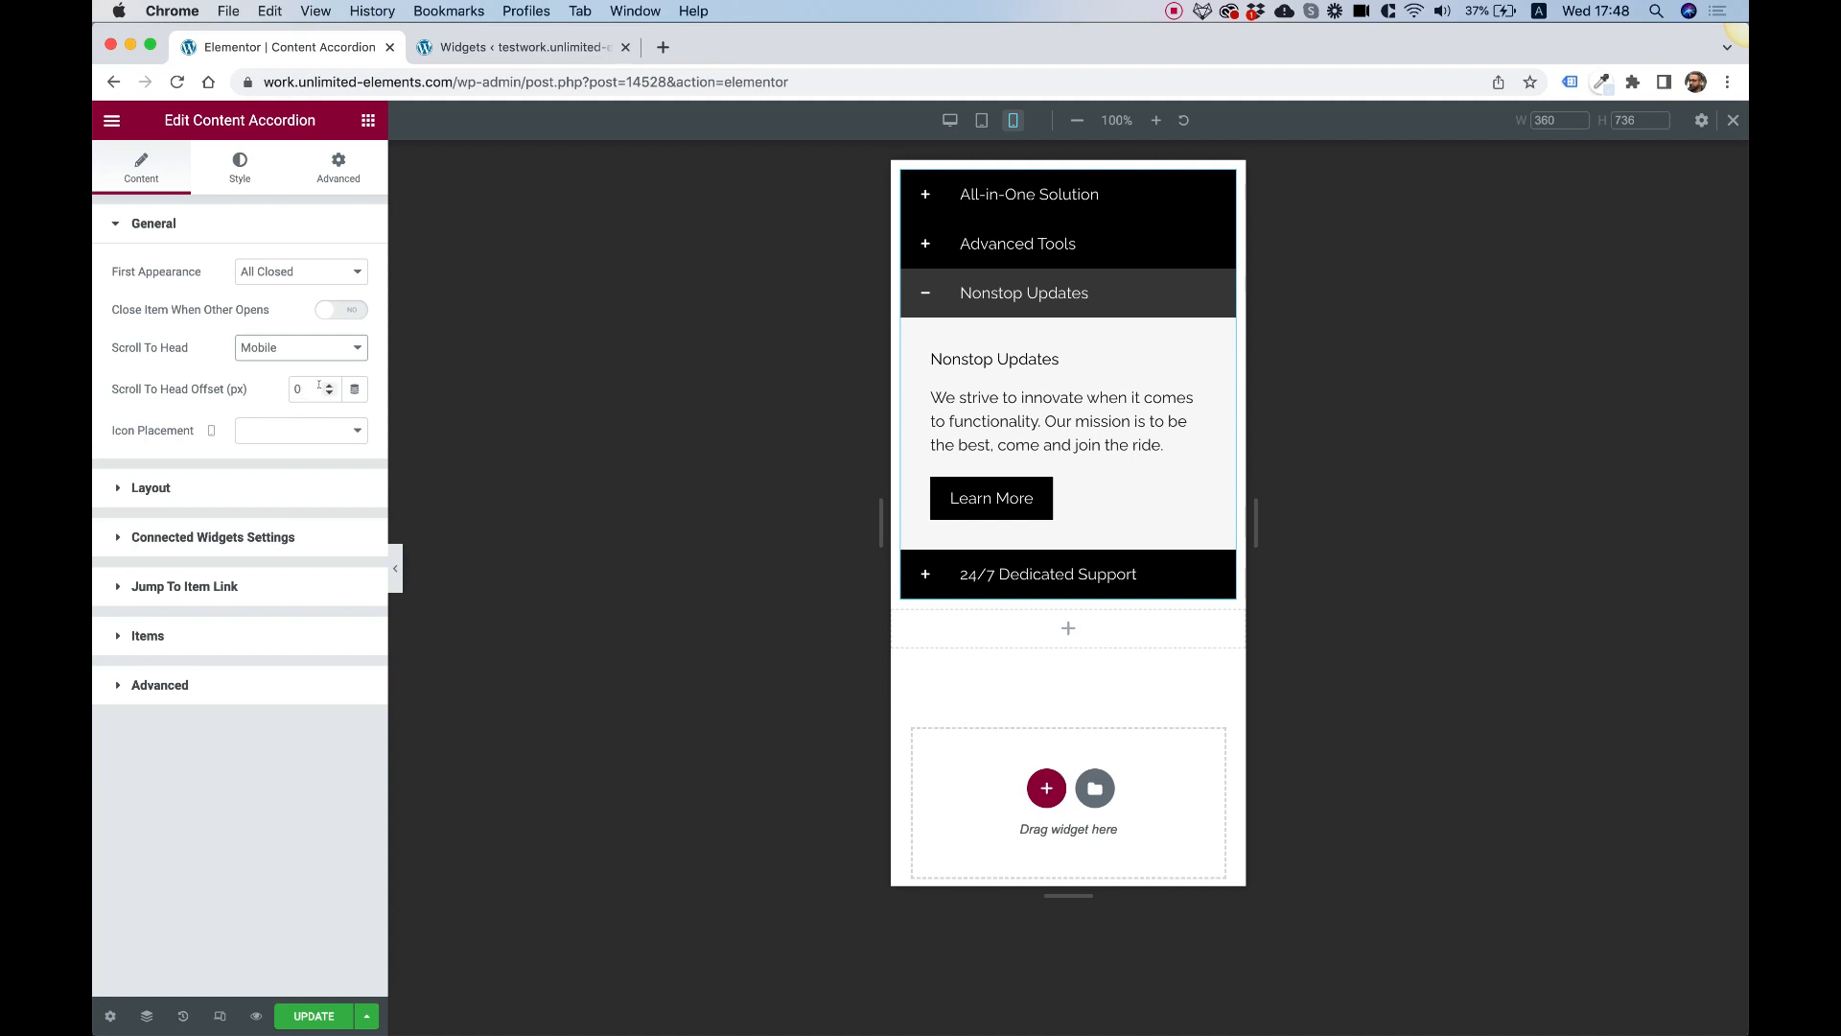
# Return to desktop width and switch Icon Placement to Icon Last, then back to Icon First
pyautogui.click(949, 119)
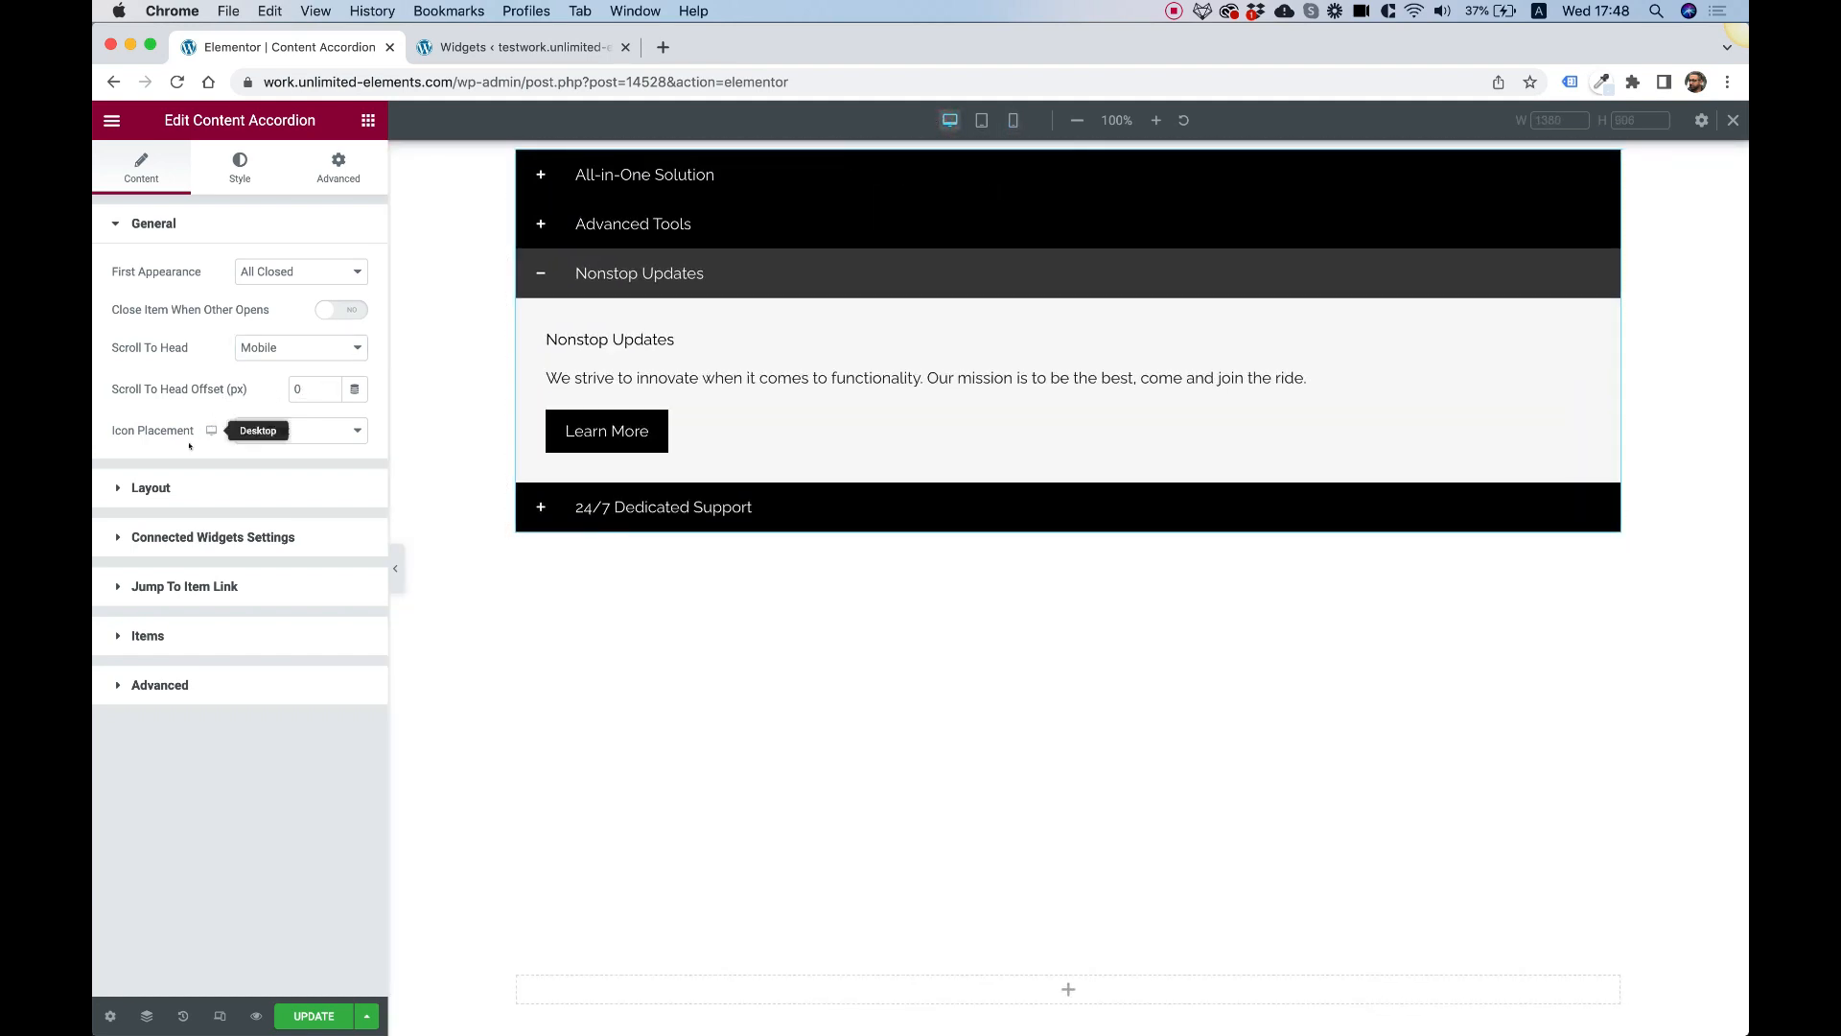
pyautogui.click(300, 430)
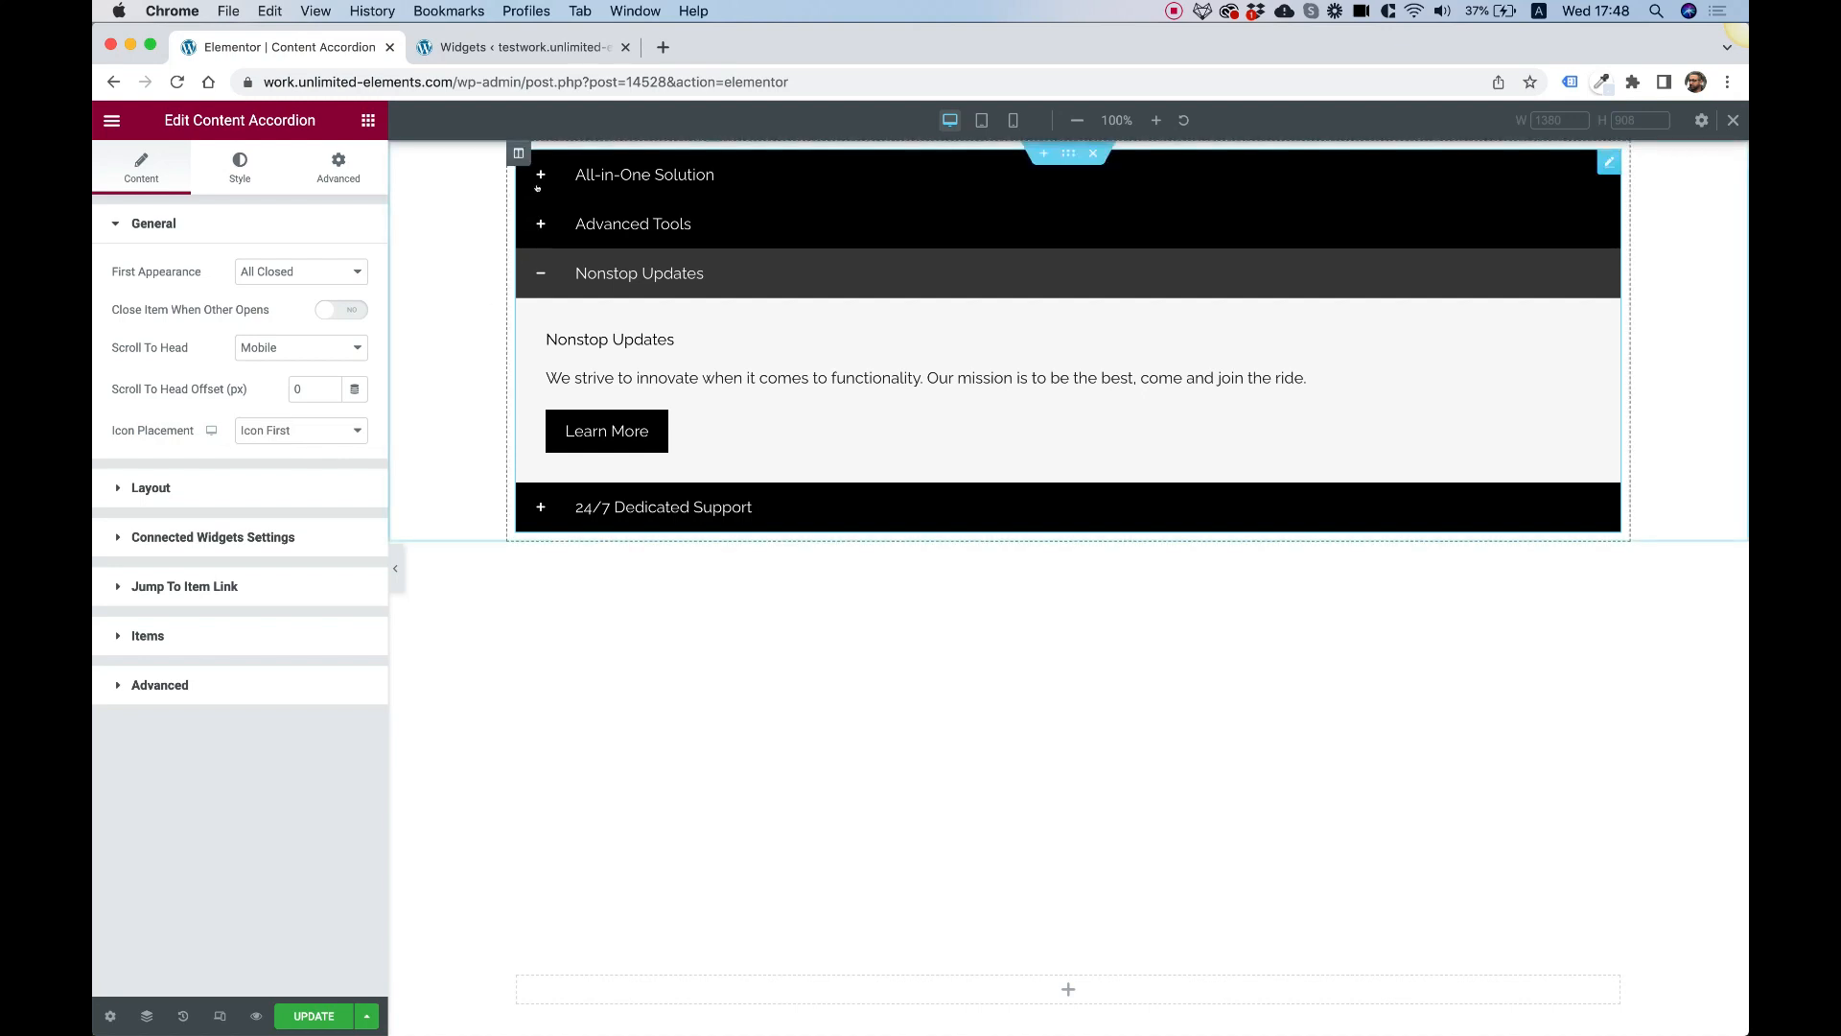
pyautogui.click(300, 431)
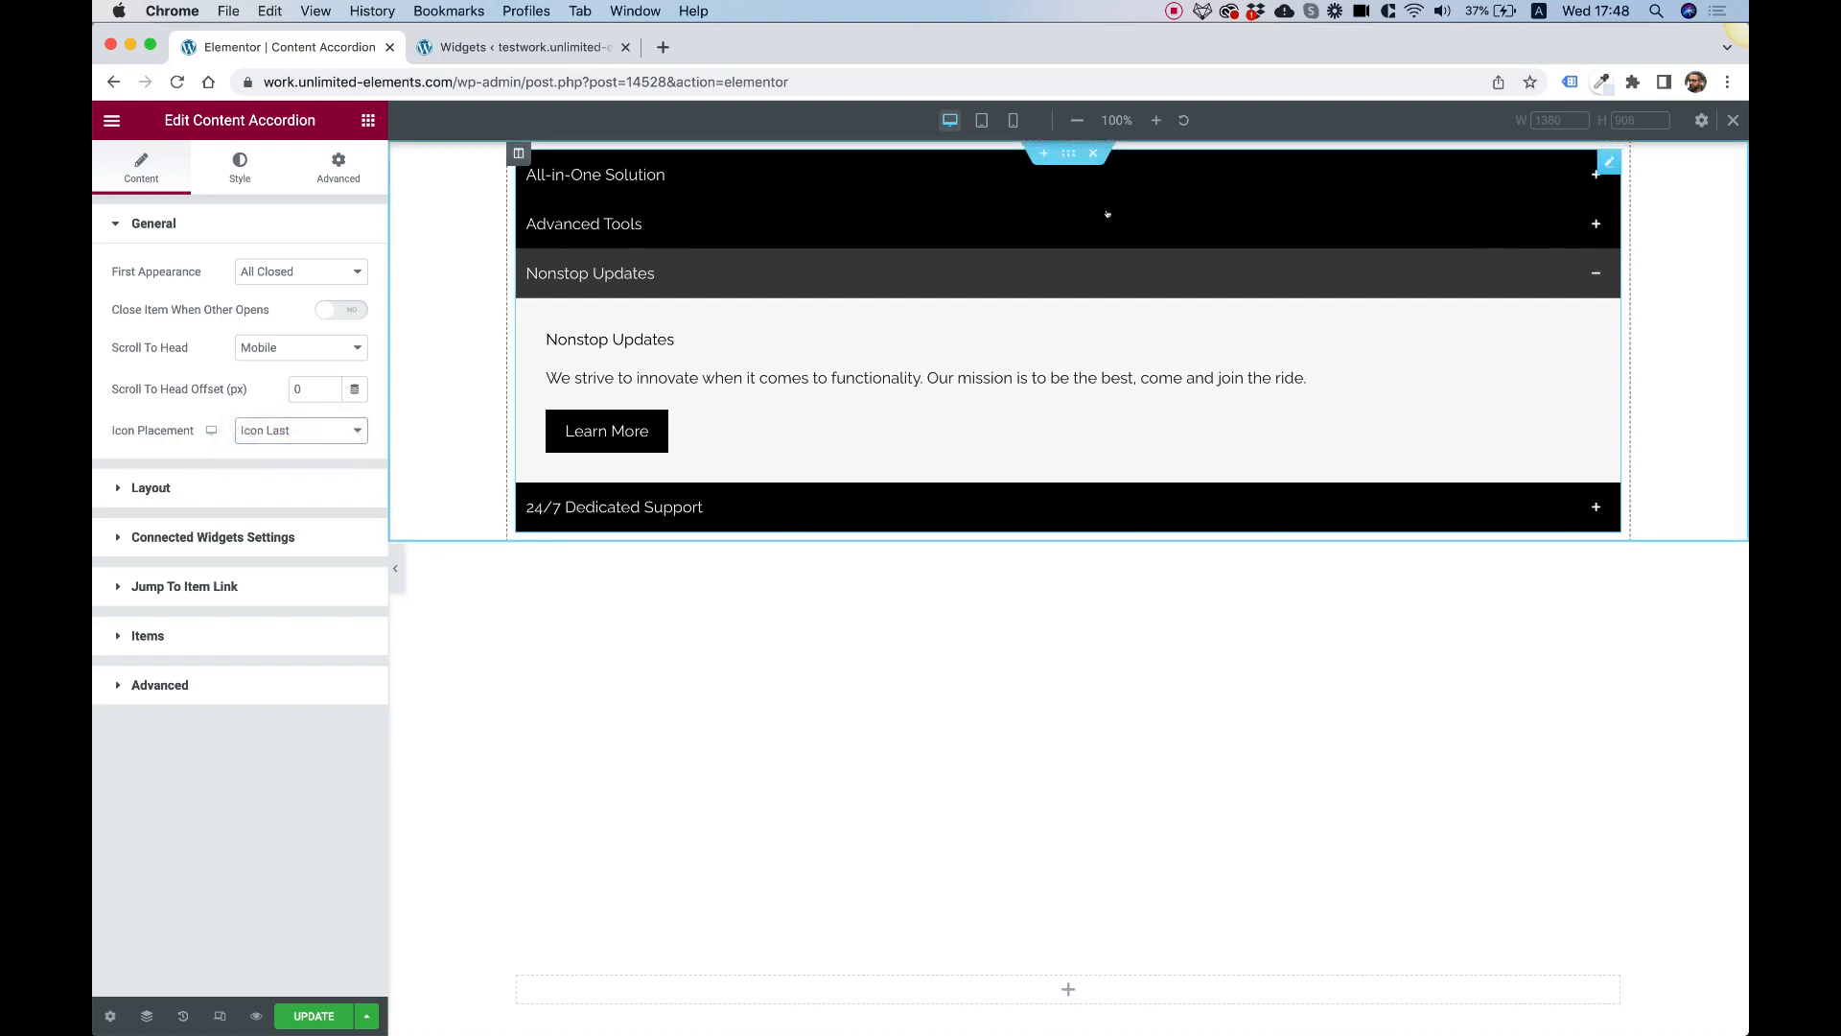
pyautogui.click(300, 431)
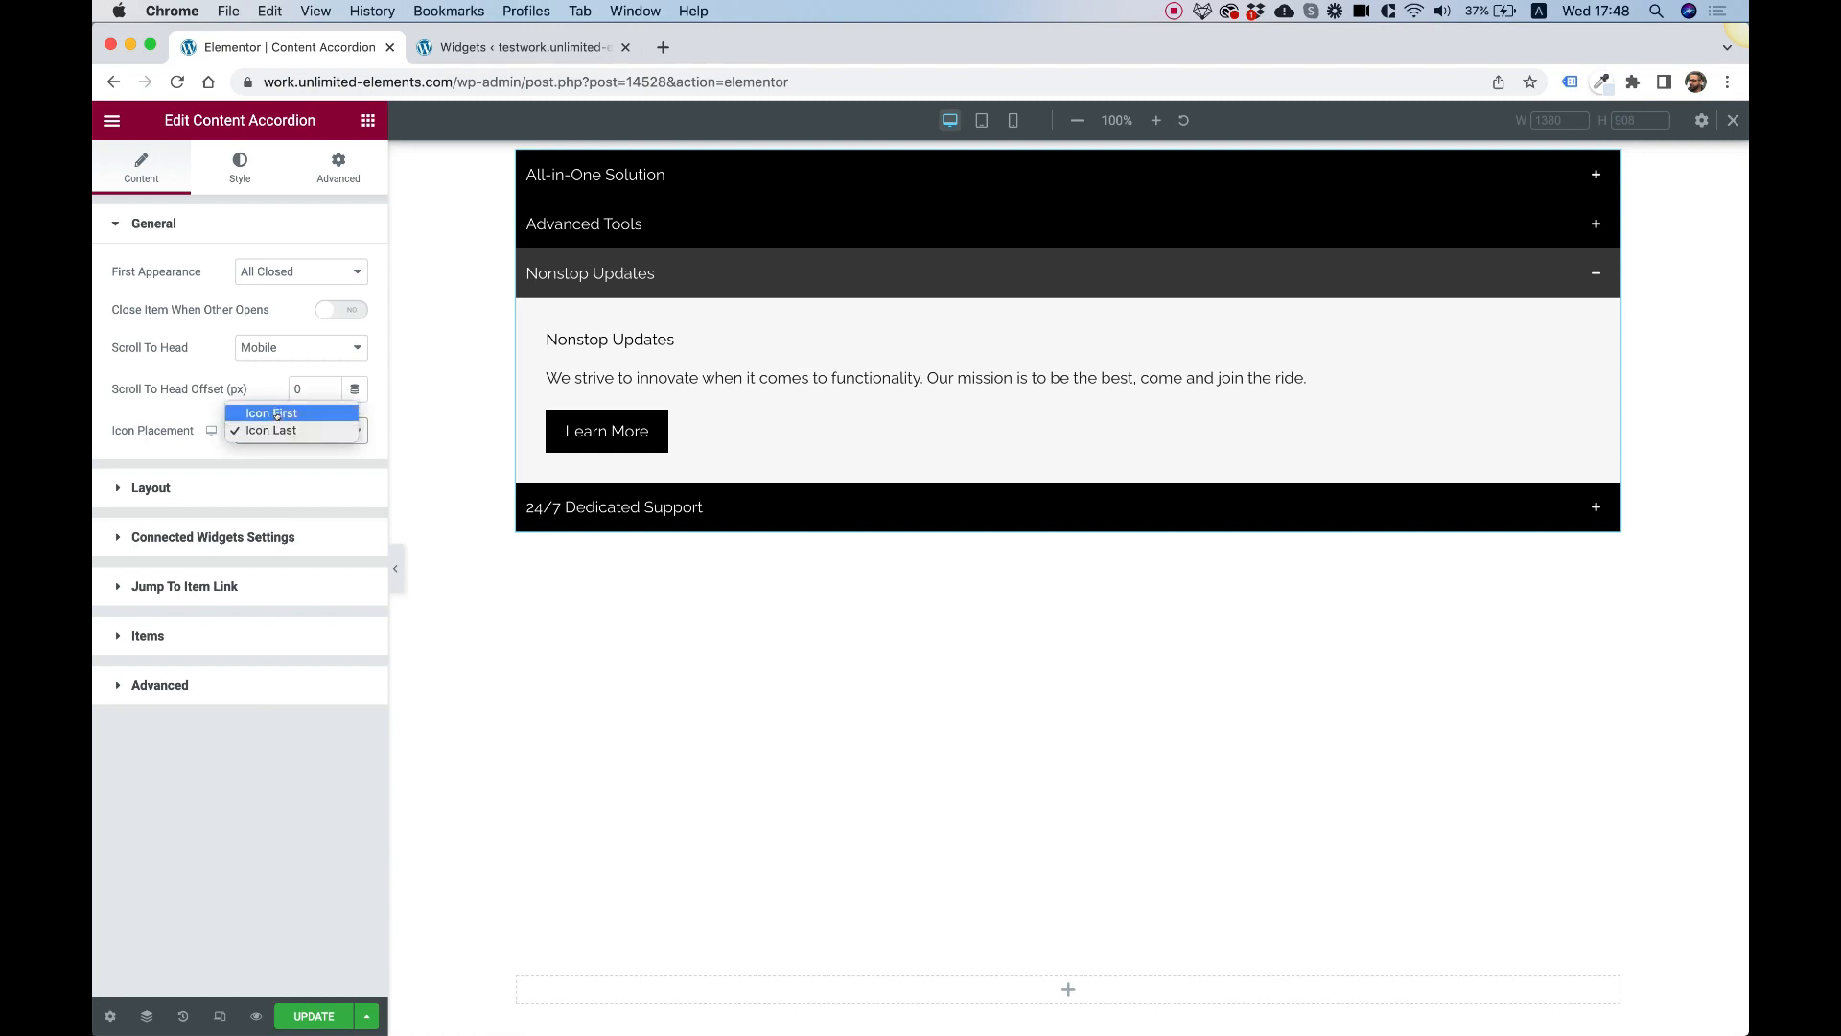
pyautogui.click(271, 412)
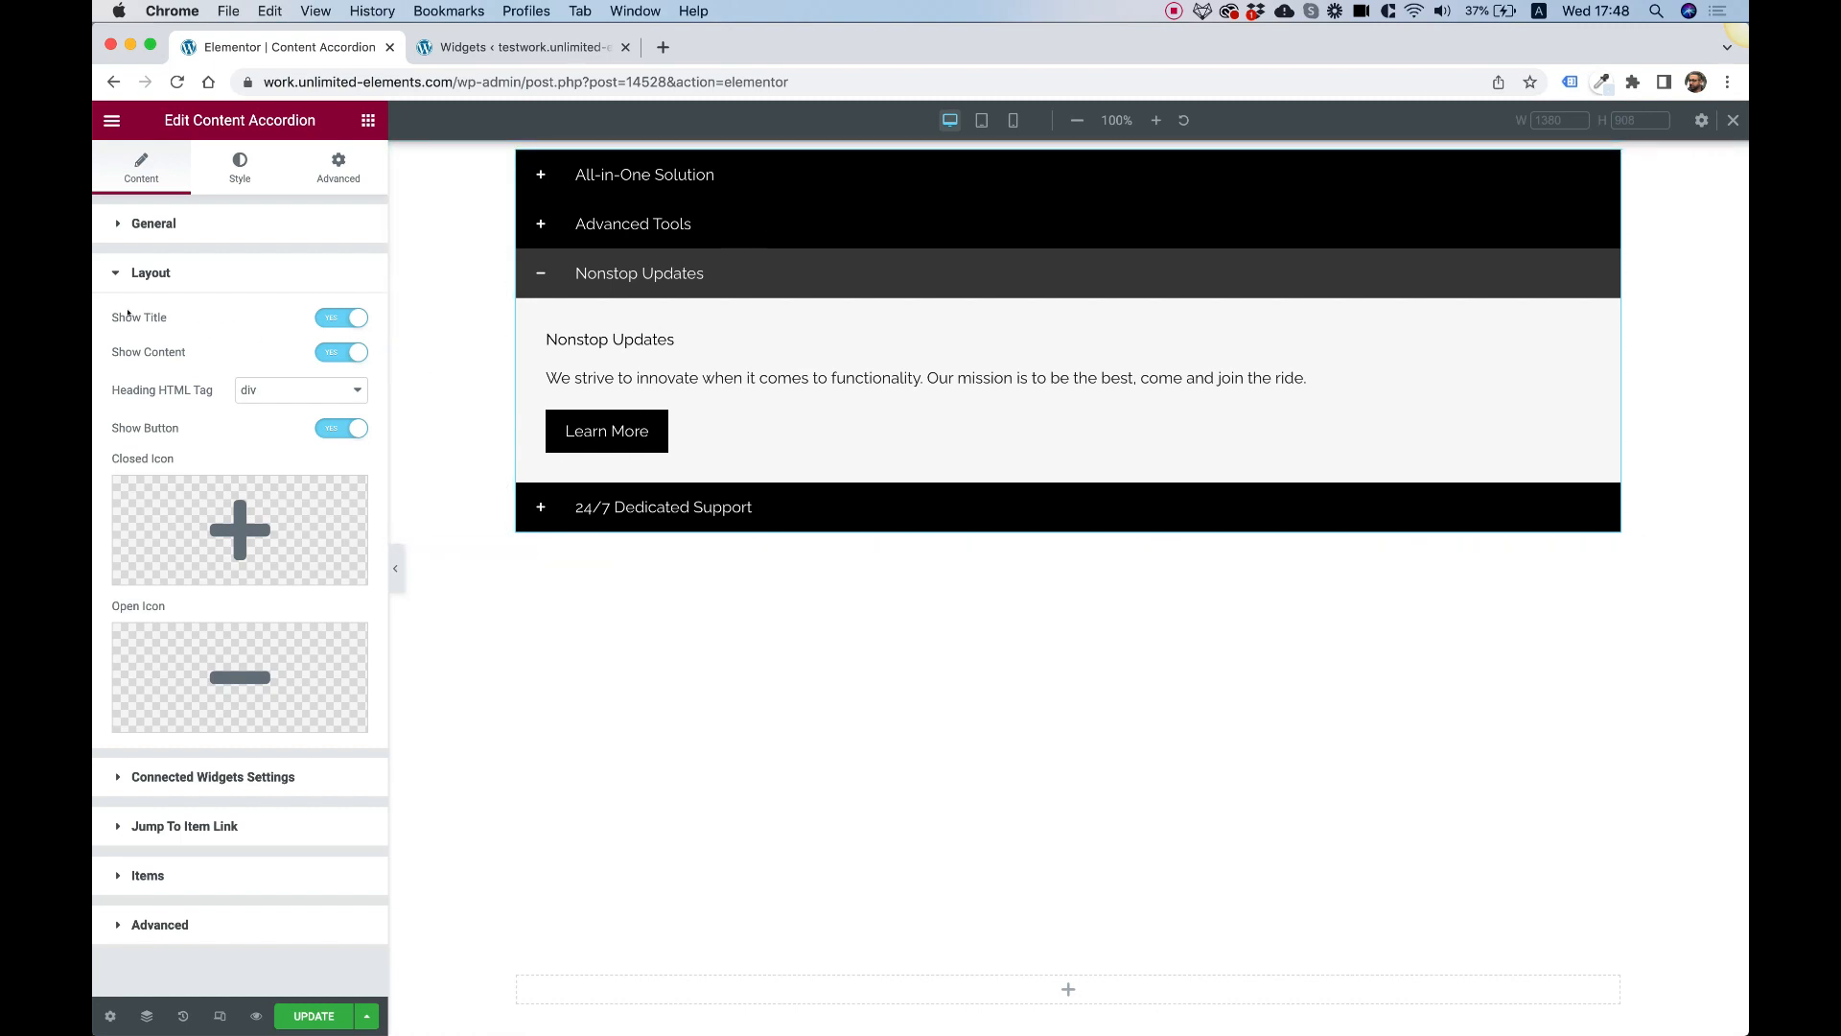
# Turn Show Title off, check it on Nonstop Updates, and keep the heading tag as div
pyautogui.click(341, 318)
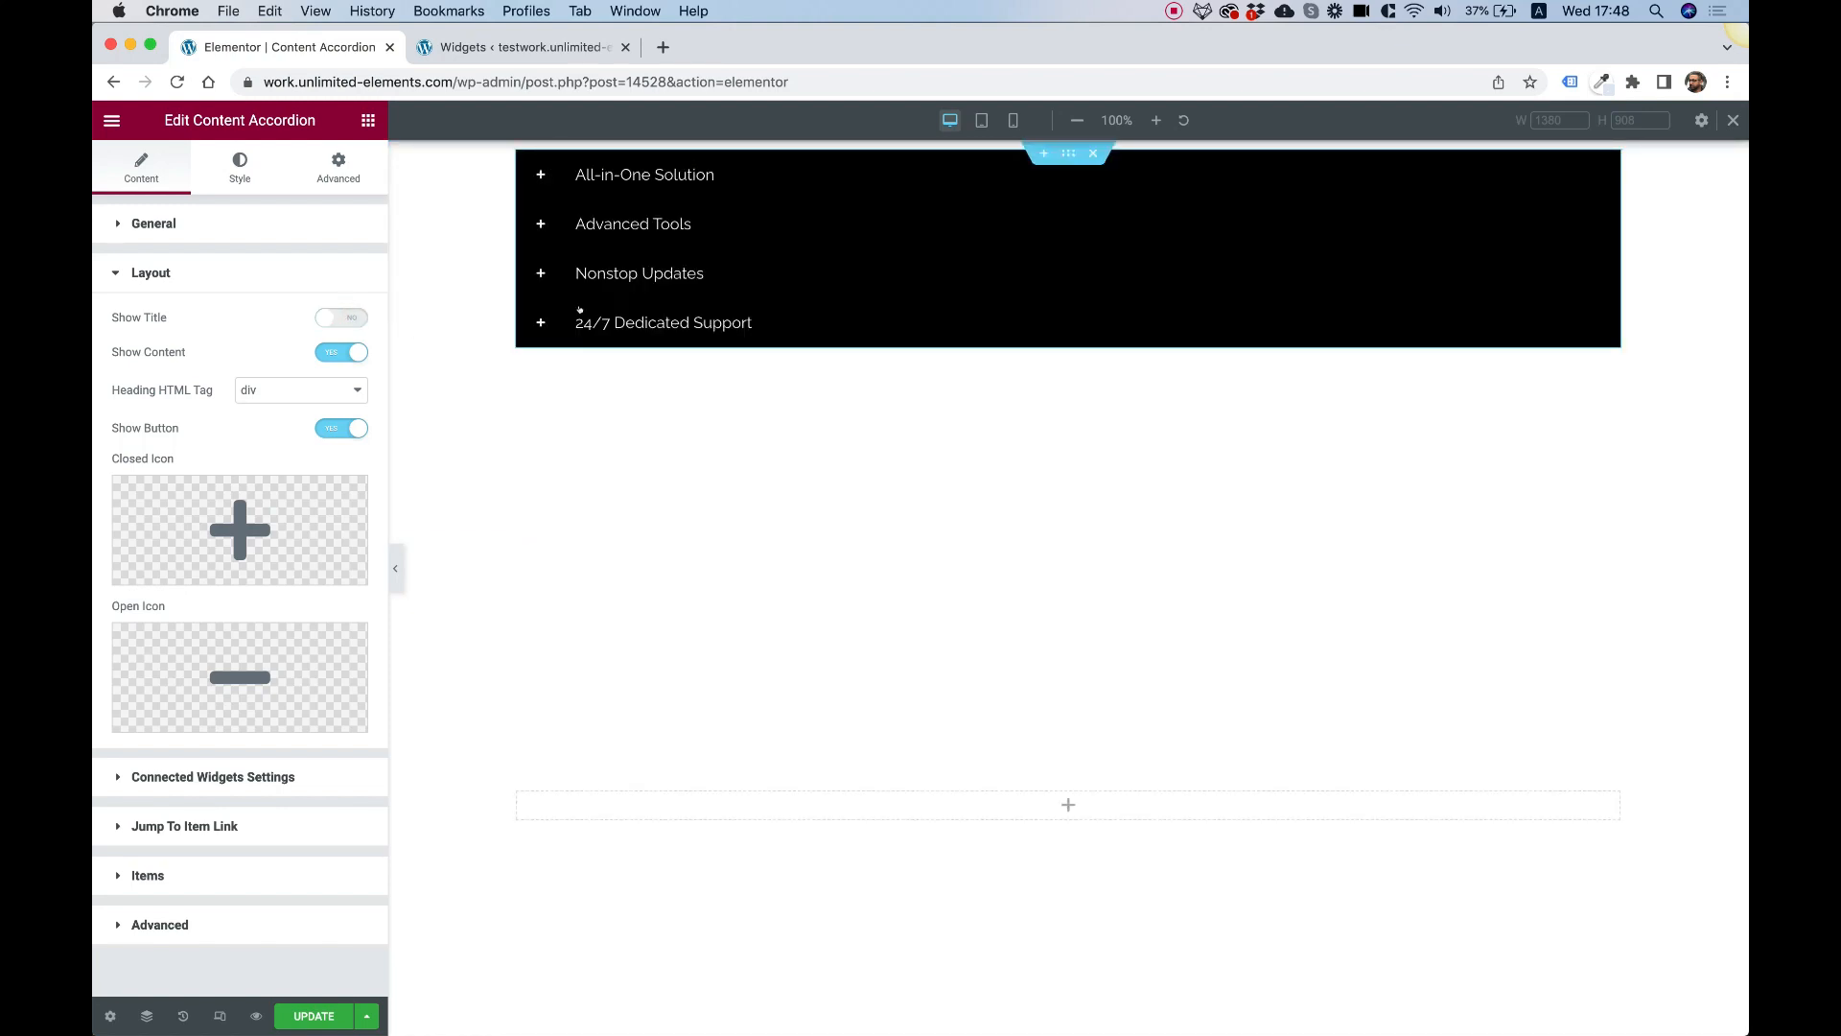
pyautogui.click(639, 273)
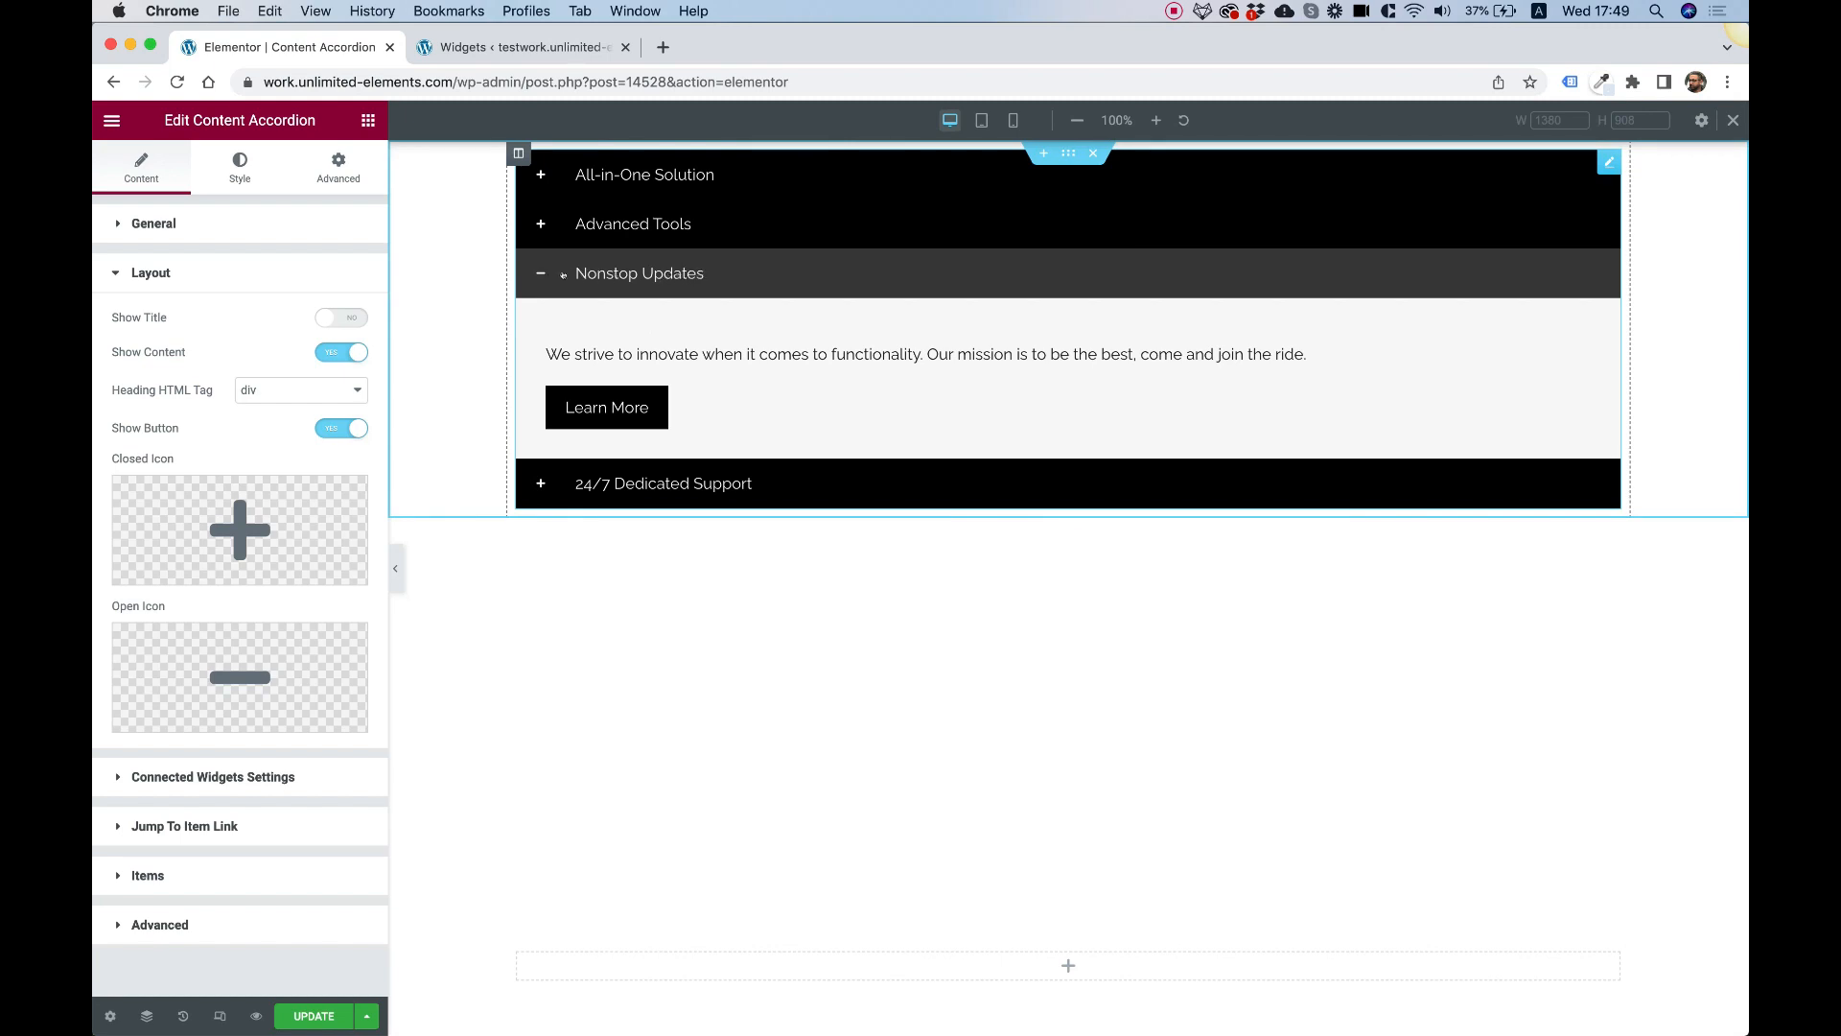
pyautogui.moveTo(651, 276)
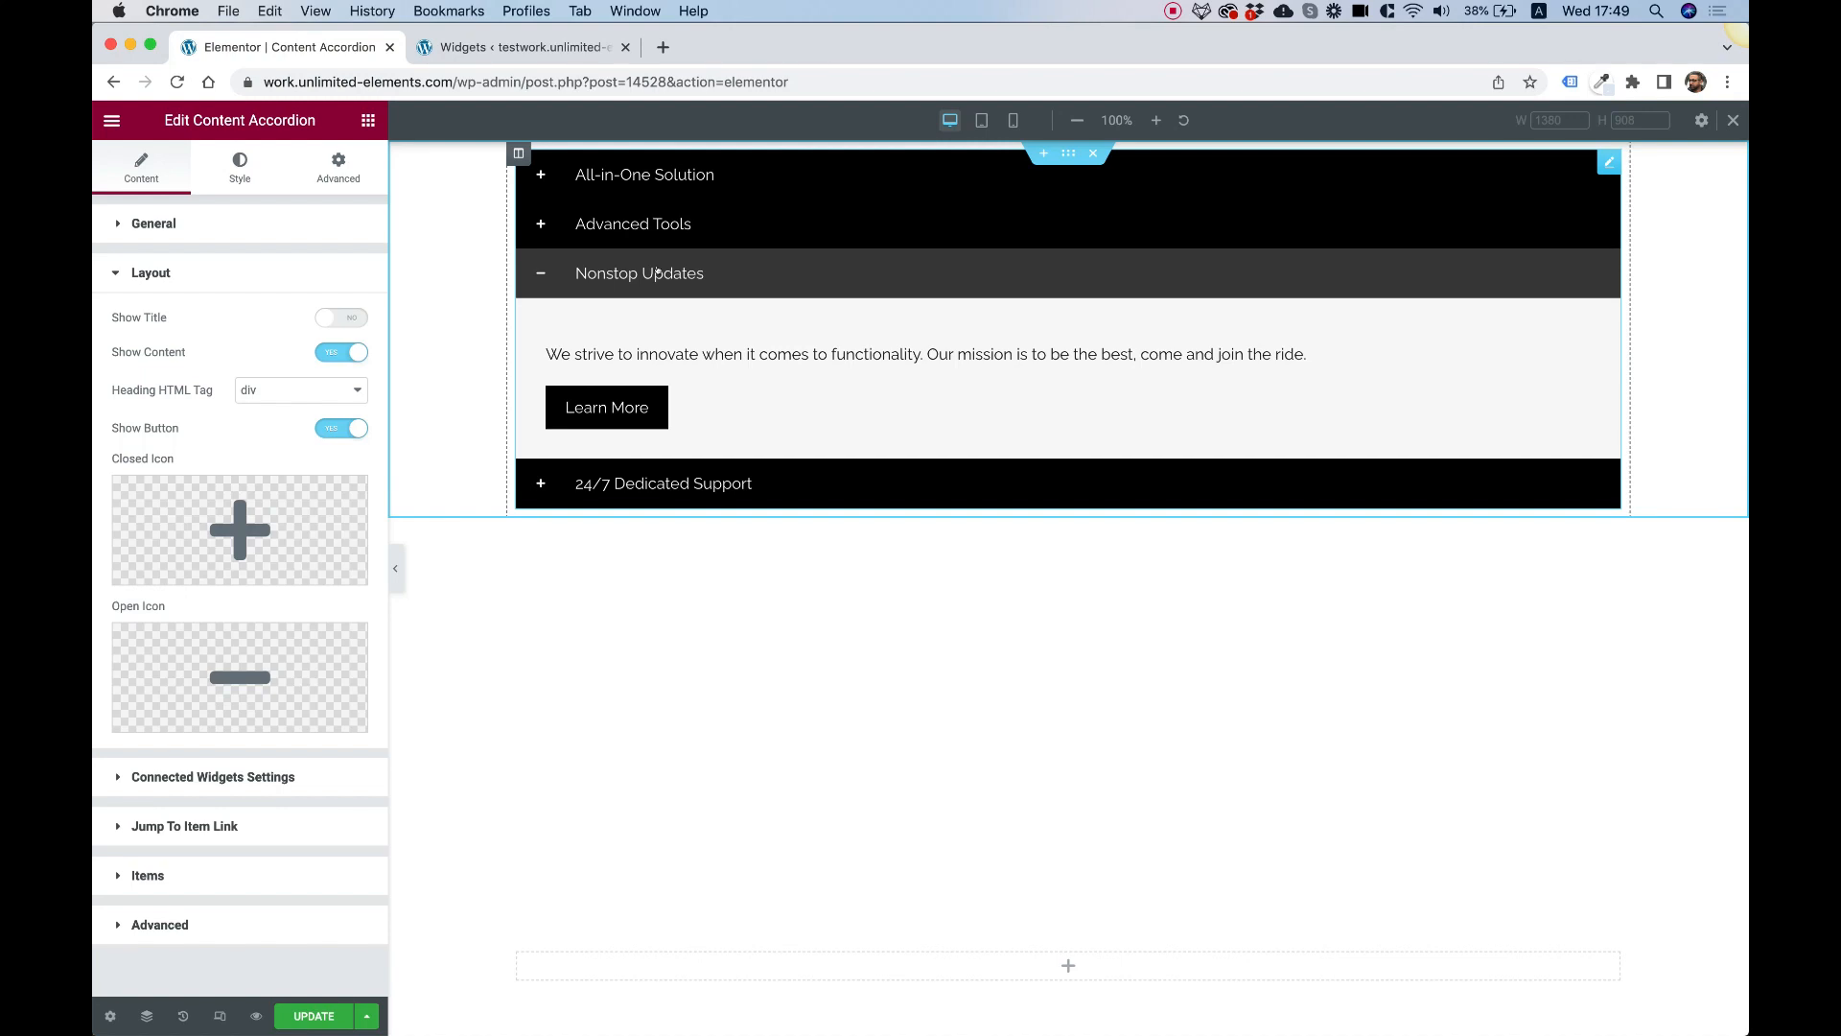
pyautogui.click(300, 390)
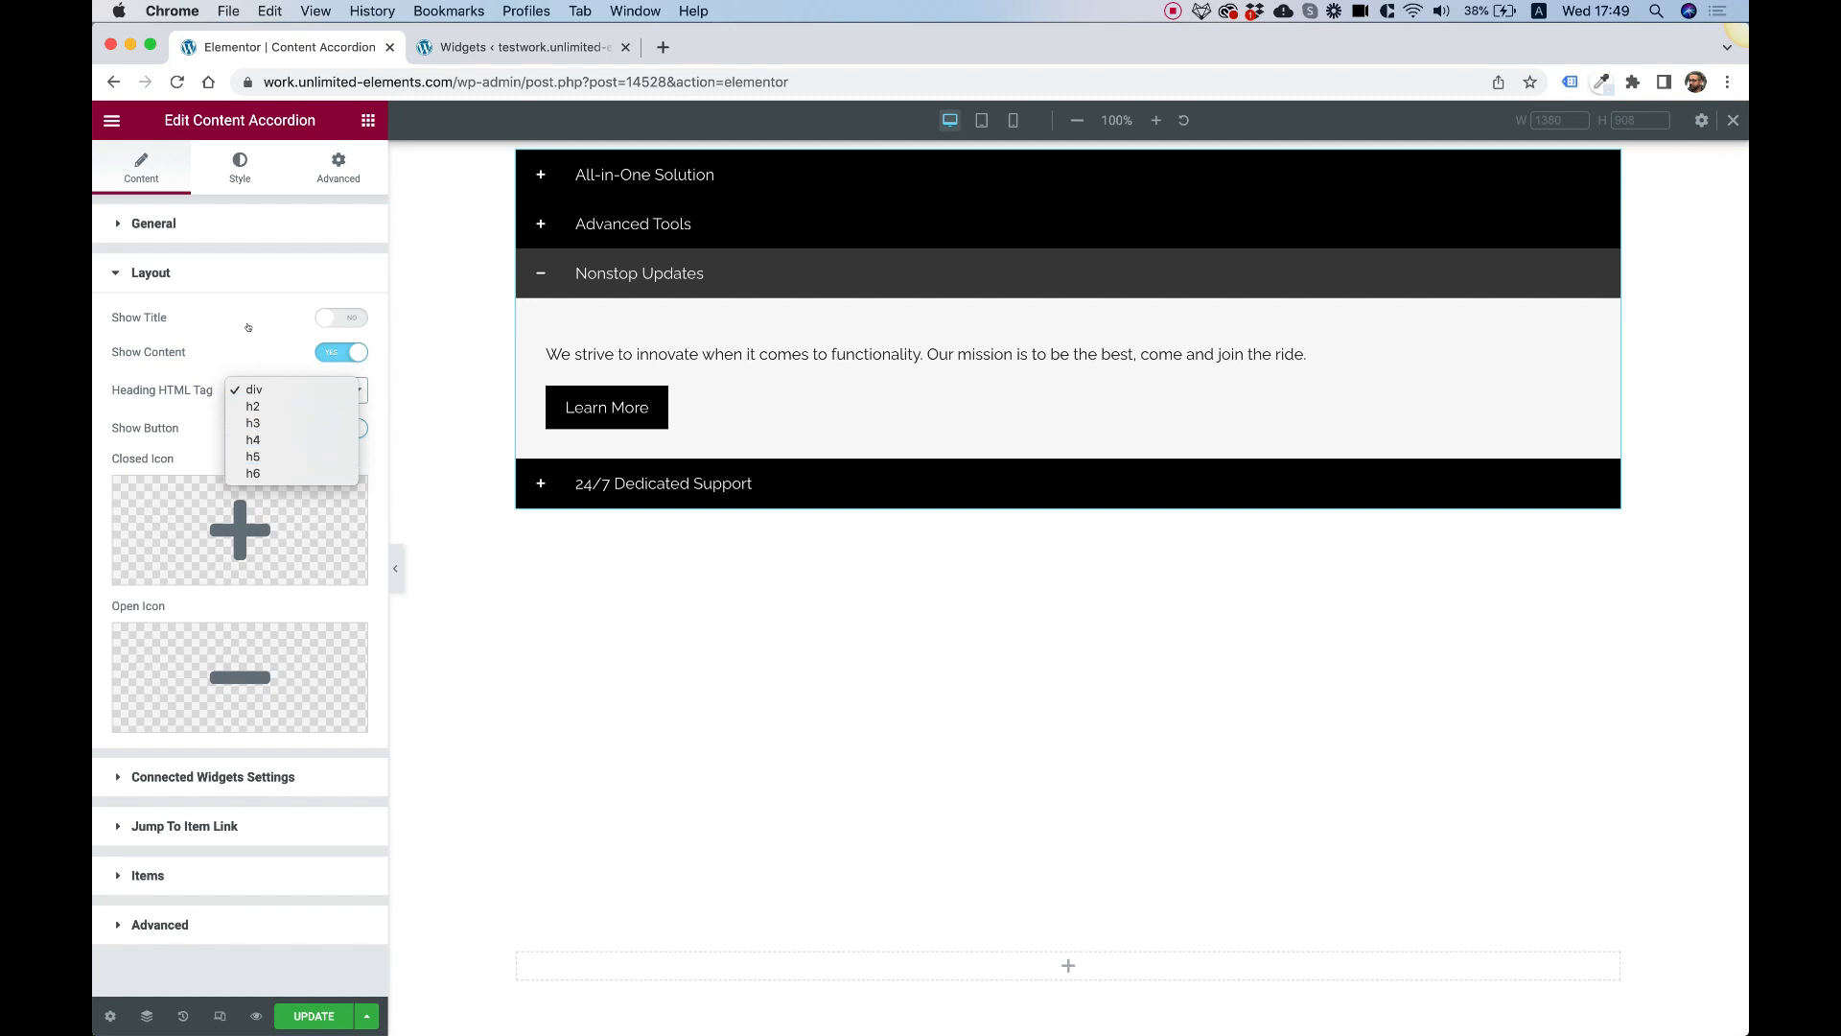
pyautogui.moveTo(169, 360)
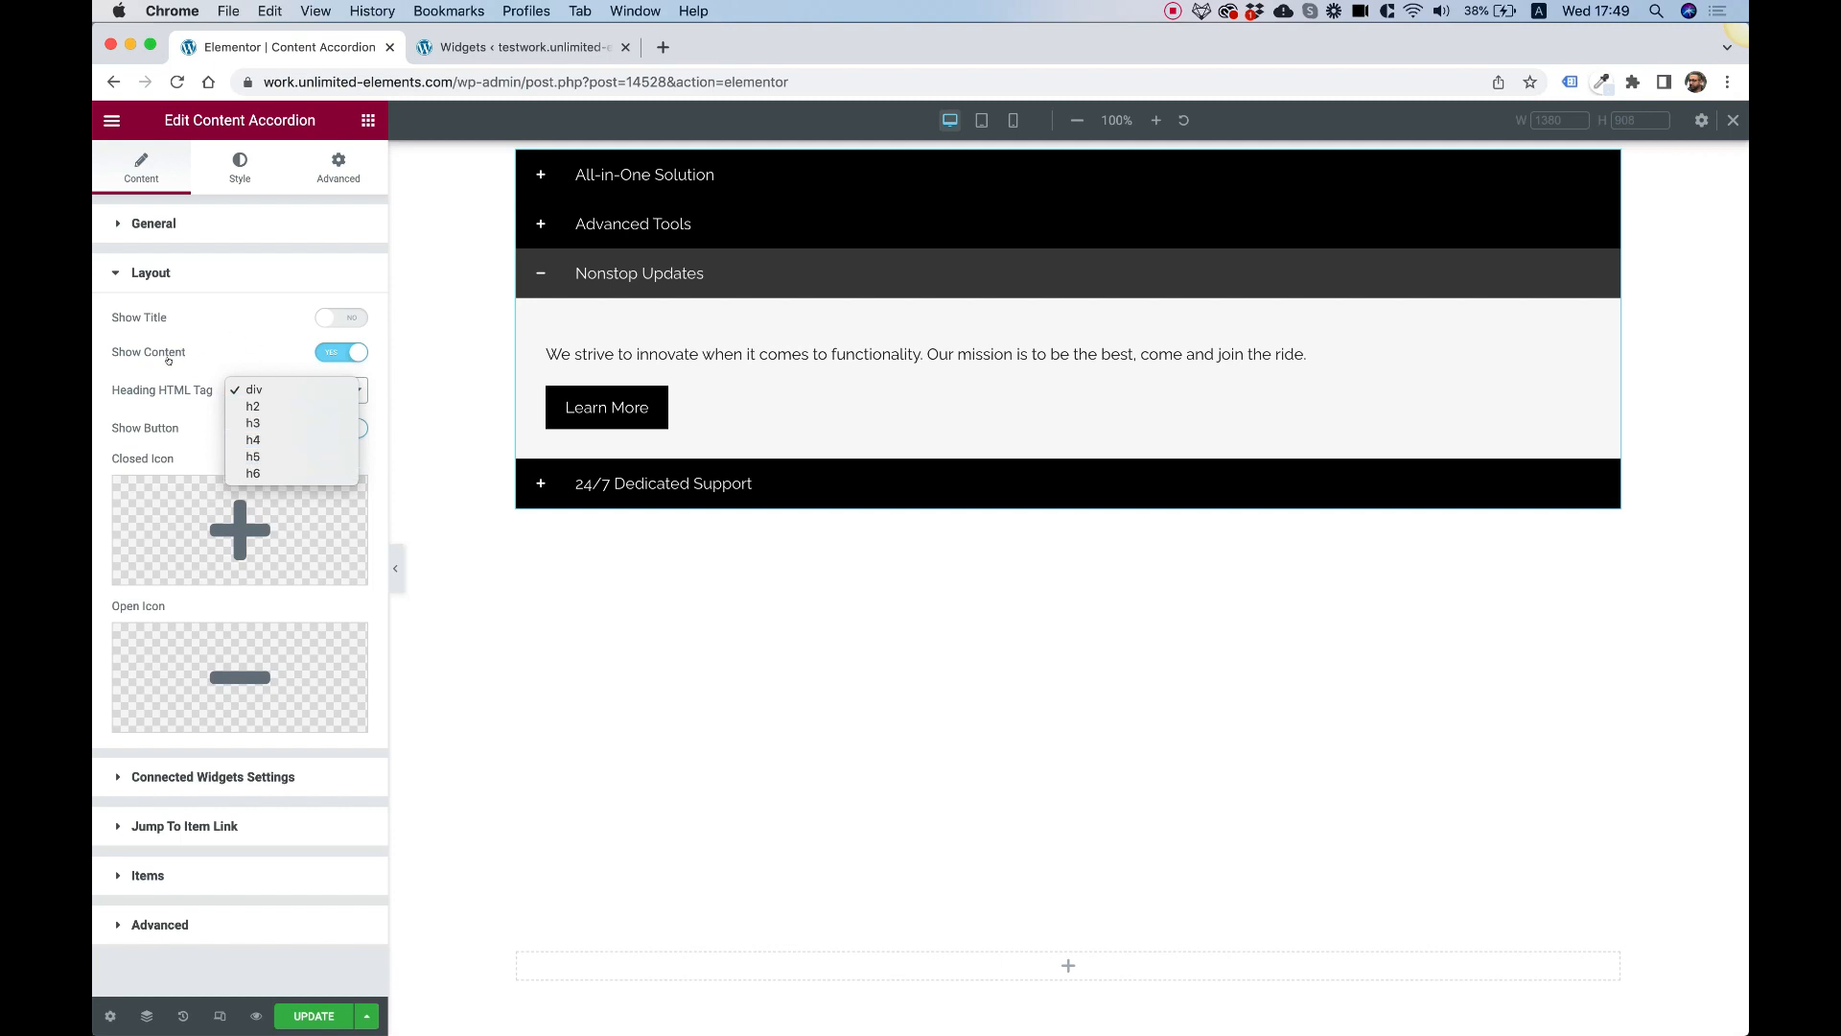
pyautogui.click(254, 390)
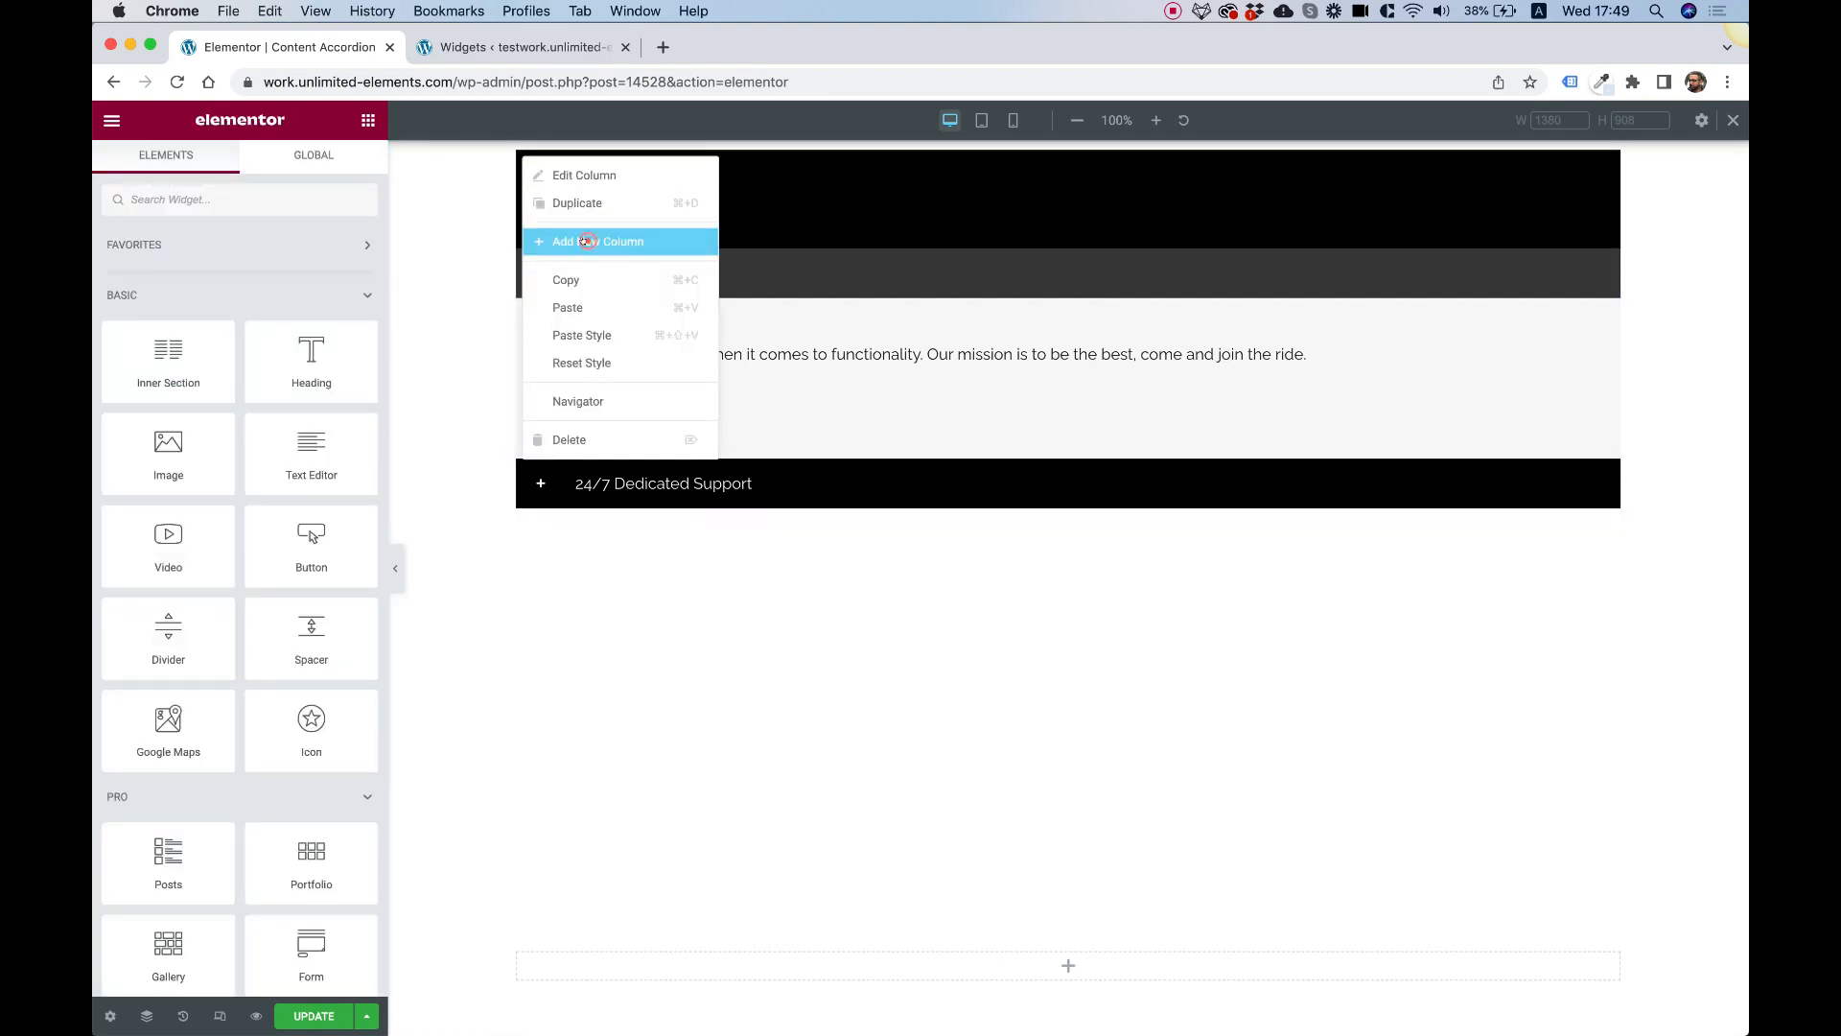
# Add a second column and give the accordion Remote Connection with First Appearance set to First Opened
pyautogui.click(595, 241)
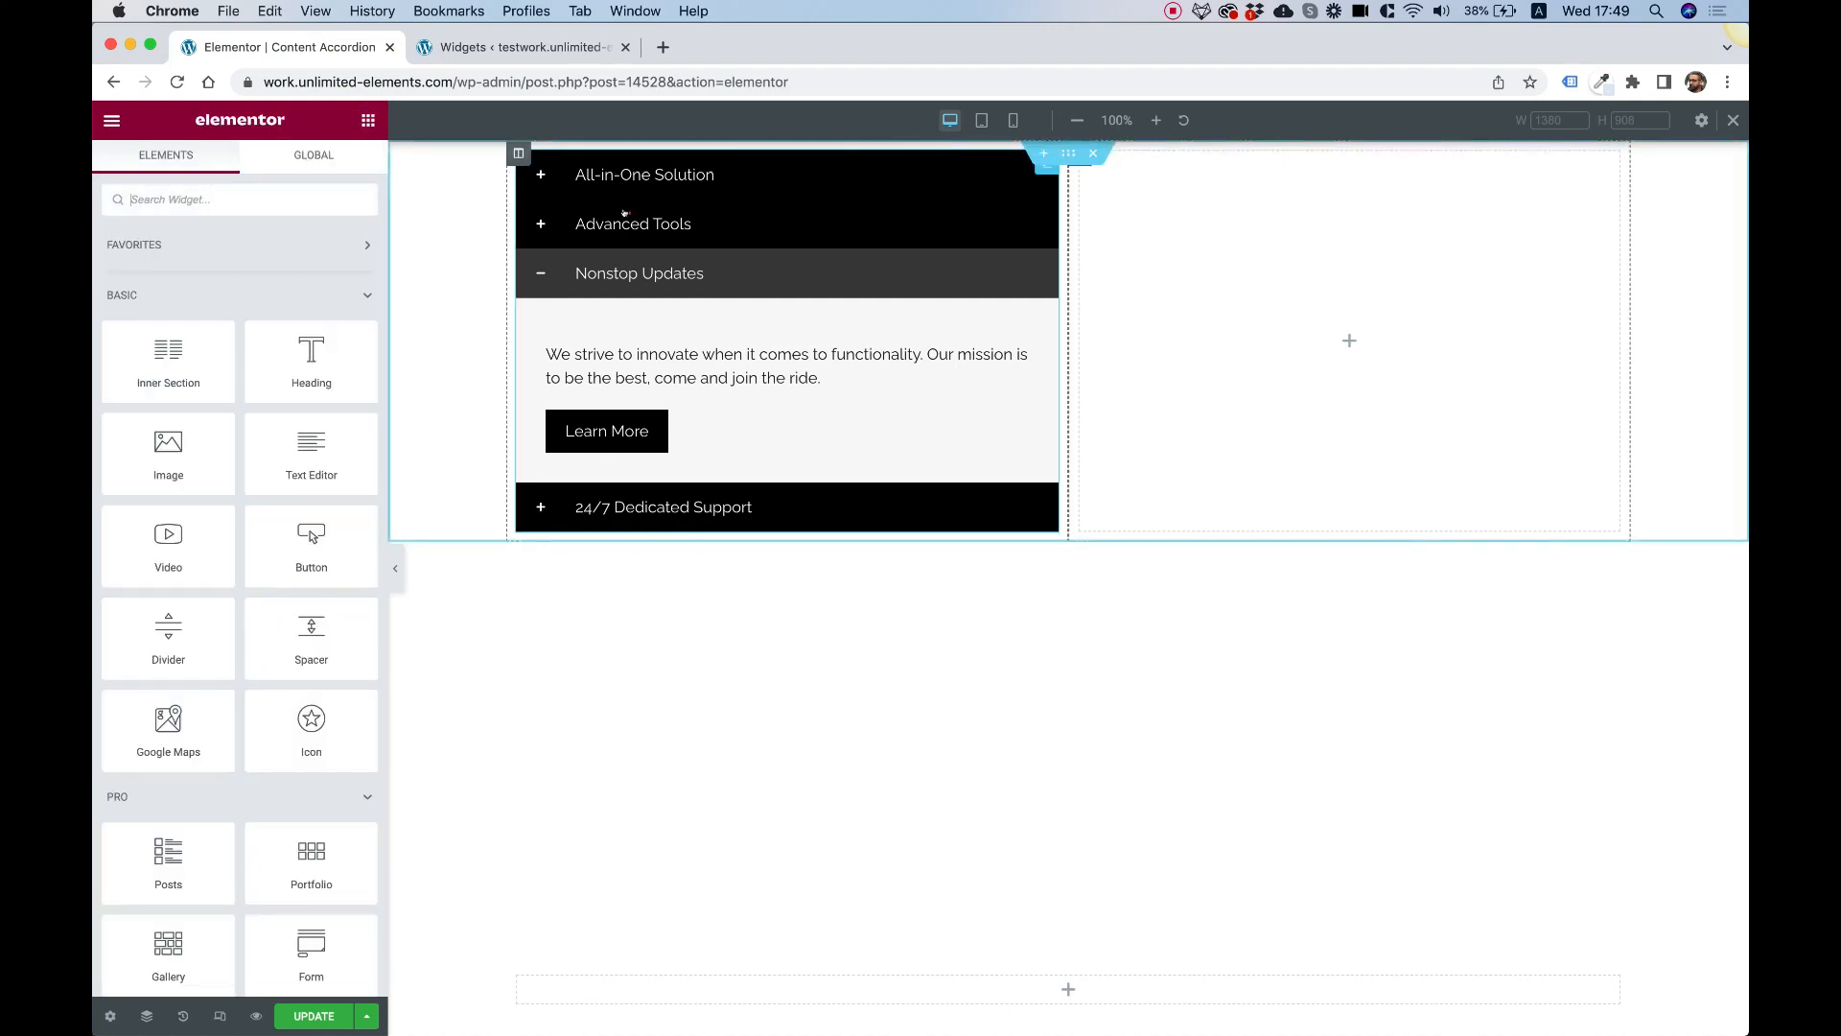
pyautogui.click(633, 224)
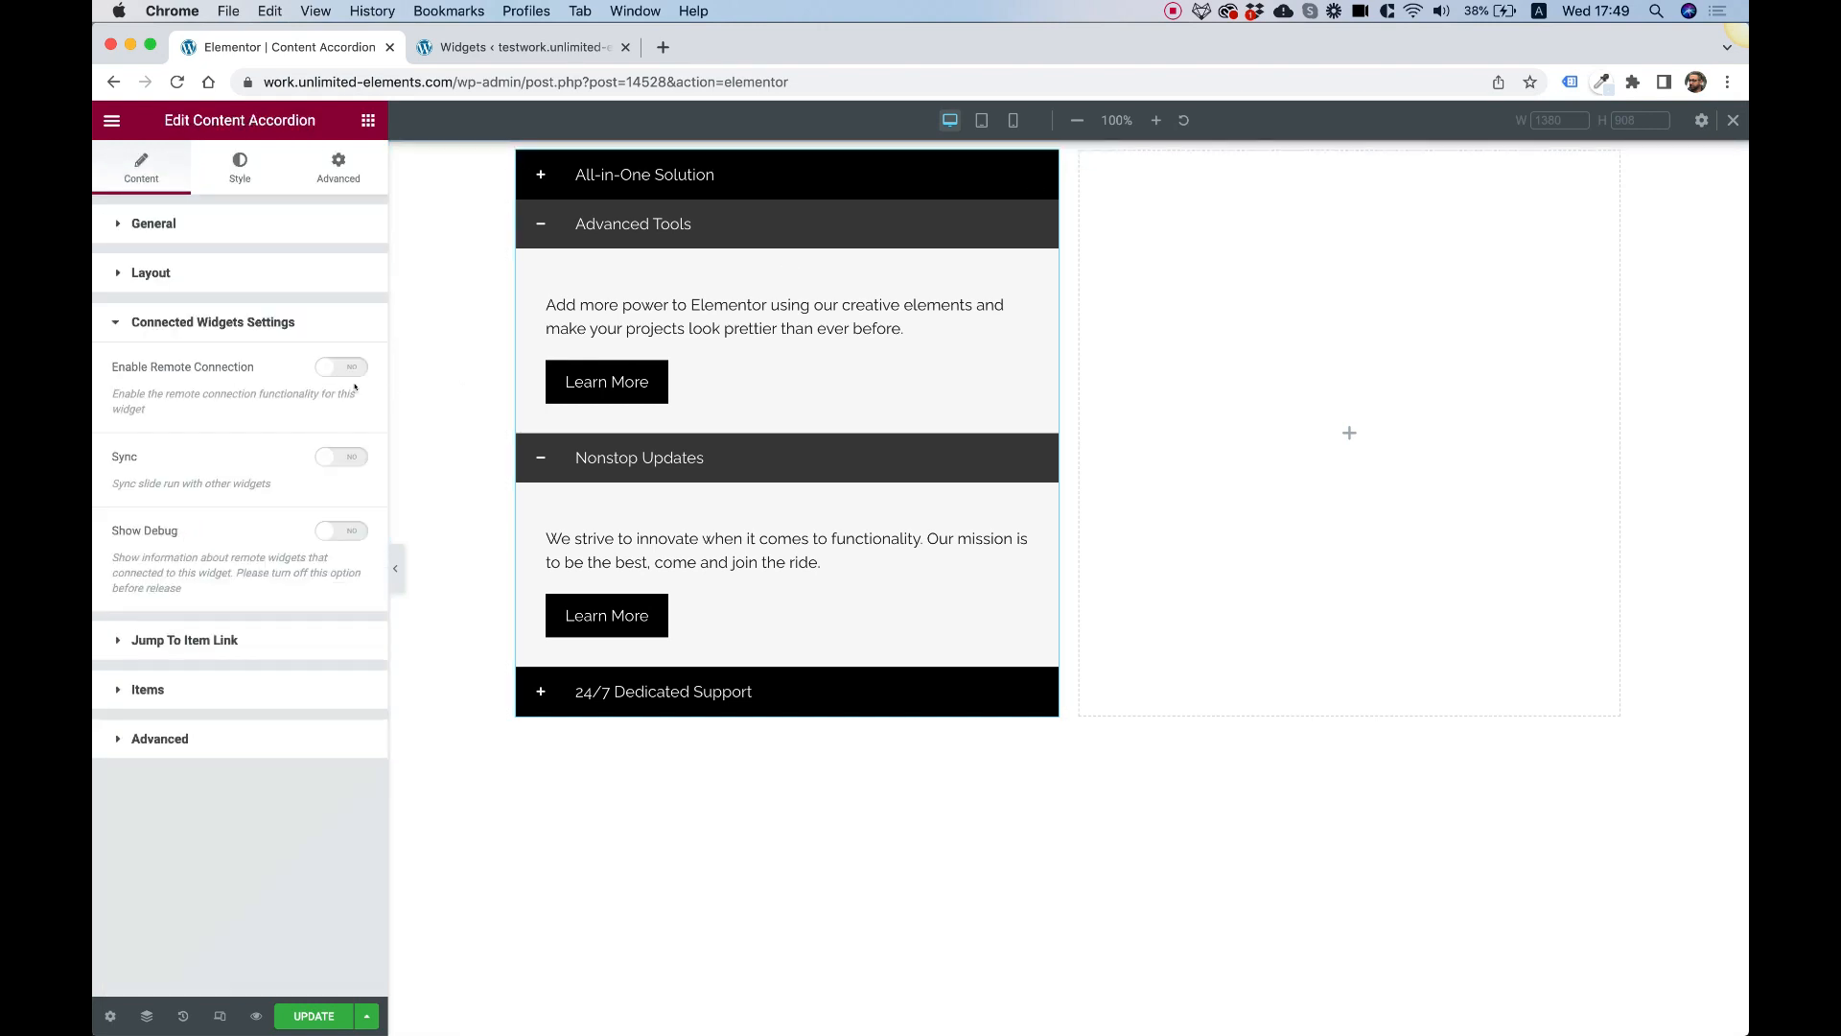
pyautogui.click(340, 366)
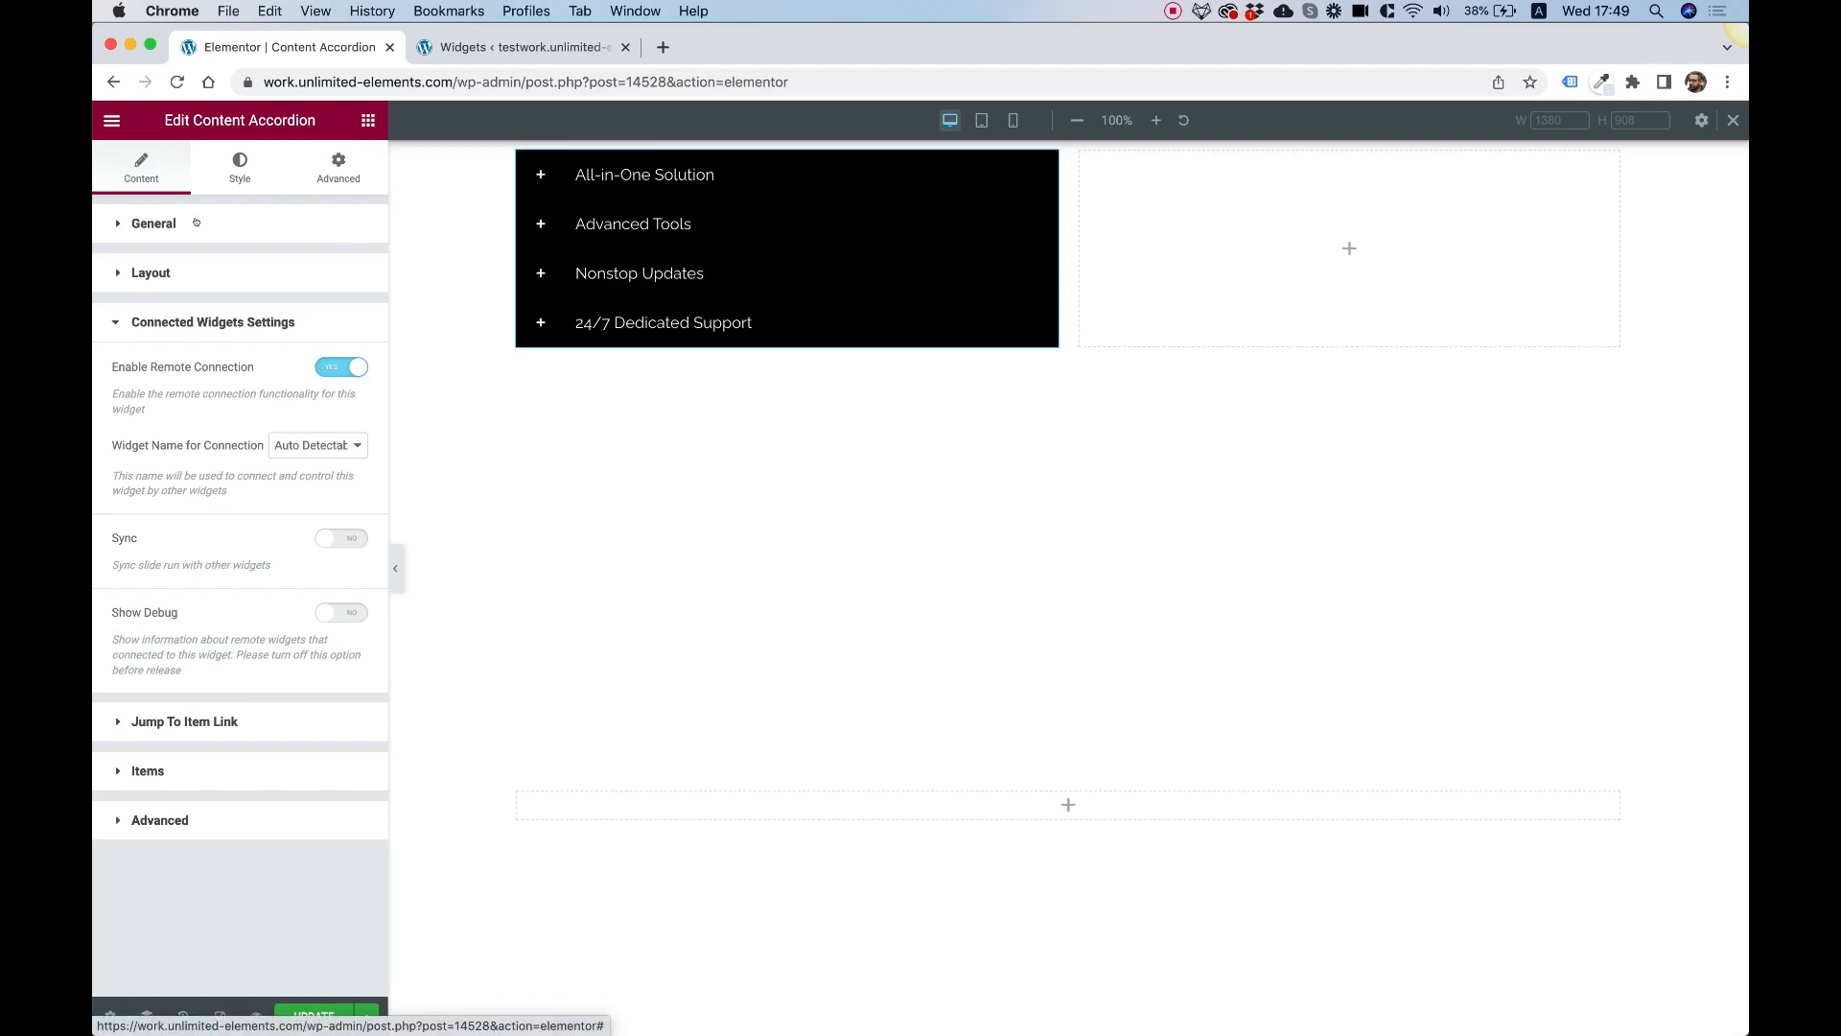
pyautogui.click(152, 224)
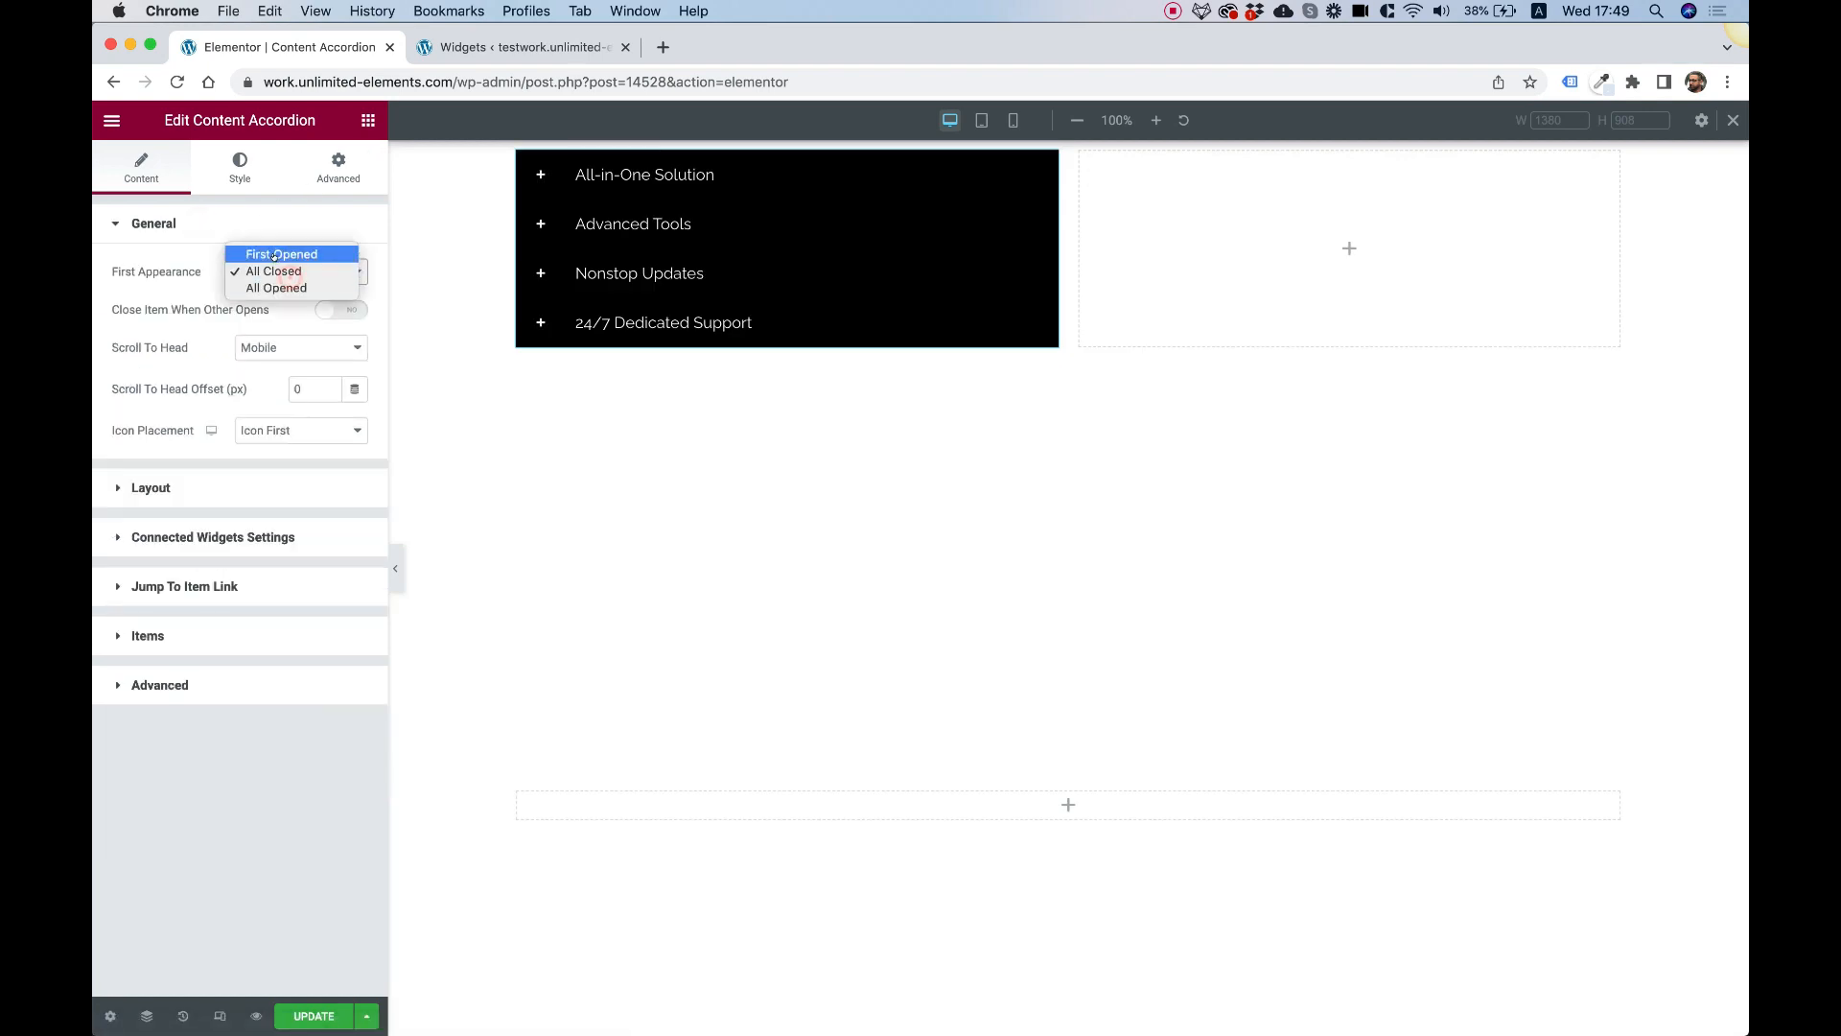
pyautogui.click(278, 253)
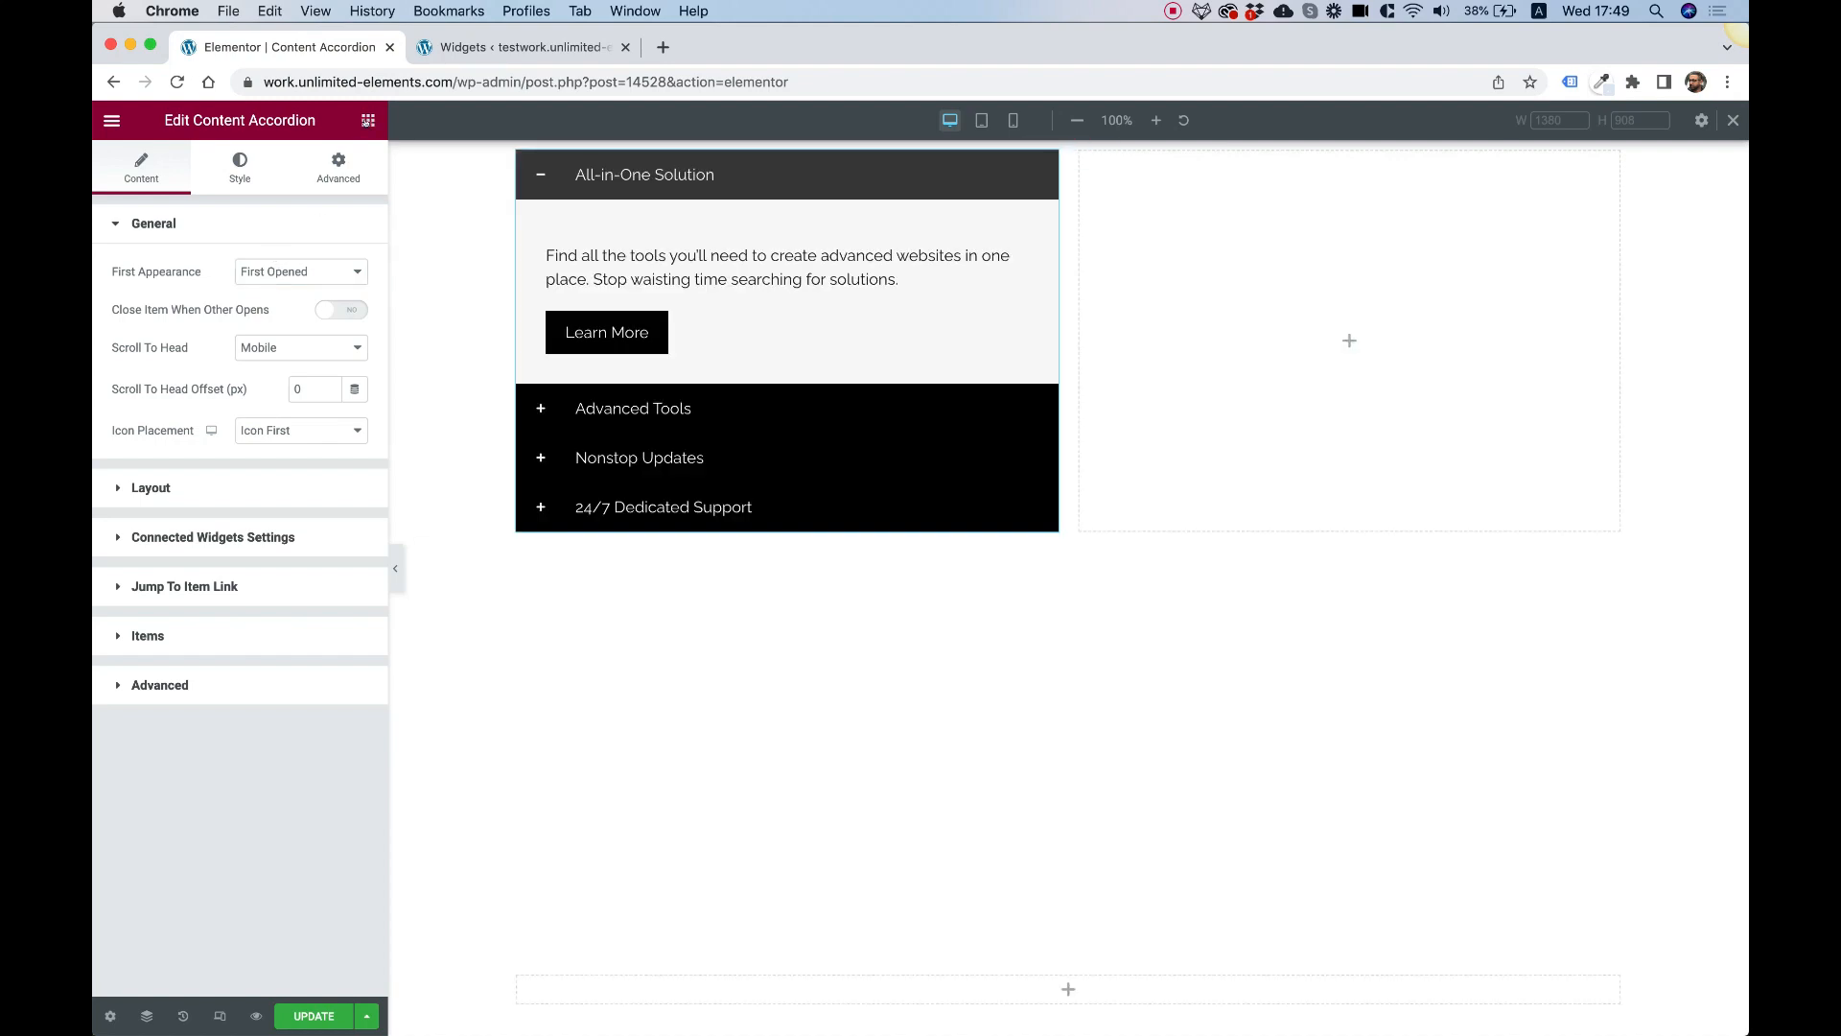
# Add Remote Arrows, enable Close Item When Other Opens, and test advancing items
pyautogui.click(113, 121)
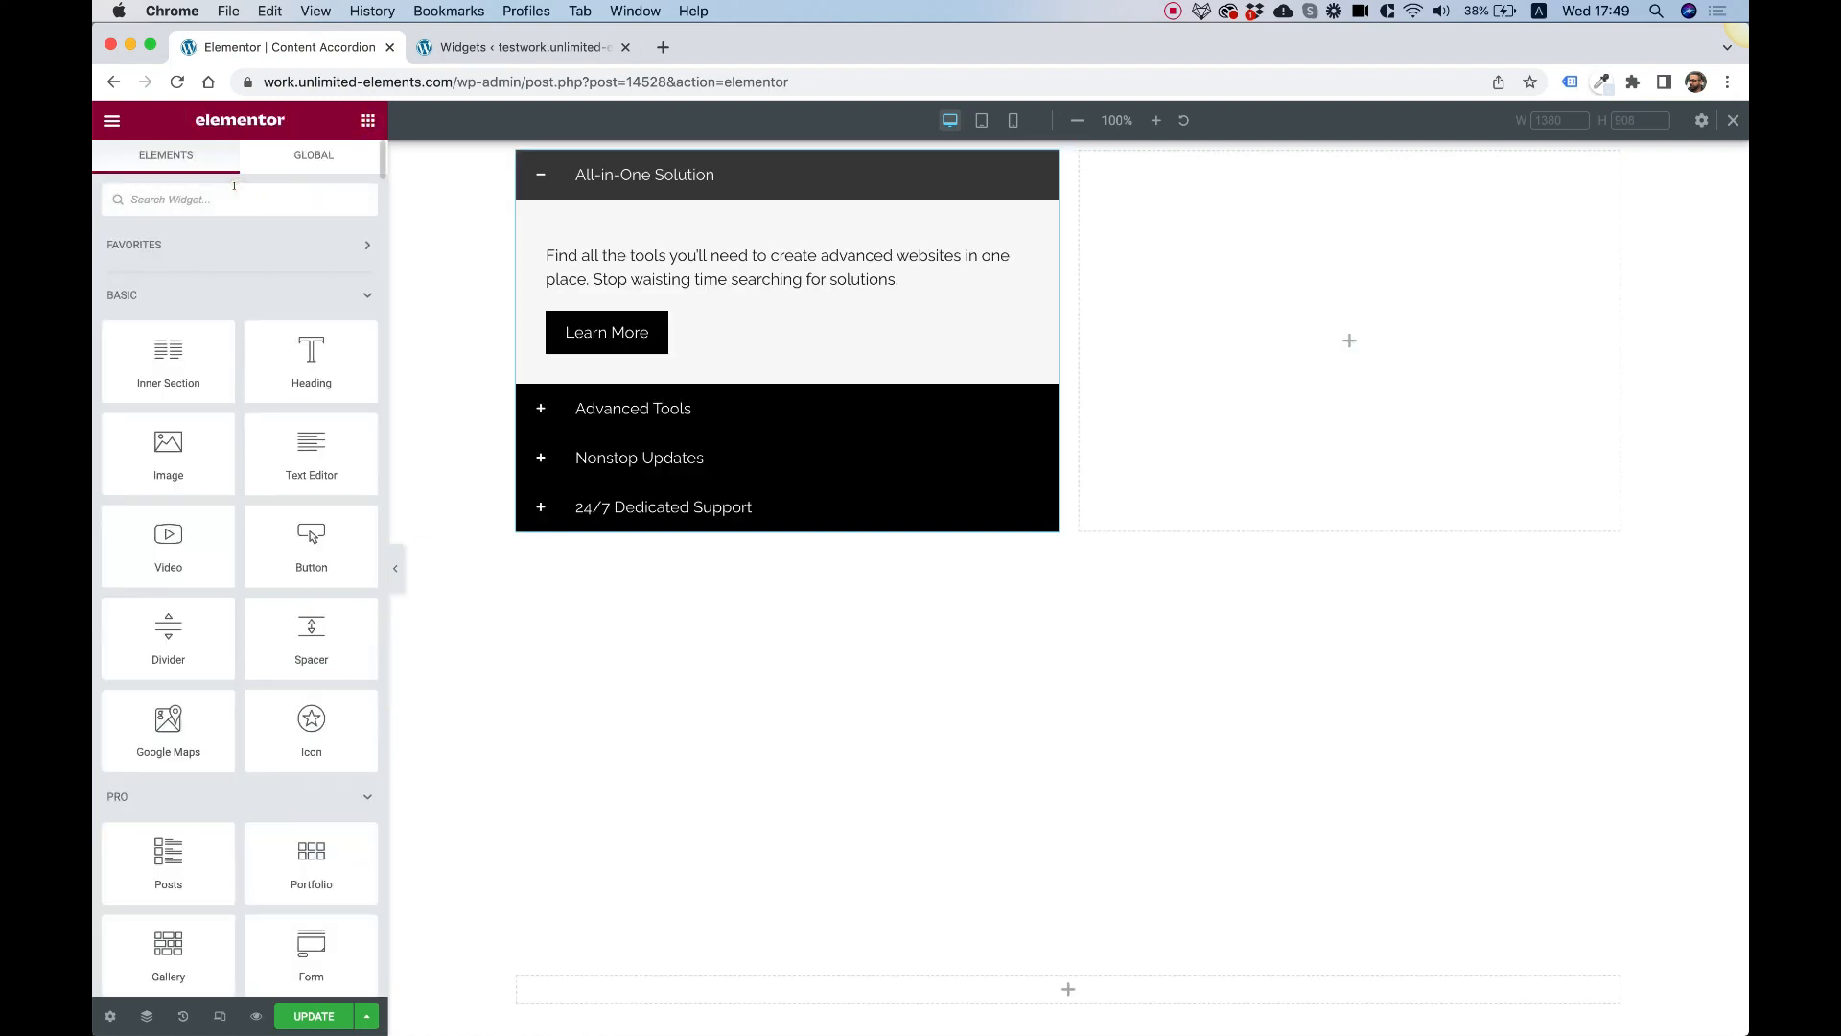
pyautogui.write('remote')
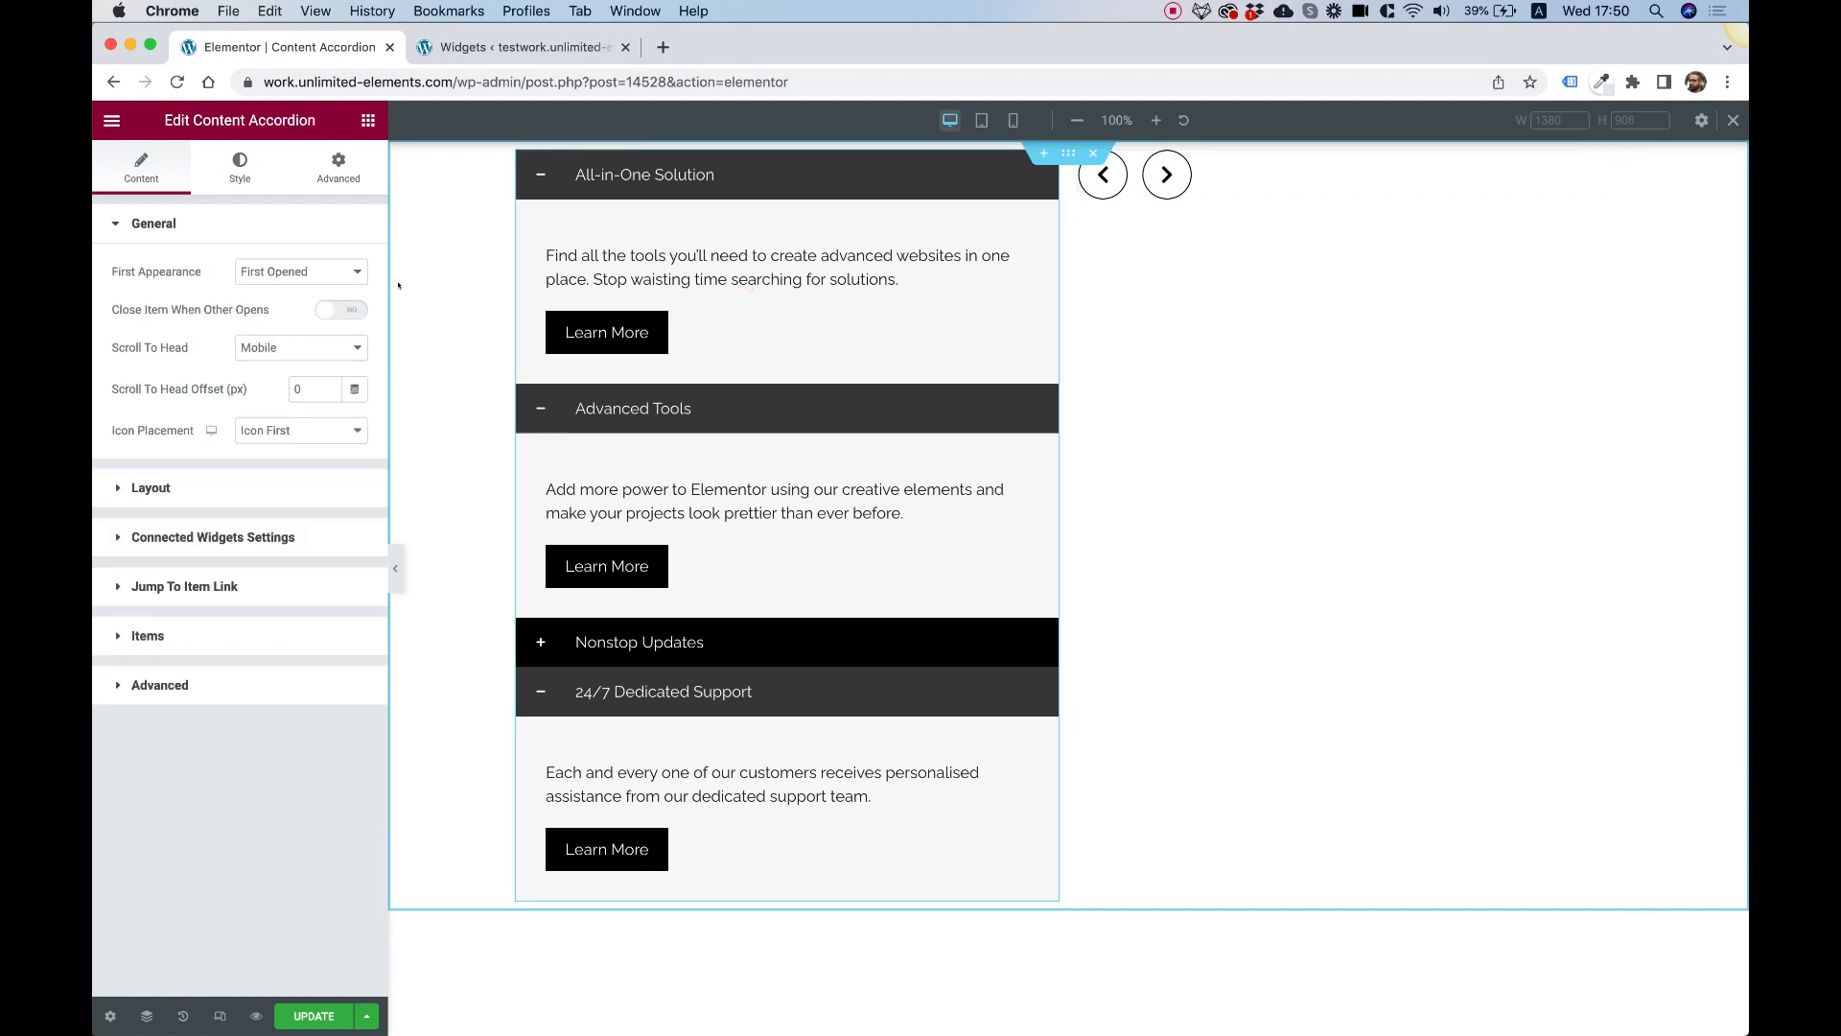
pyautogui.click(340, 310)
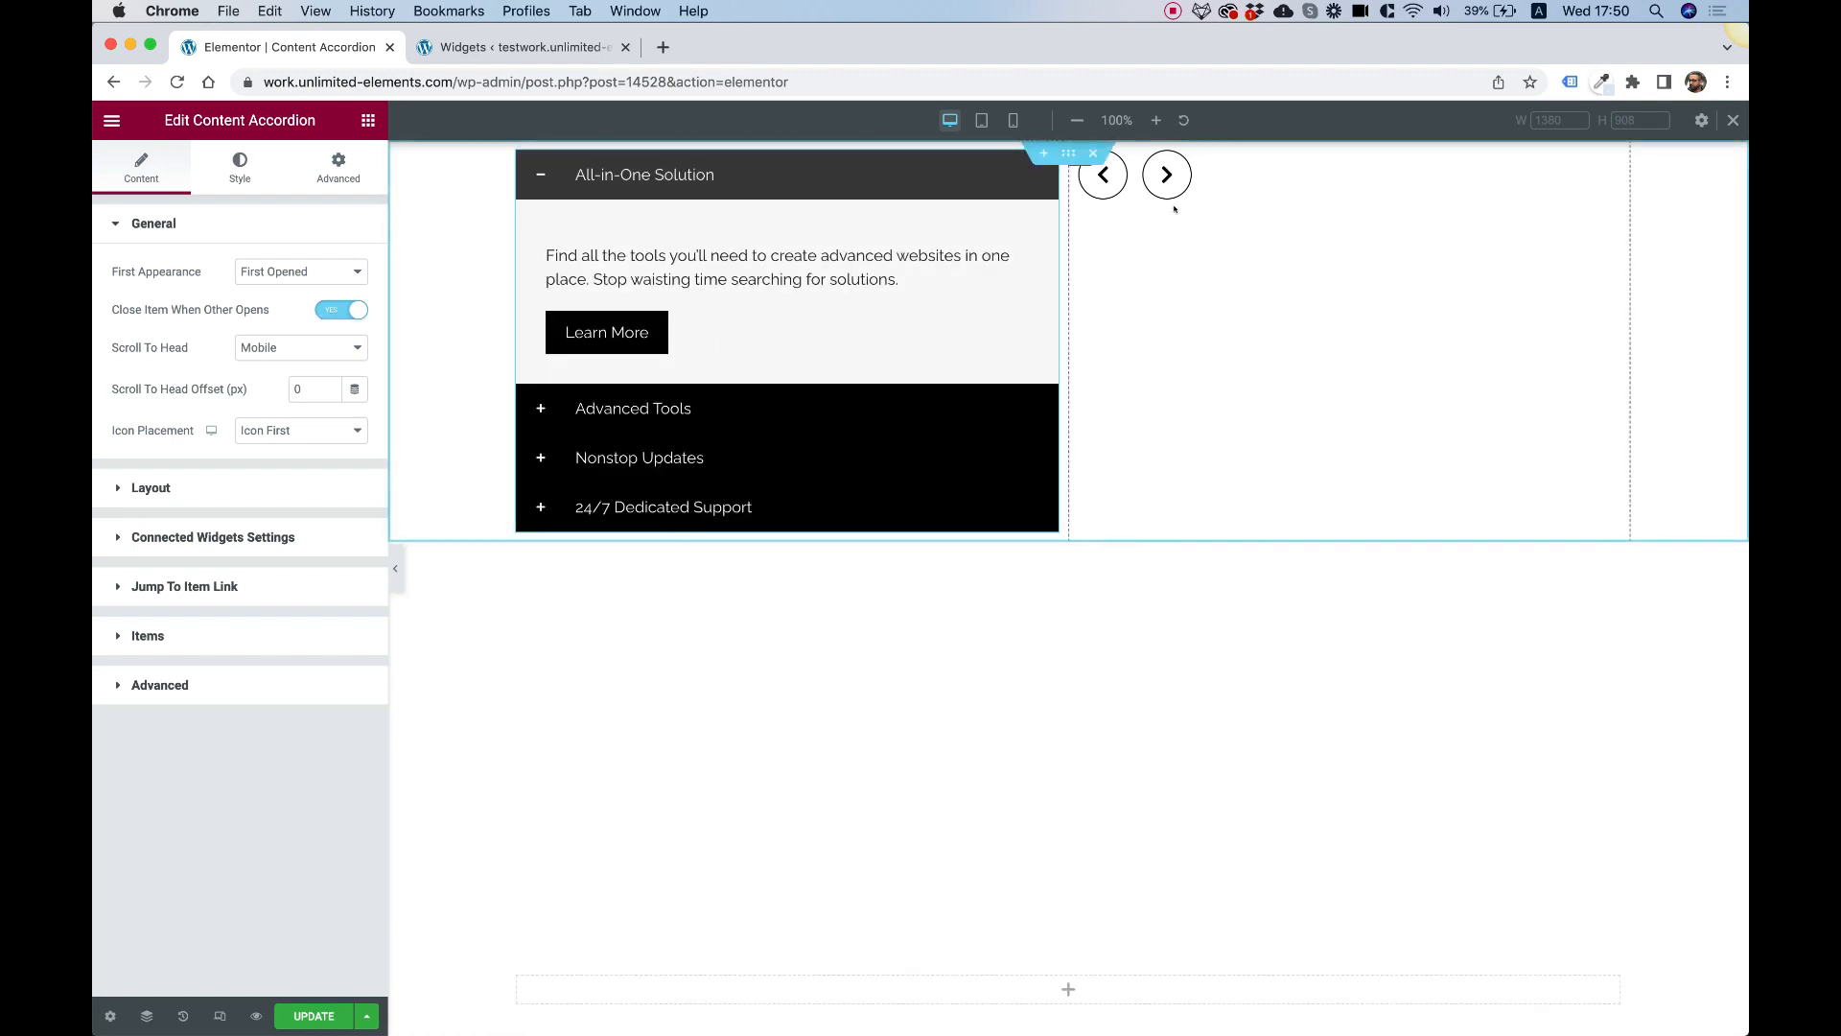
pyautogui.click(1166, 175)
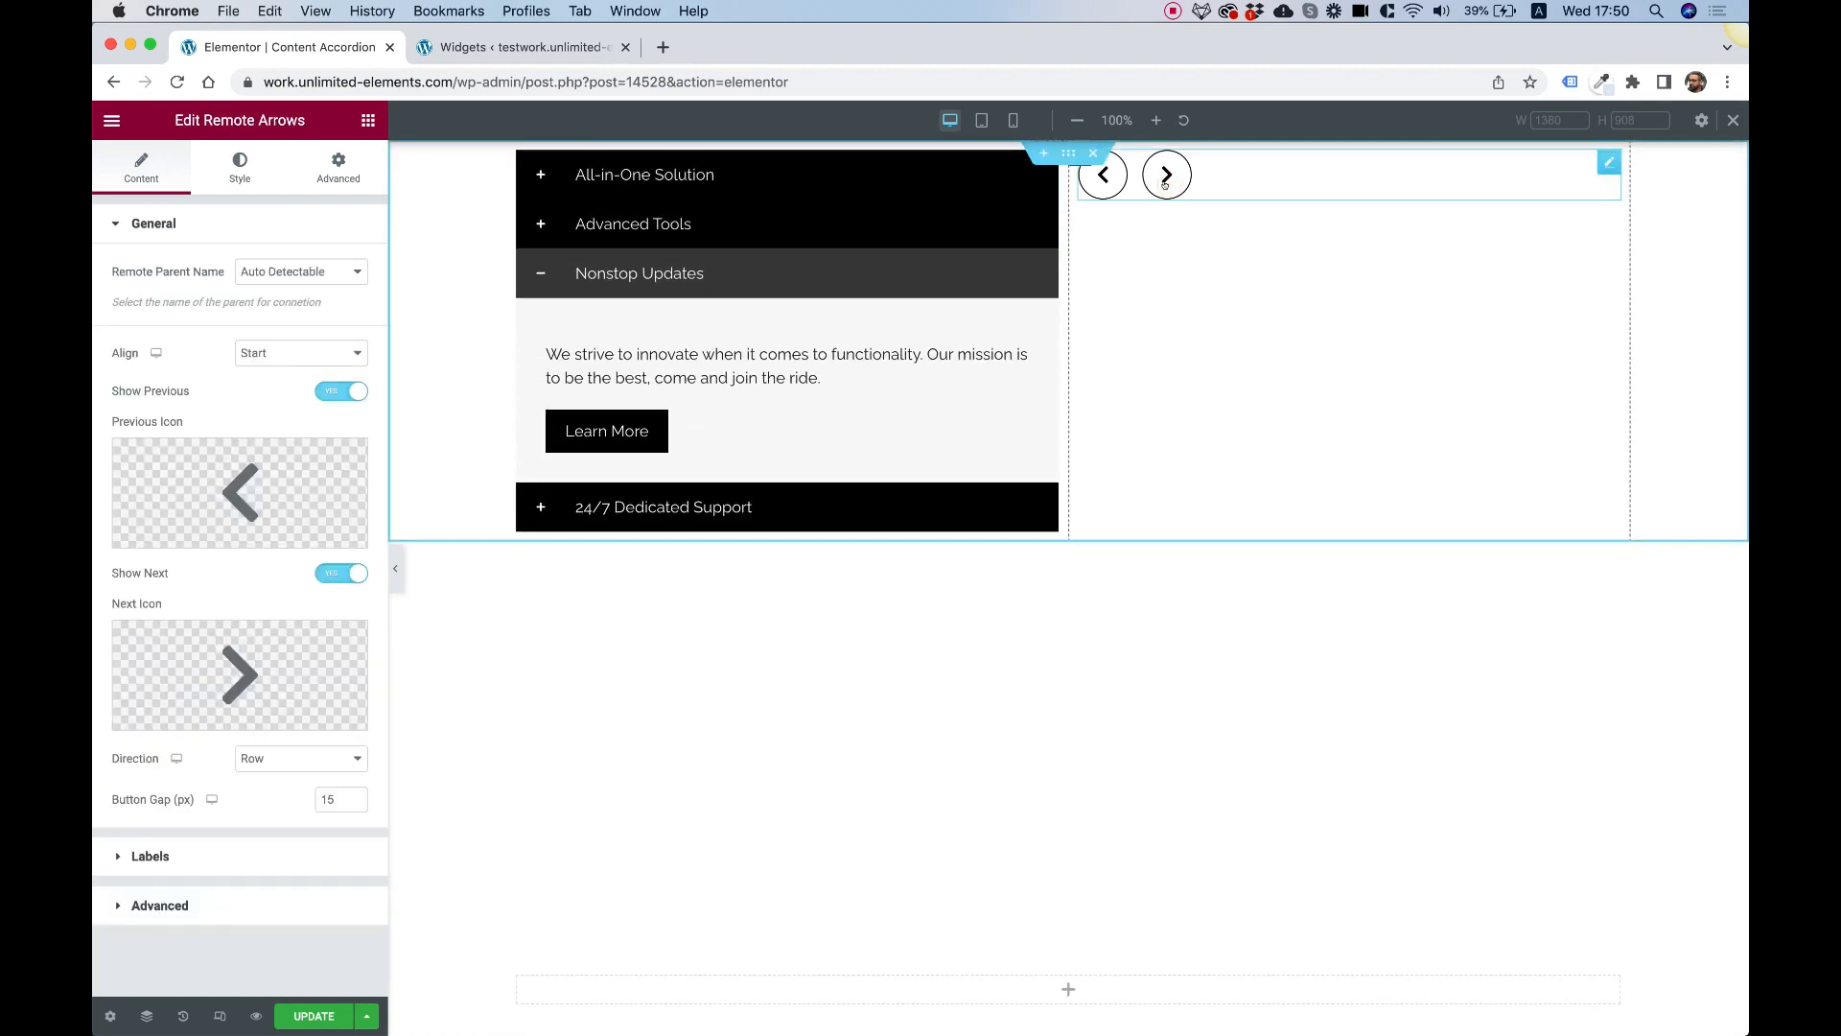
pyautogui.click(1166, 174)
pyautogui.write('remote bu')
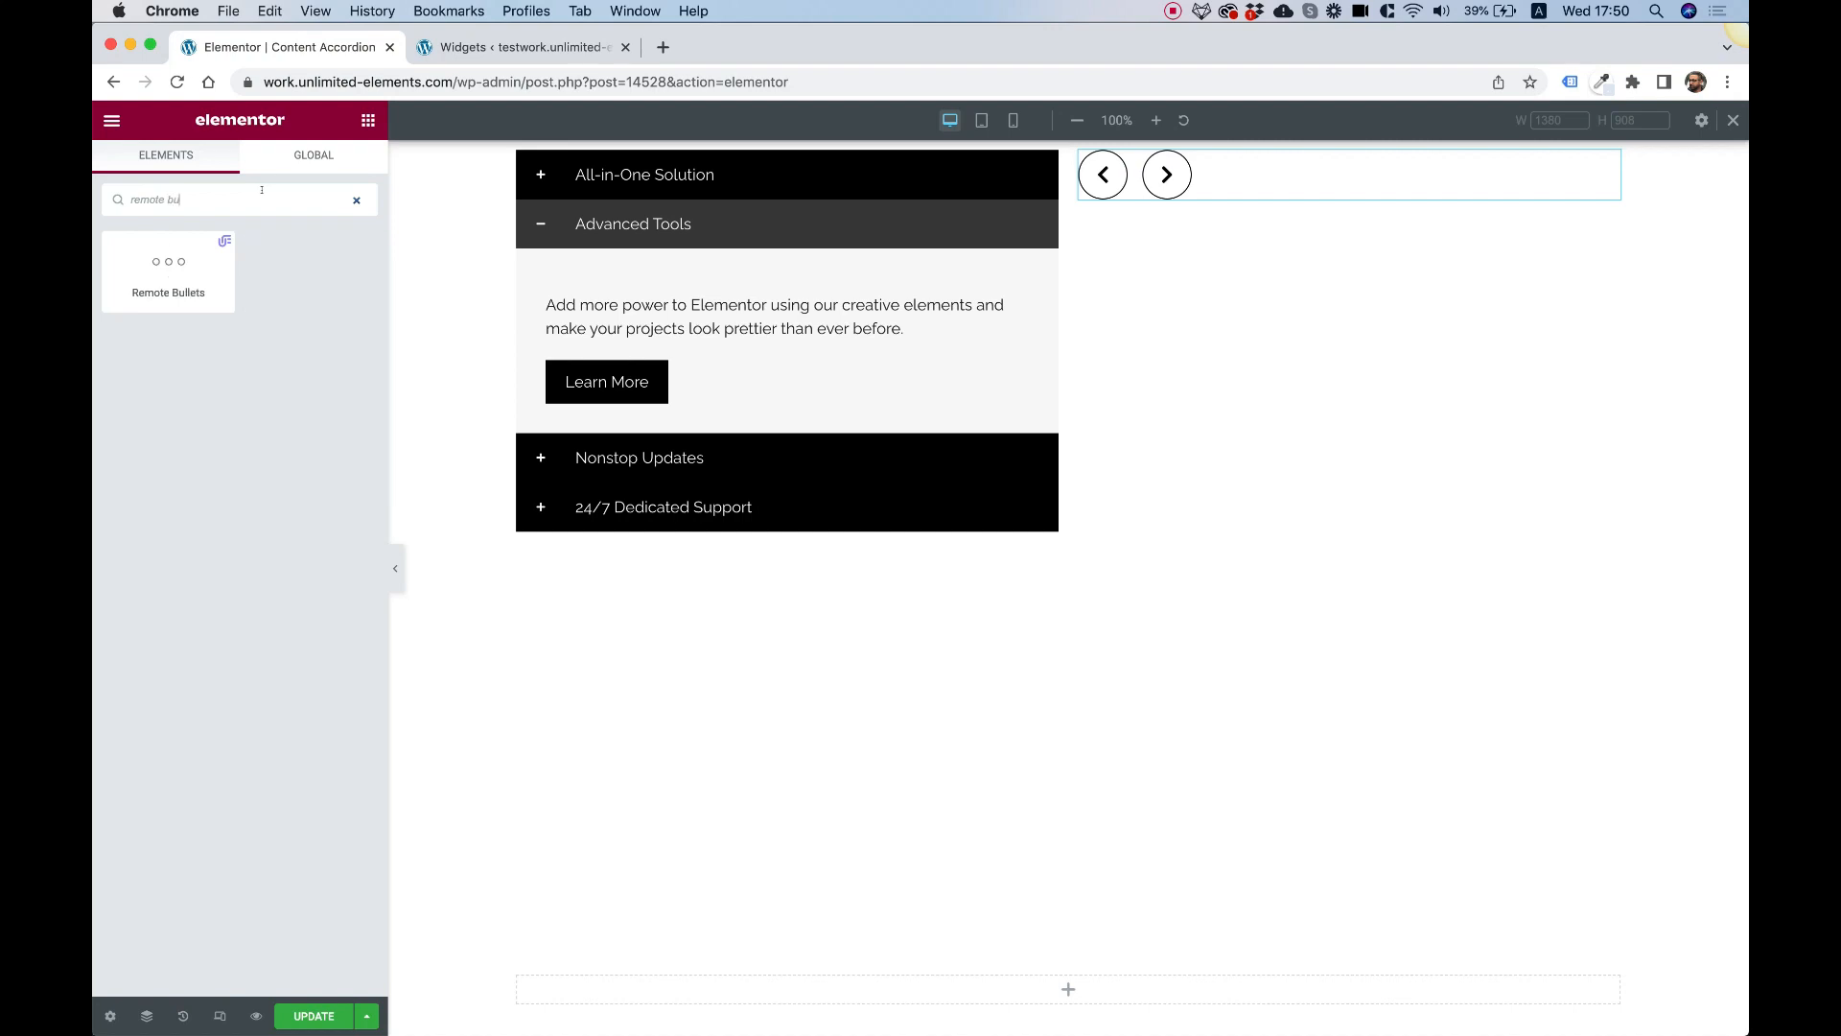
# Place Remote Bullets in the right column below the arrows, with numbers shown
pyautogui.moveTo(168, 265); pyautogui.dragTo(1180, 182)
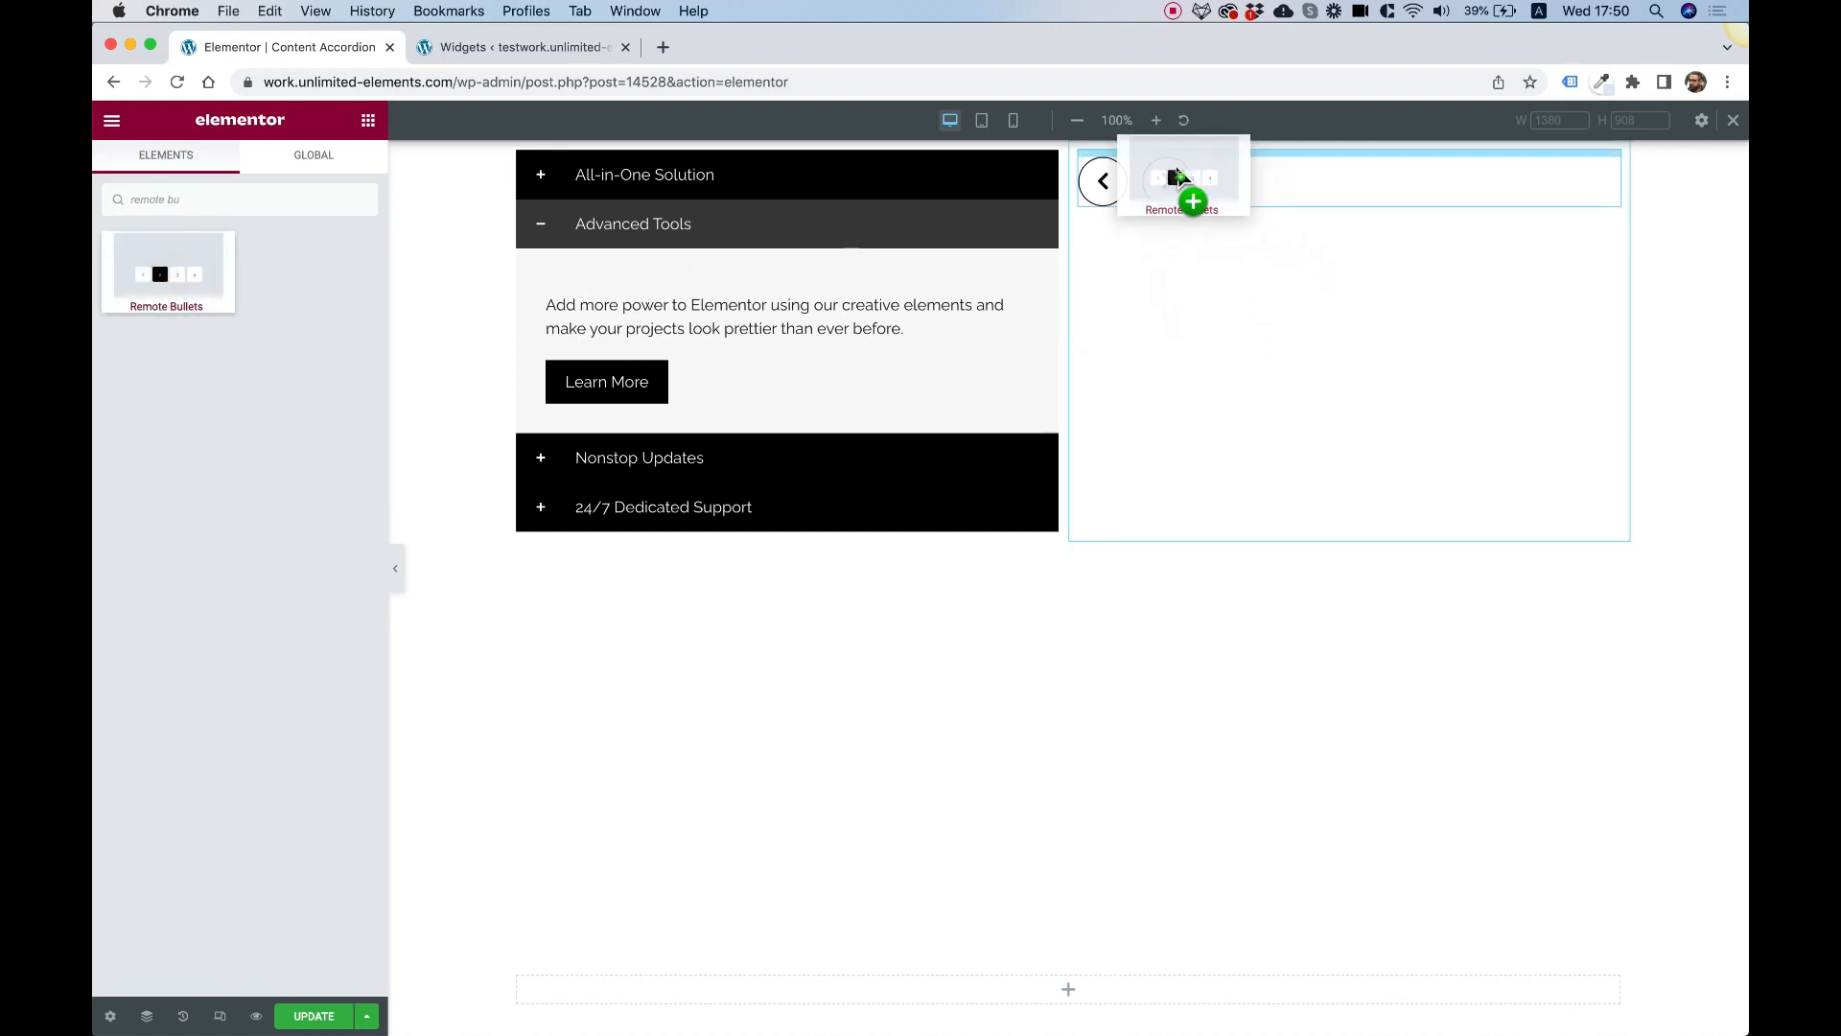
pyautogui.moveTo(166, 271); pyautogui.dragTo(1180, 176)
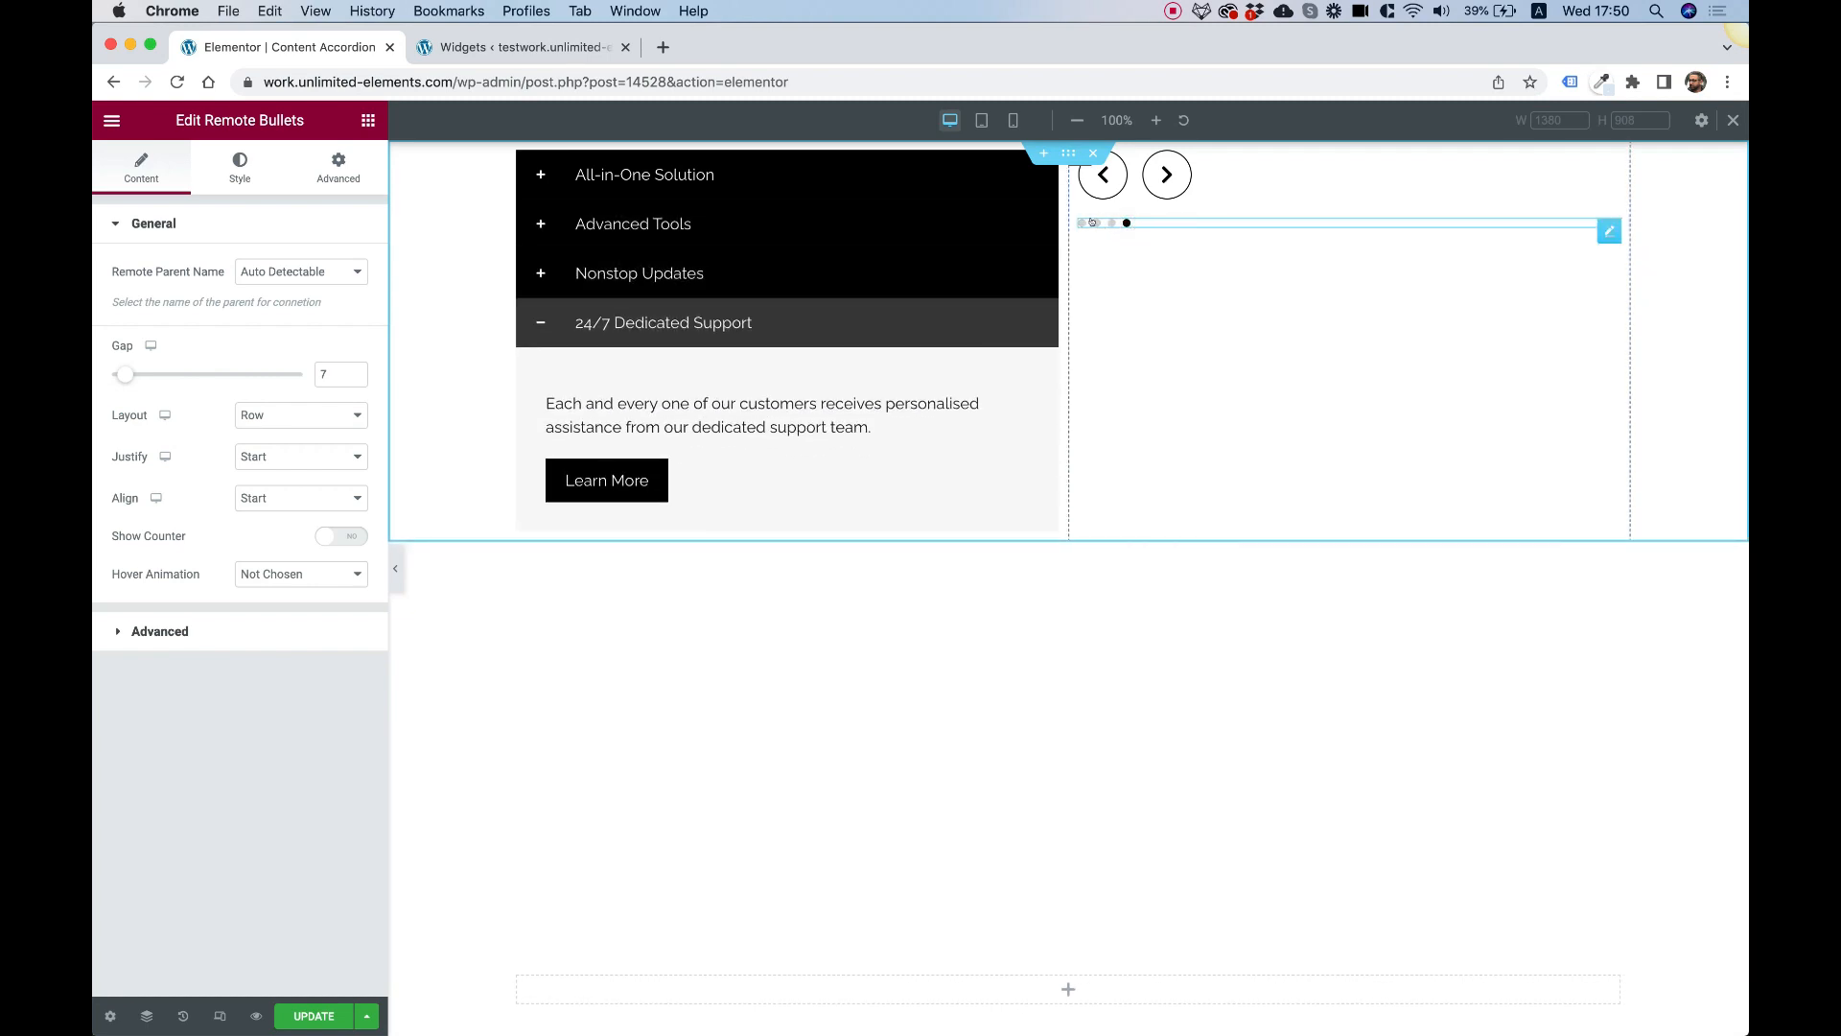
pyautogui.click(341, 535)
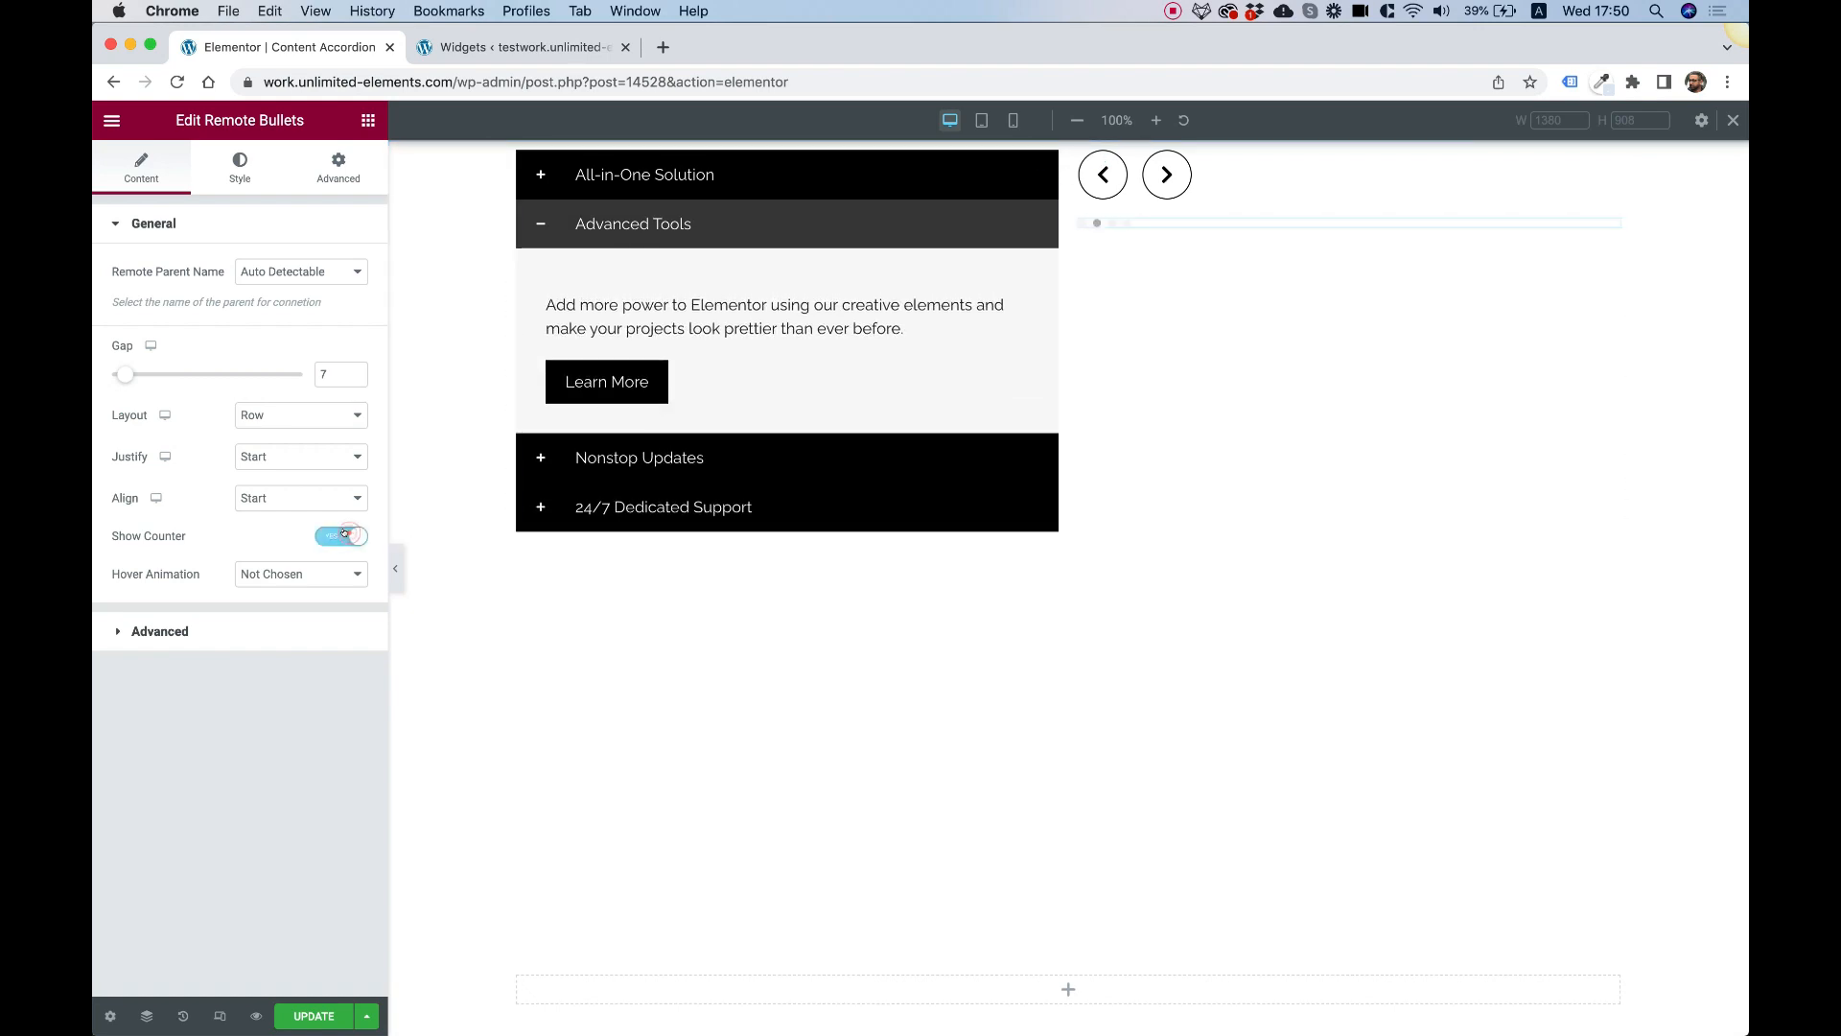
pyautogui.click(341, 535)
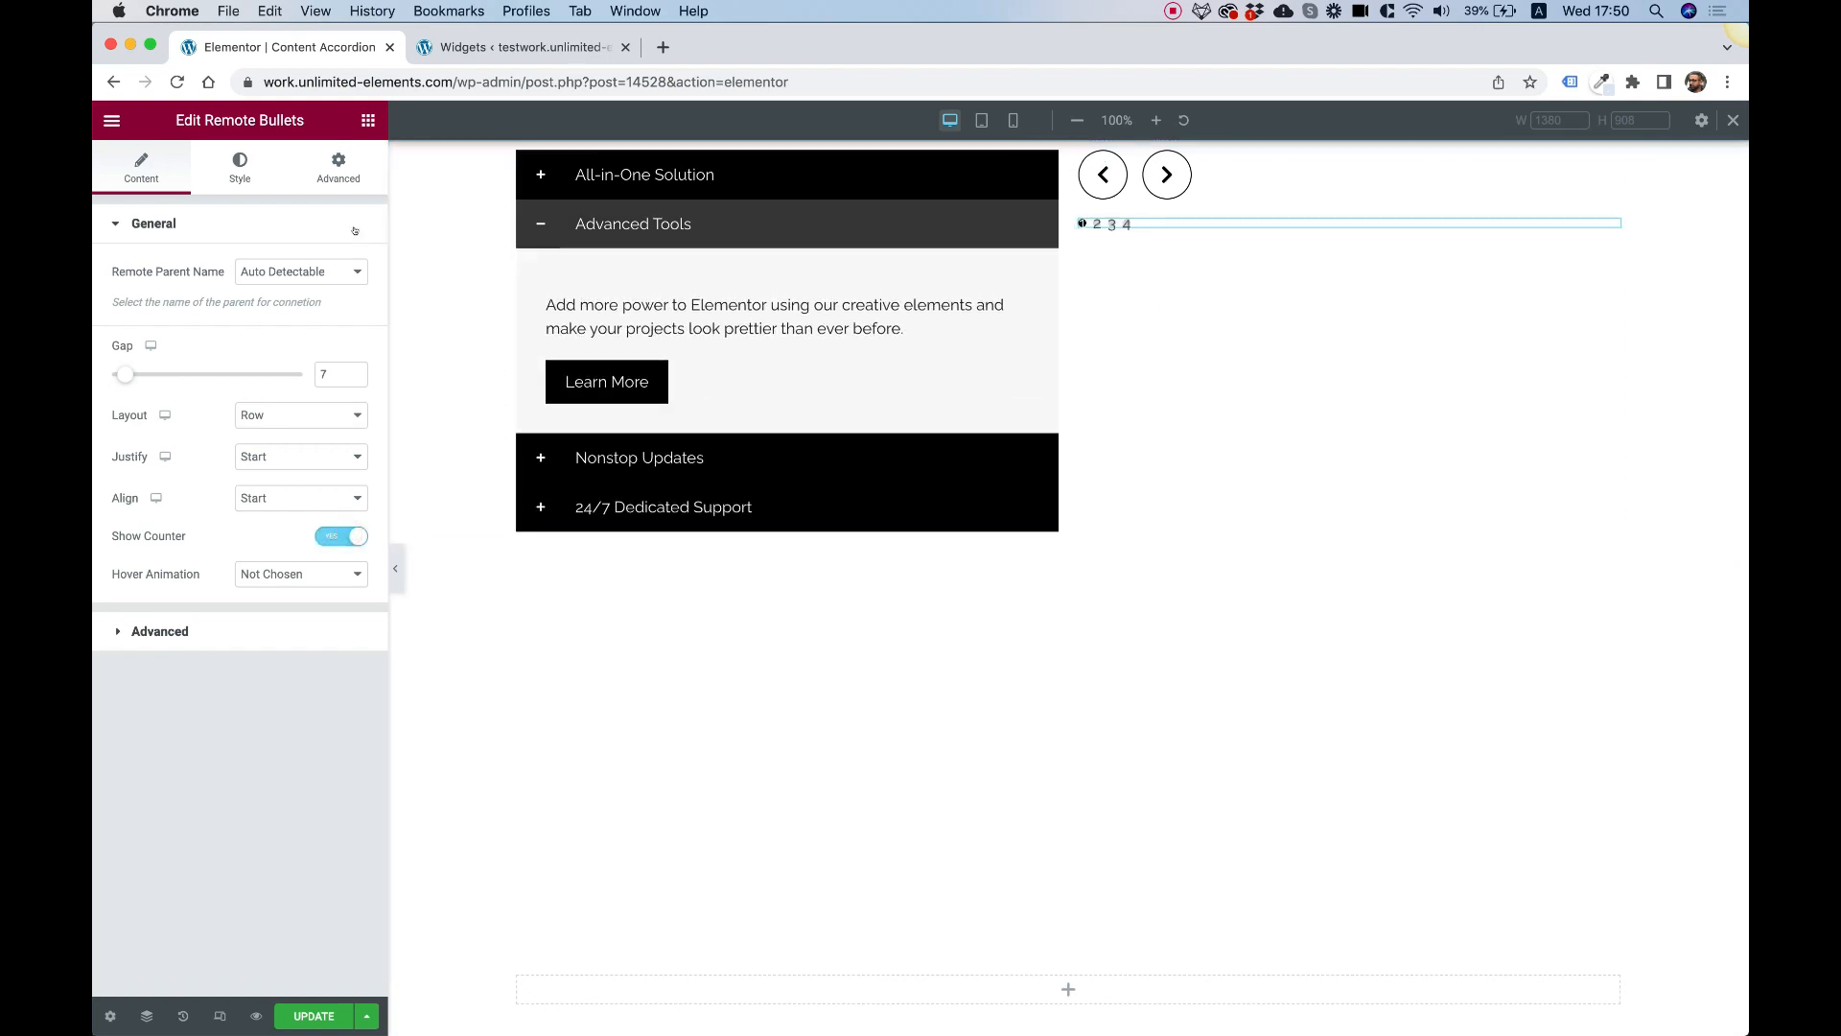
# Widen the active bullet to 80 and test sync with bullets 3, 2 and 1
pyautogui.click(240, 163)
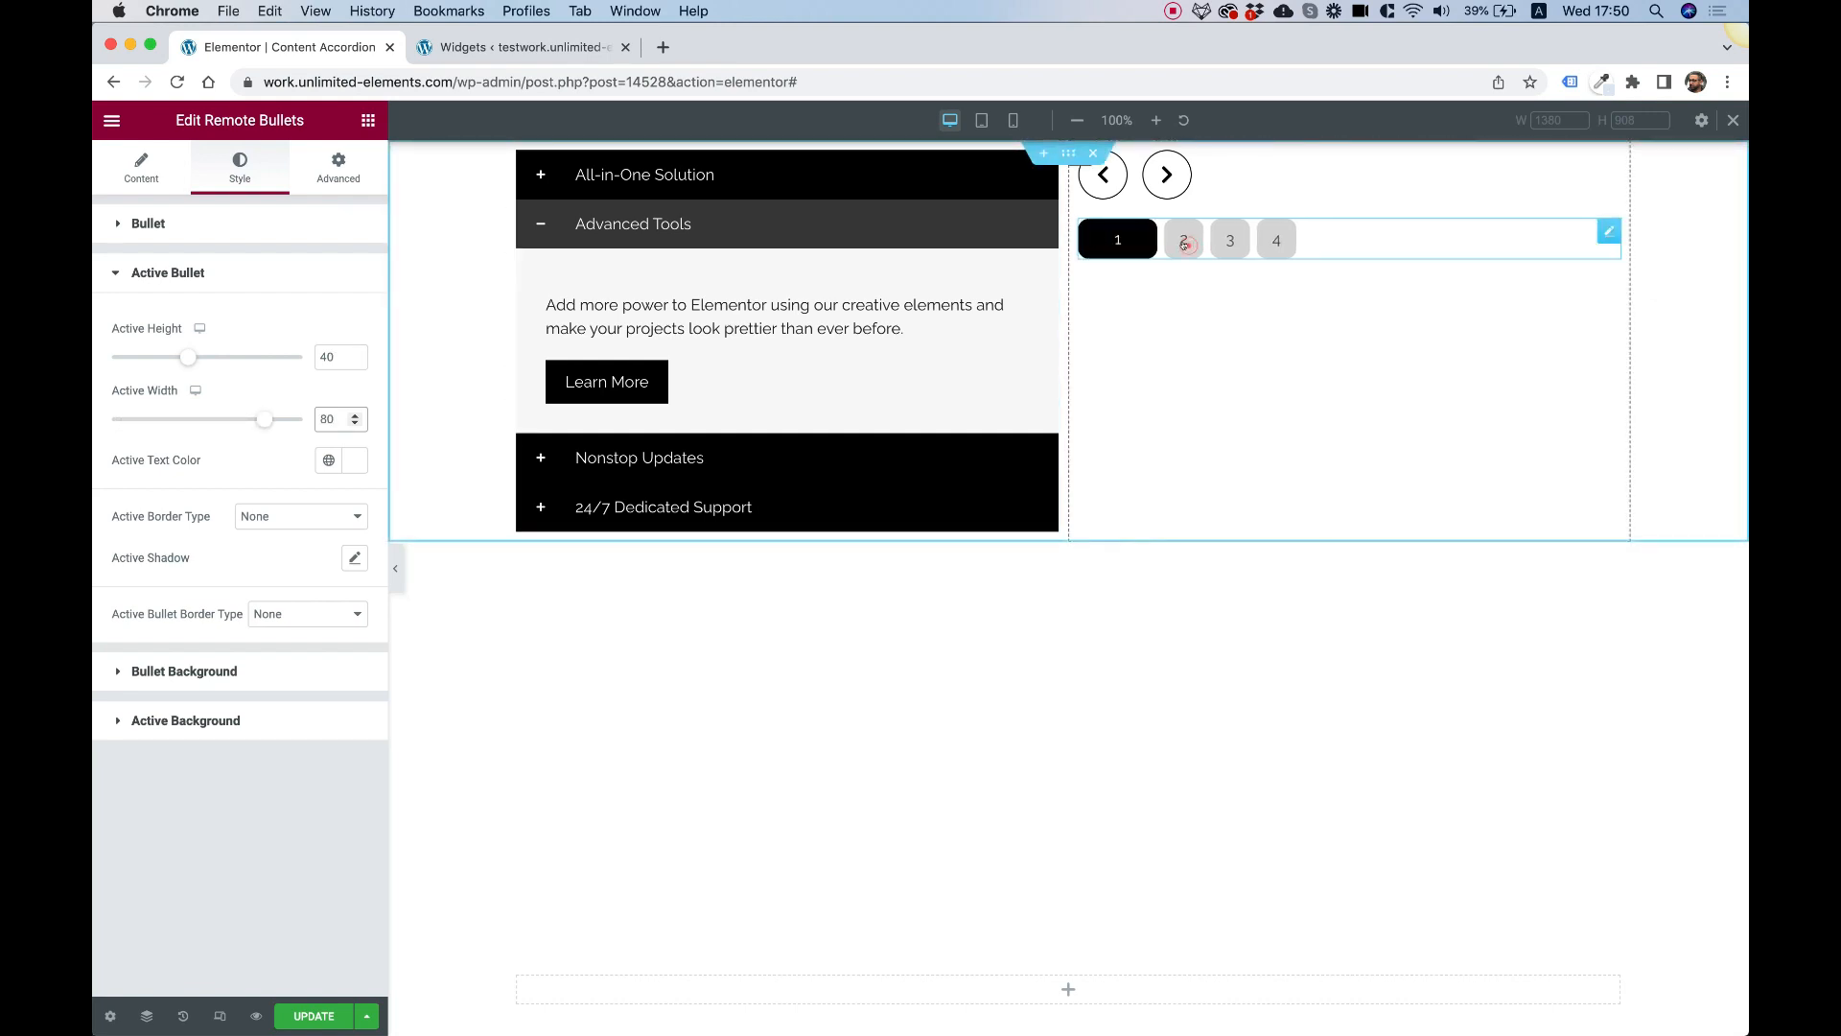
pyautogui.click(1210, 239)
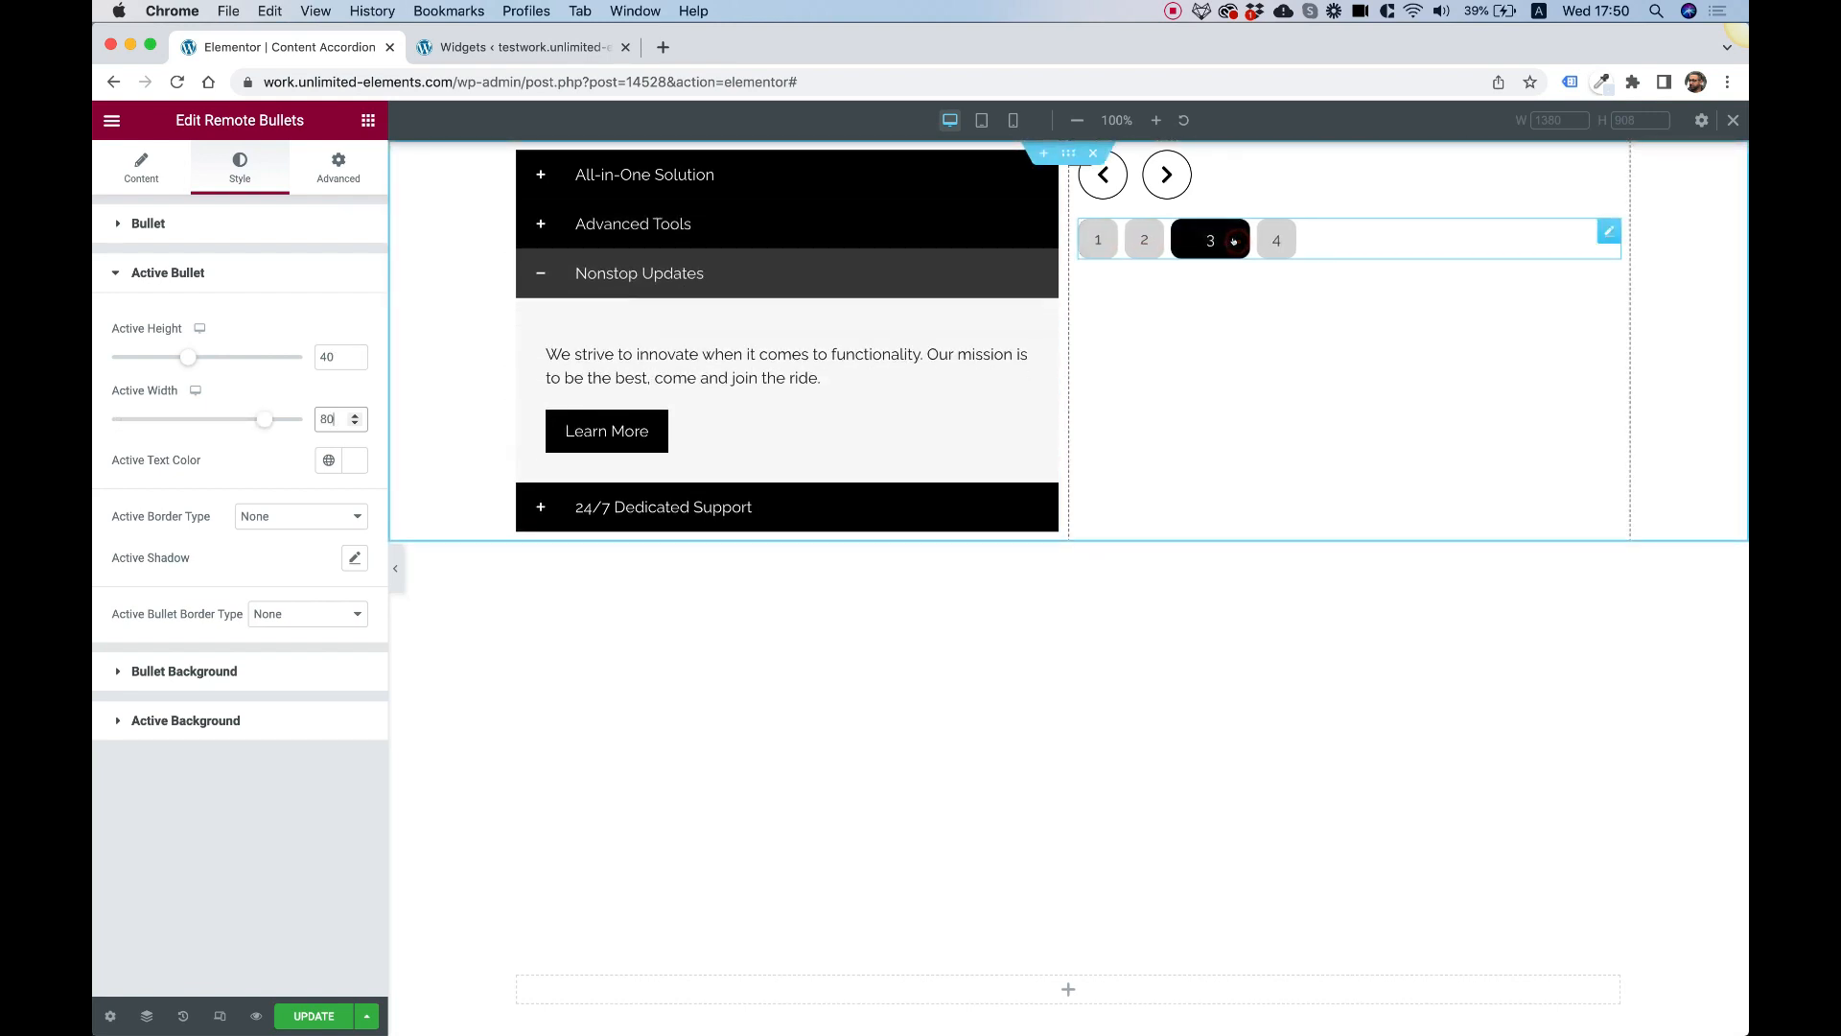
pyautogui.click(1277, 239)
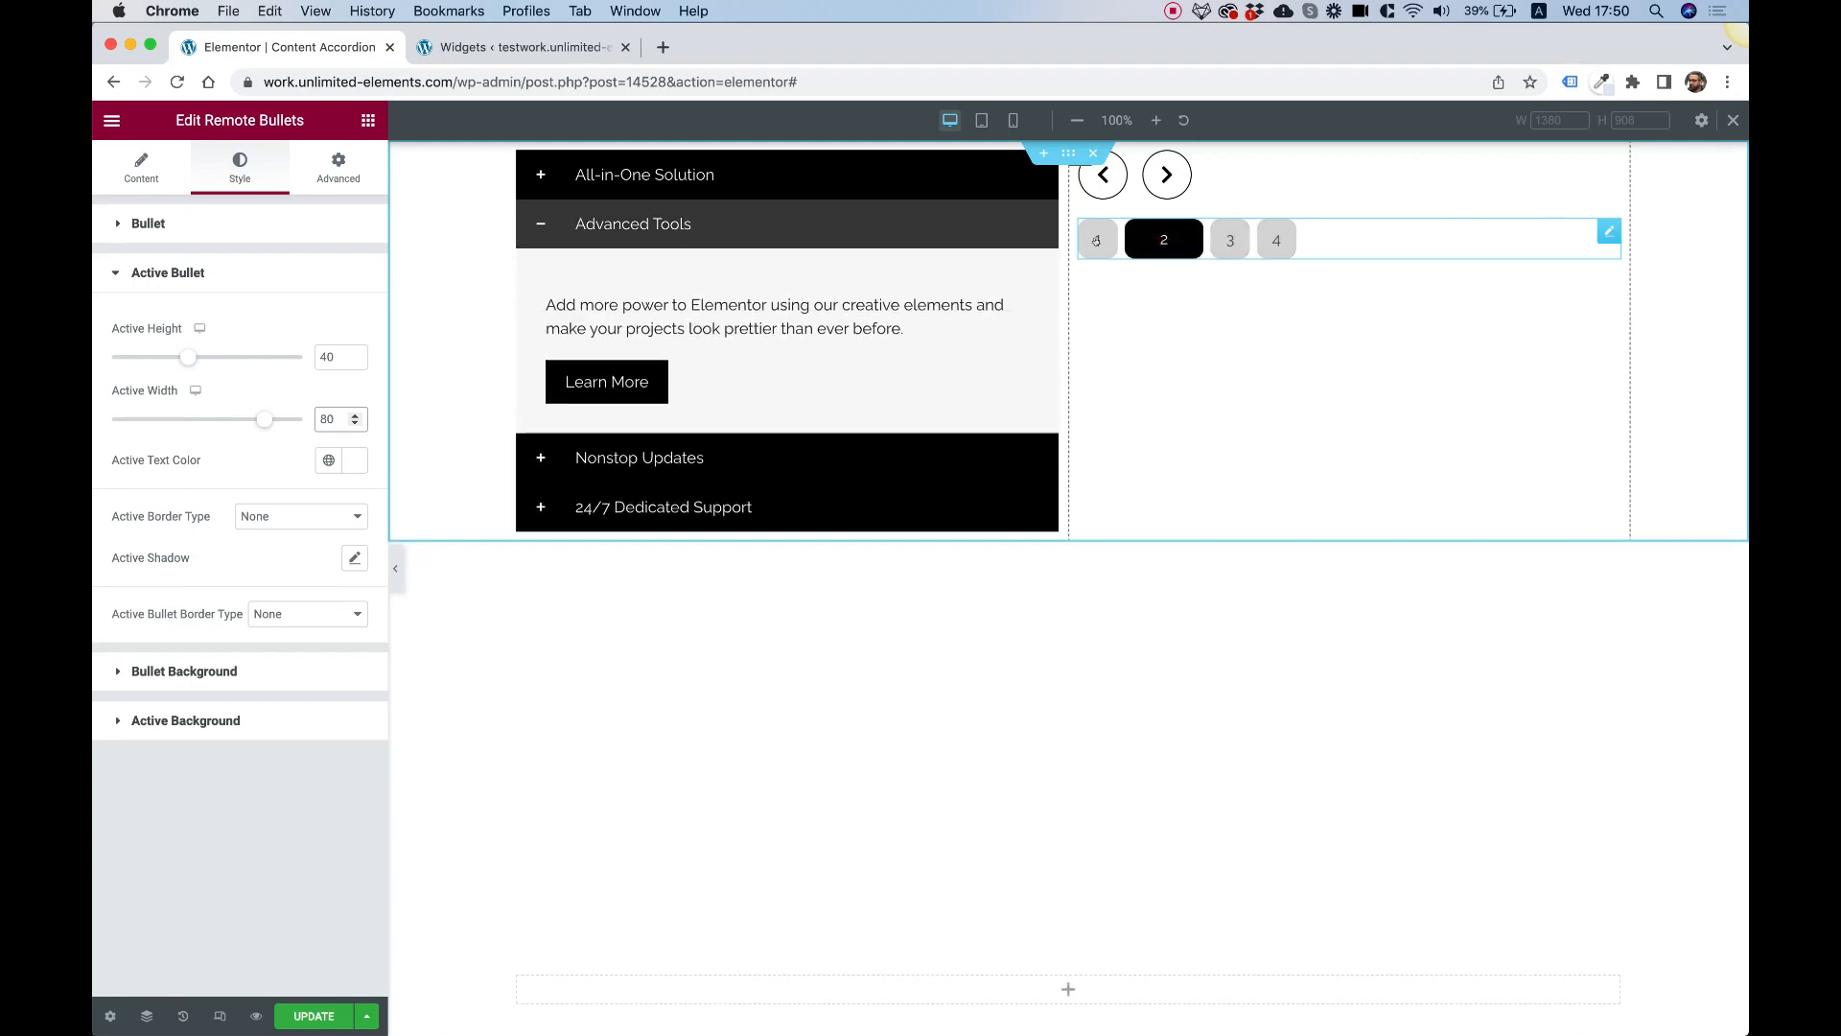
pyautogui.click(1096, 239)
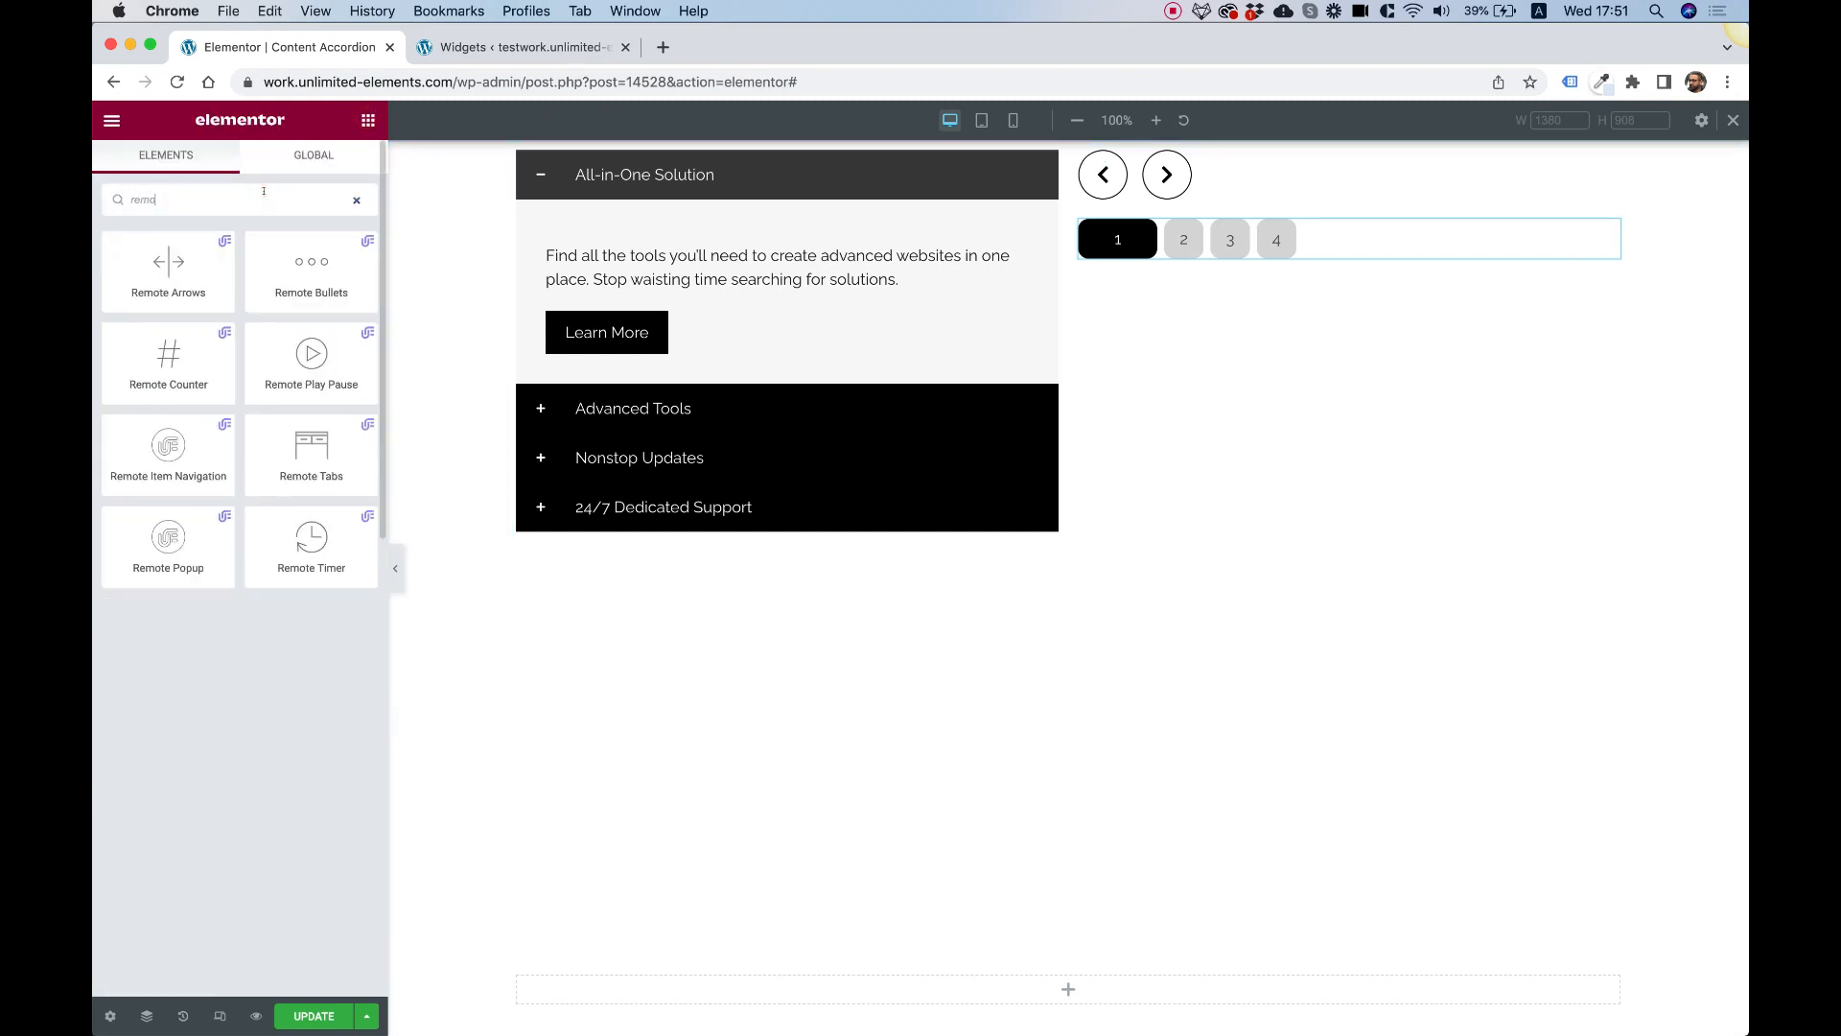
# Add a Remote Counter under the bullets and step forward to see it read 03 / 04
pyautogui.write('remote count')
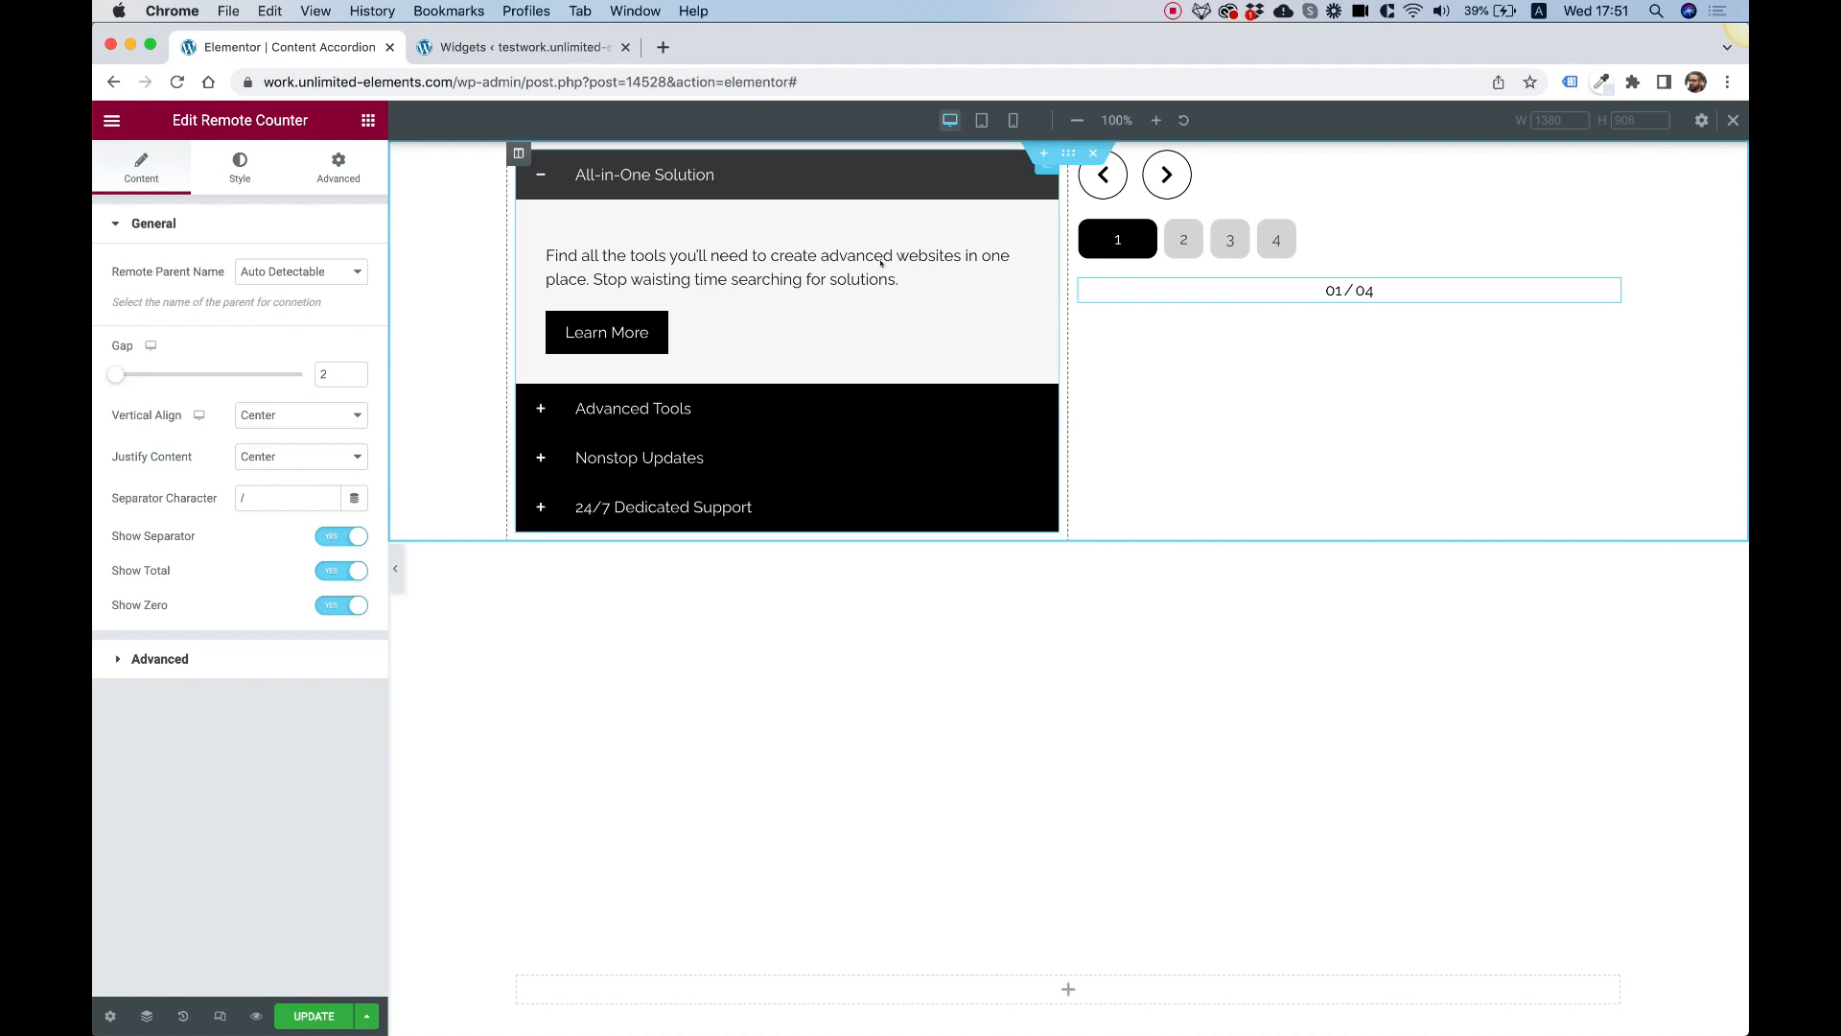
pyautogui.click(1166, 175)
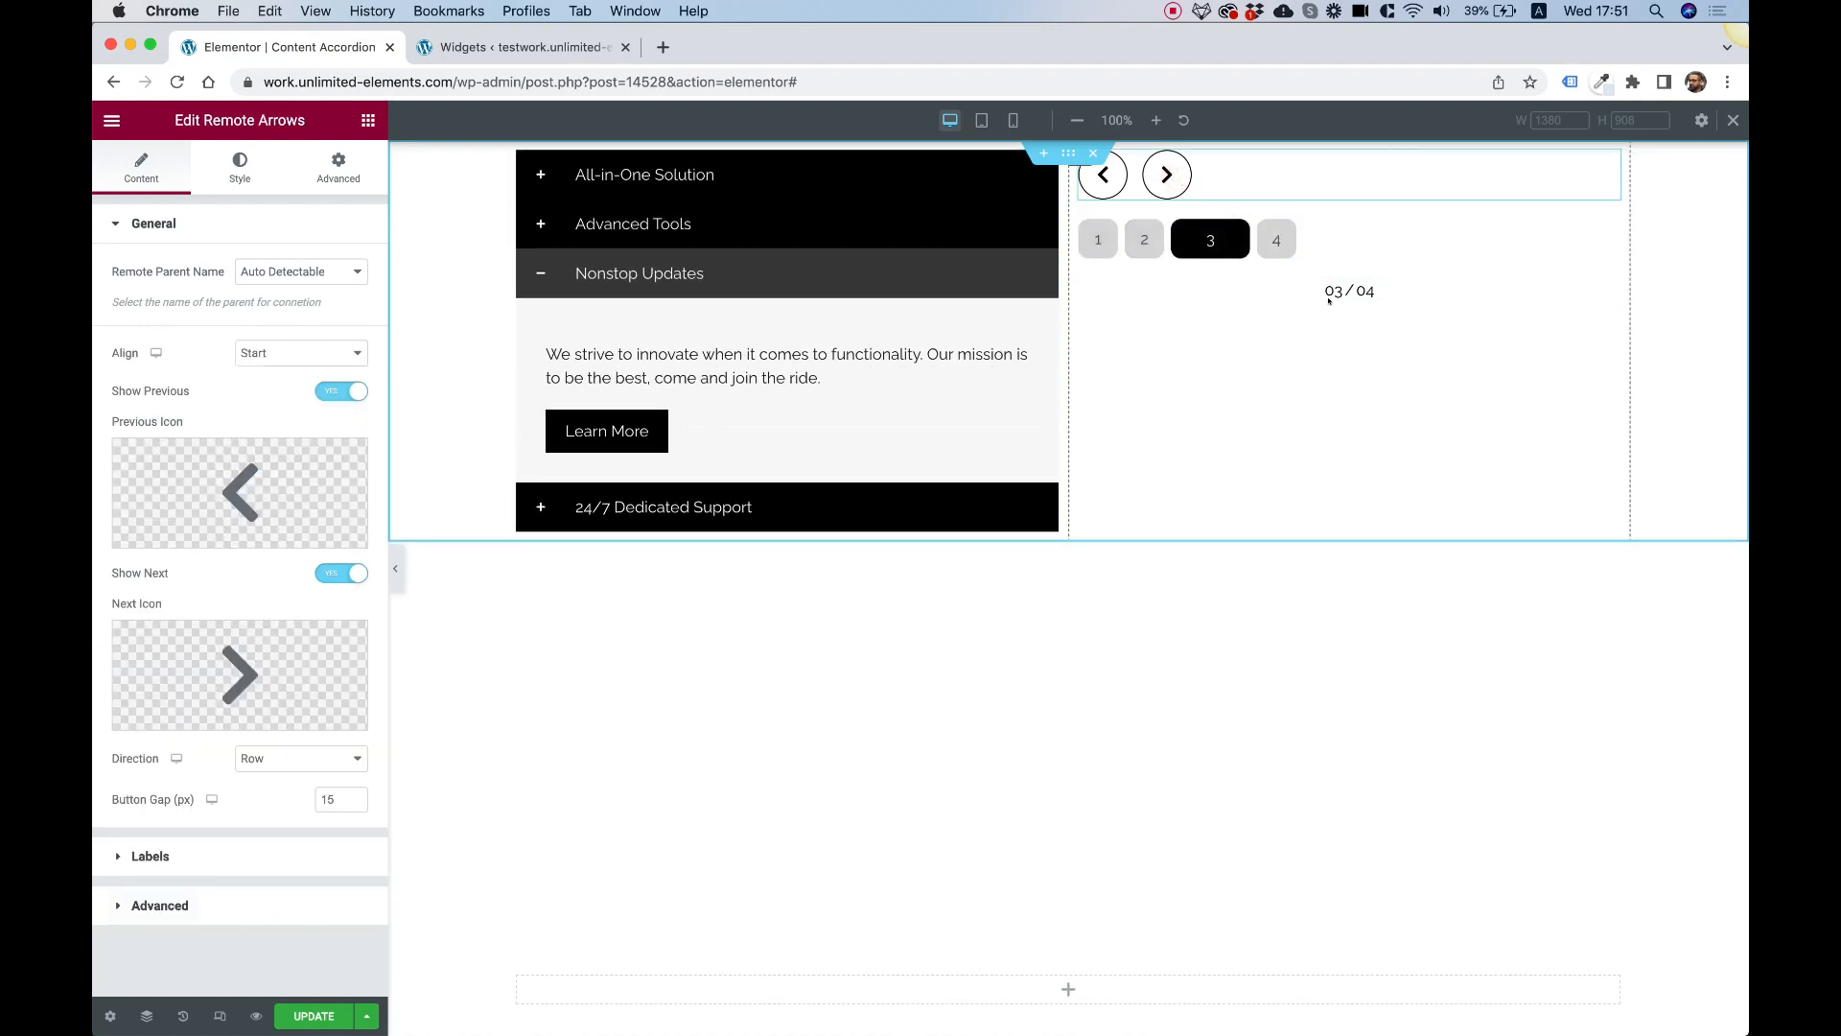
pyautogui.rightClick(1350, 291)
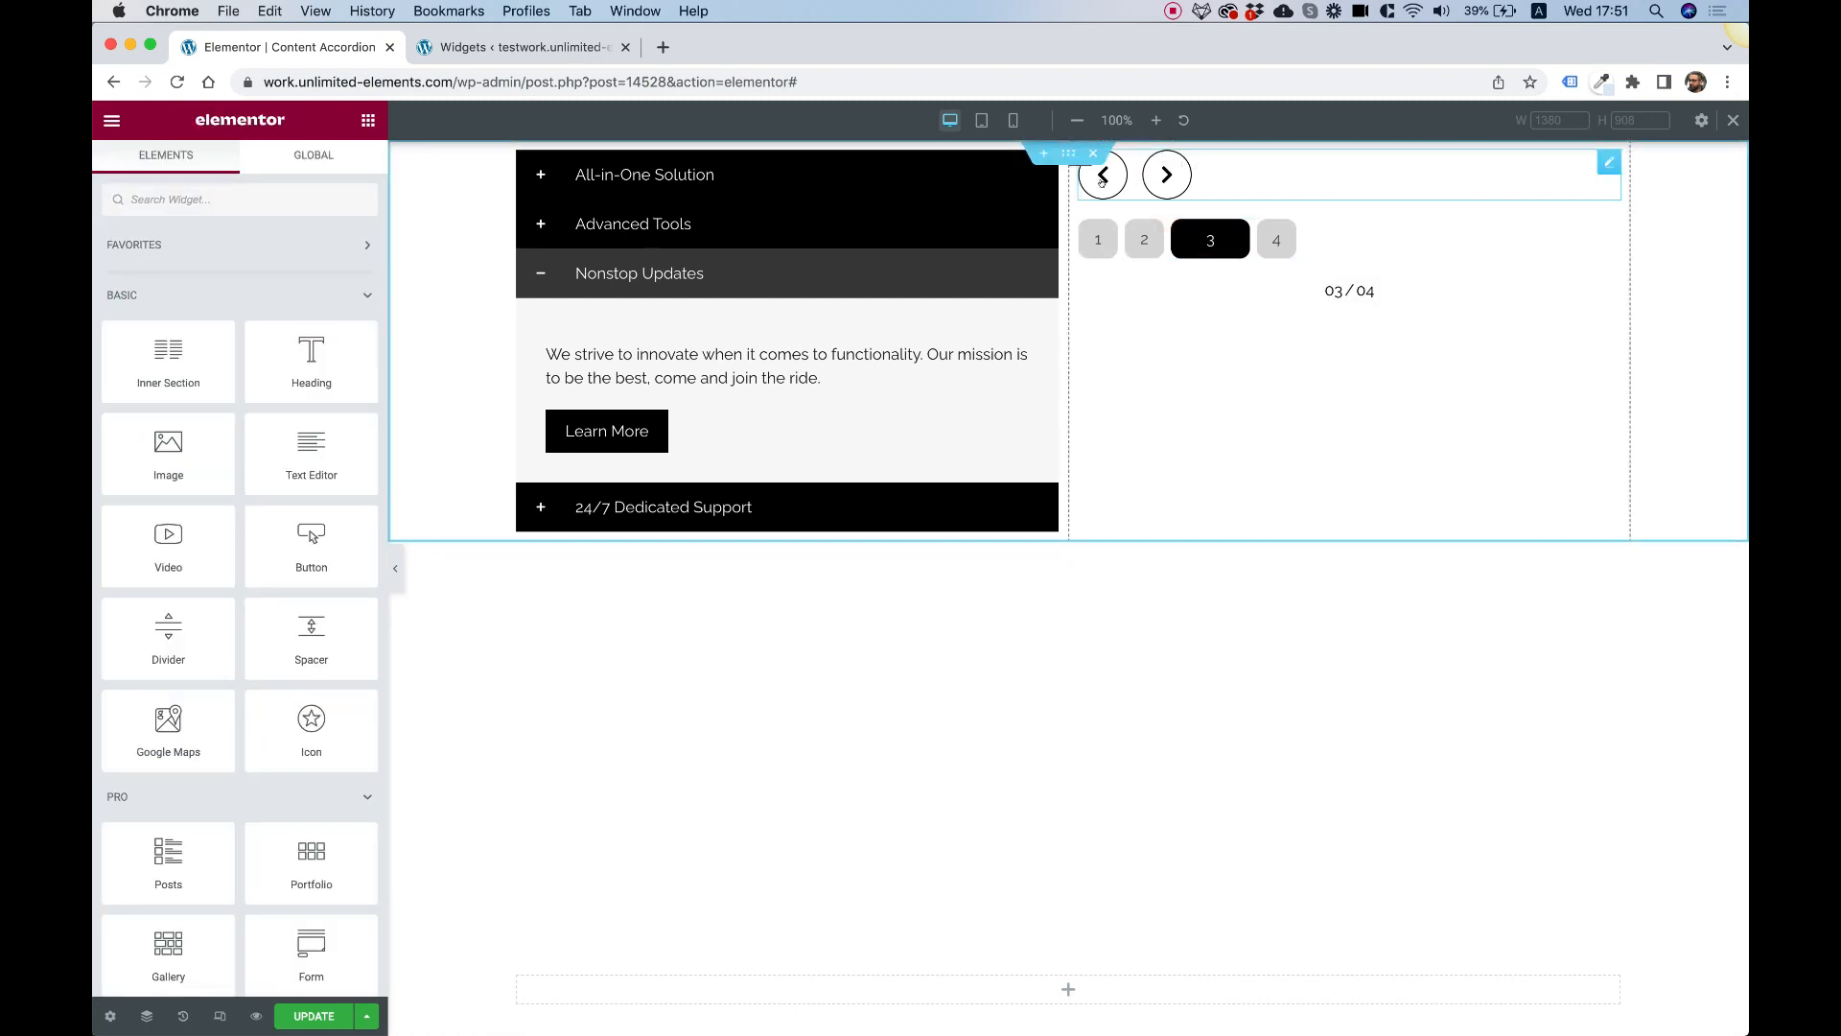
pyautogui.moveTo(1068, 153)
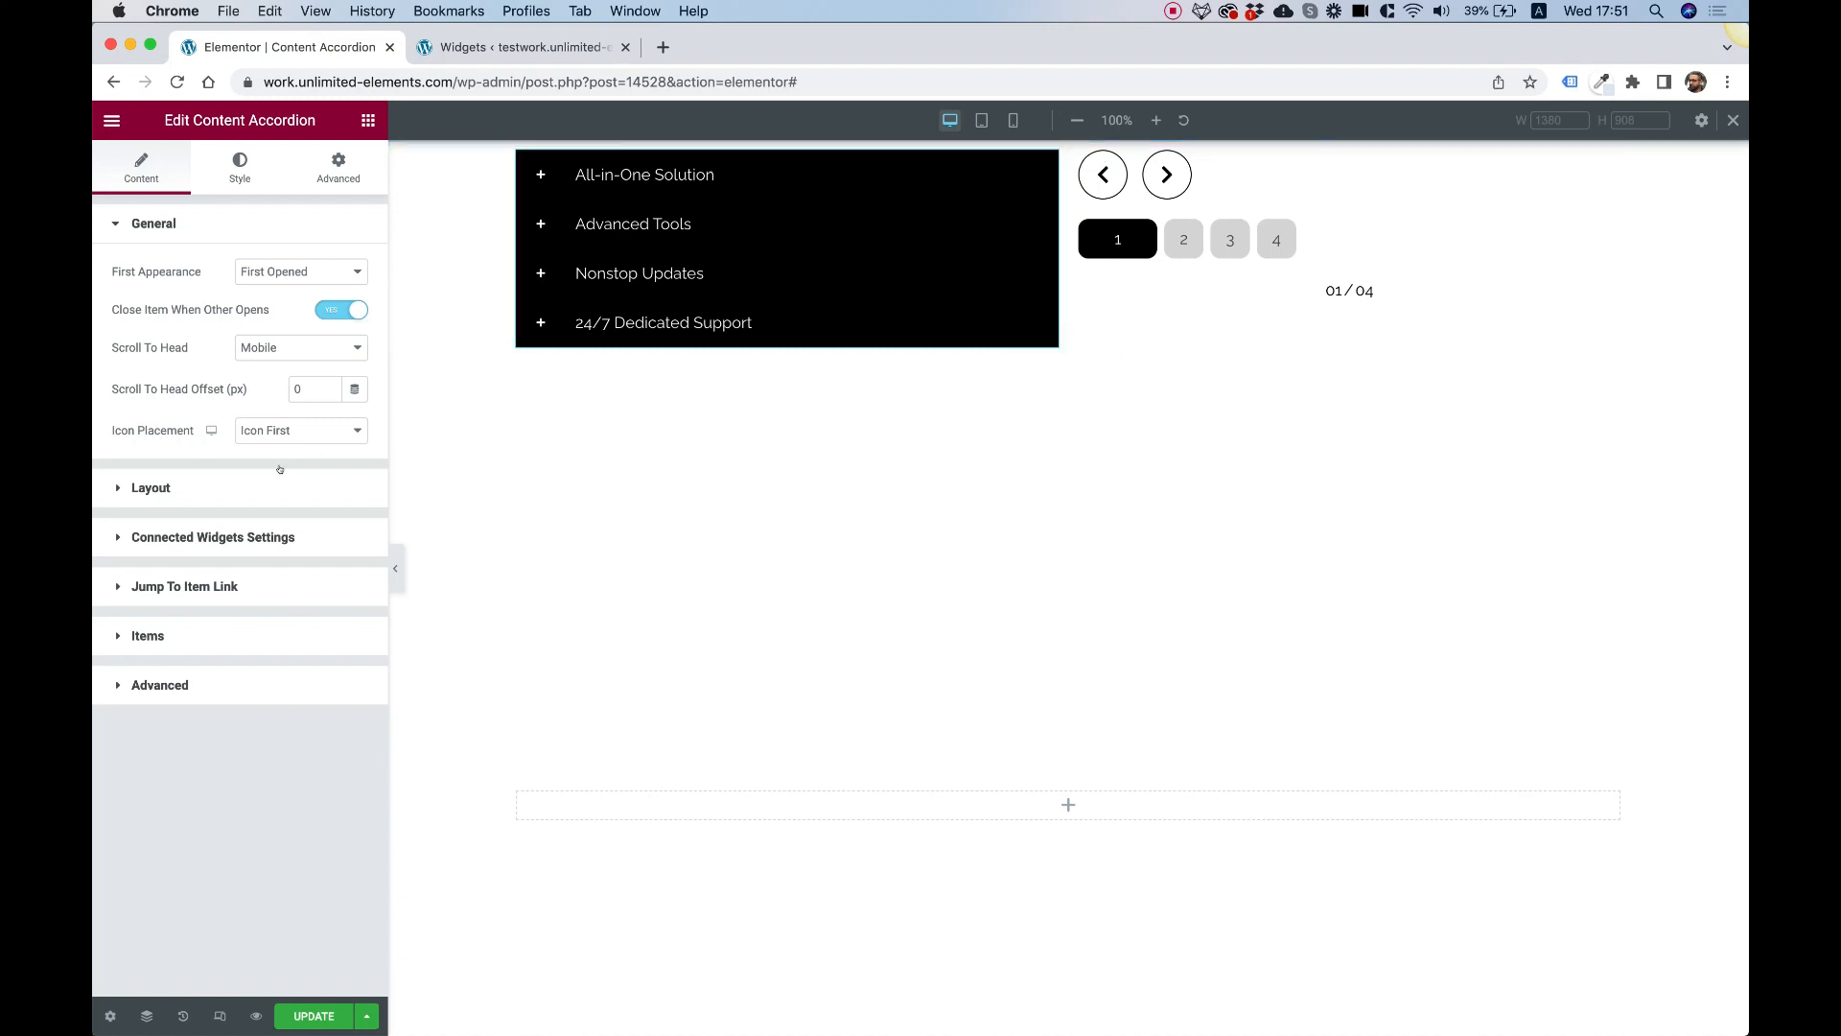
pyautogui.moveTo(188, 593)
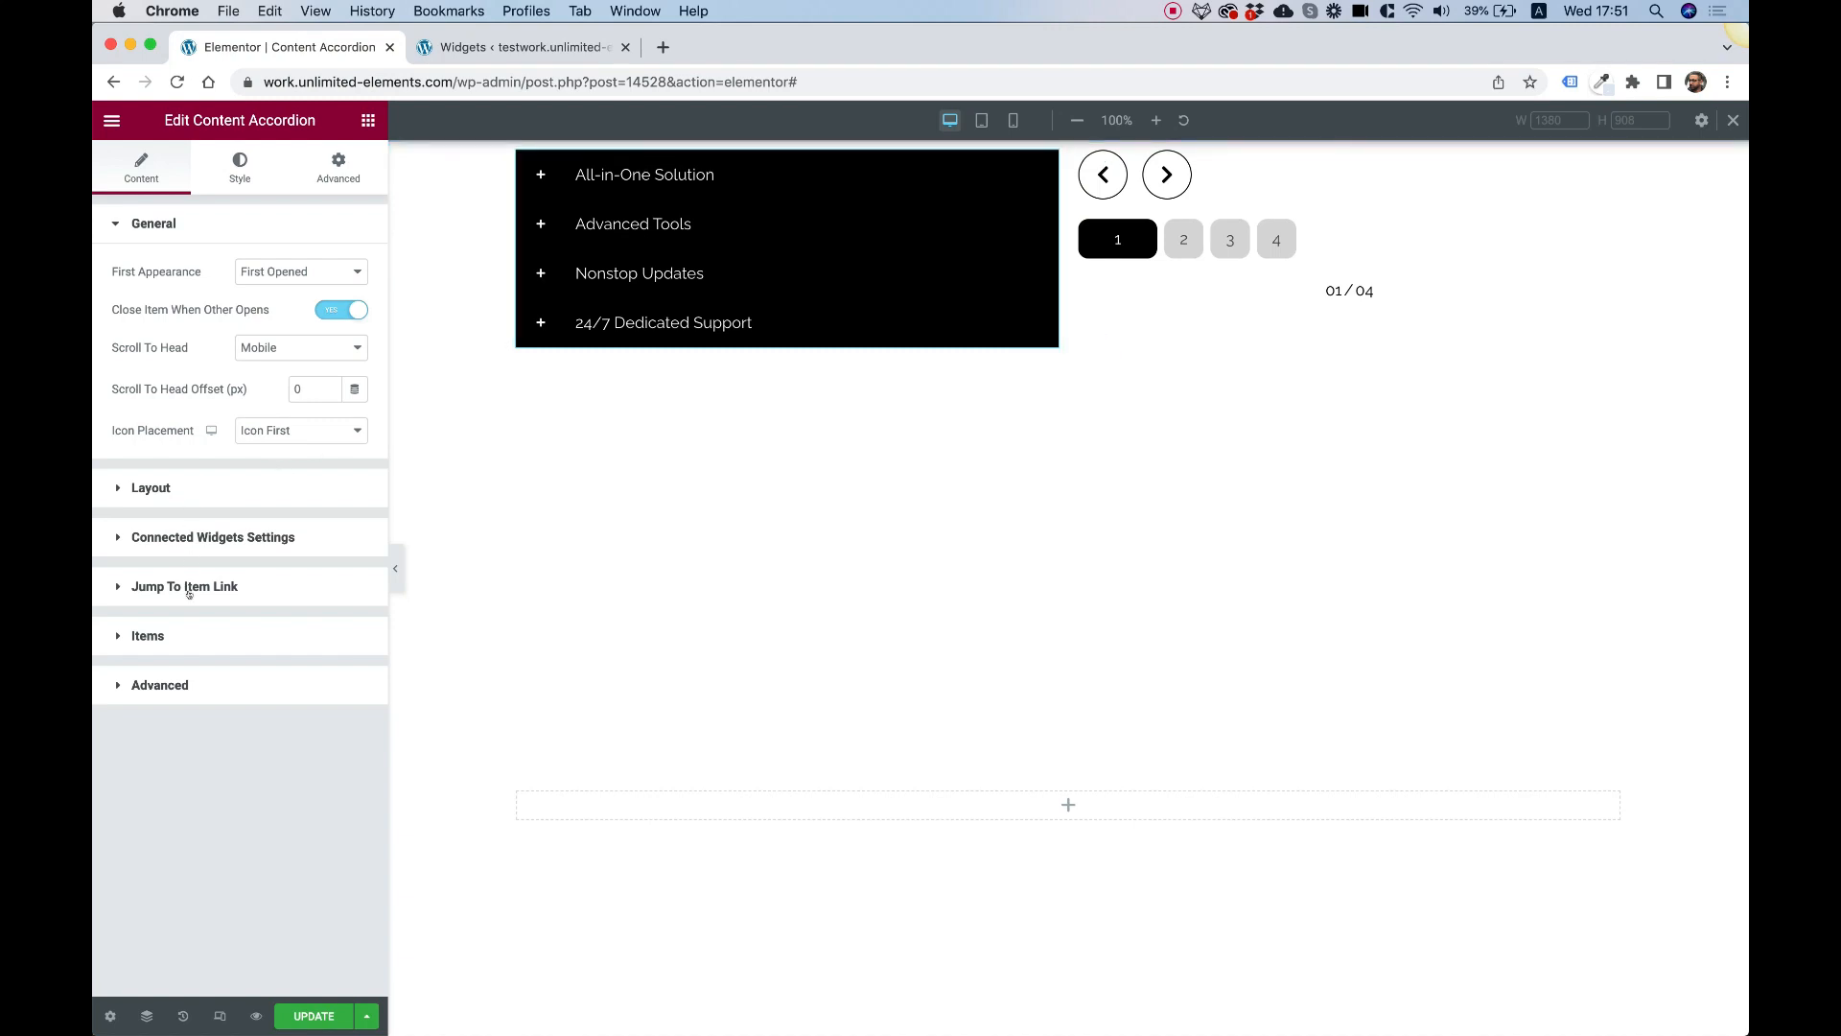
# Review the accordion's Jump To Item Link format, then return to the widgets panel
pyautogui.click(184, 586)
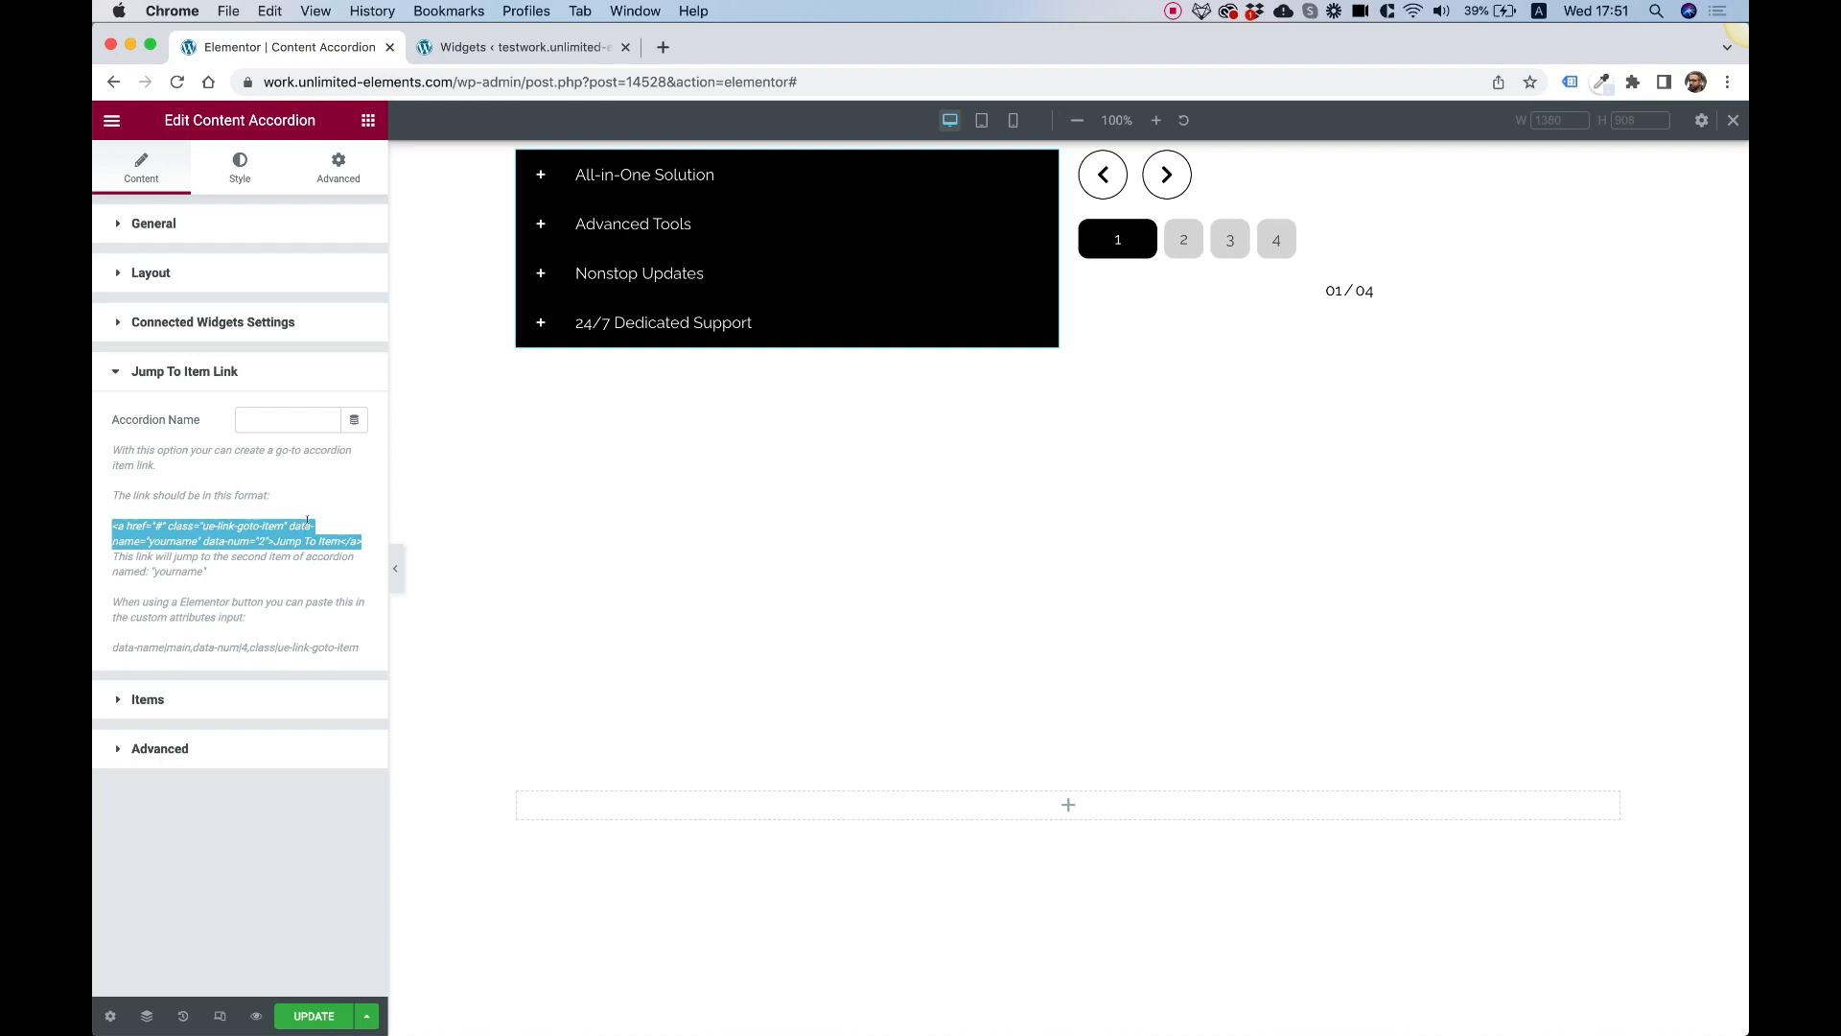
pyautogui.moveTo(324, 442)
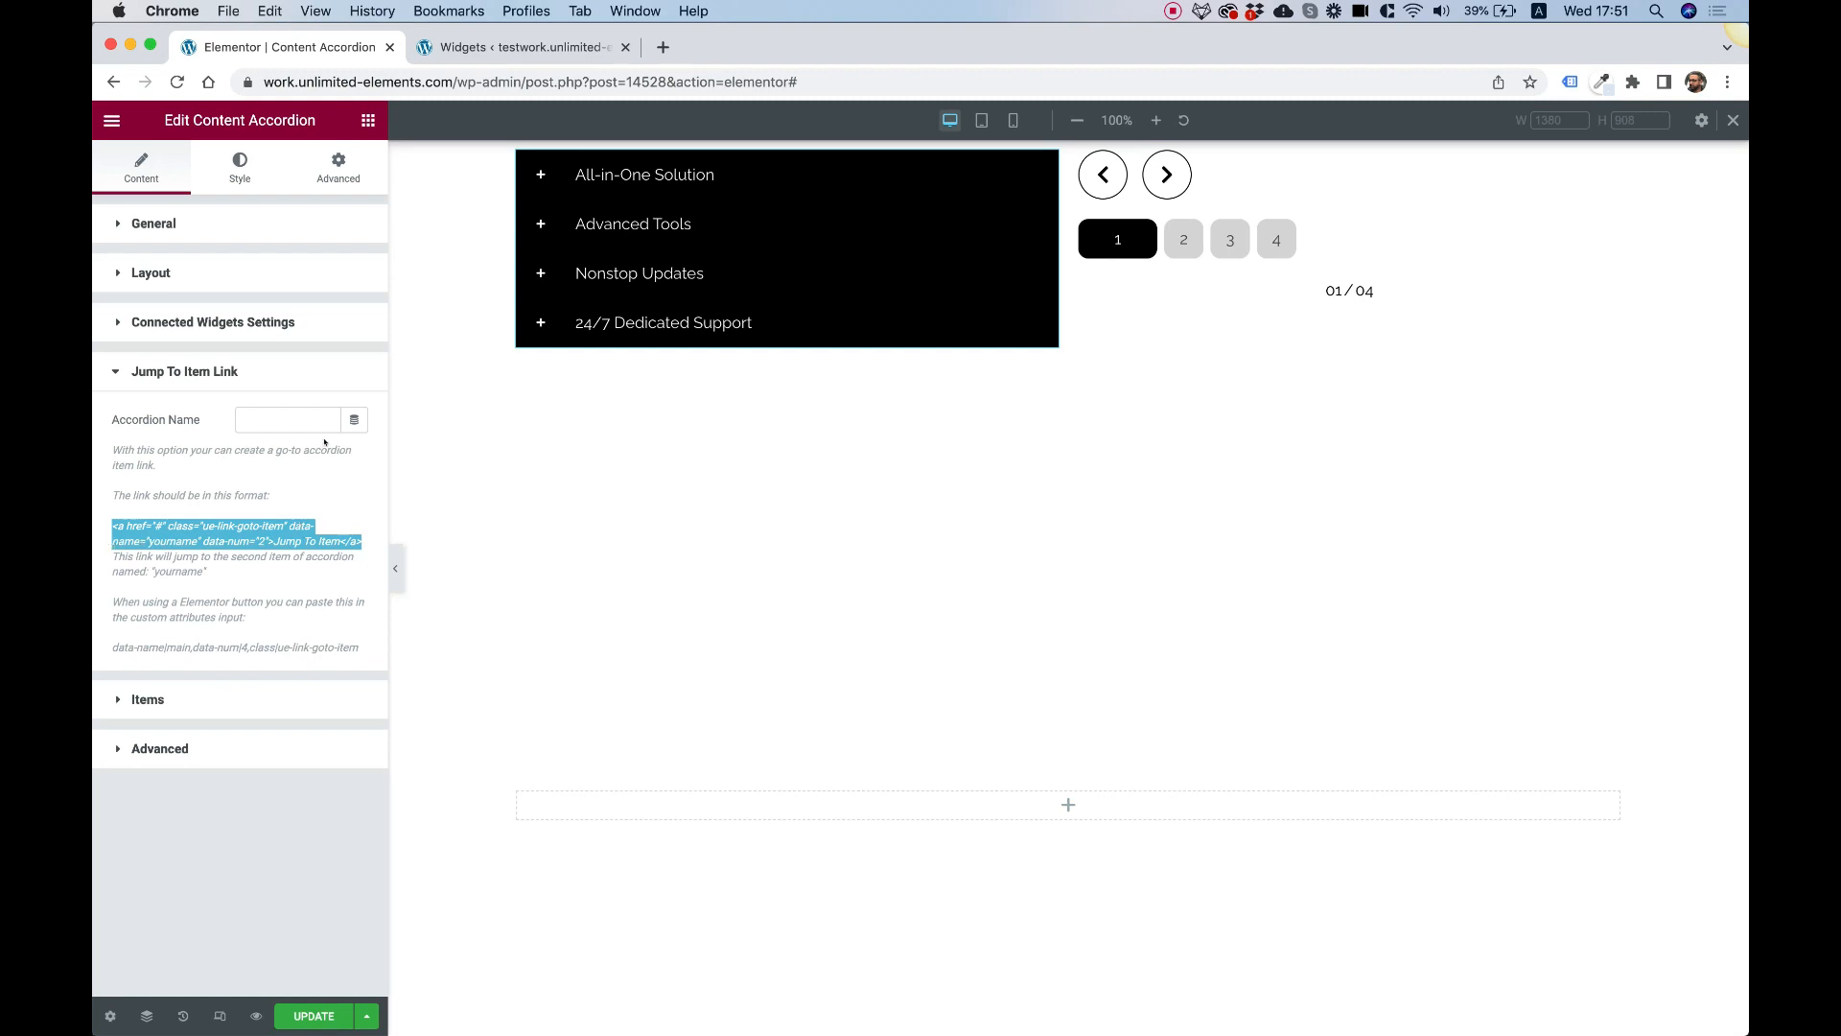
pyautogui.click(287, 420)
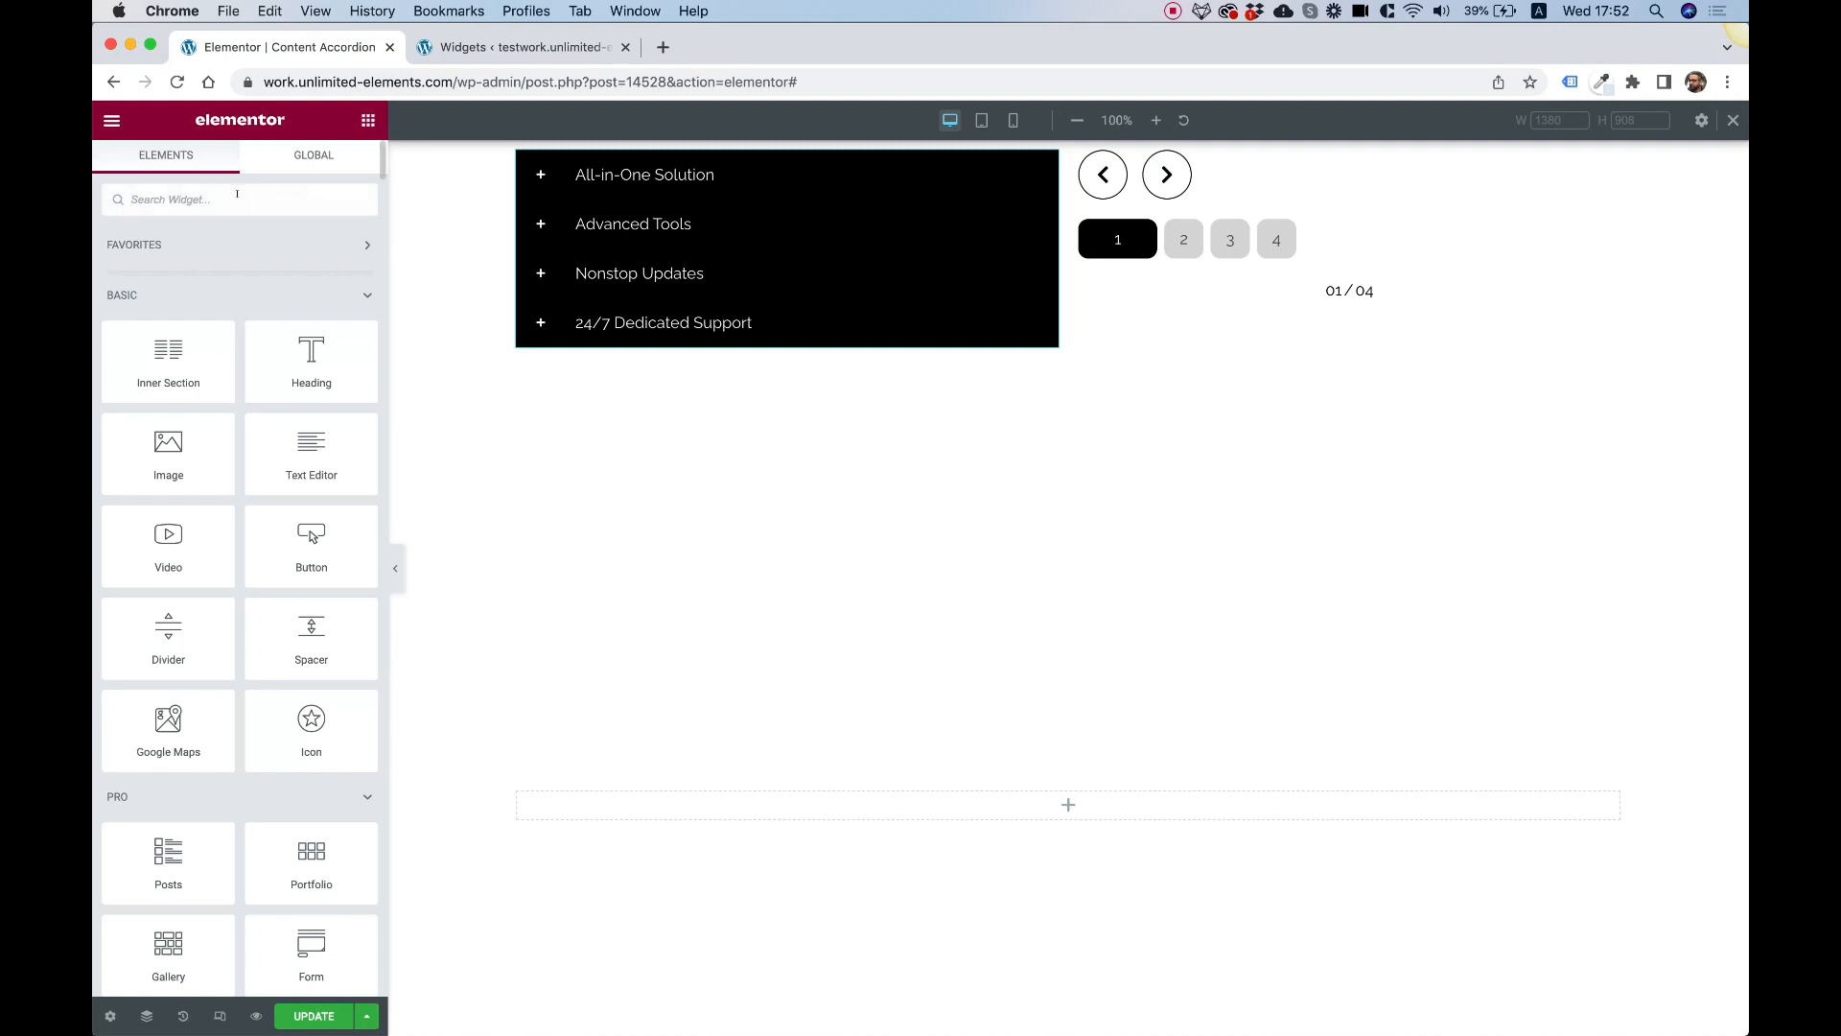
pyautogui.write('but')
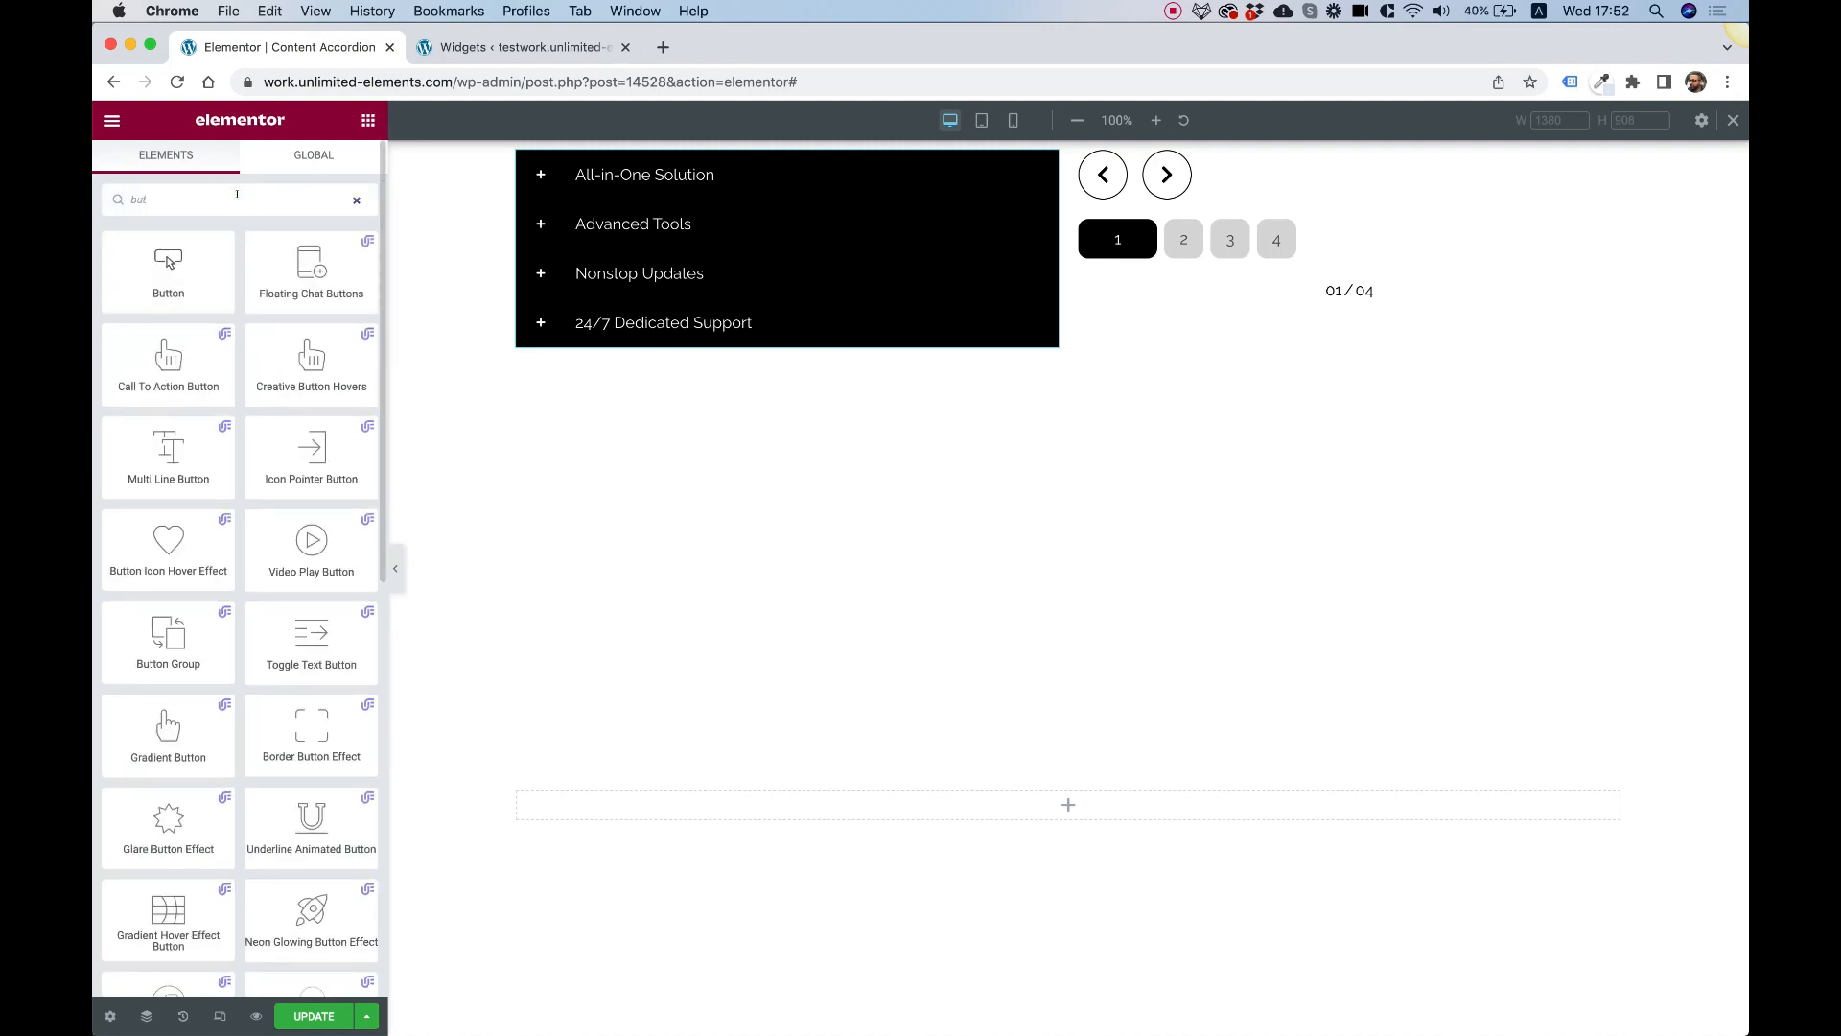
pyautogui.moveTo(168, 271); pyautogui.dragTo(1356, 287)
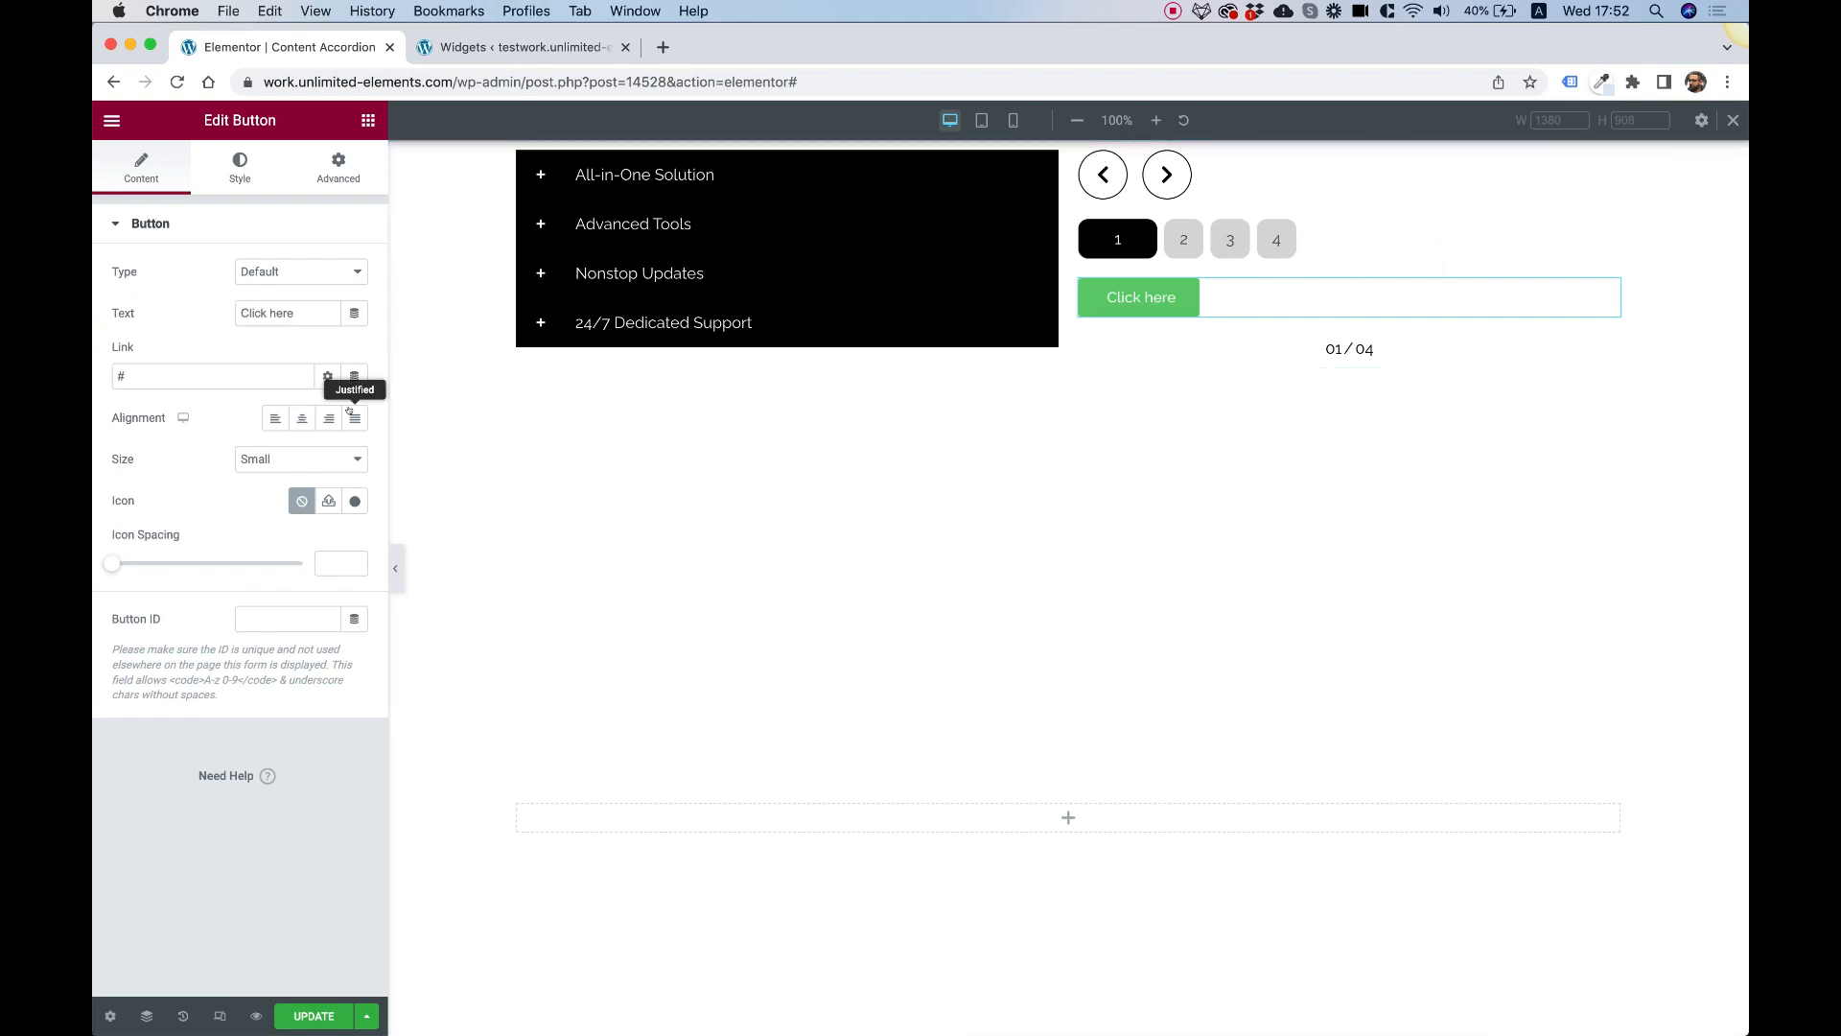
pyautogui.click(326, 375)
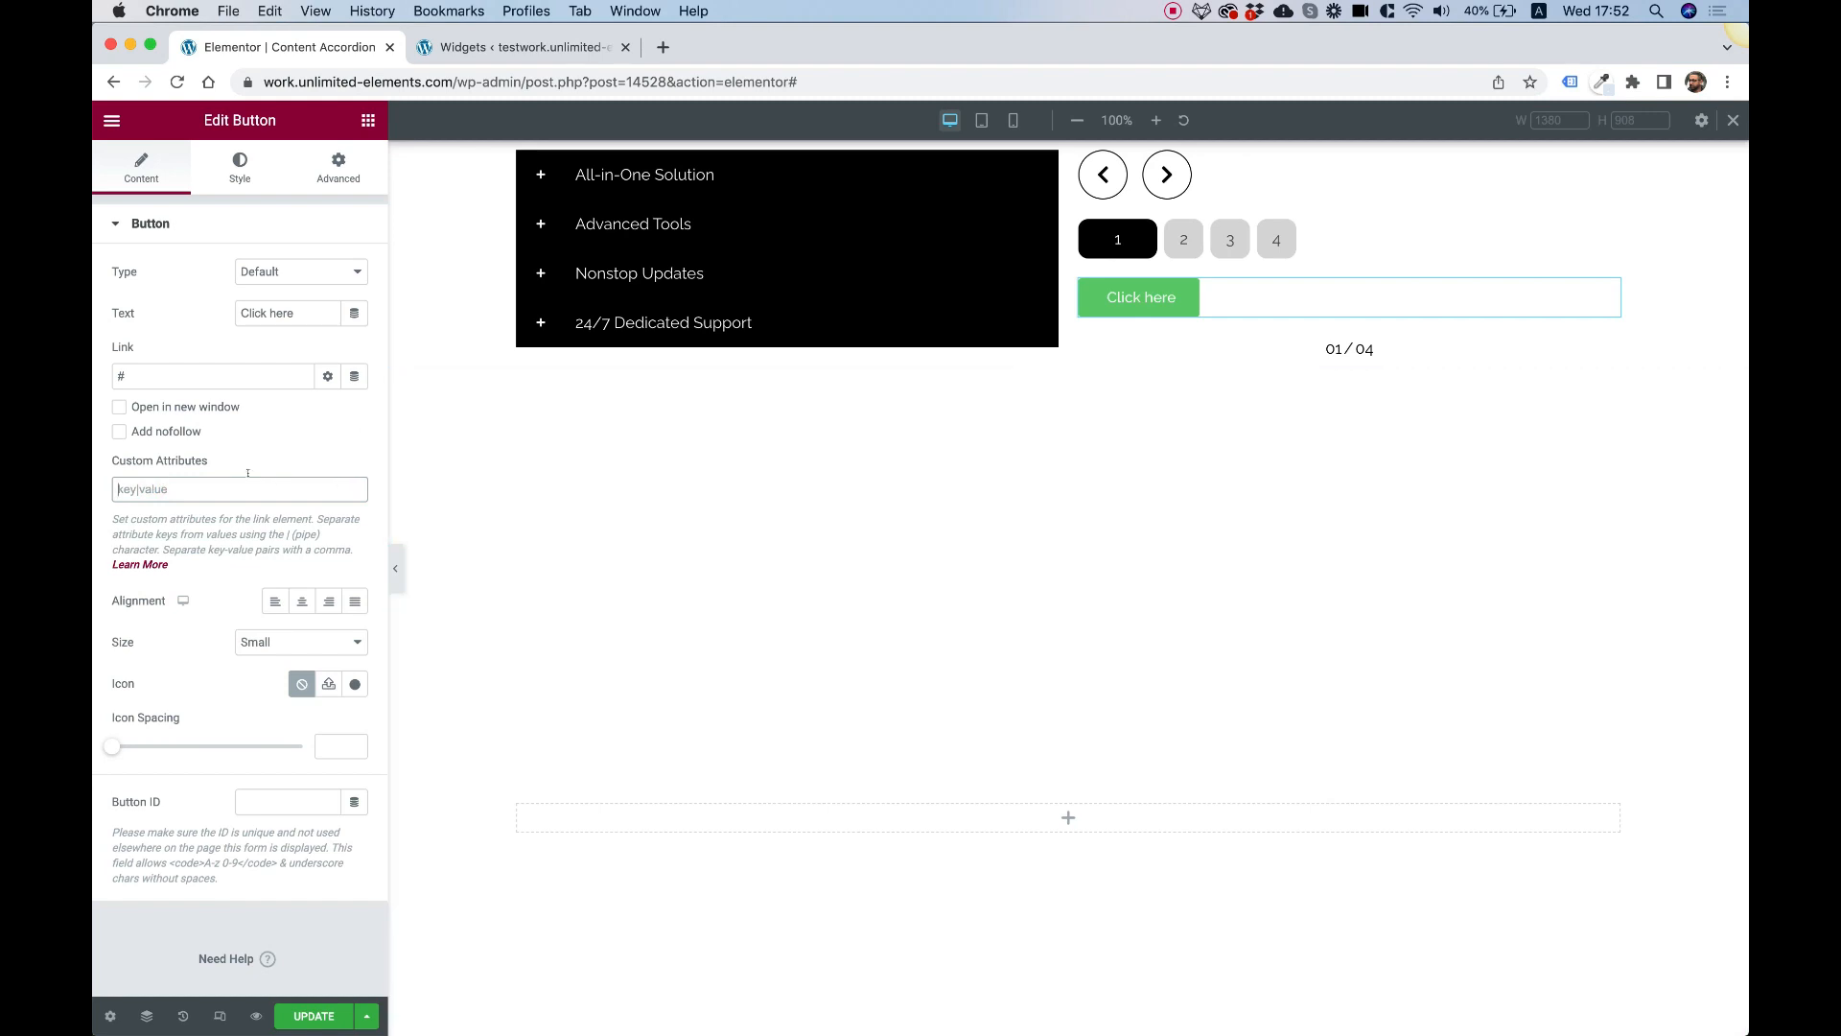
pyautogui.click(1142, 297)
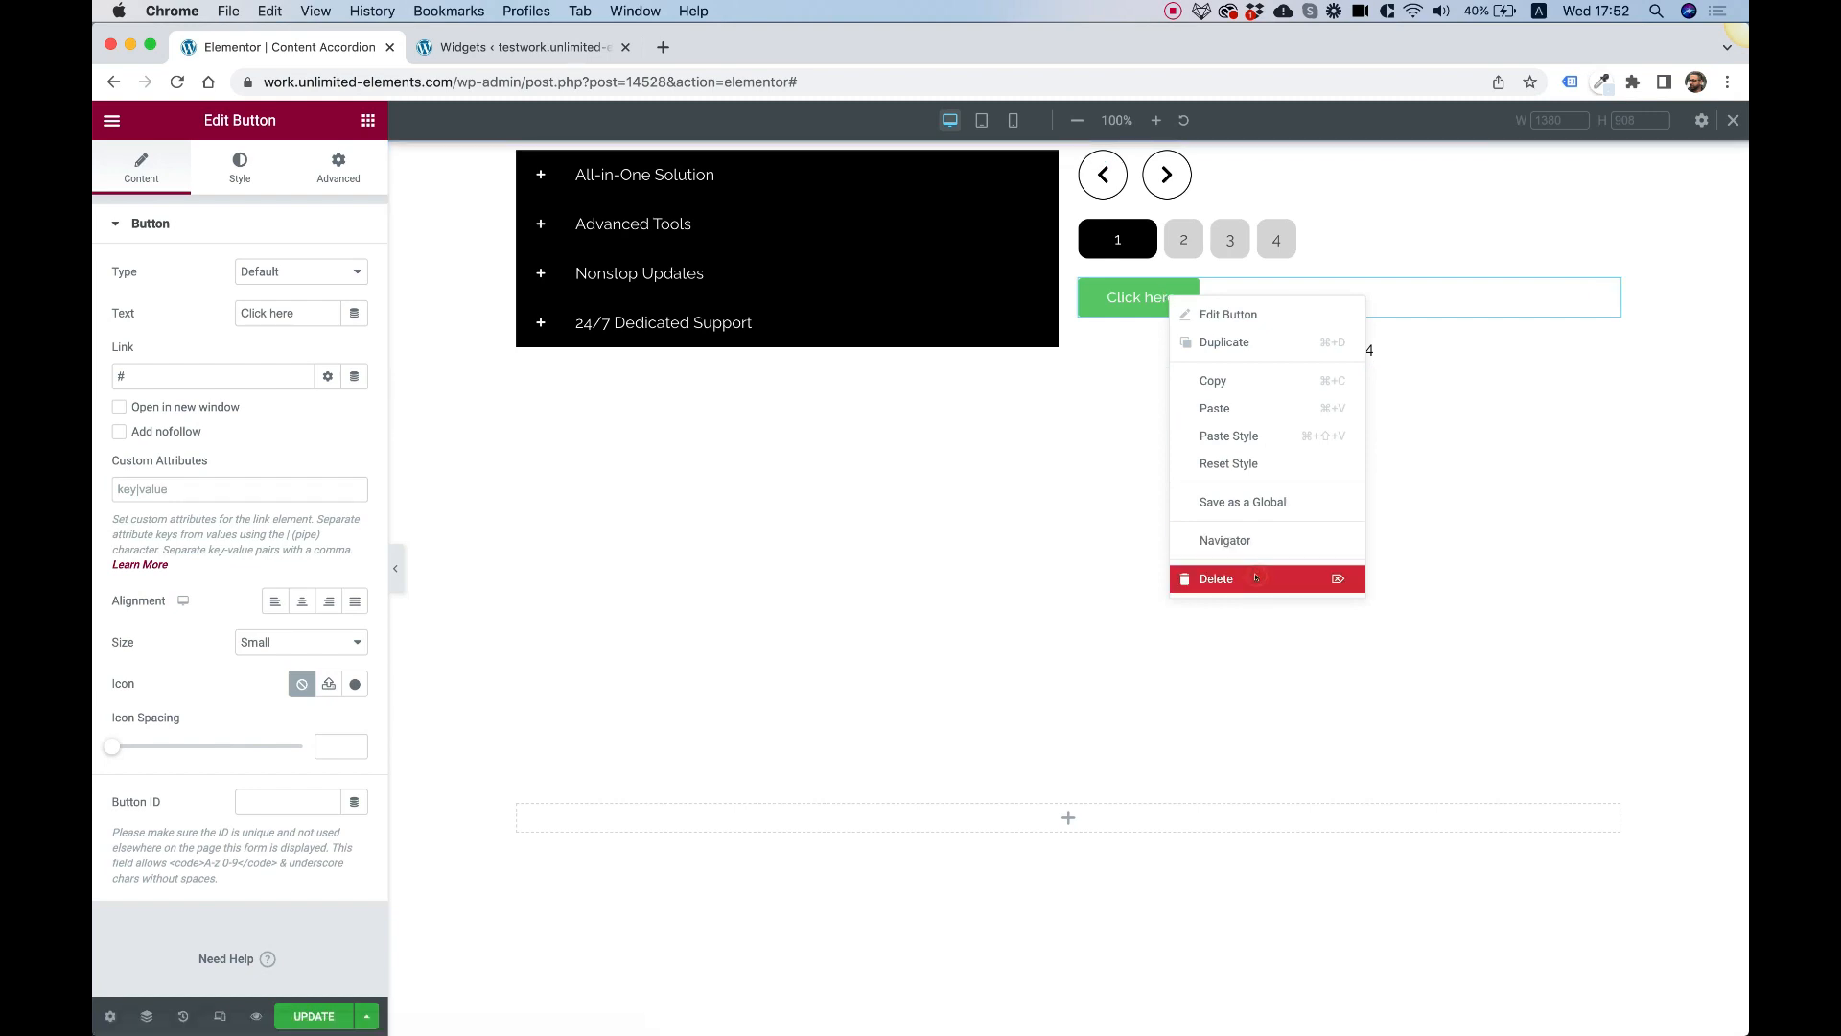
pyautogui.click(1216, 578)
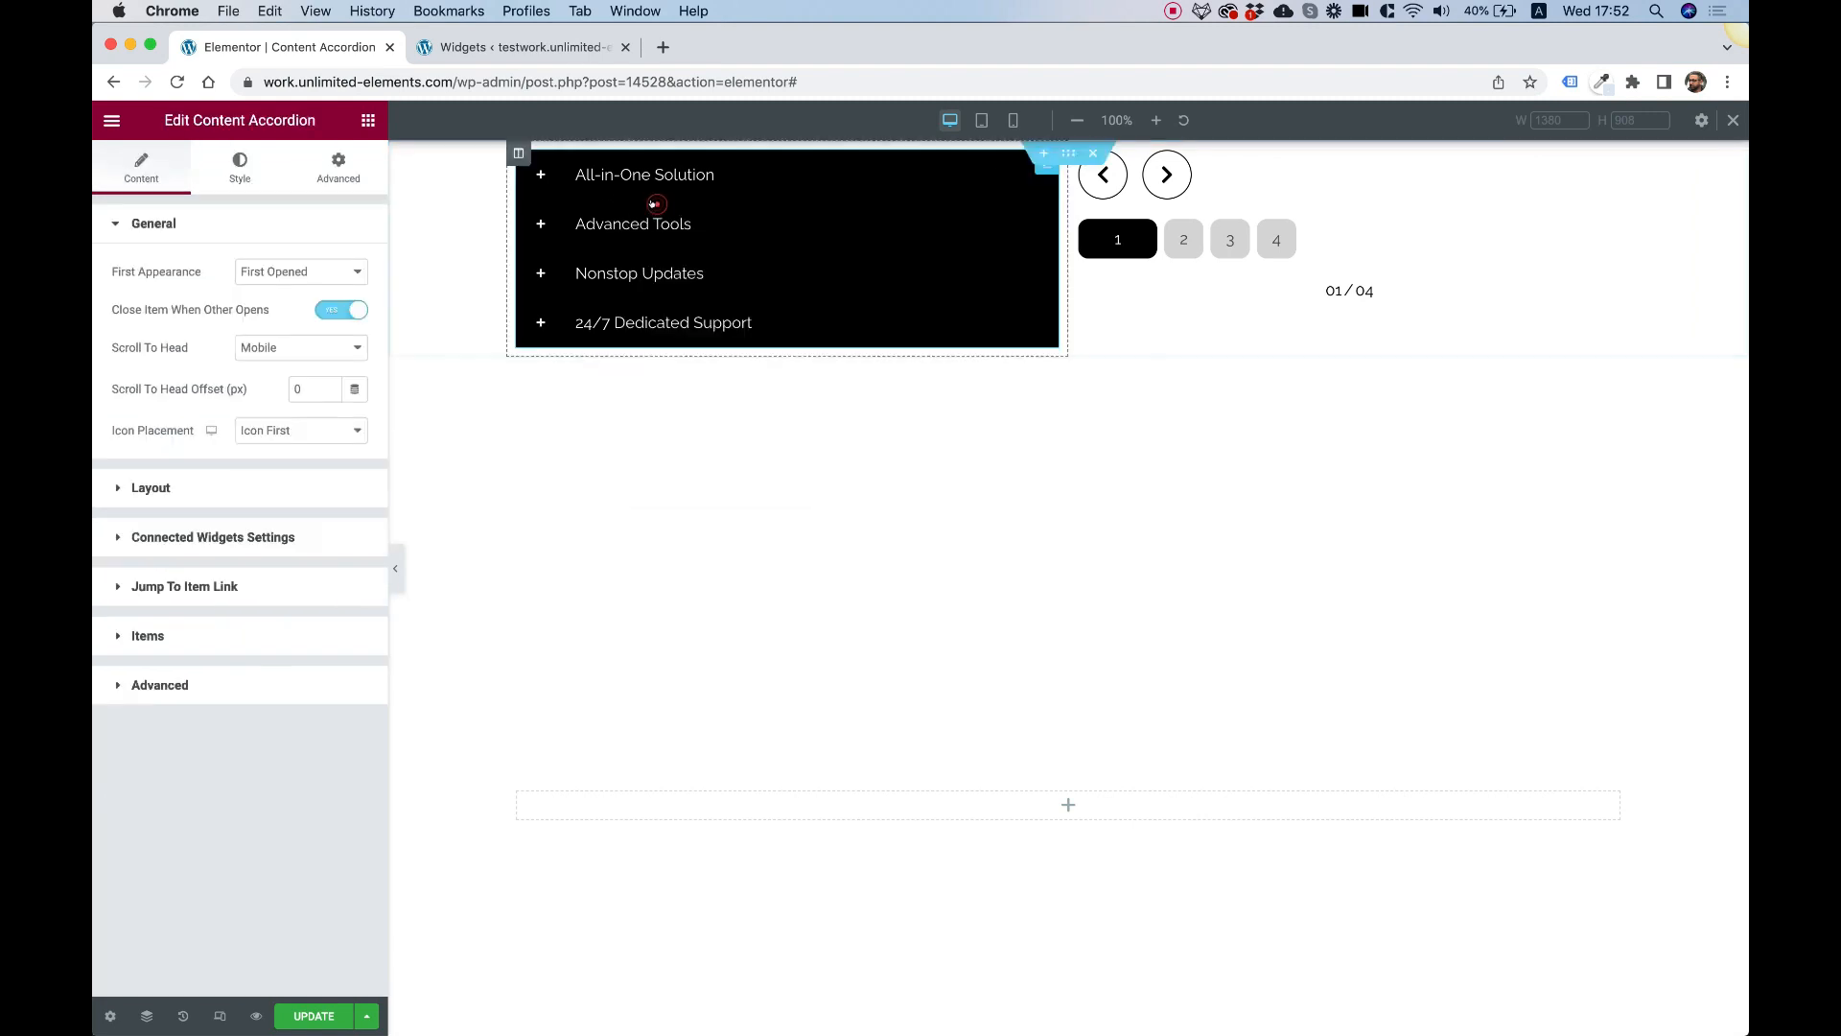
# Delete the remote arrows, bullets and counter from the right column, then search 'hot'
pyautogui.click(213, 537)
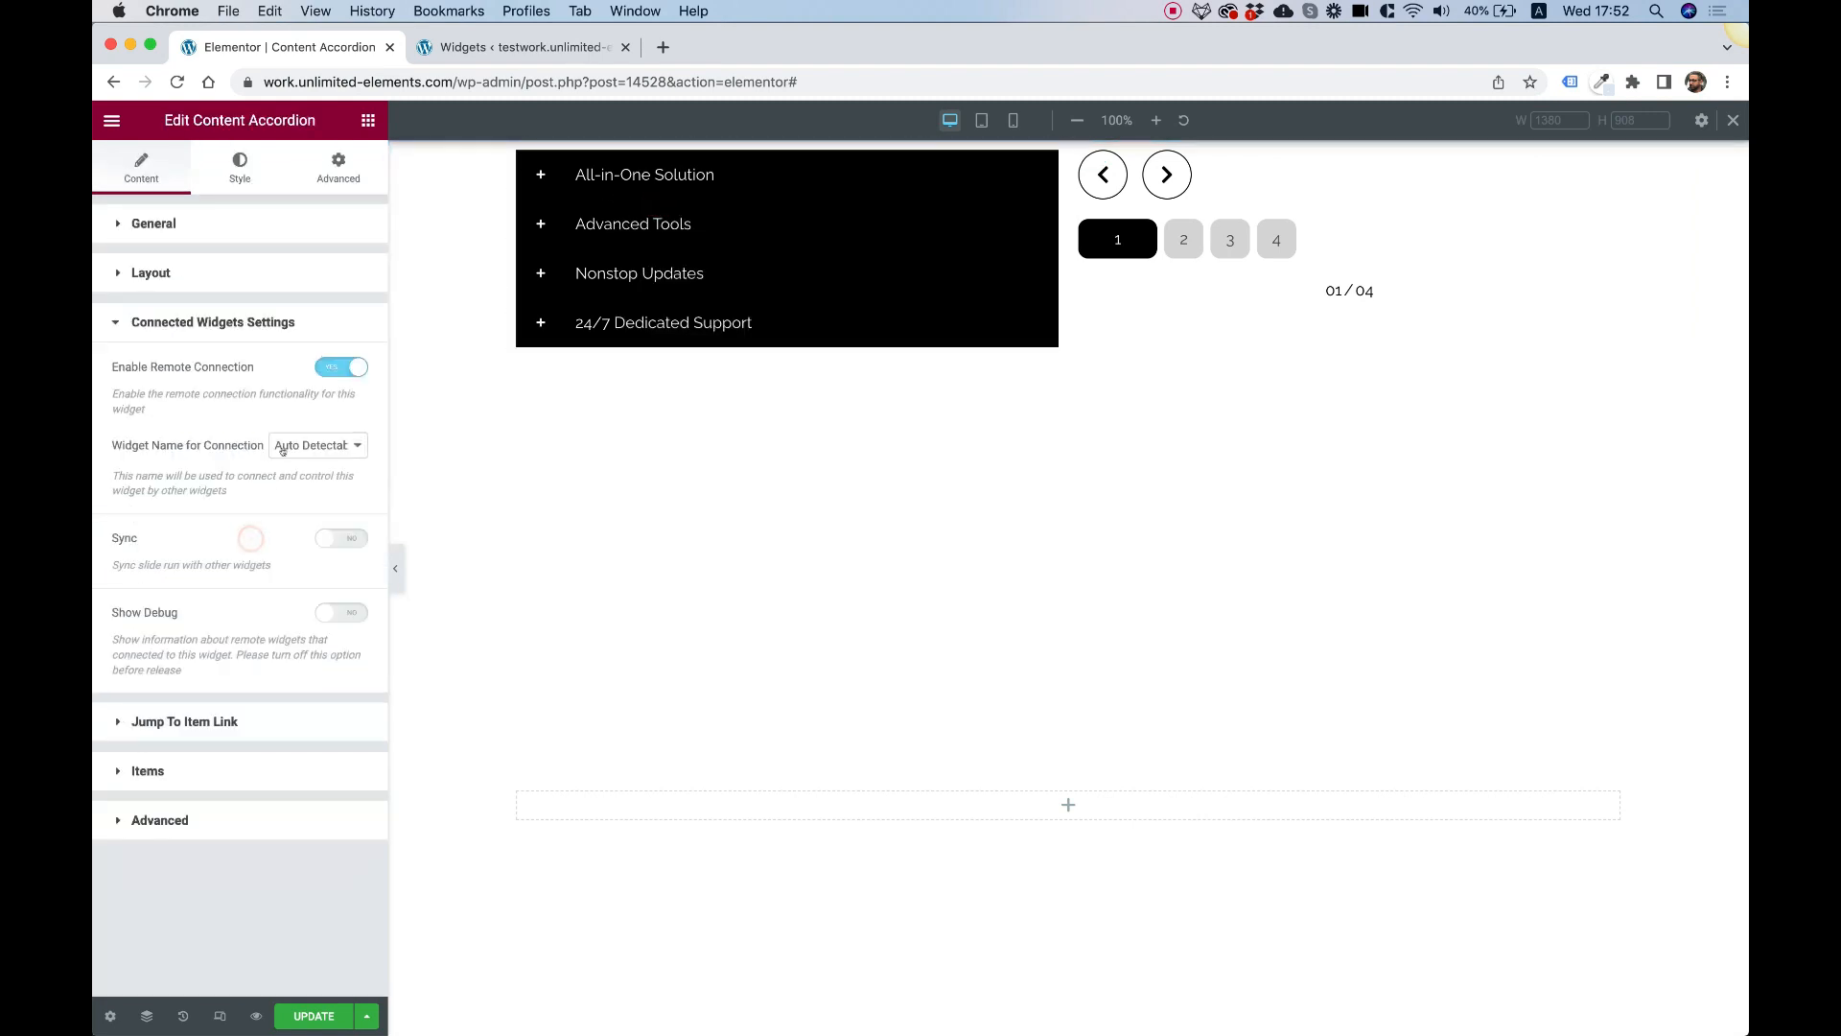
pyautogui.click(341, 538)
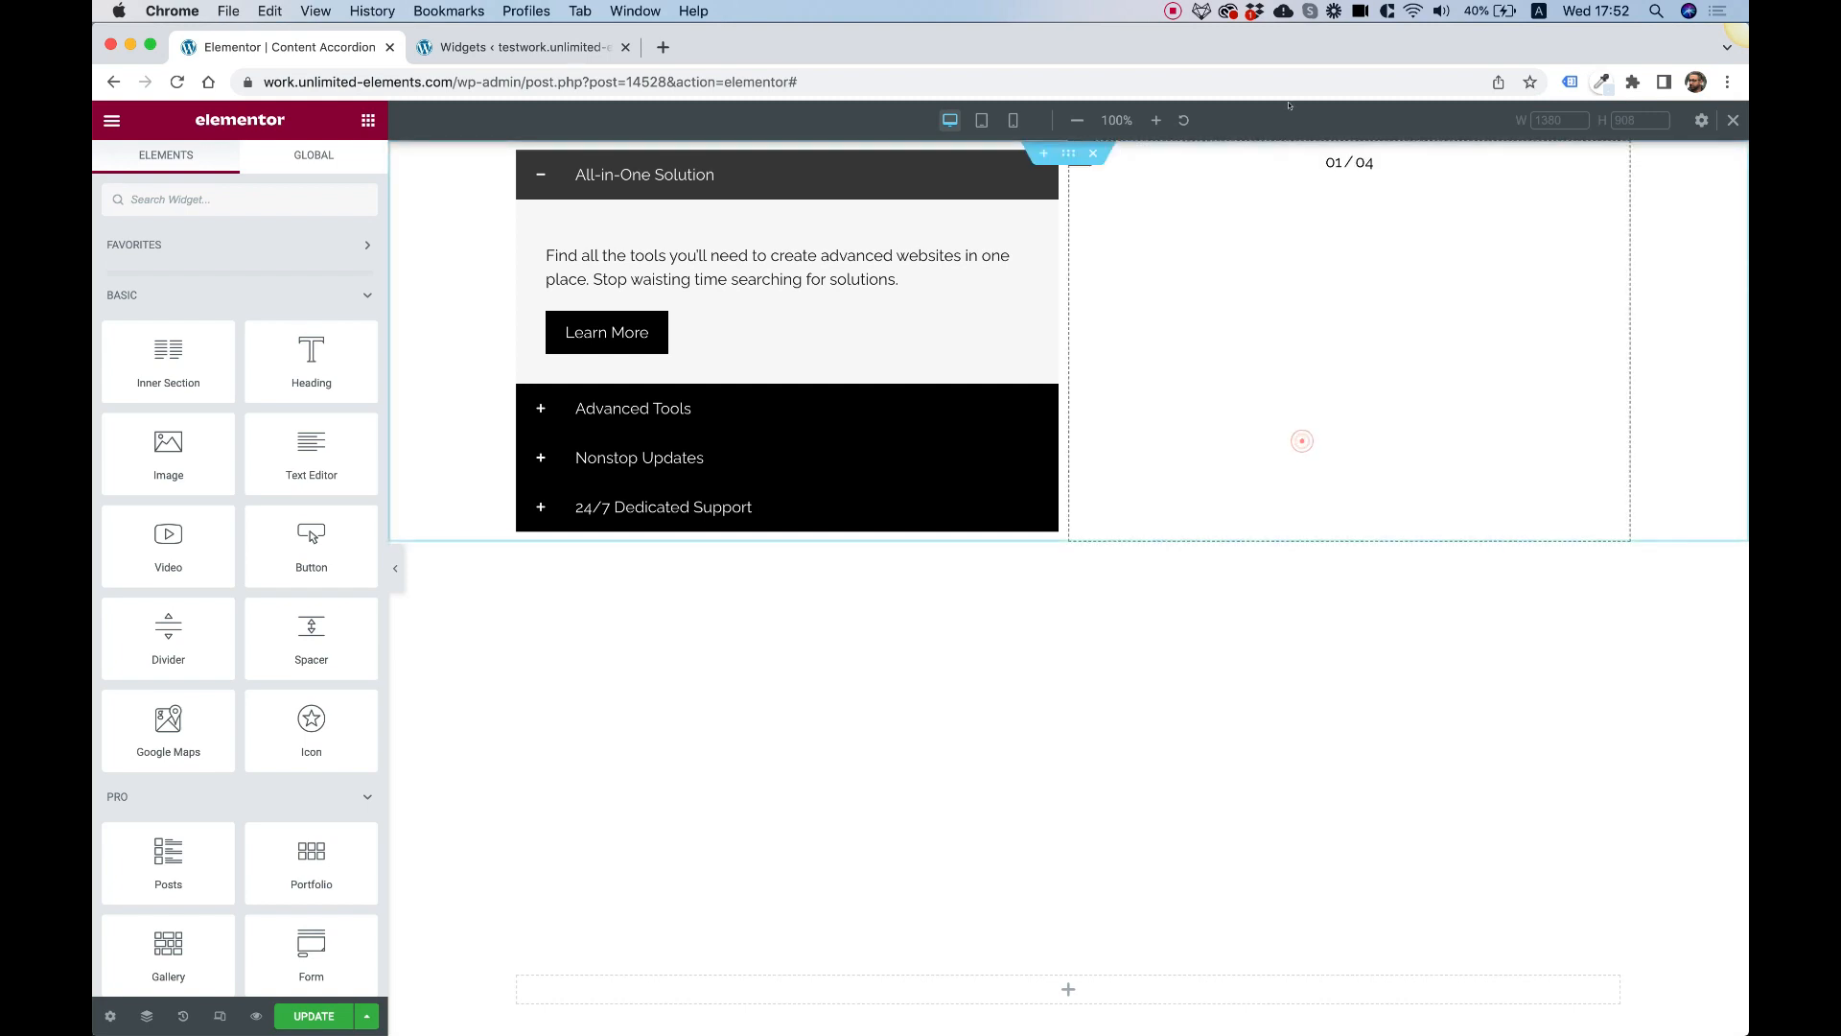
pyautogui.rightClick(1301, 441)
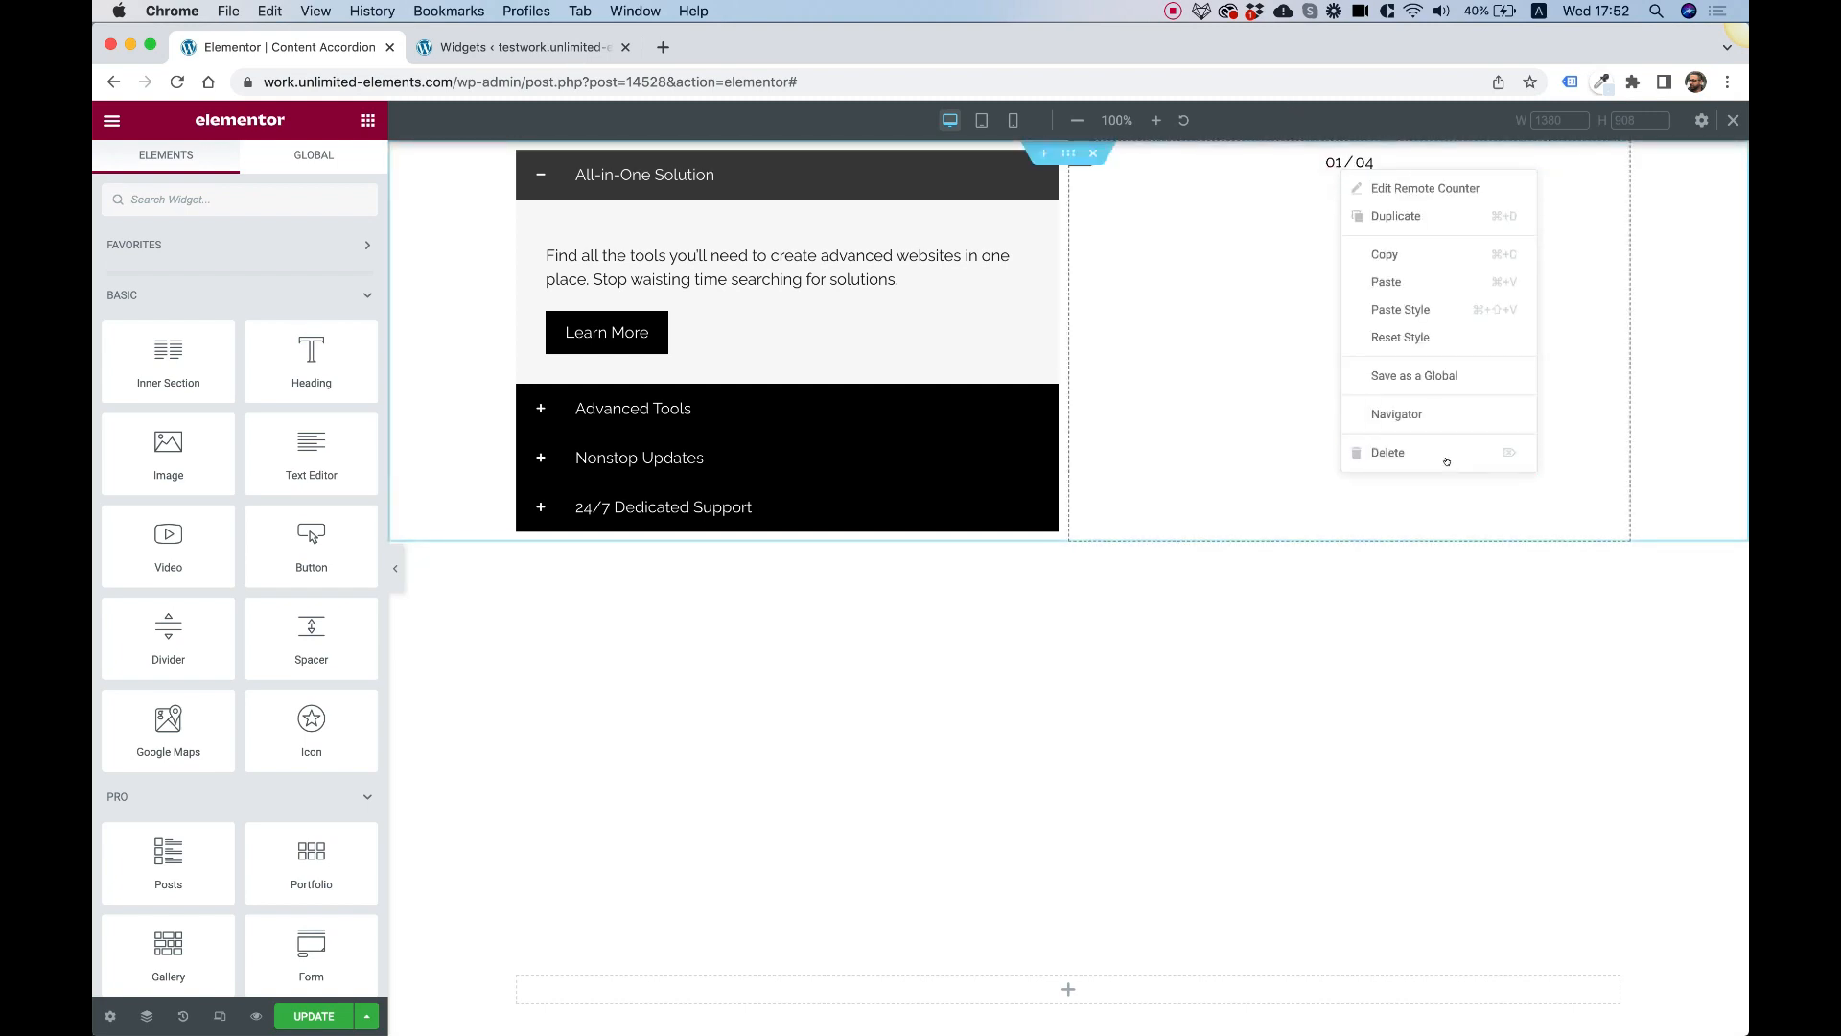
pyautogui.click(1387, 451)
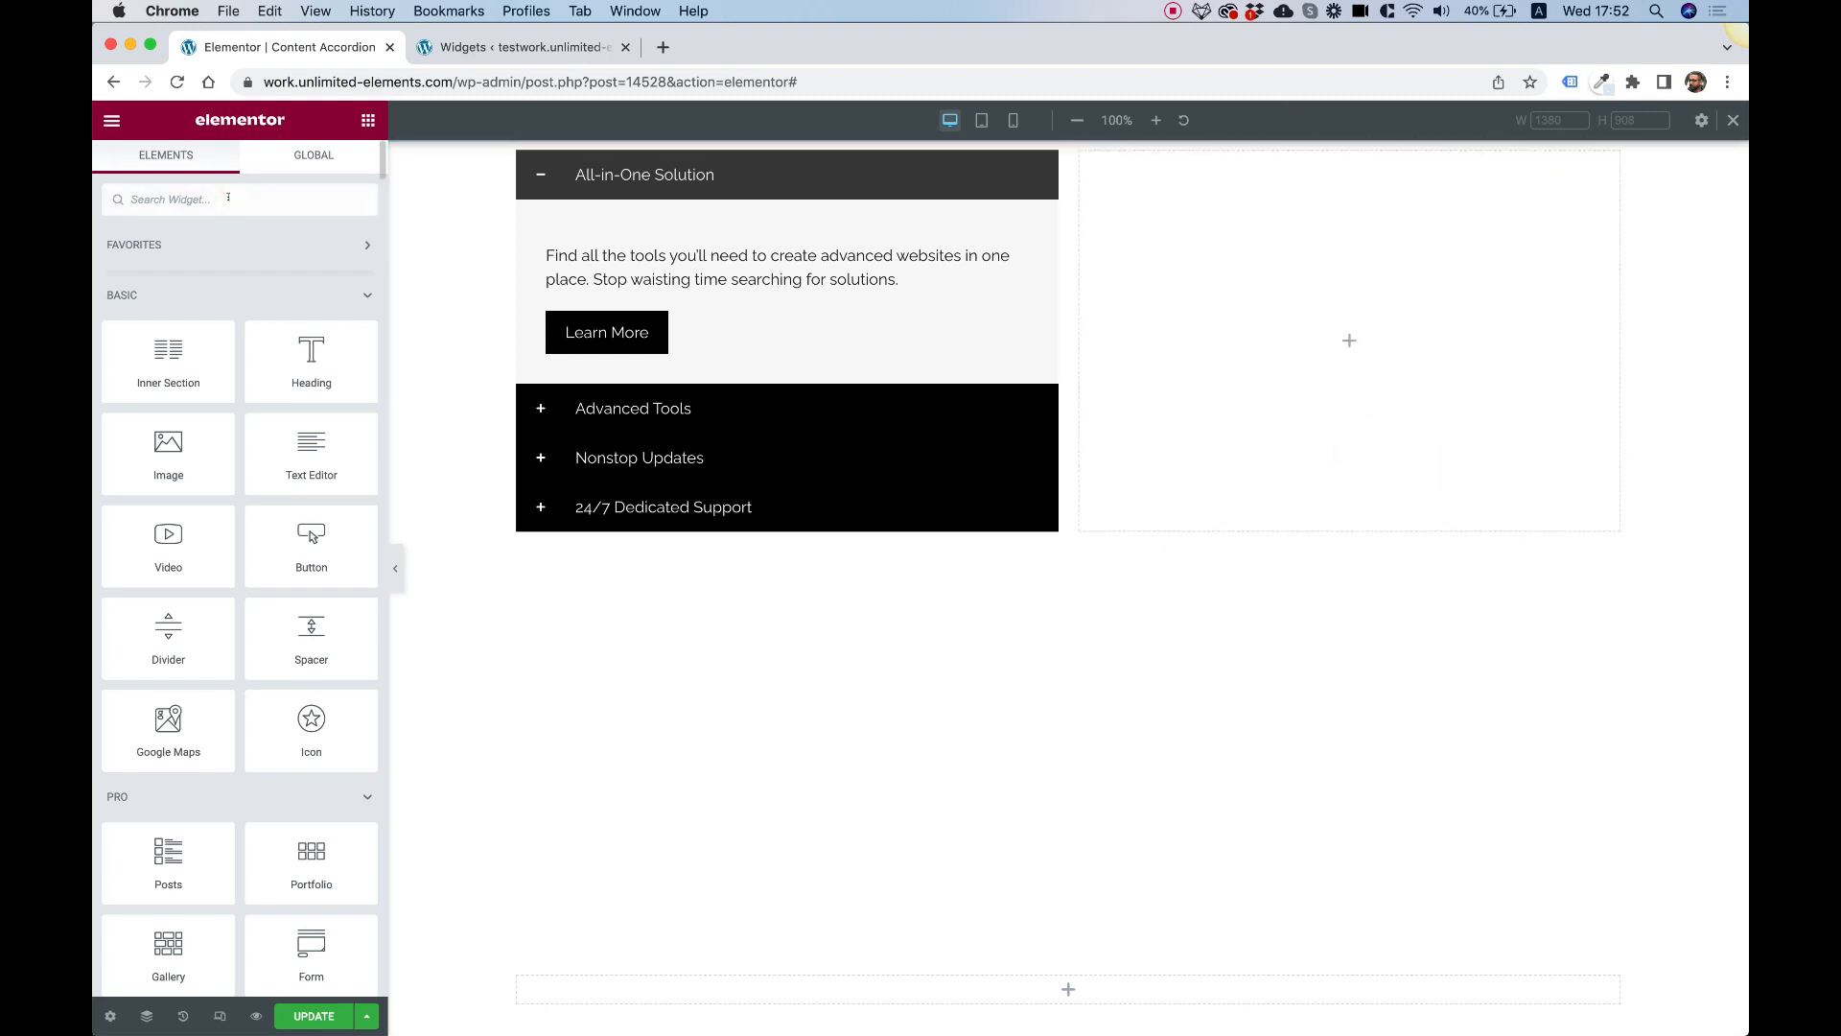
pyautogui.write('hotsp')
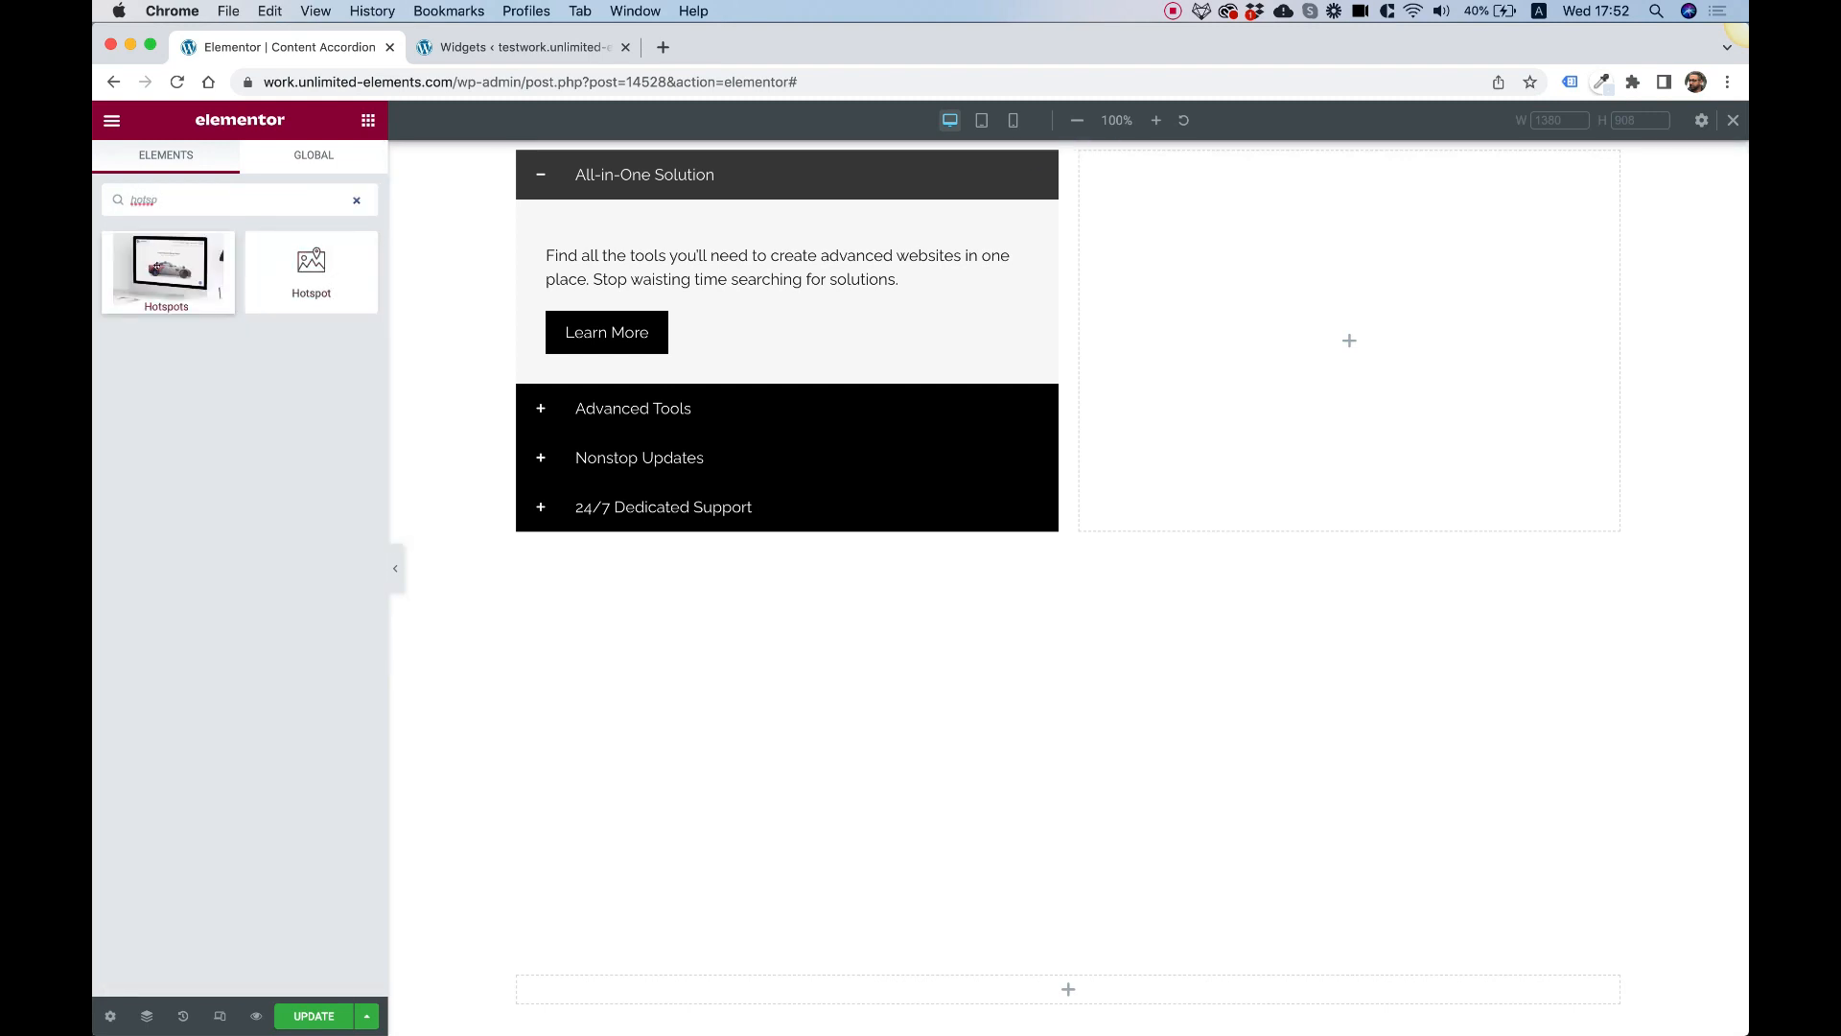
# Drop a Hotspots widget into the empty right column and select it for editing
pyautogui.moveTo(165, 260); pyautogui.dragTo(1349, 341)
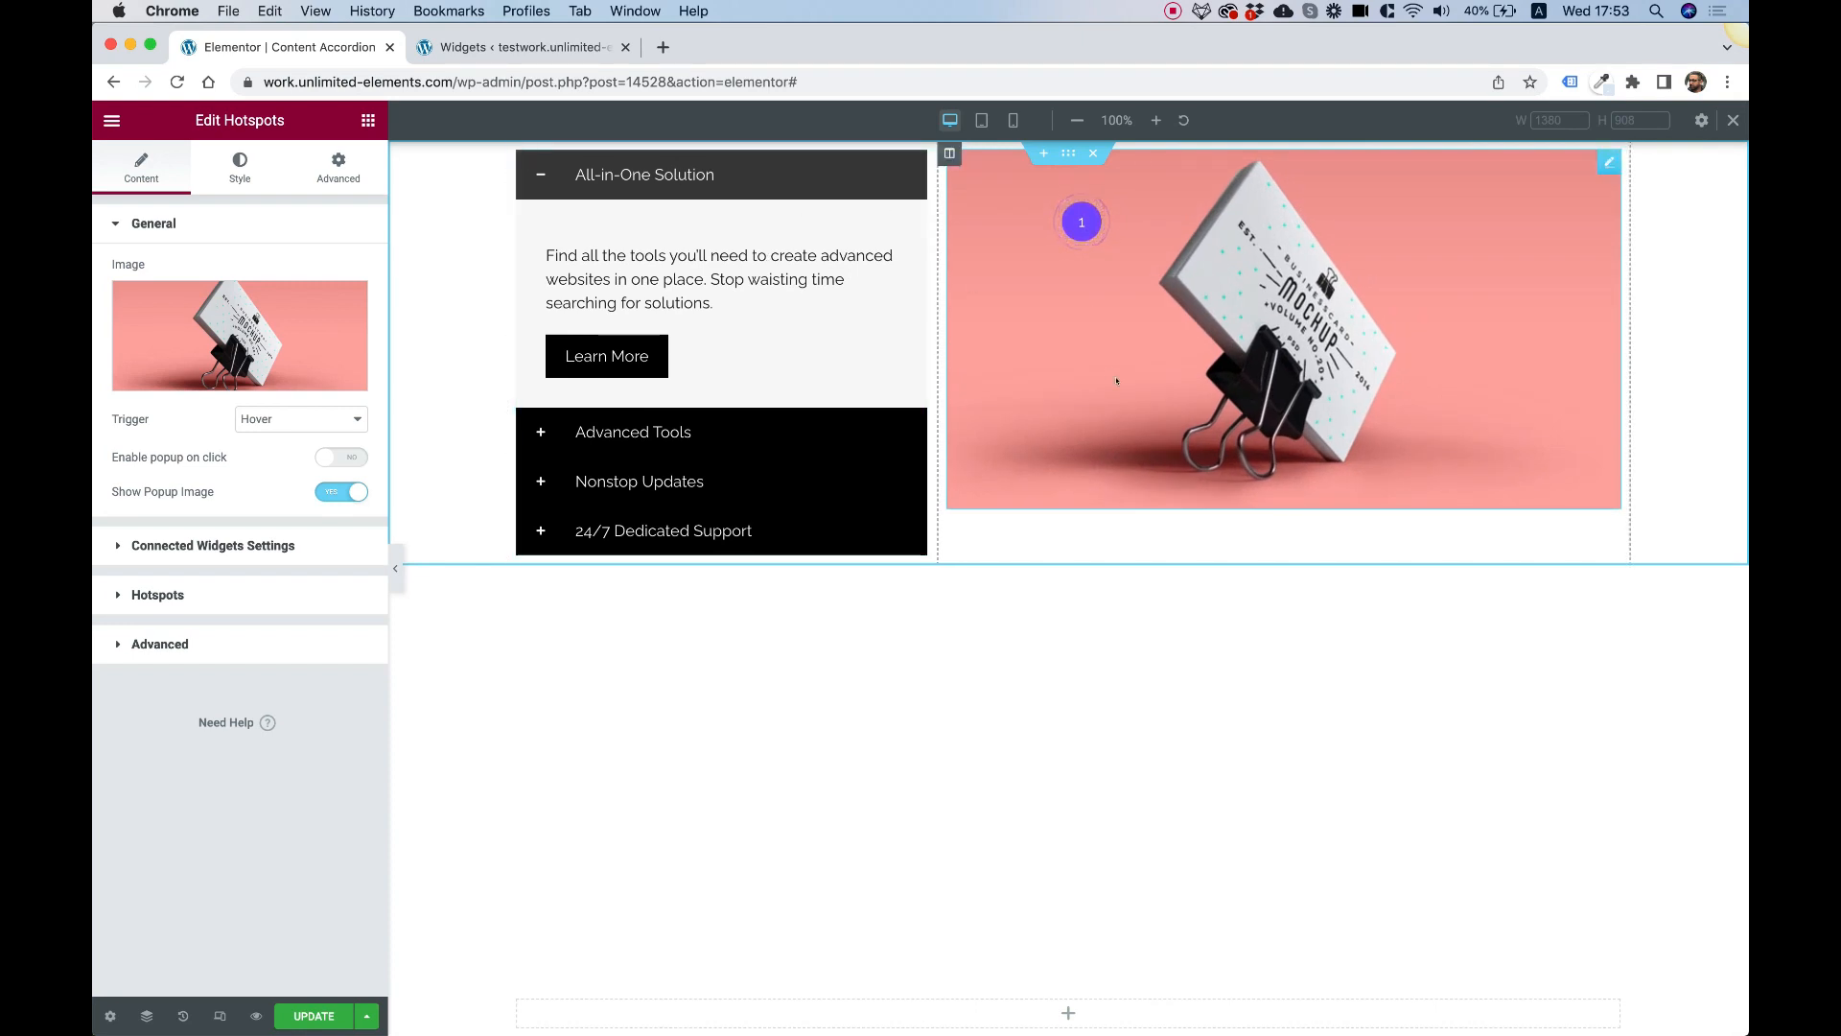
pyautogui.moveTo(1155, 276)
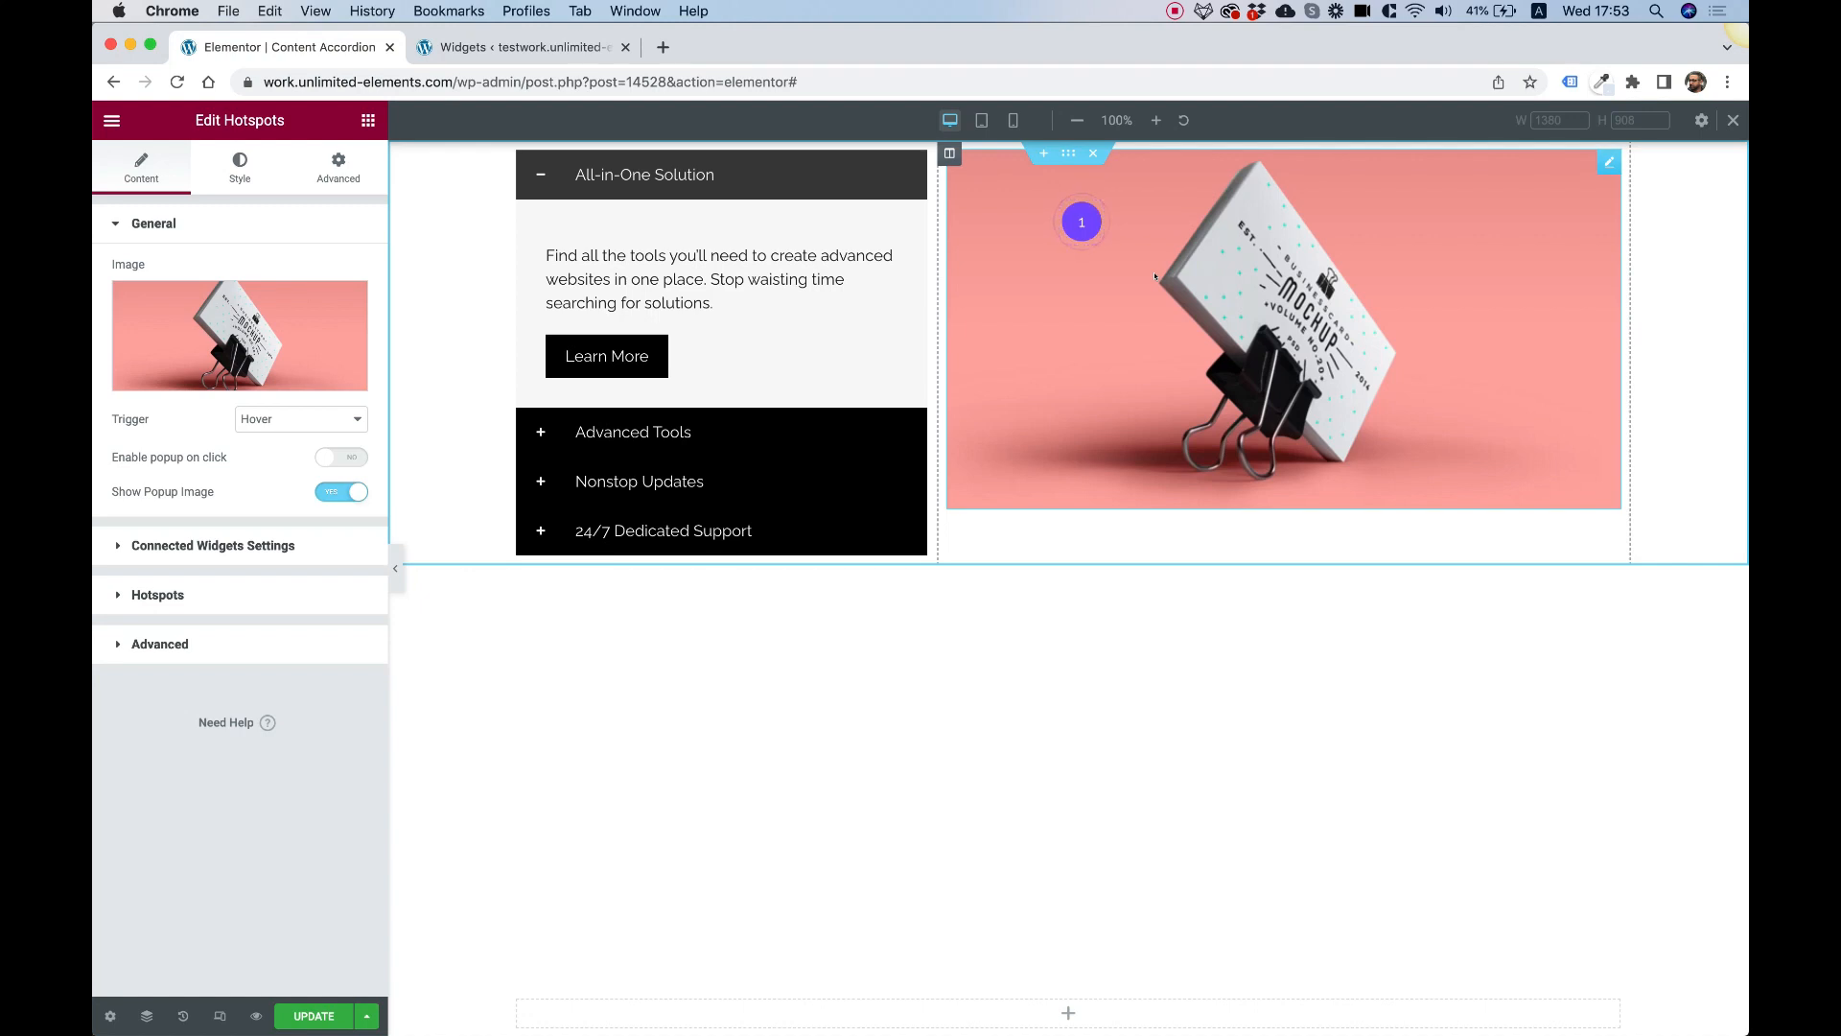
pyautogui.moveTo(1151, 276)
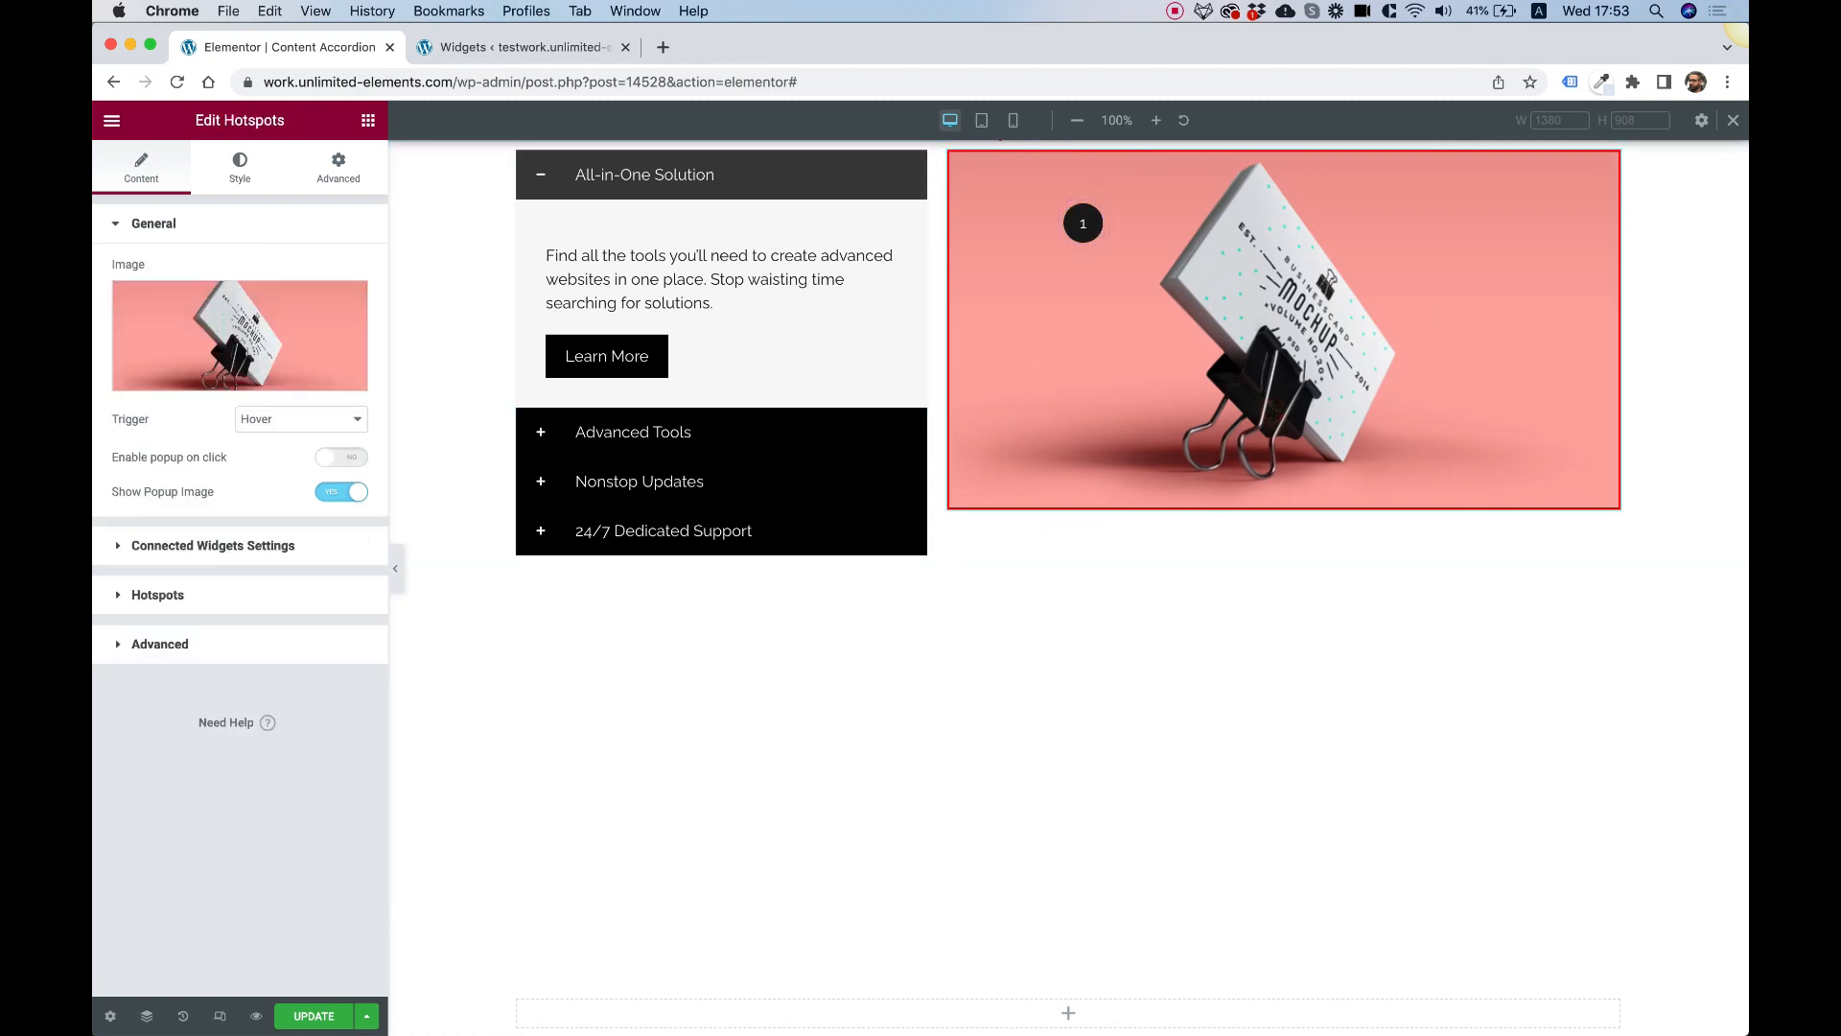
pyautogui.click(1284, 335)
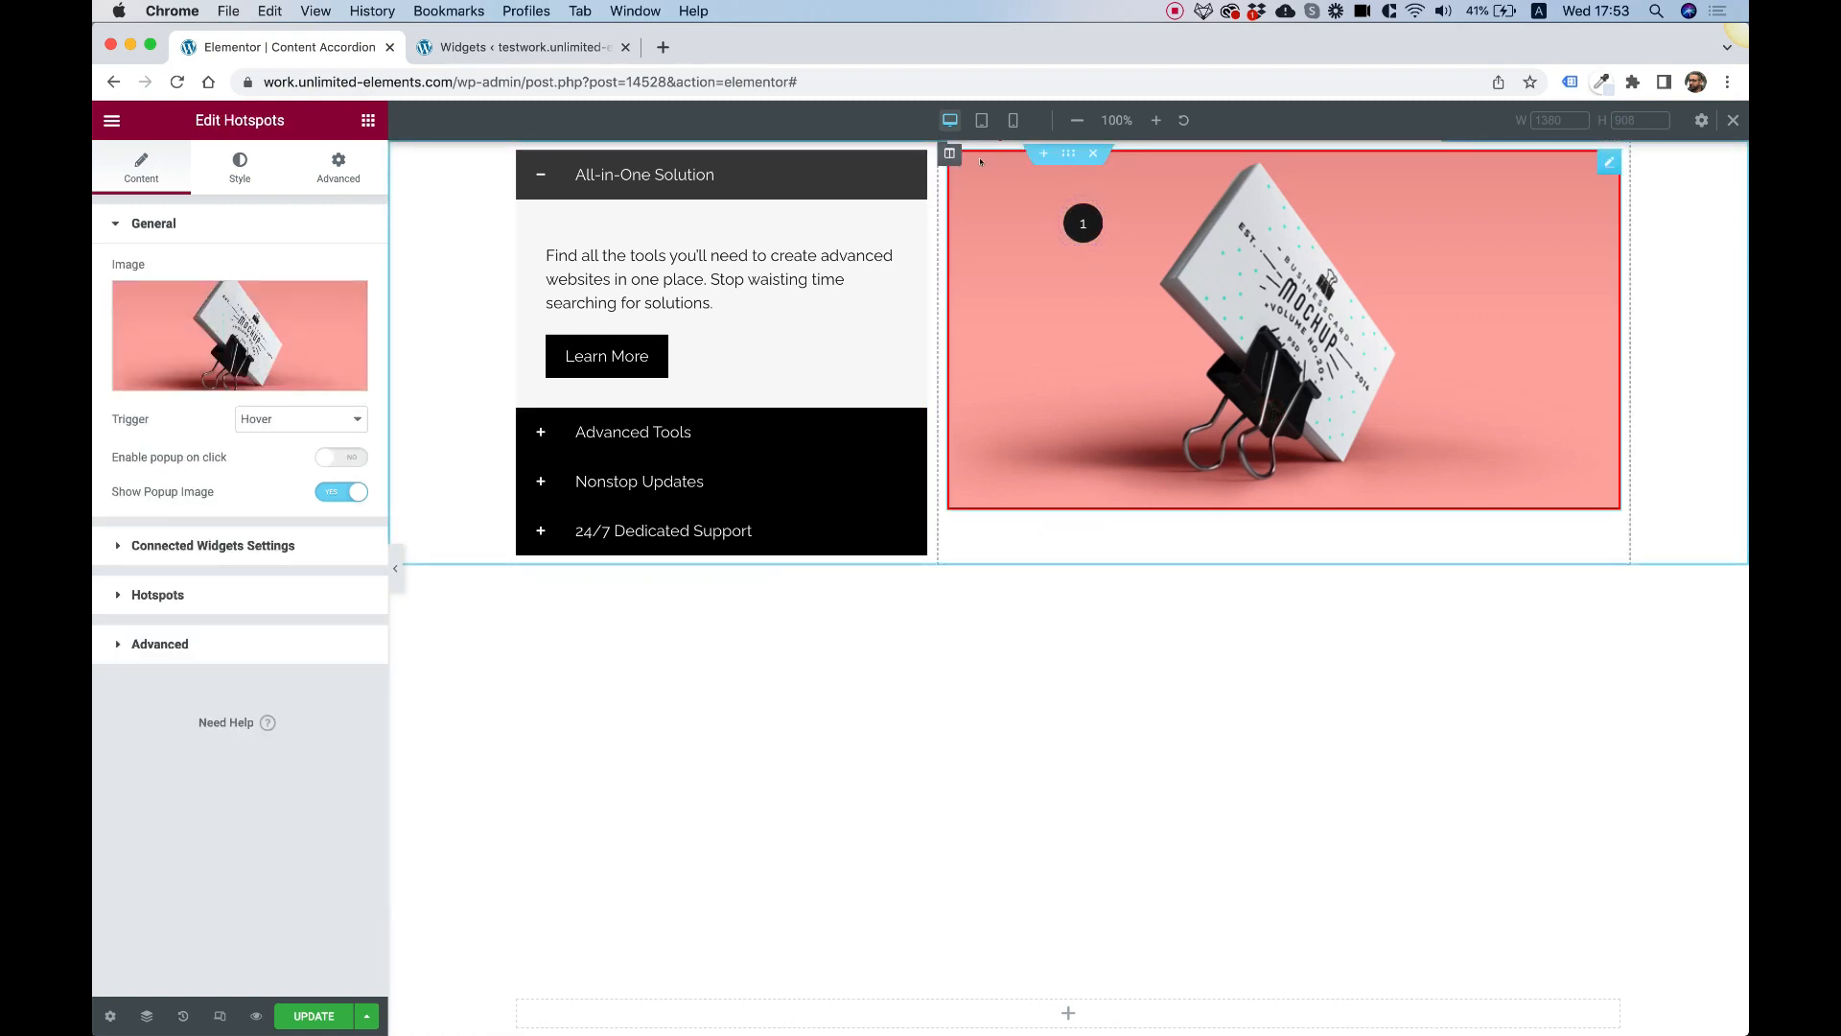
pyautogui.moveTo(1562, 244)
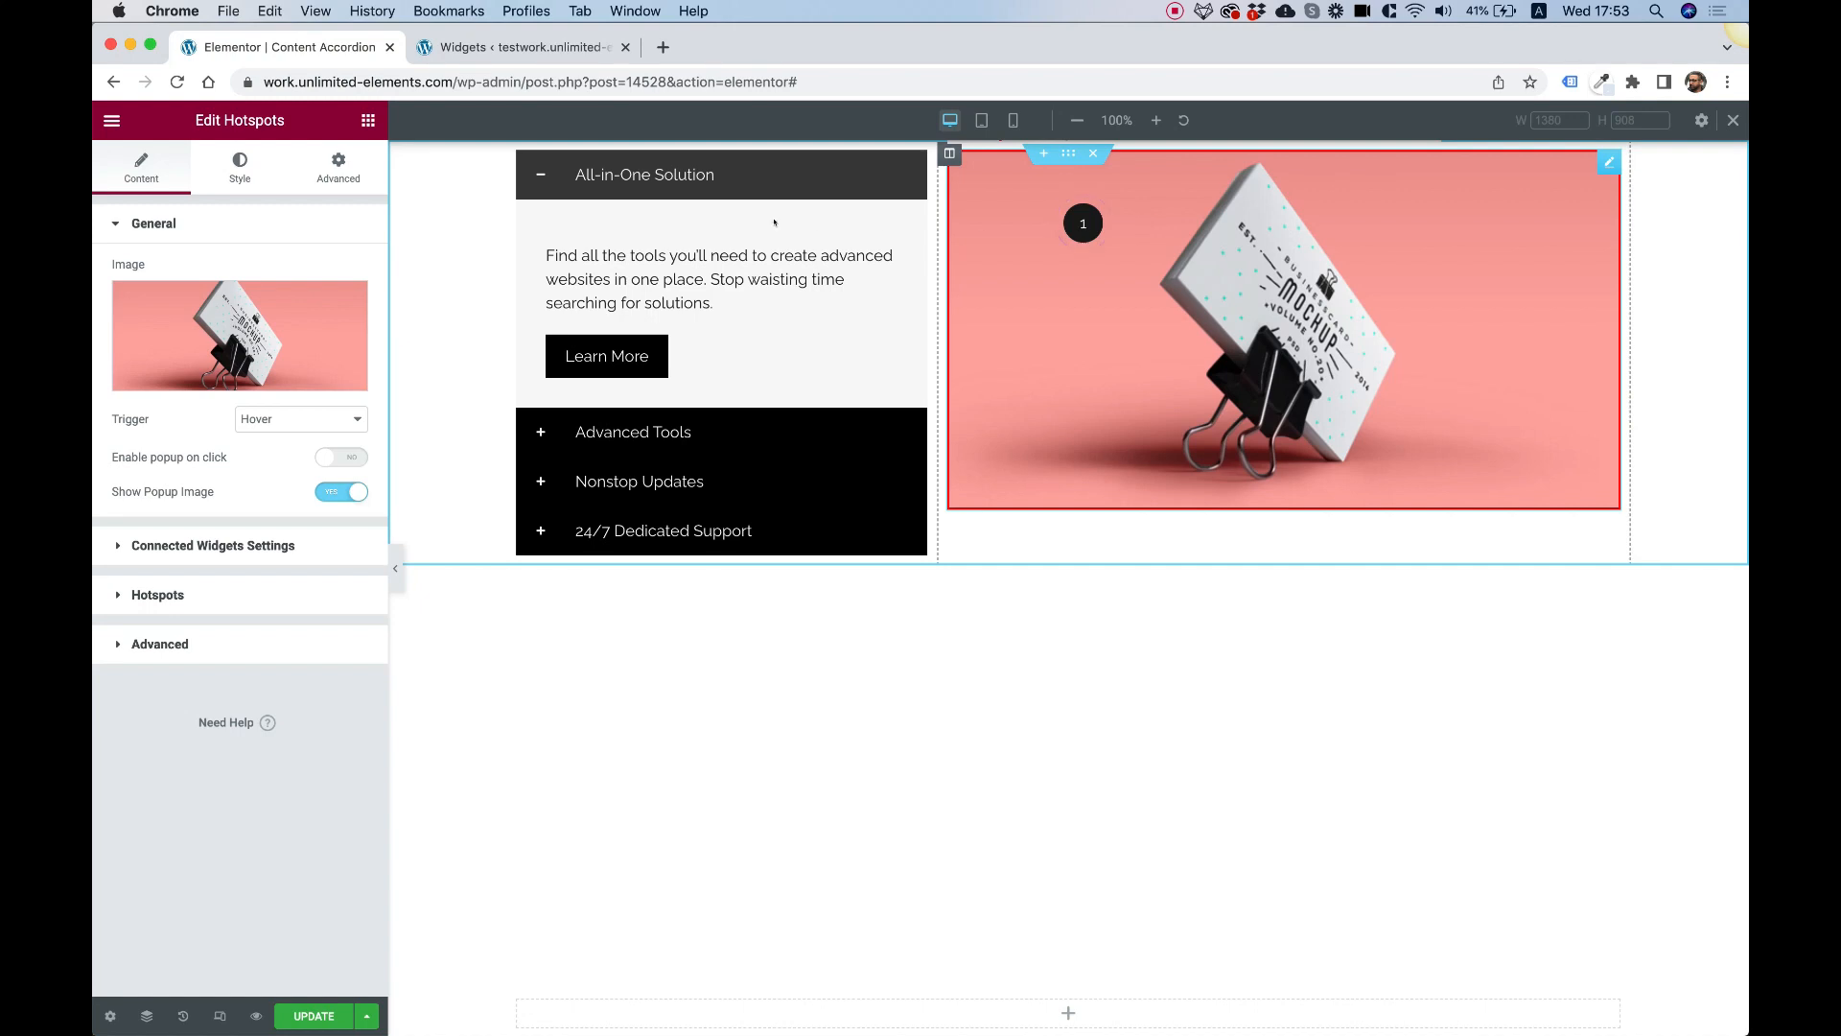
pyautogui.moveTo(1215, 266)
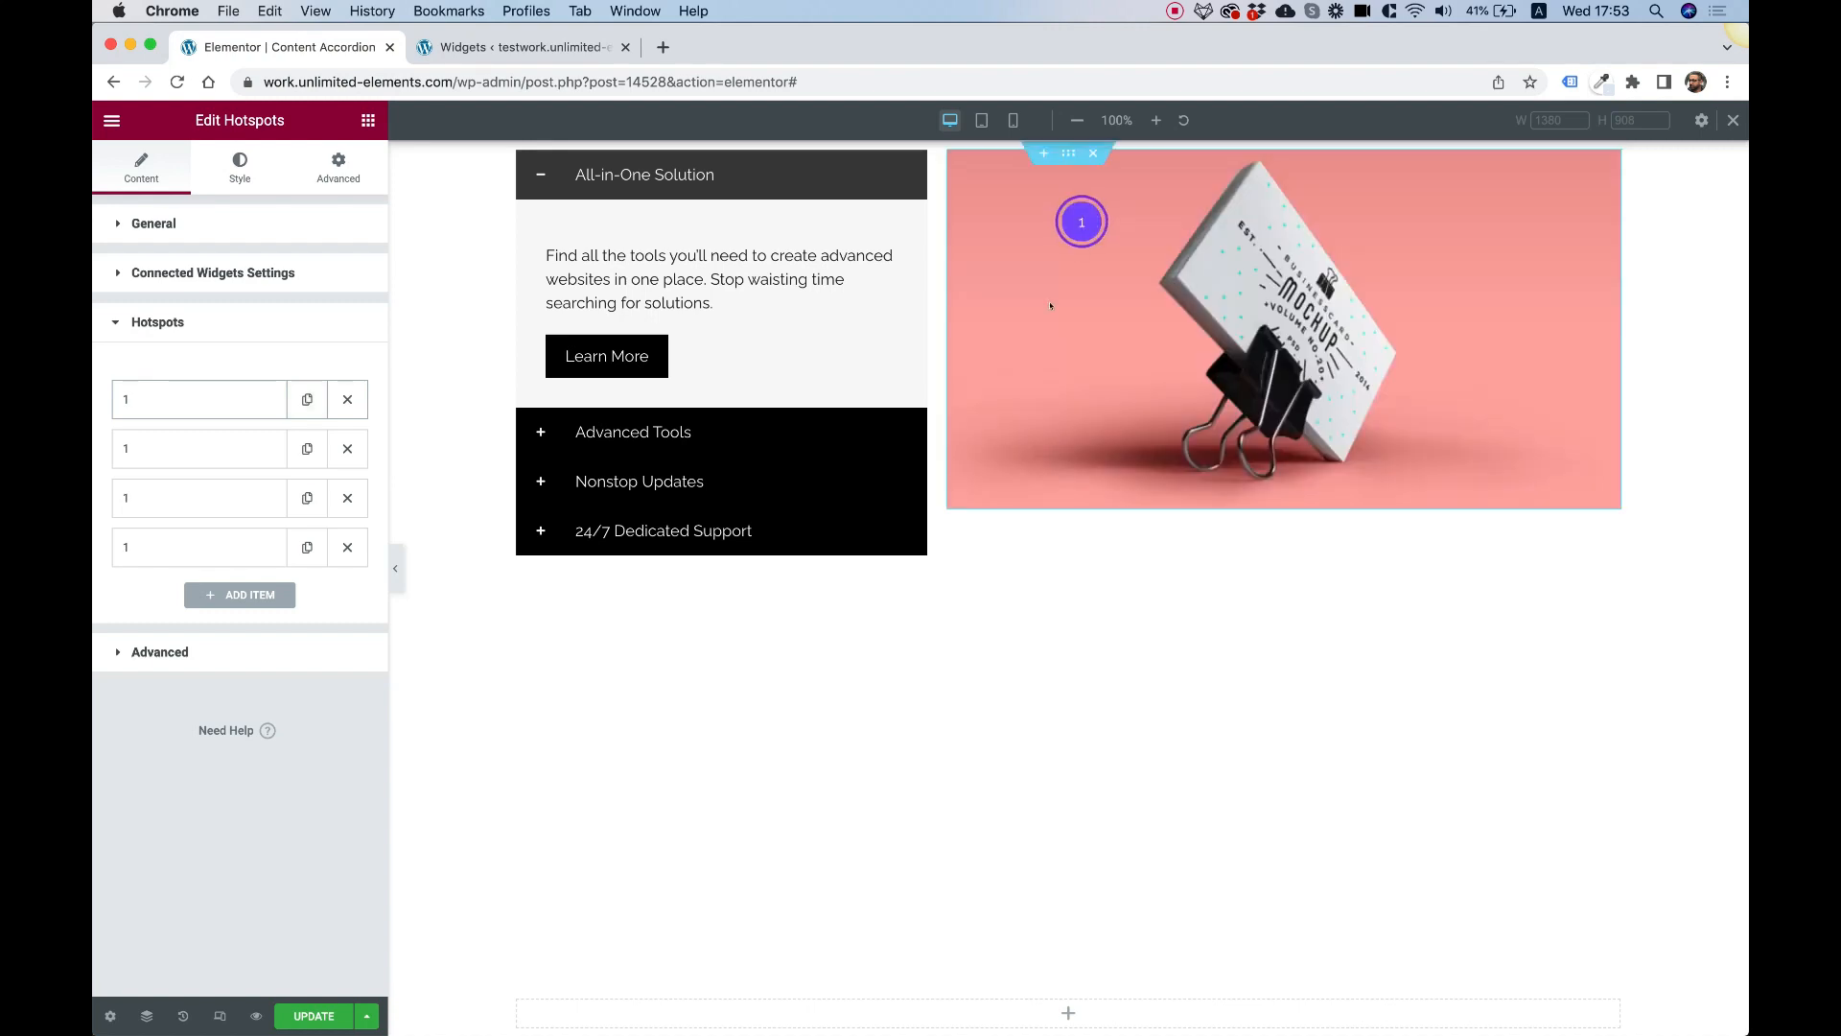
pyautogui.moveTo(815, 382)
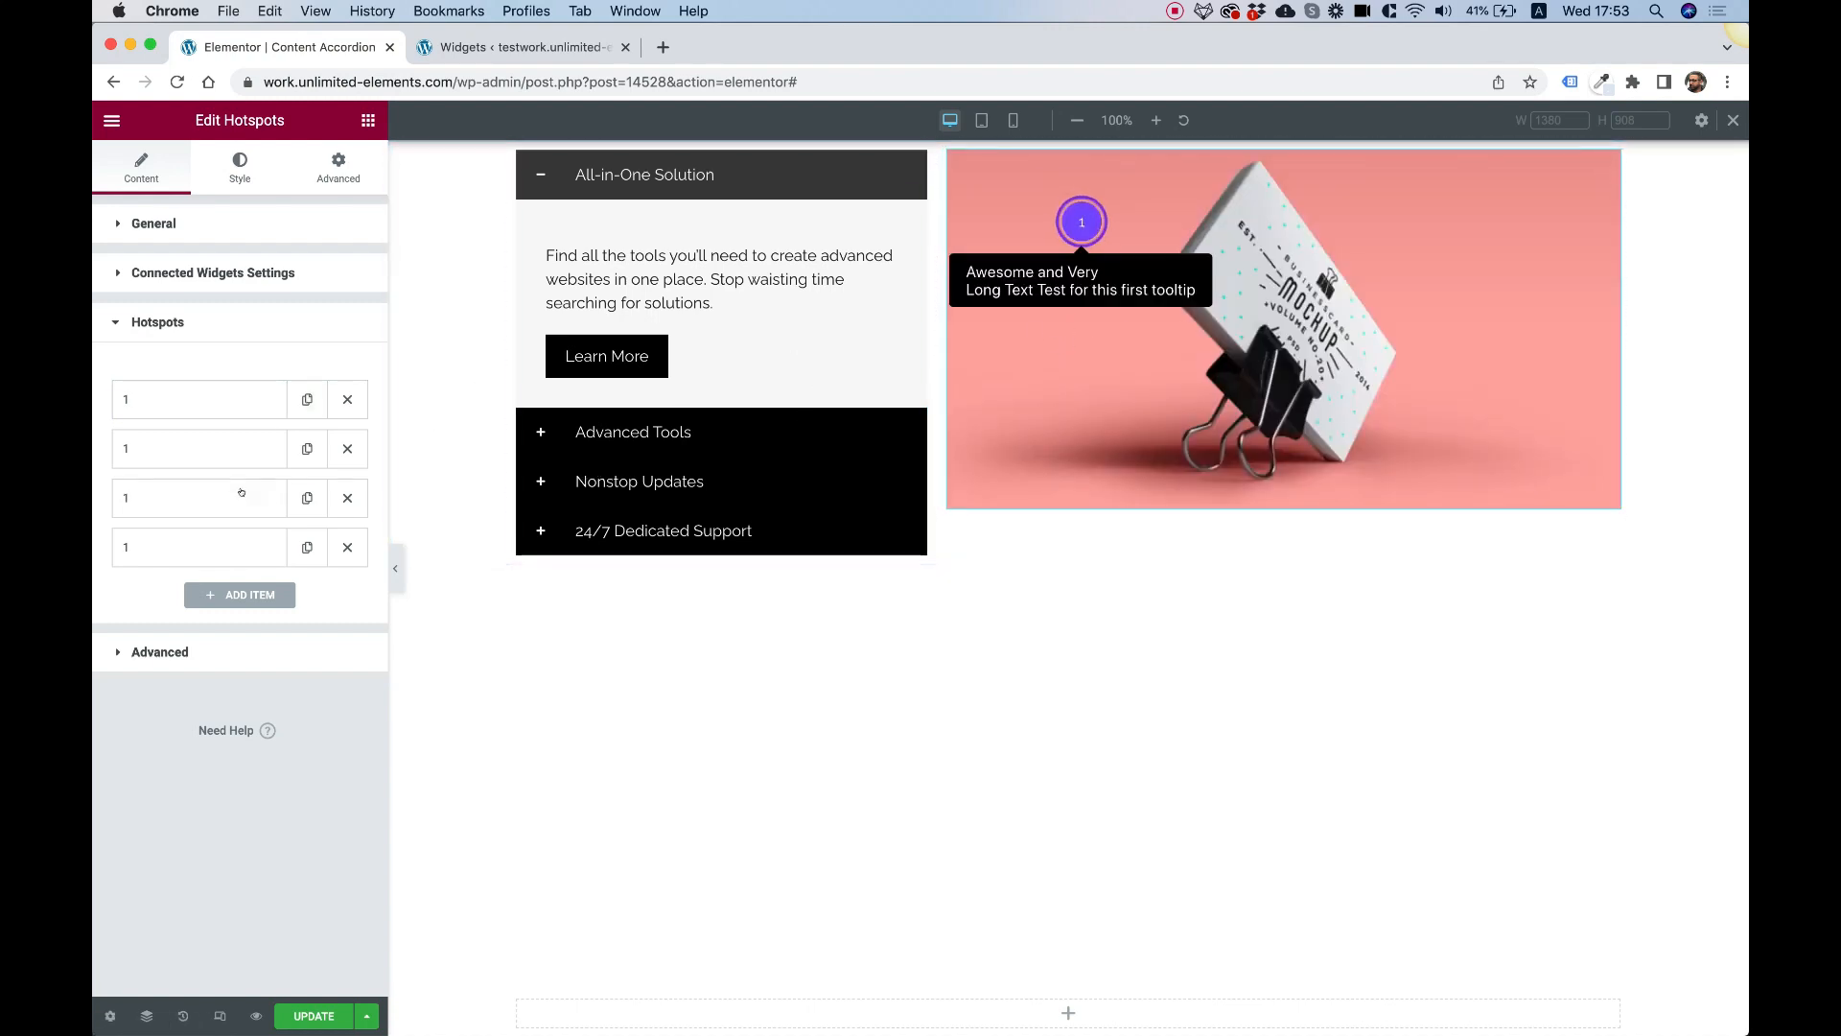
# Title the second hotspot '2' and move it right and down onto the card
pyautogui.click(198, 447)
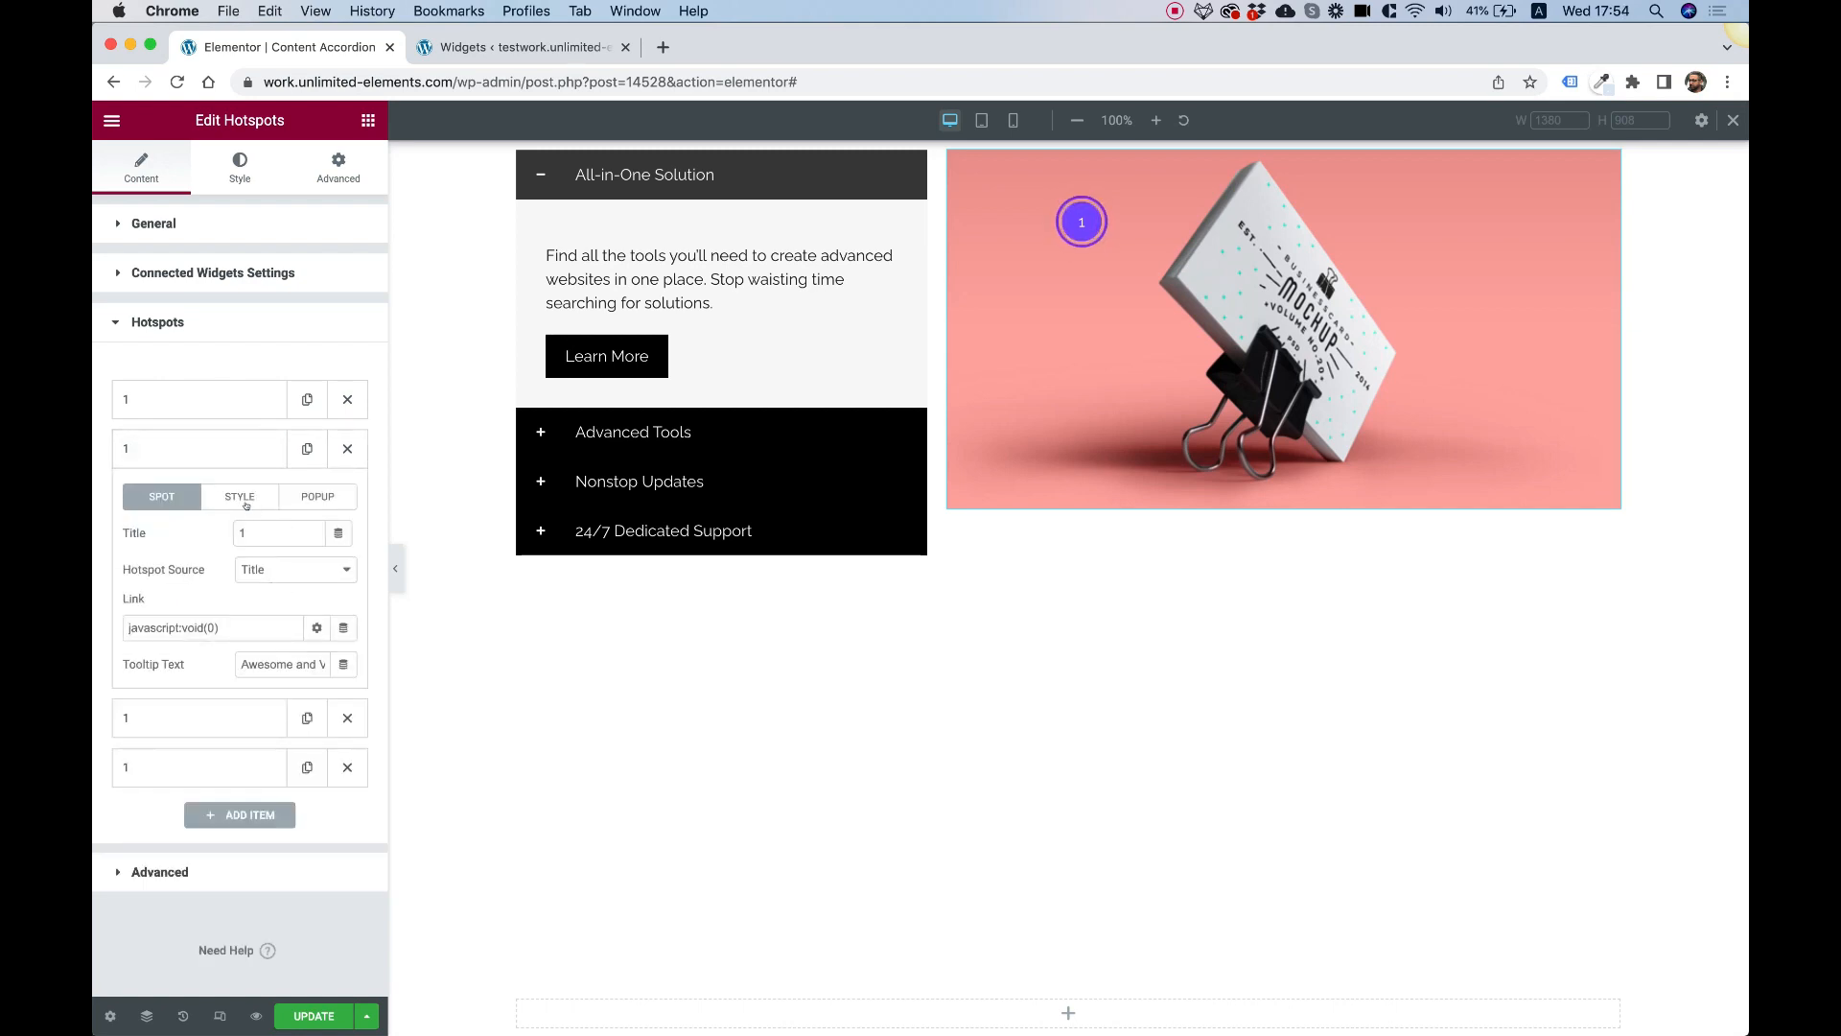
pyautogui.click(240, 497)
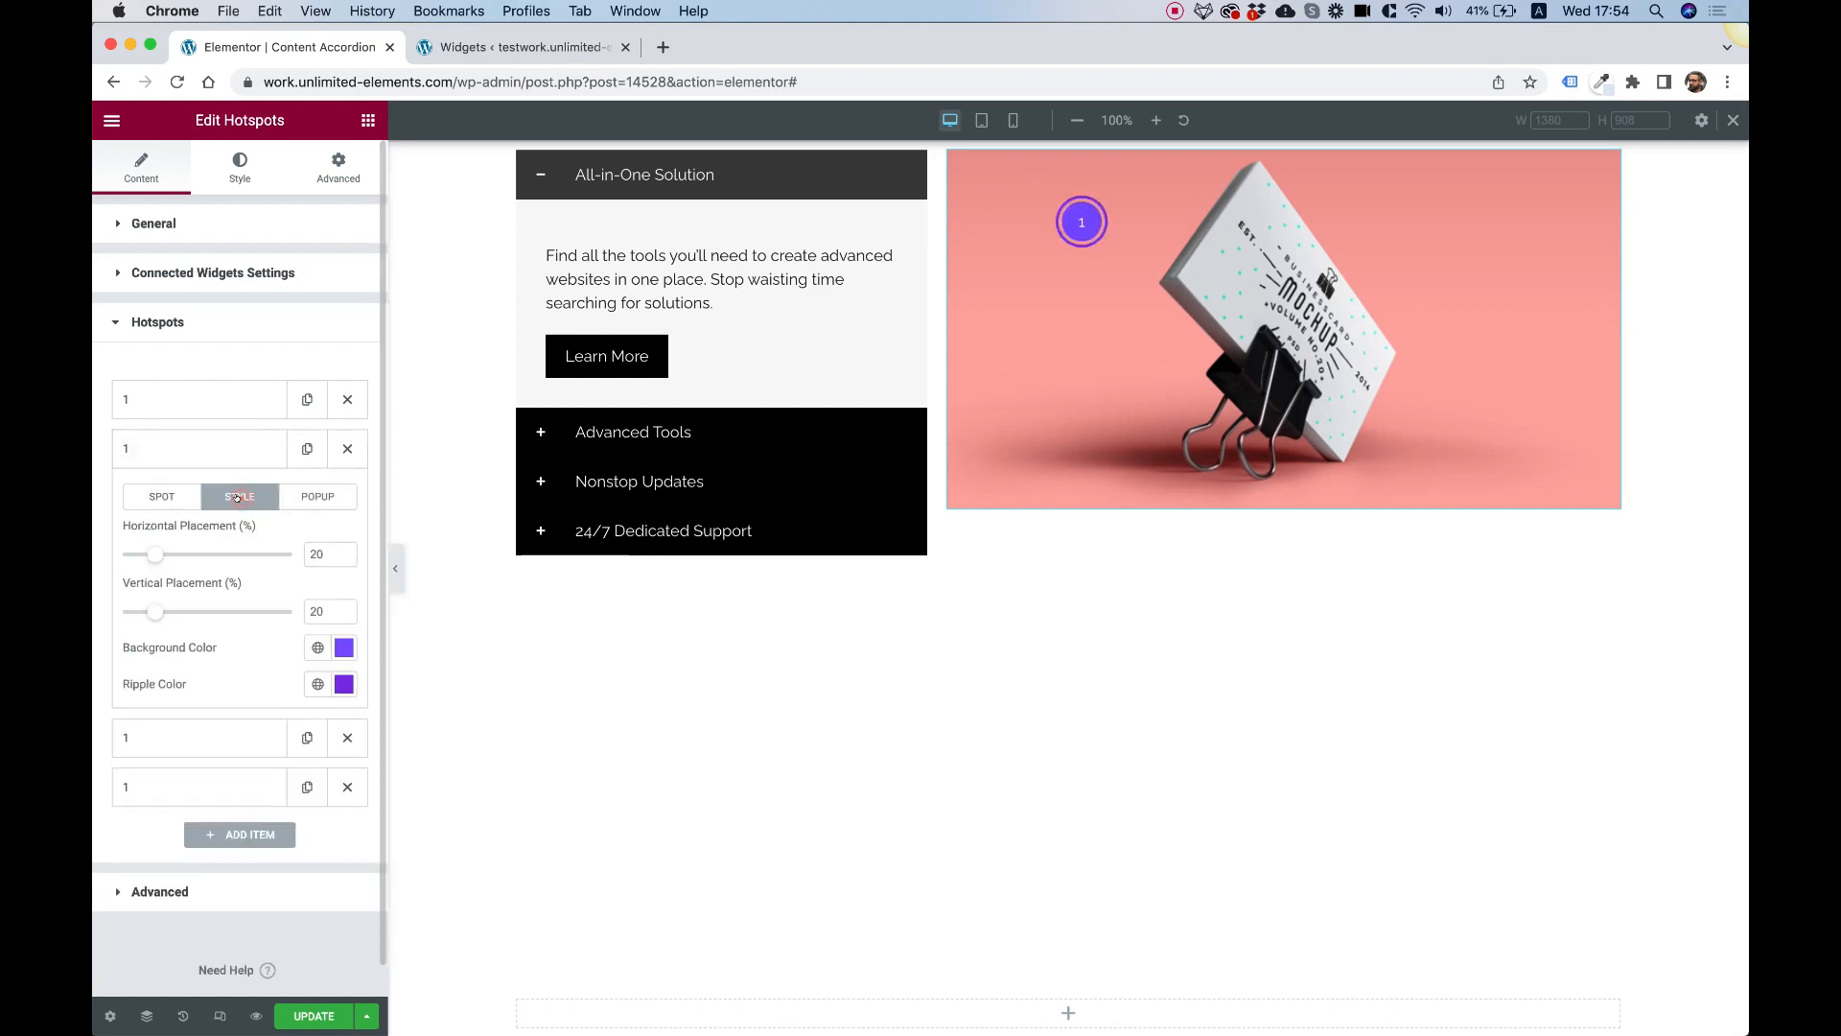
pyautogui.moveTo(156, 553); pyautogui.dragTo(197, 553)
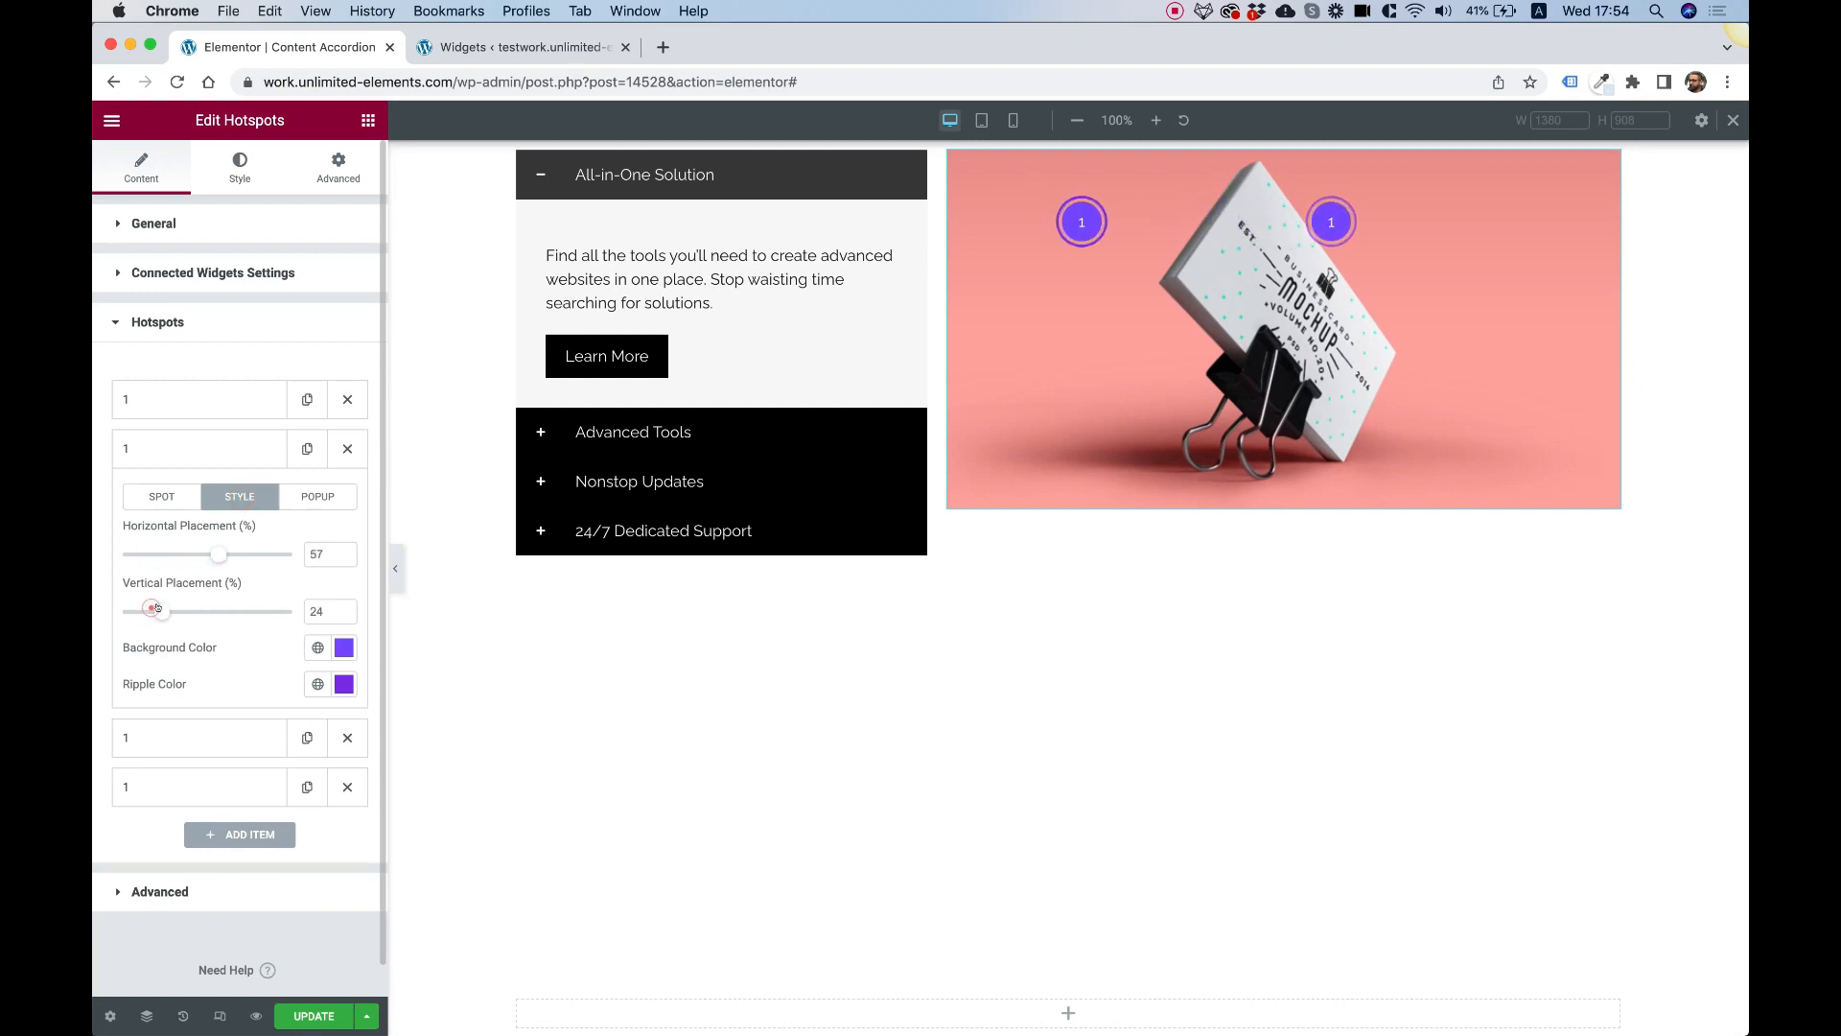
pyautogui.moveTo(150, 611); pyautogui.dragTo(178, 611)
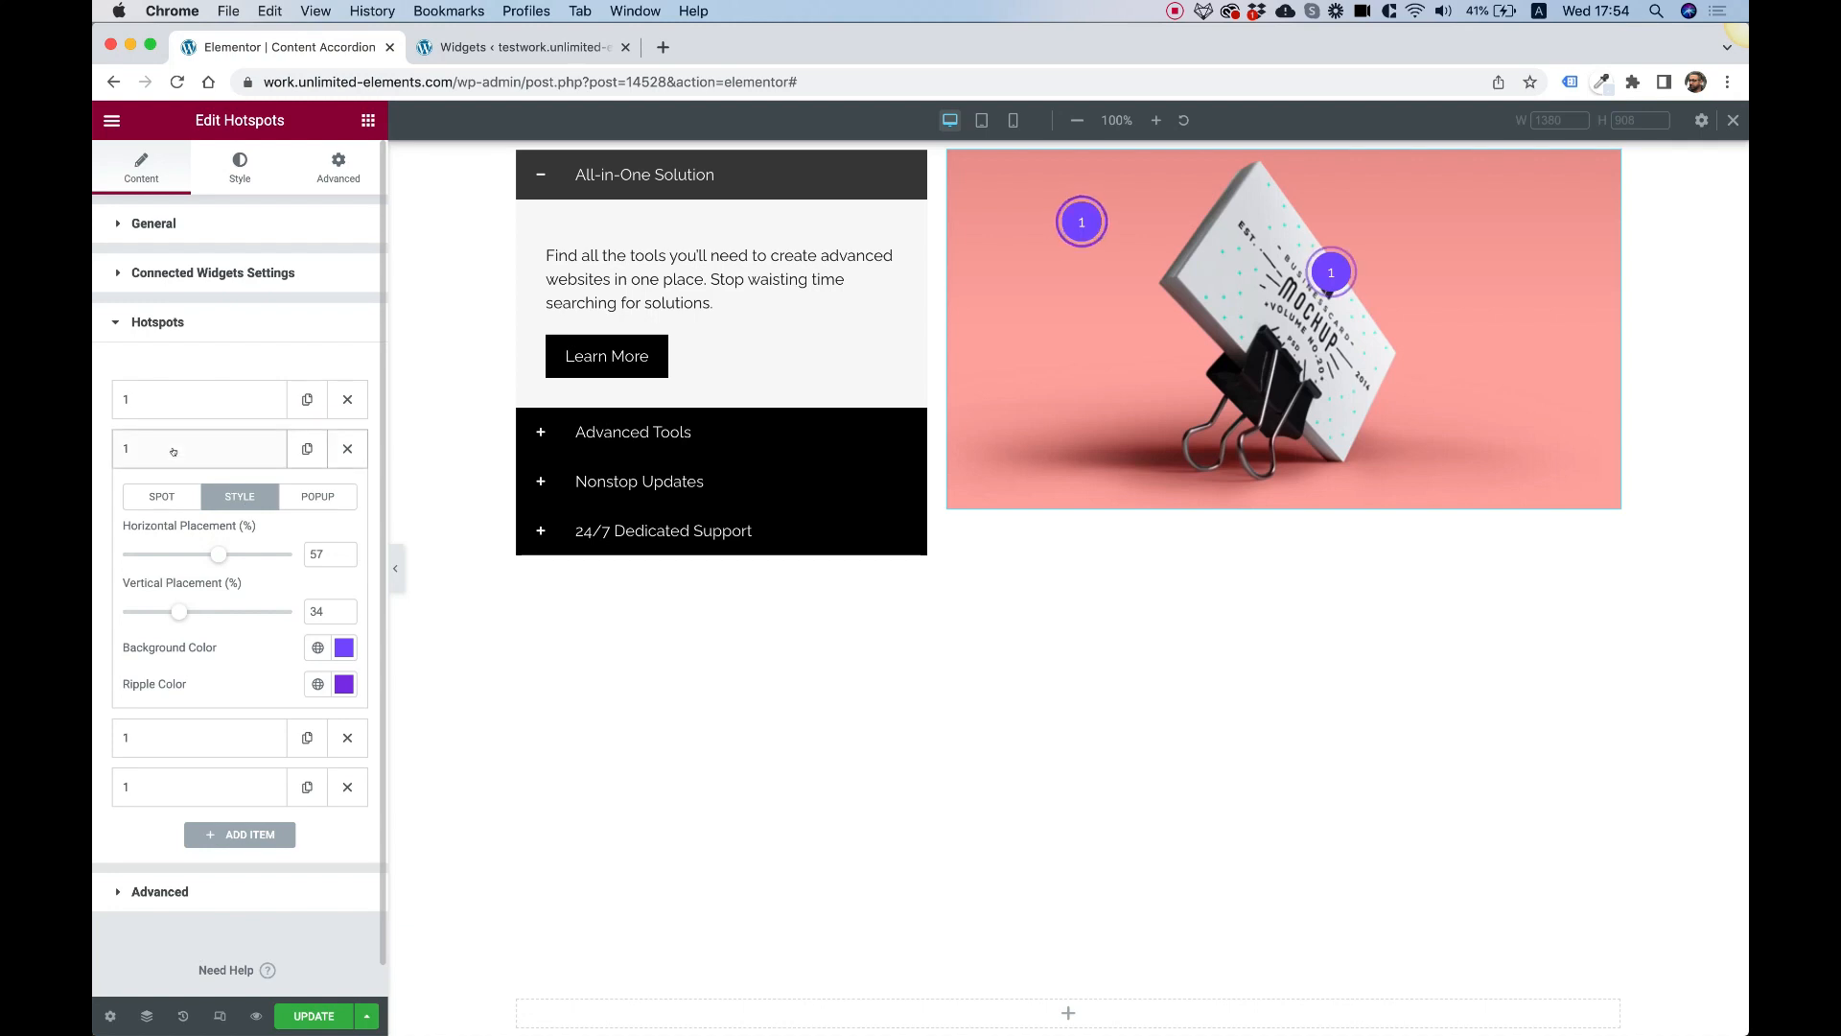
pyautogui.click(161, 496)
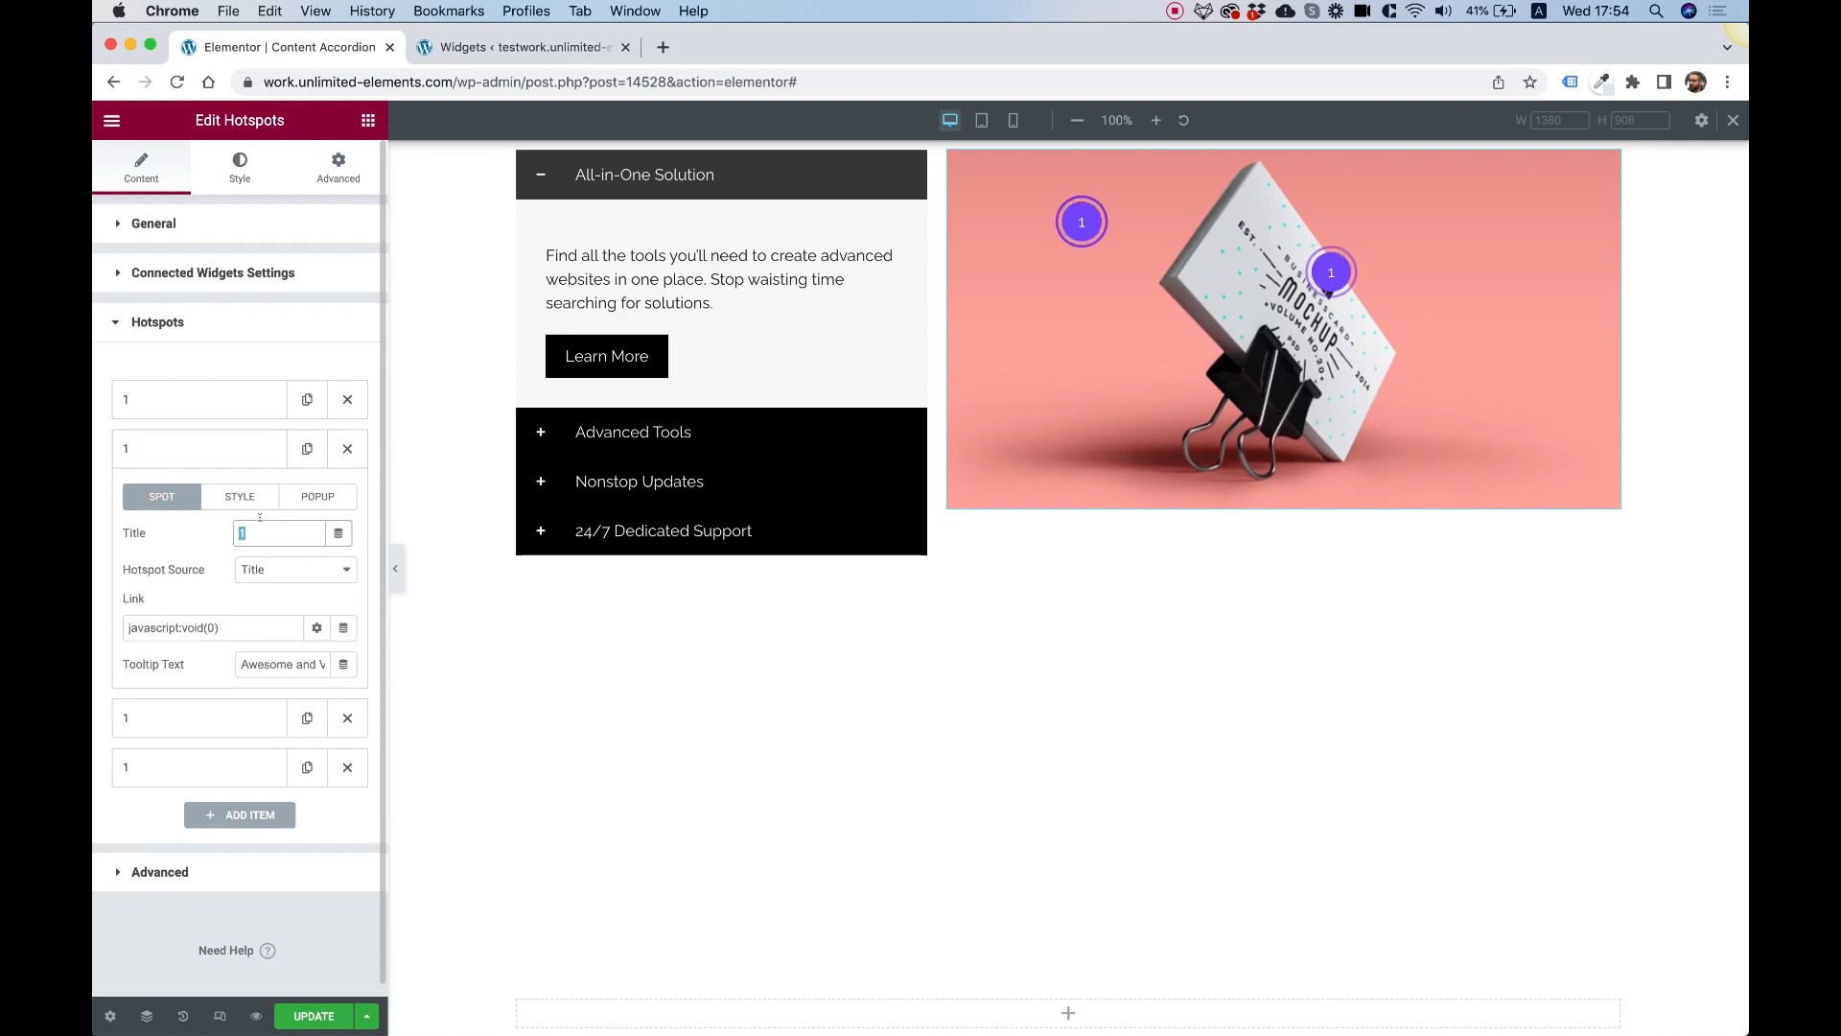
pyautogui.write('2')
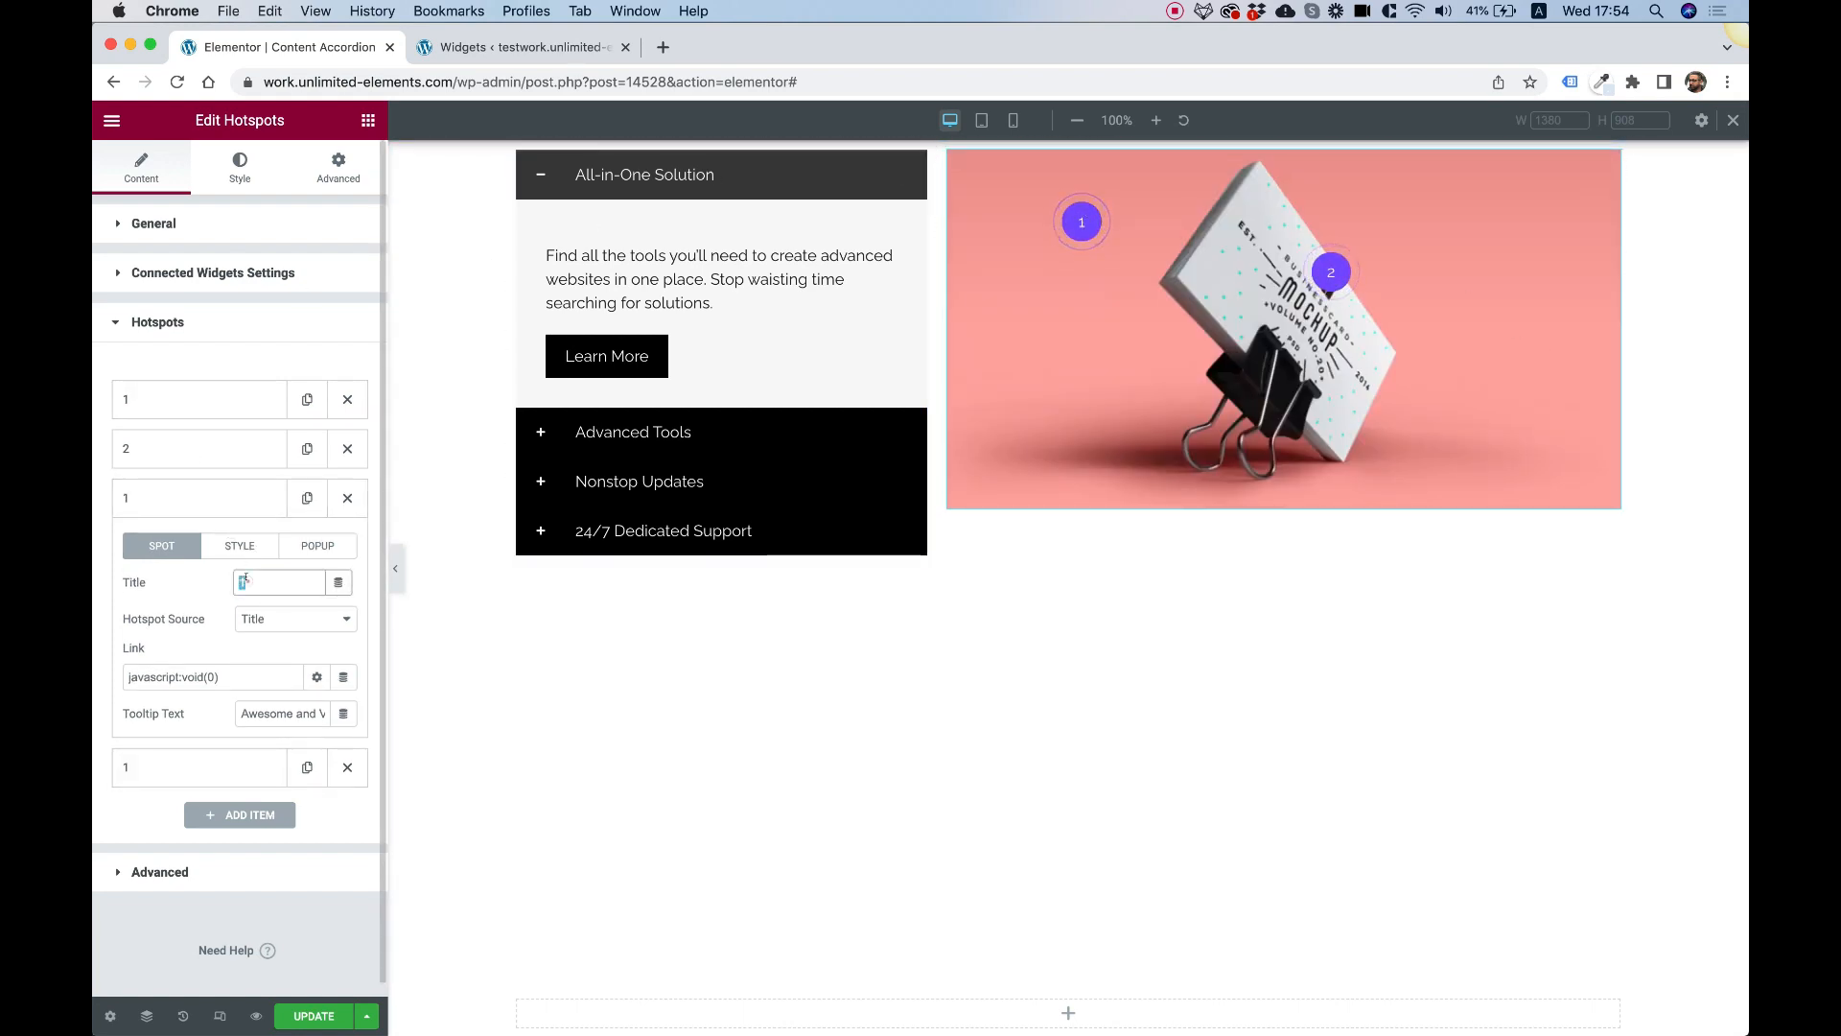
# Position hotspots 3 and 4 on the image, then open the live preview
pyautogui.click(240, 546)
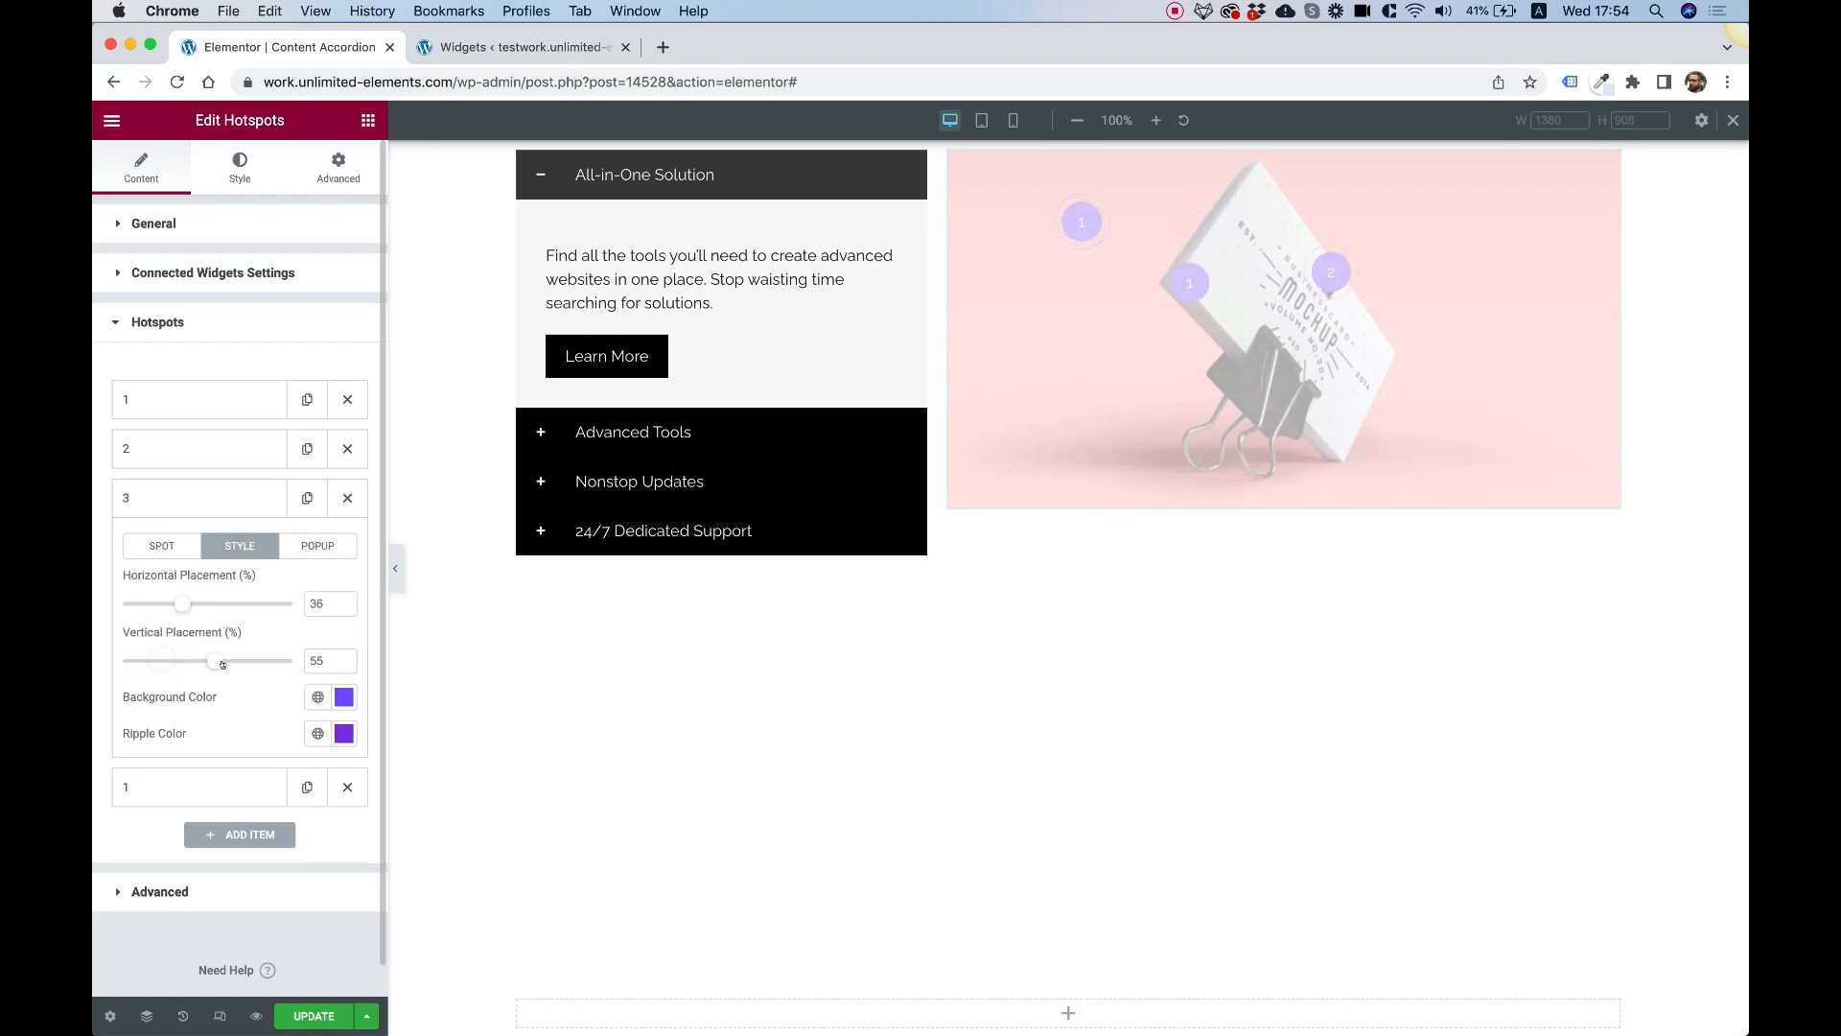
pyautogui.moveTo(209, 660); pyautogui.dragTo(236, 660)
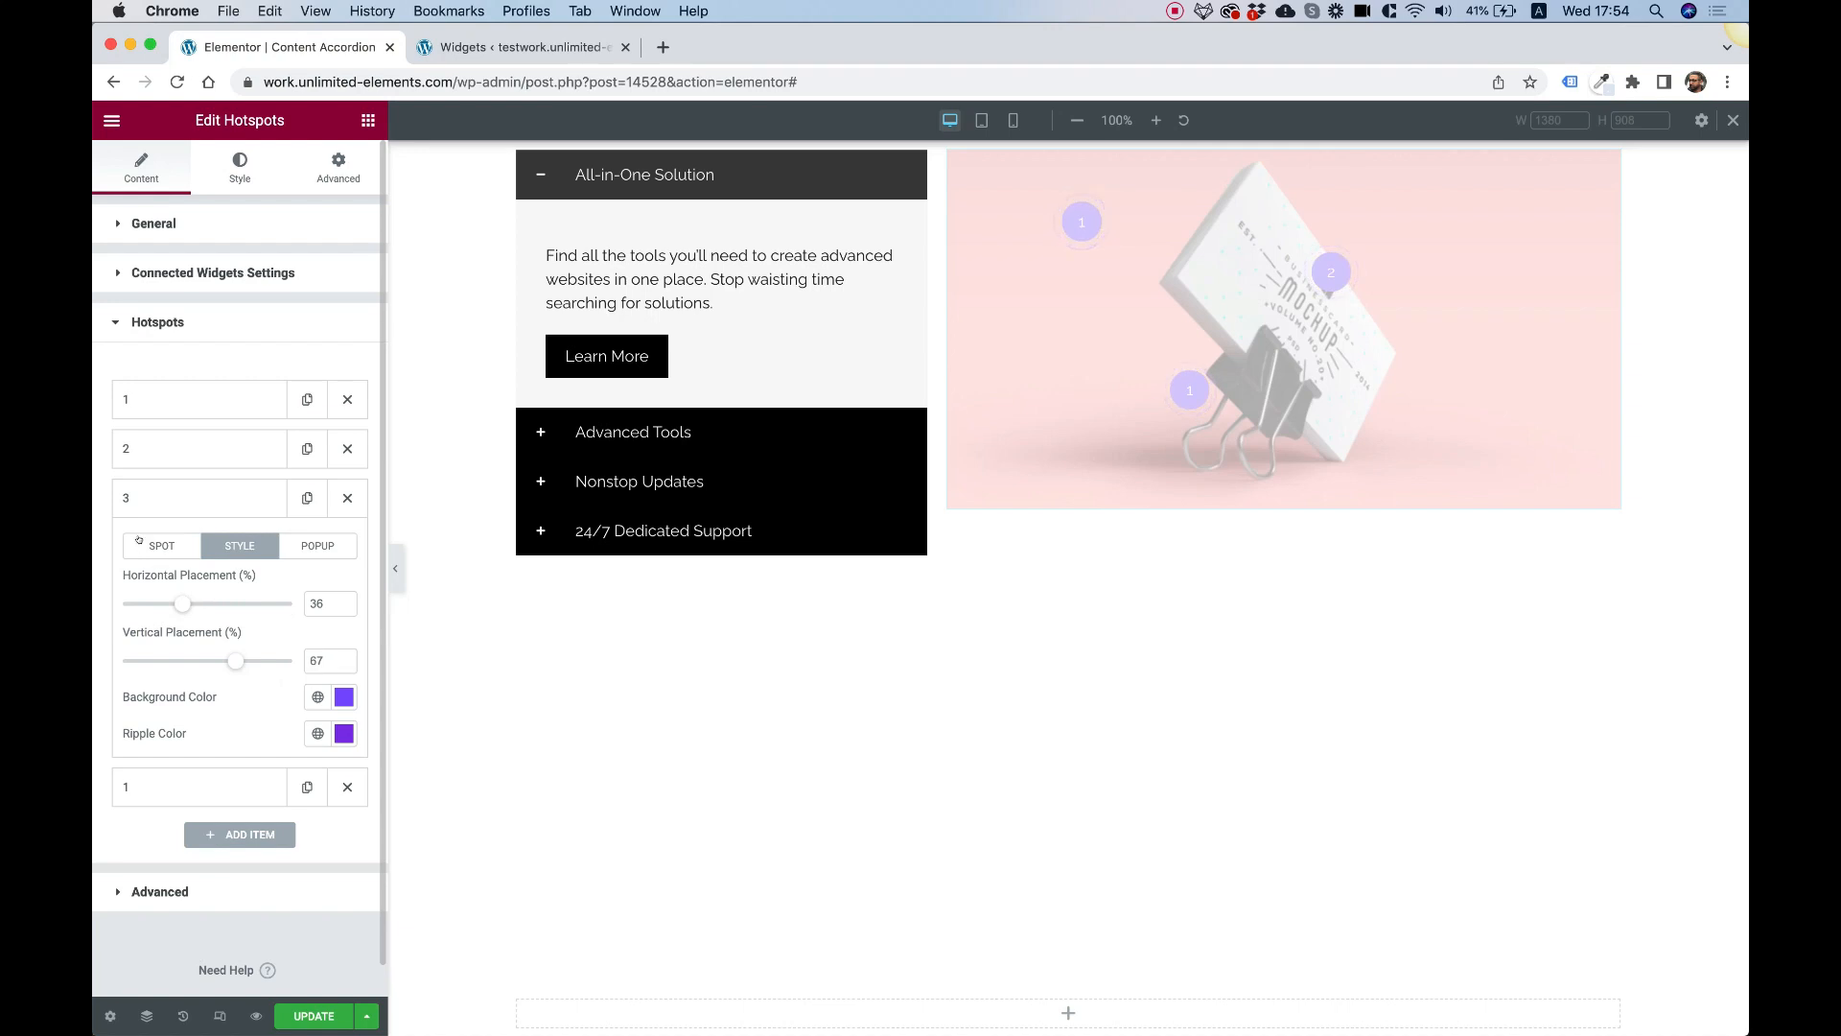
pyautogui.click(161, 546)
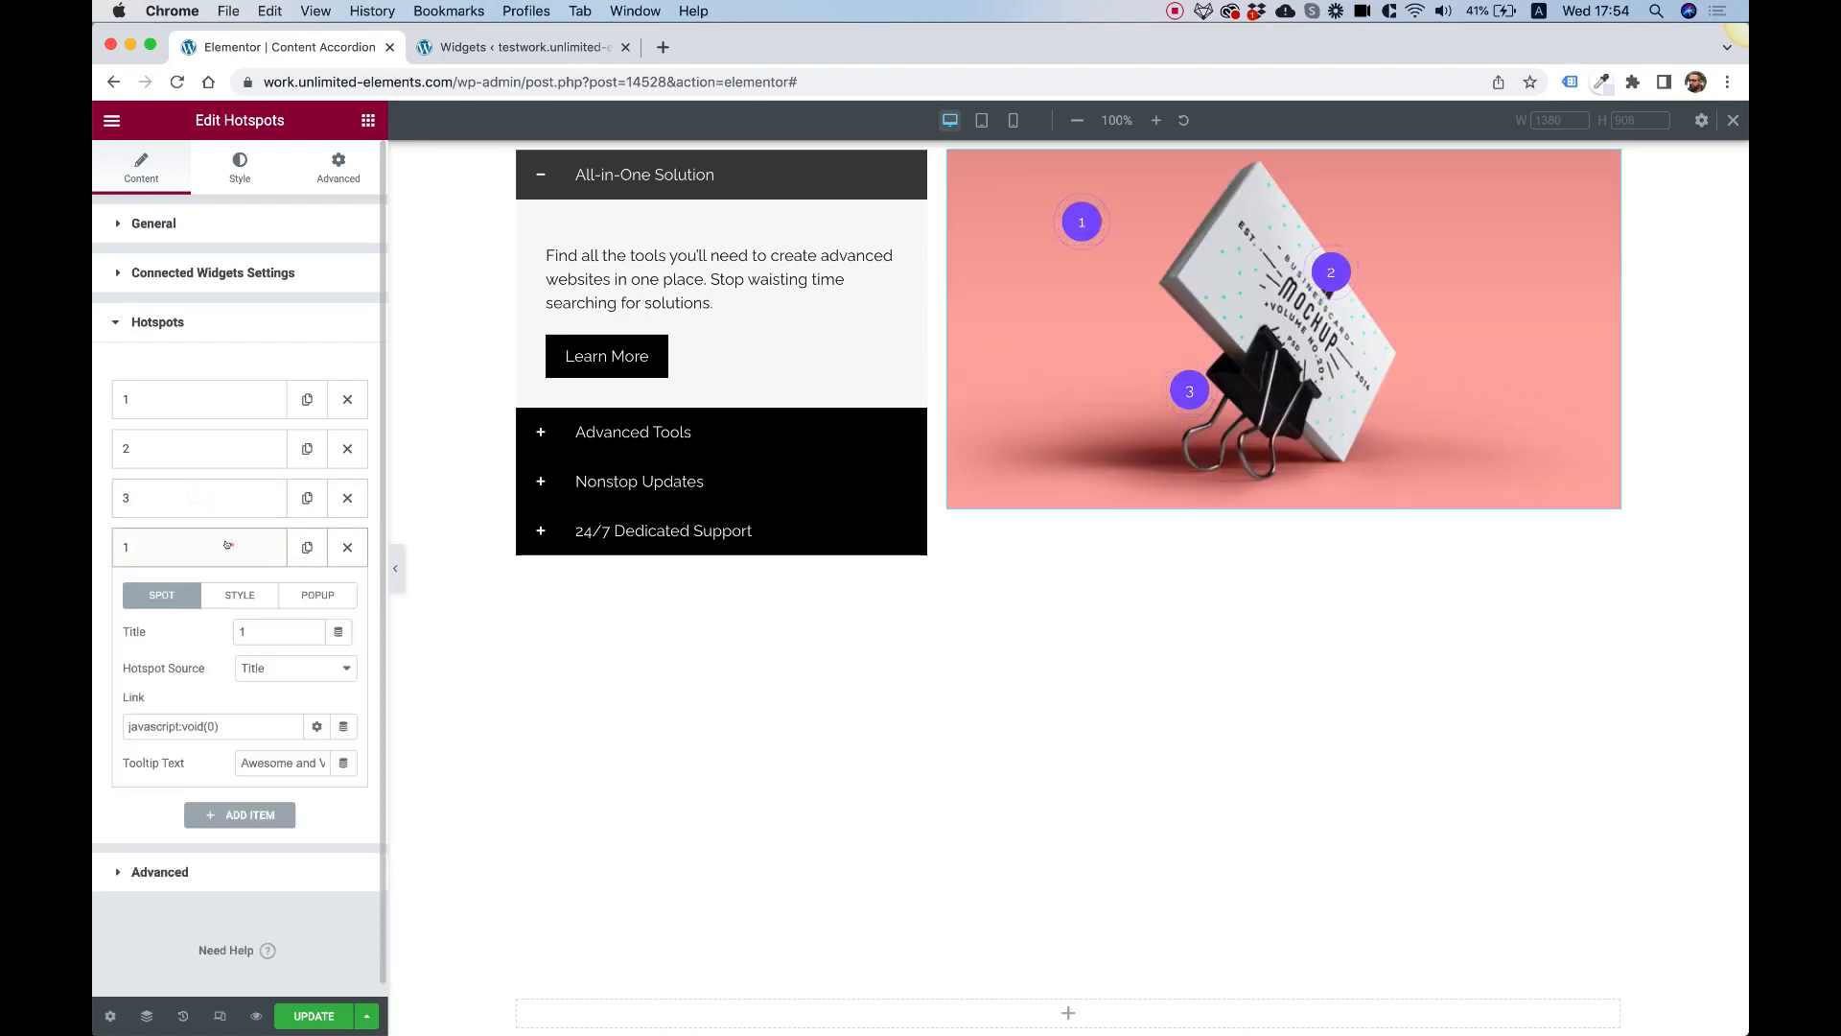
pyautogui.click(240, 596)
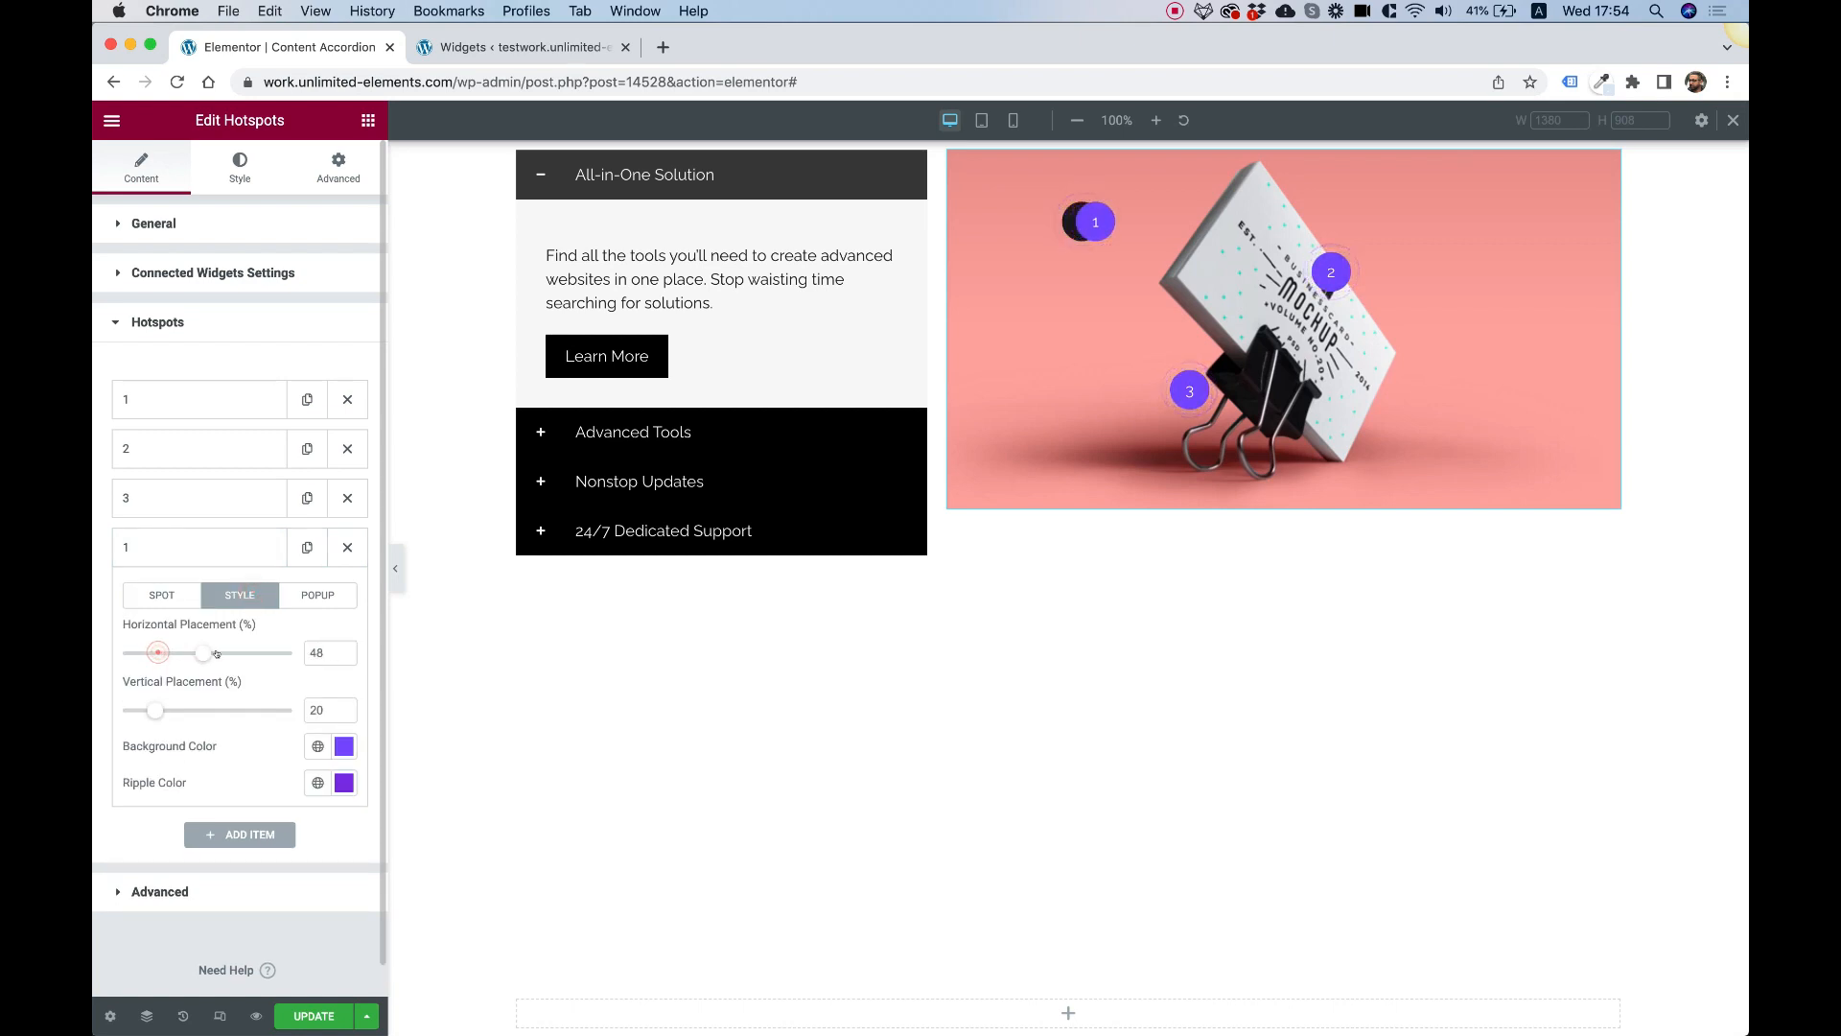
pyautogui.moveTo(158, 653); pyautogui.dragTo(245, 653)
pyautogui.write('4')
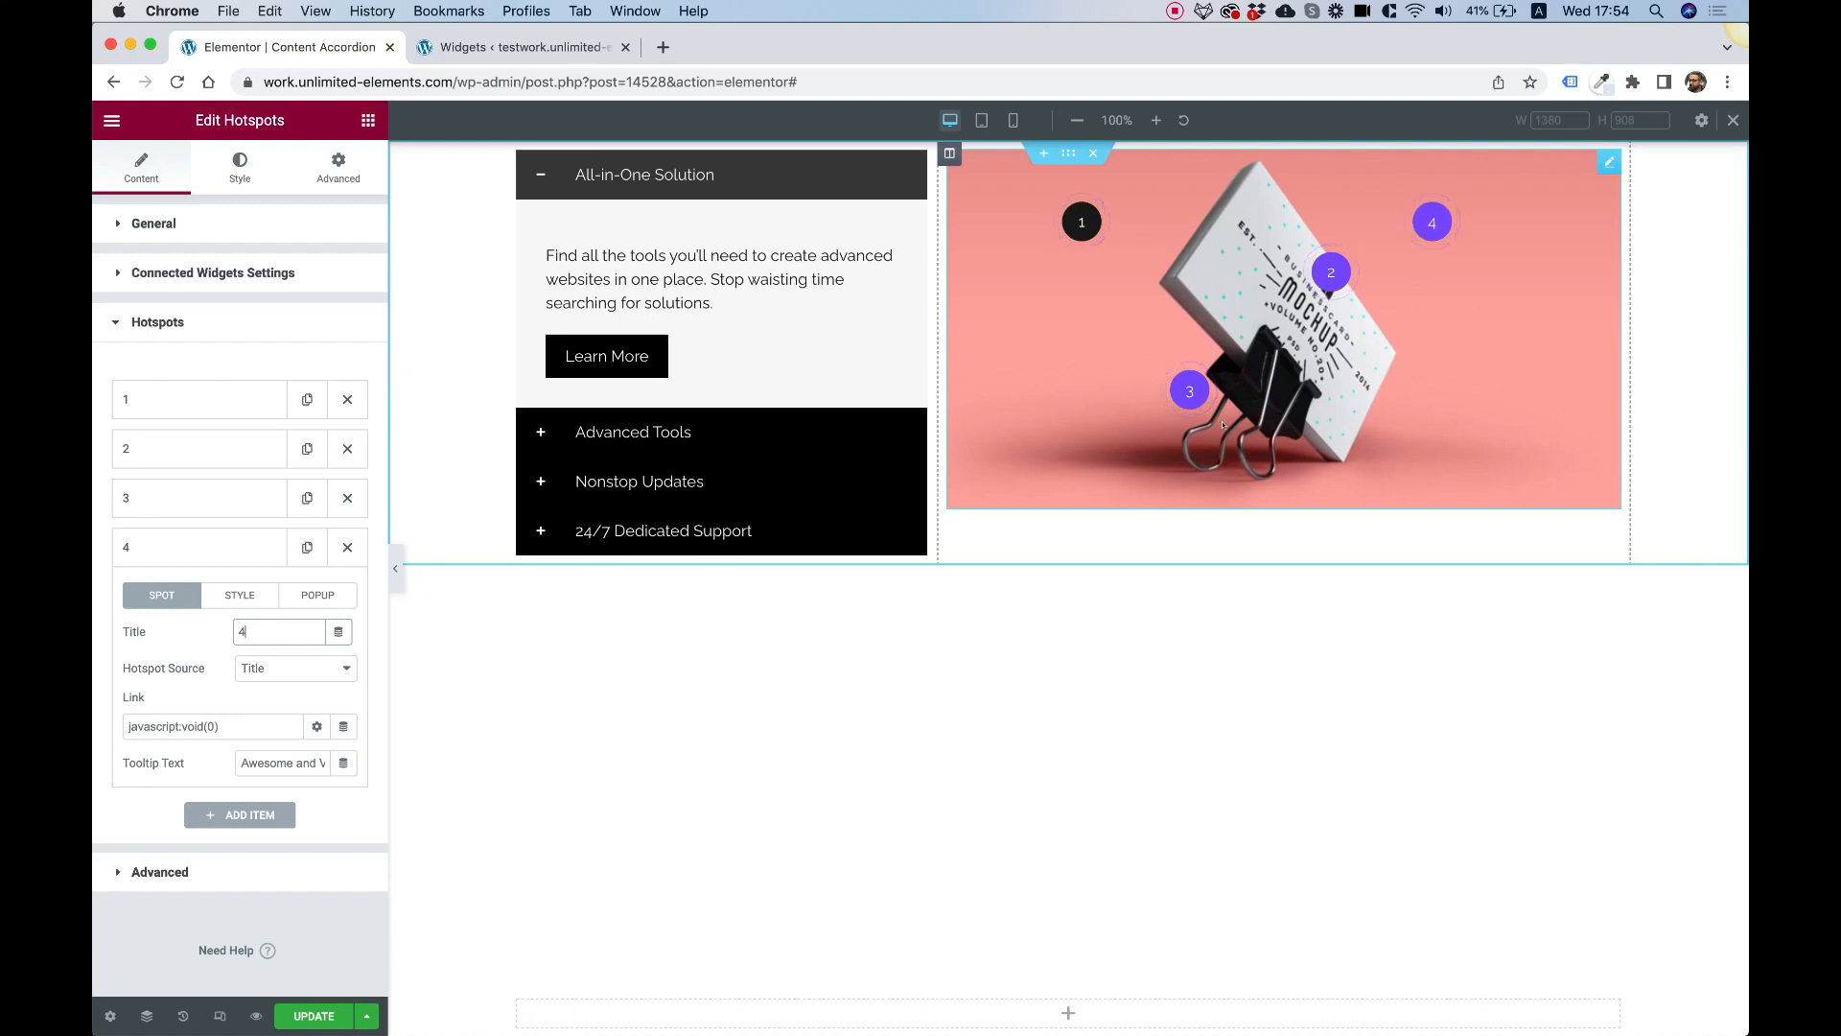
pyautogui.click(311, 1016)
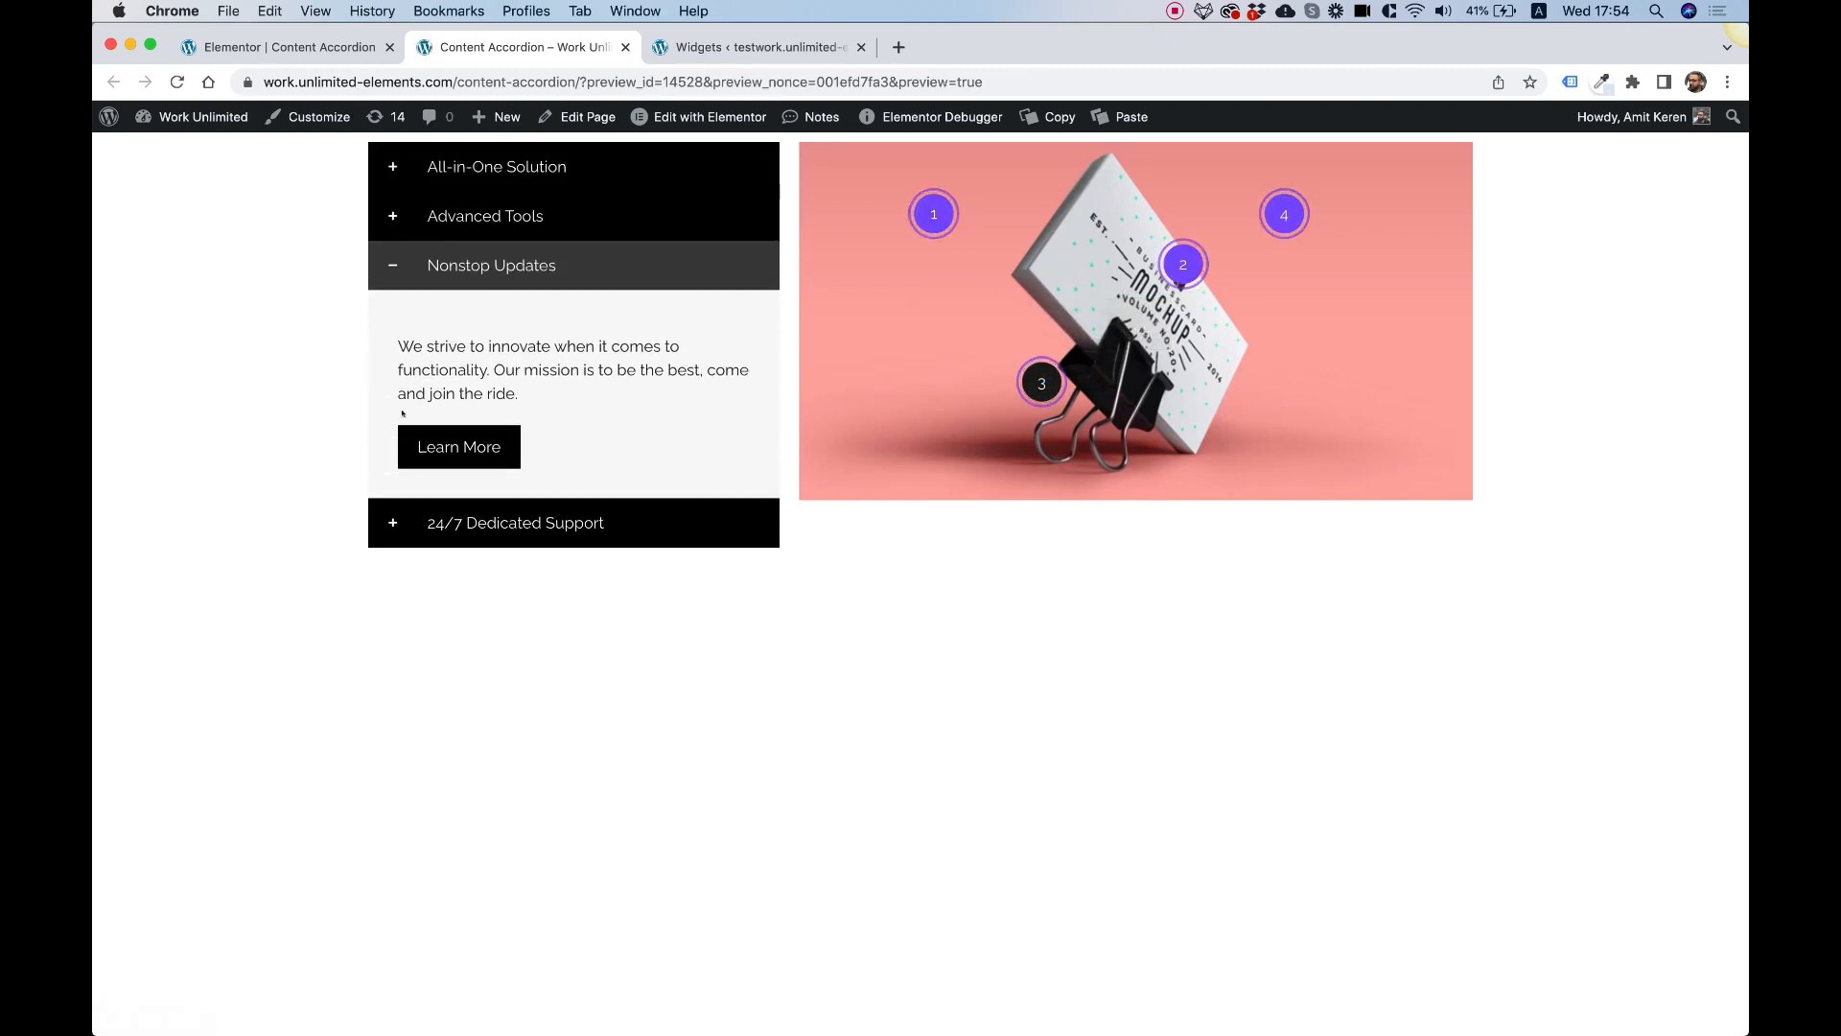
pyautogui.moveTo(1239, 337)
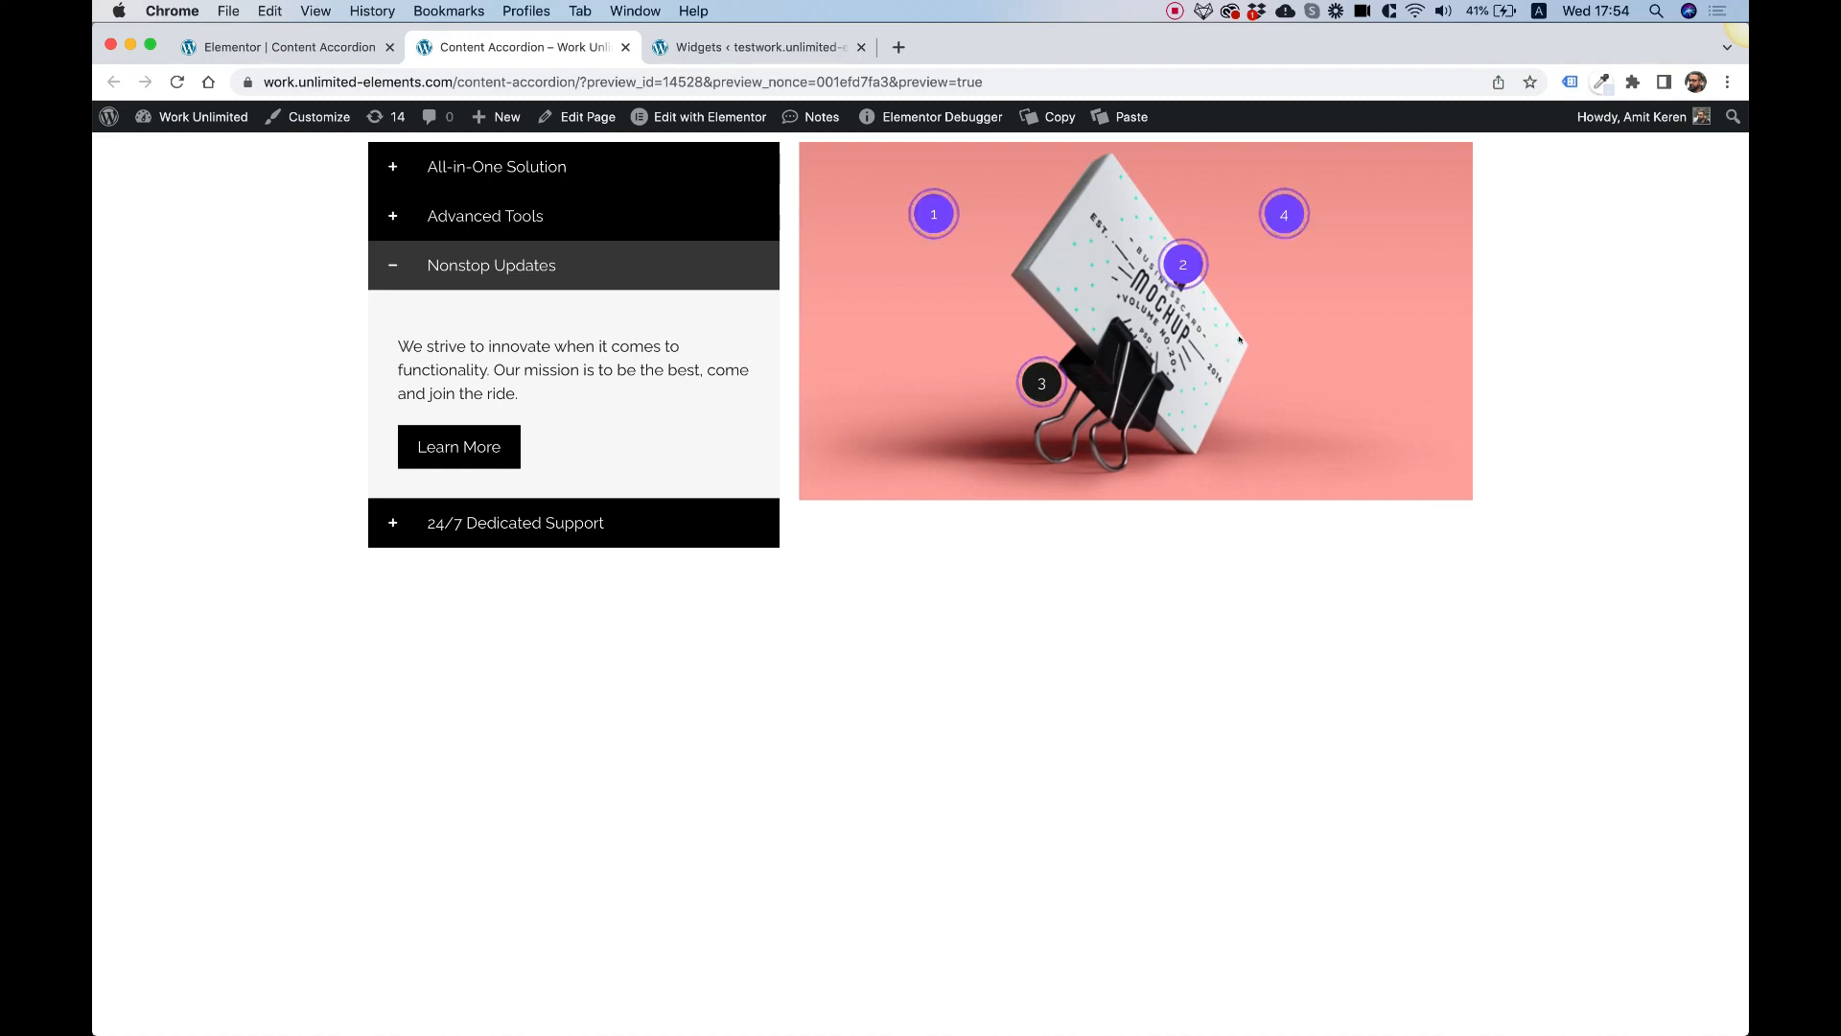
pyautogui.moveTo(1205, 238)
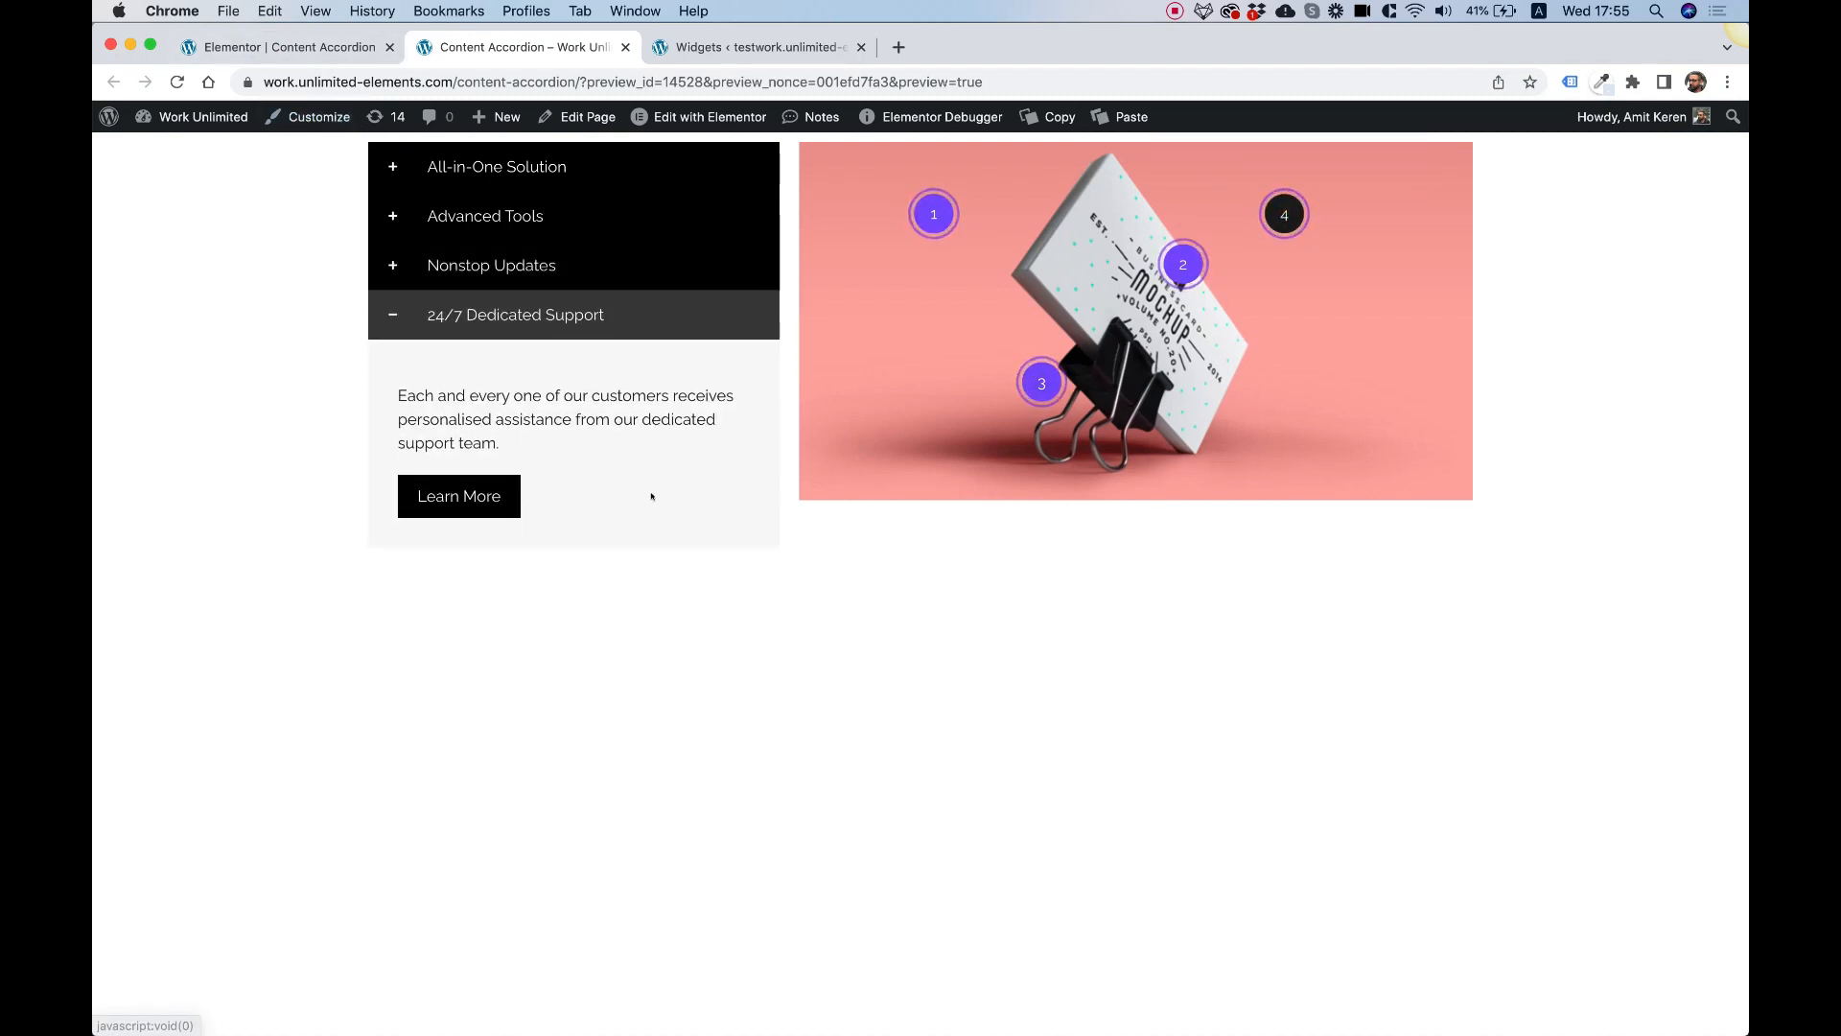
# Pick hotspot 3 in the preview to open Nonstop Updates, then return to the editor
pyautogui.click(485, 216)
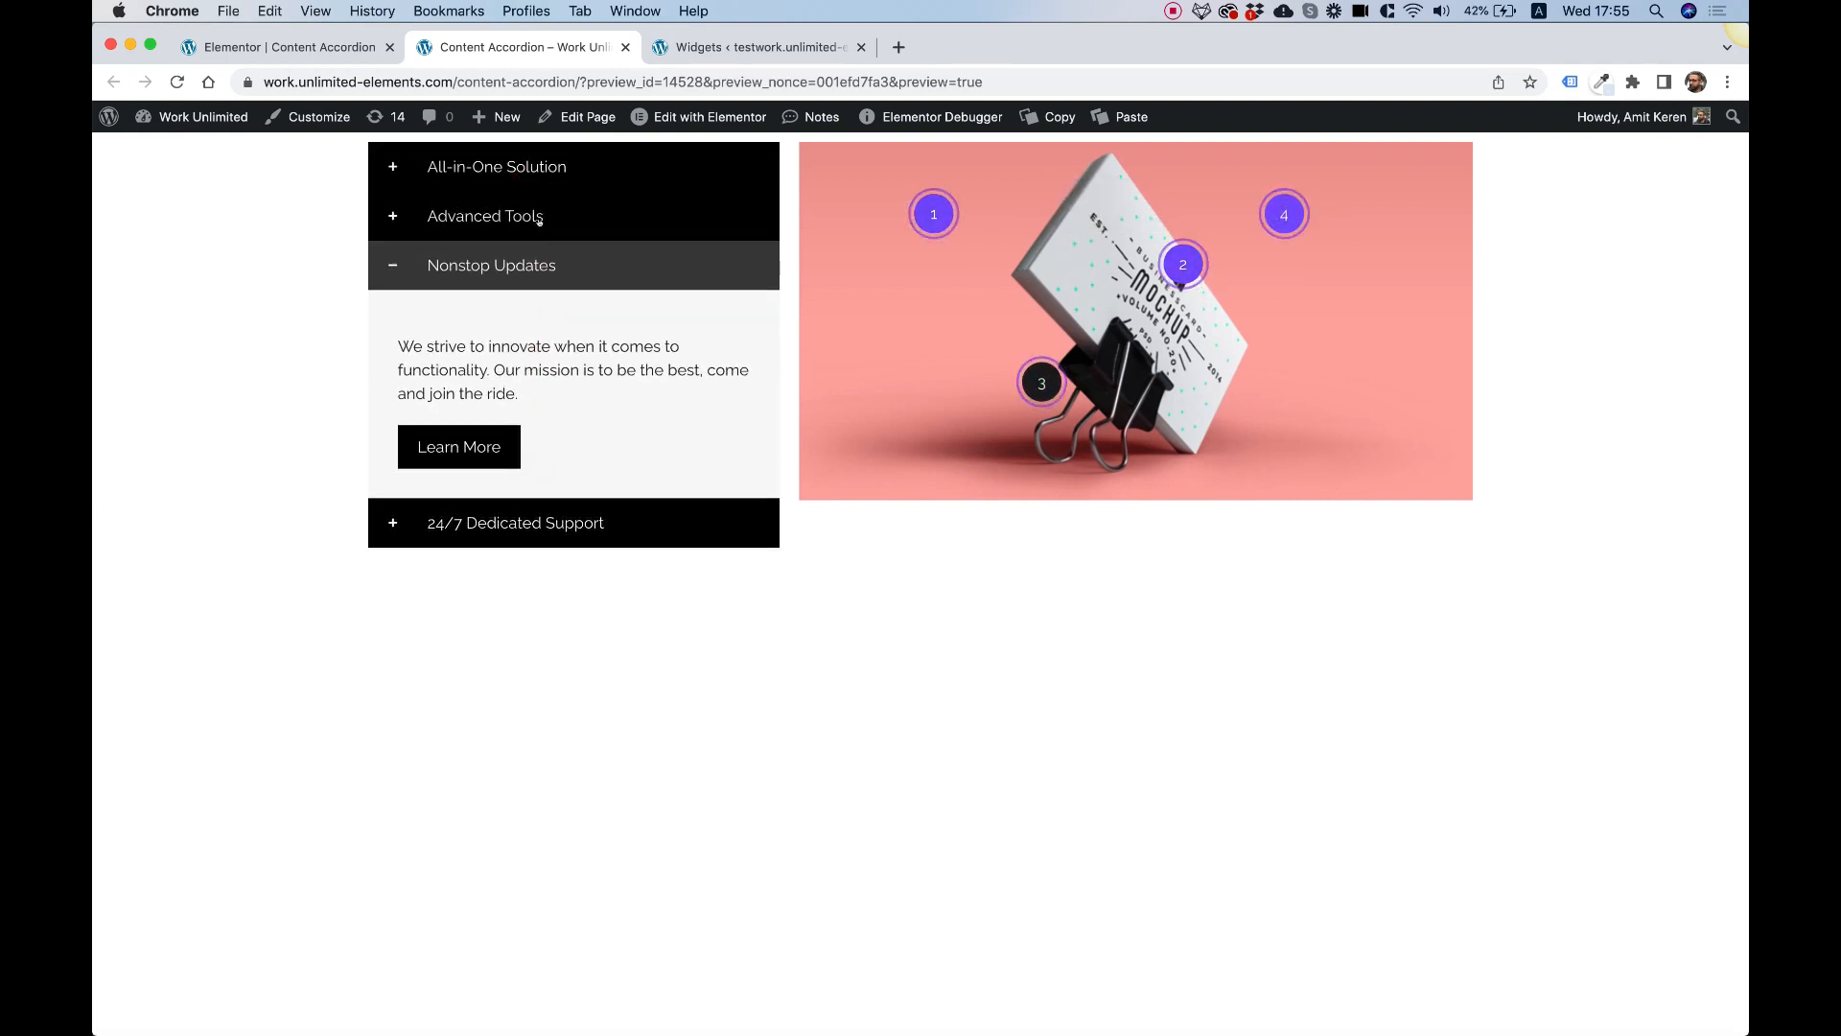
pyautogui.moveTo(952, 237)
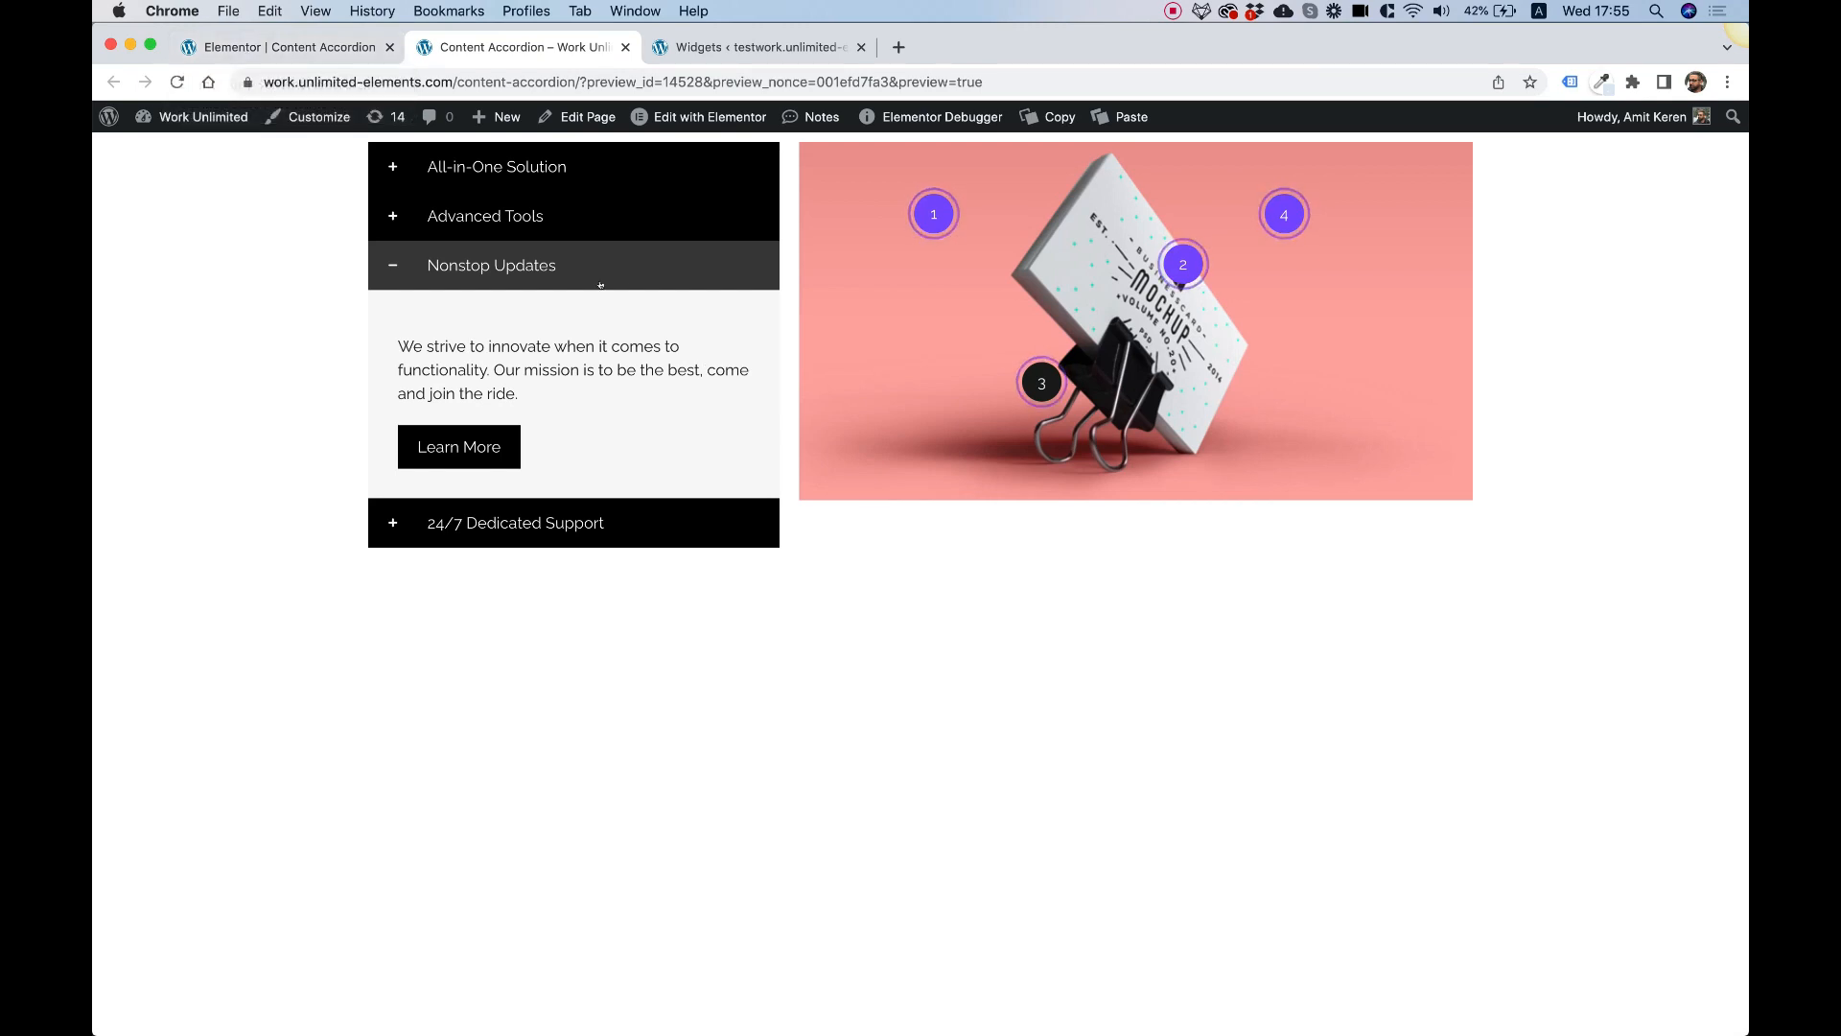
pyautogui.moveTo(888, 480)
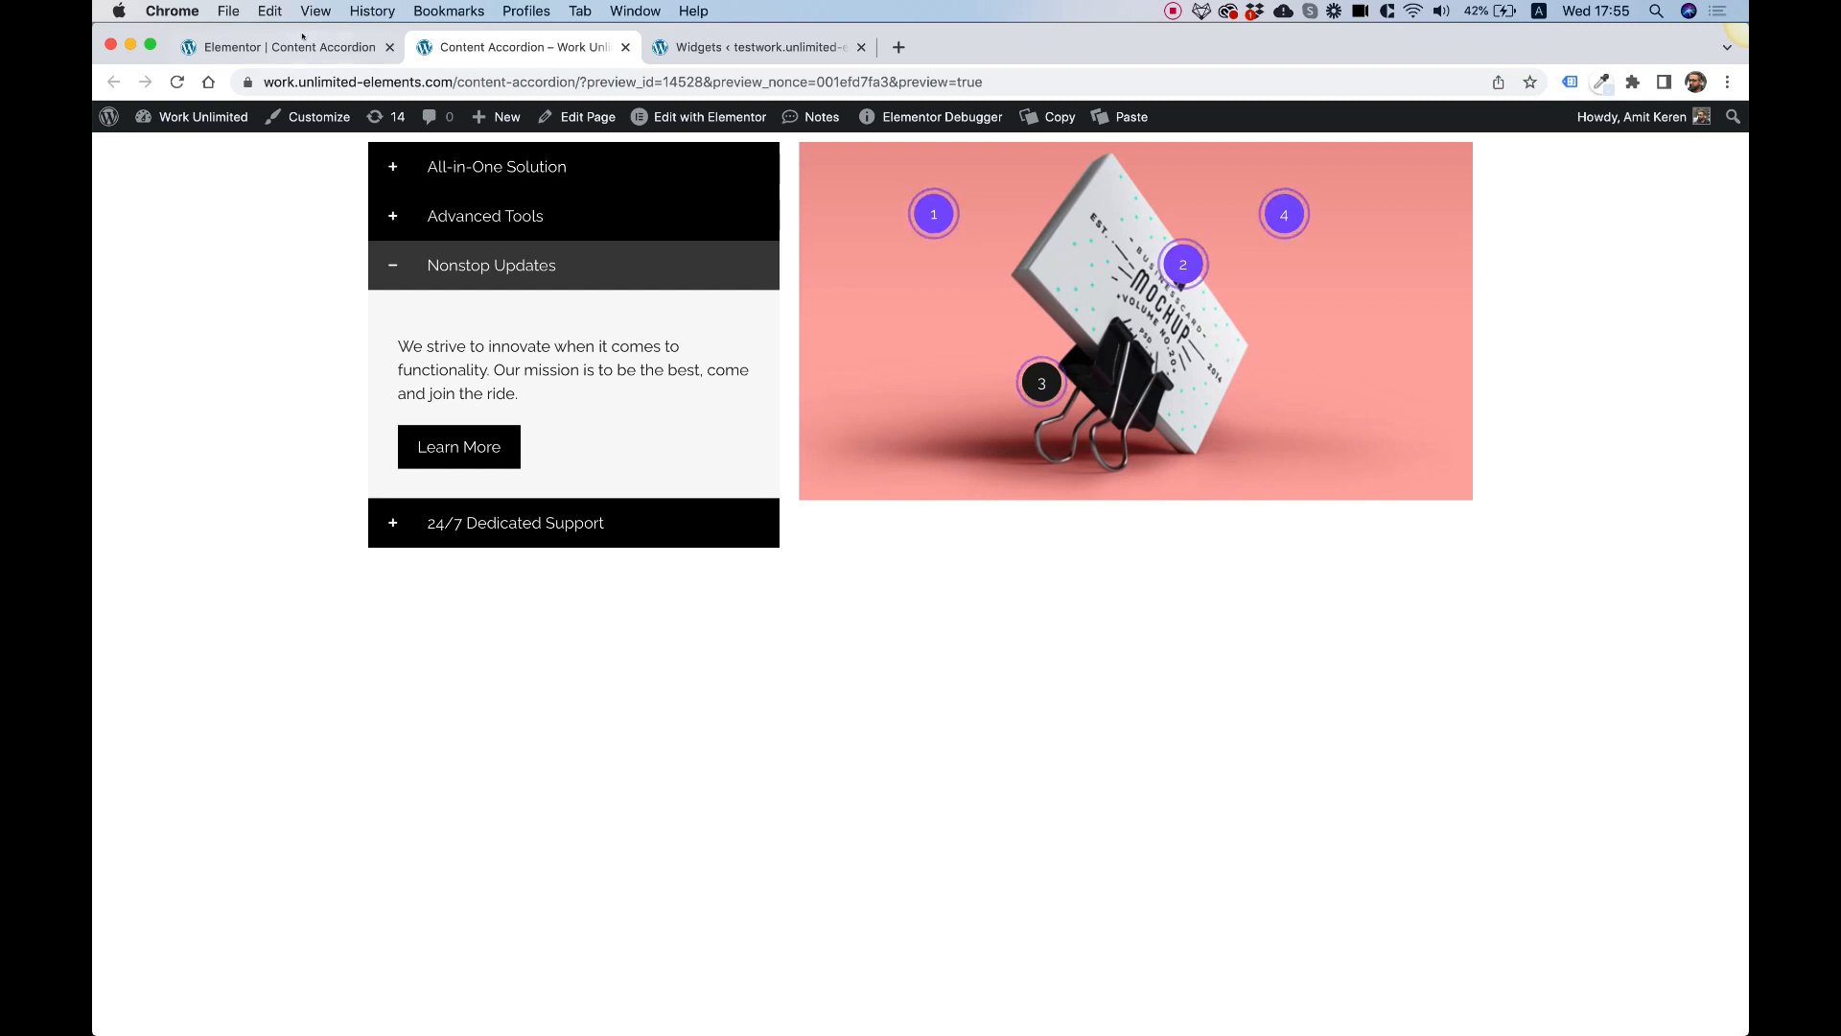
pyautogui.click(278, 47)
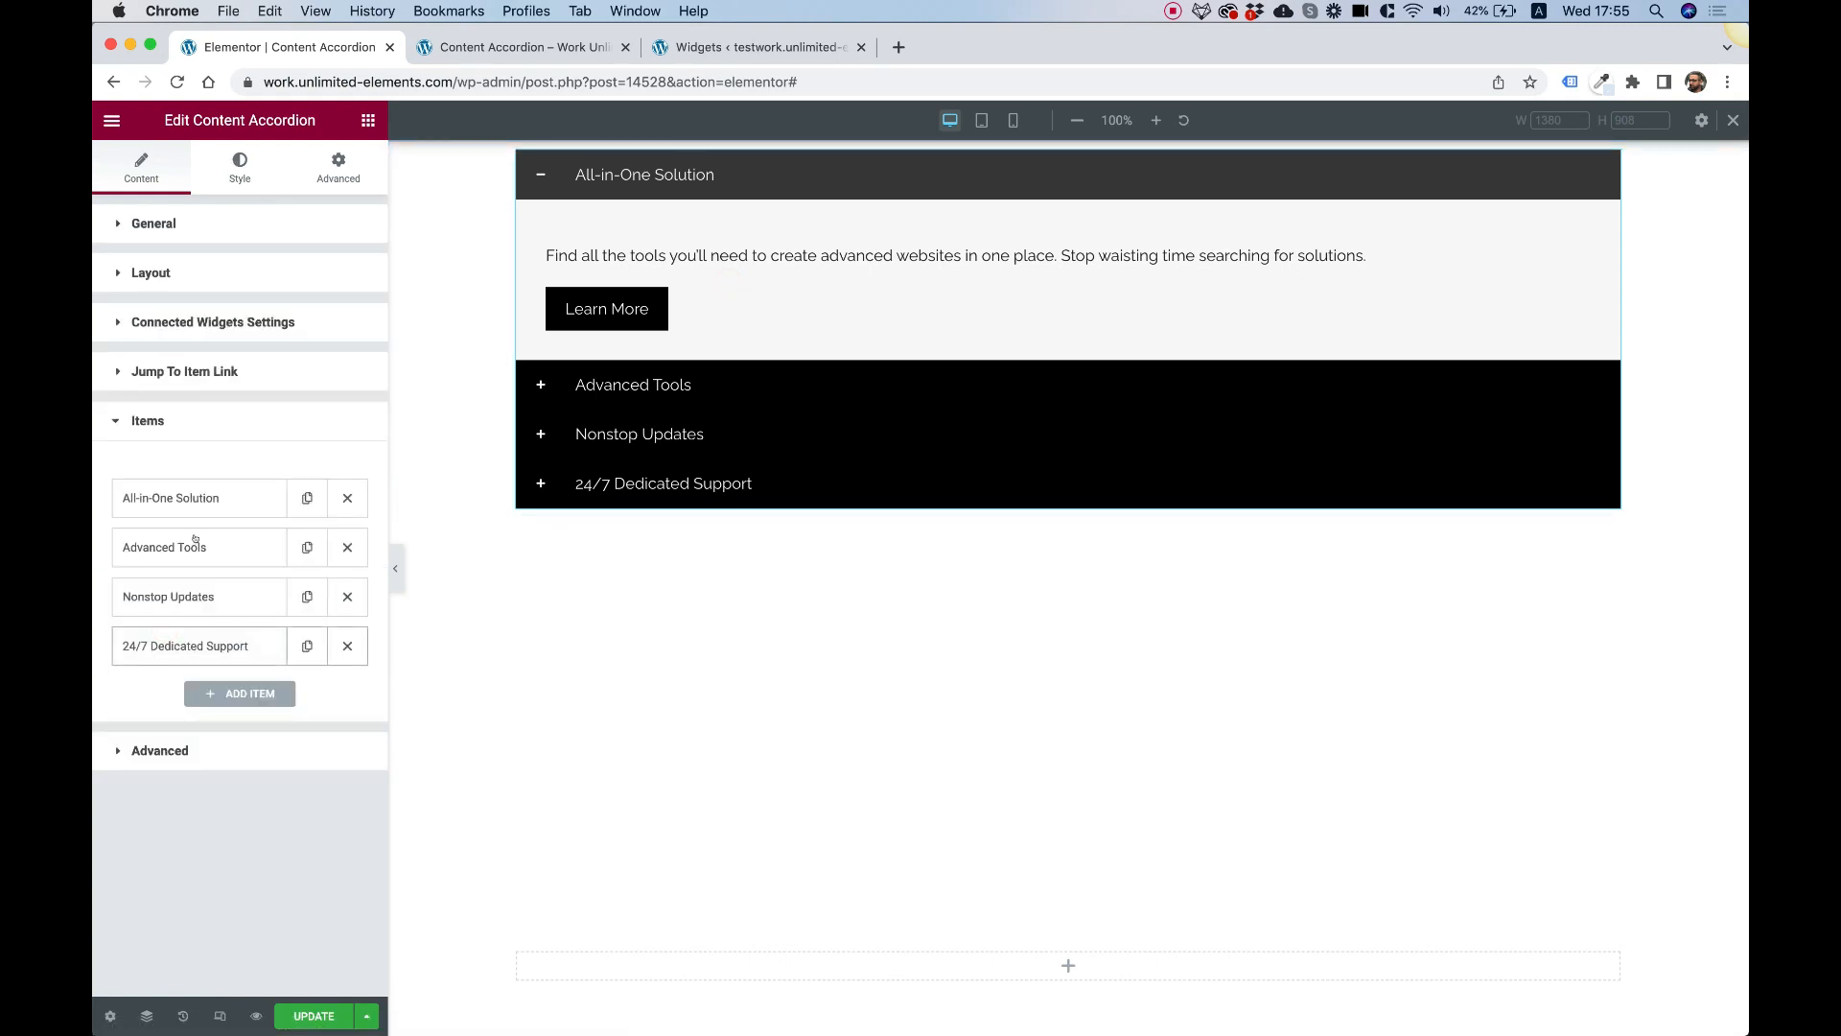
# Expand the All-in-One Solution item and open its Content Type dropdown
pyautogui.click(170, 497)
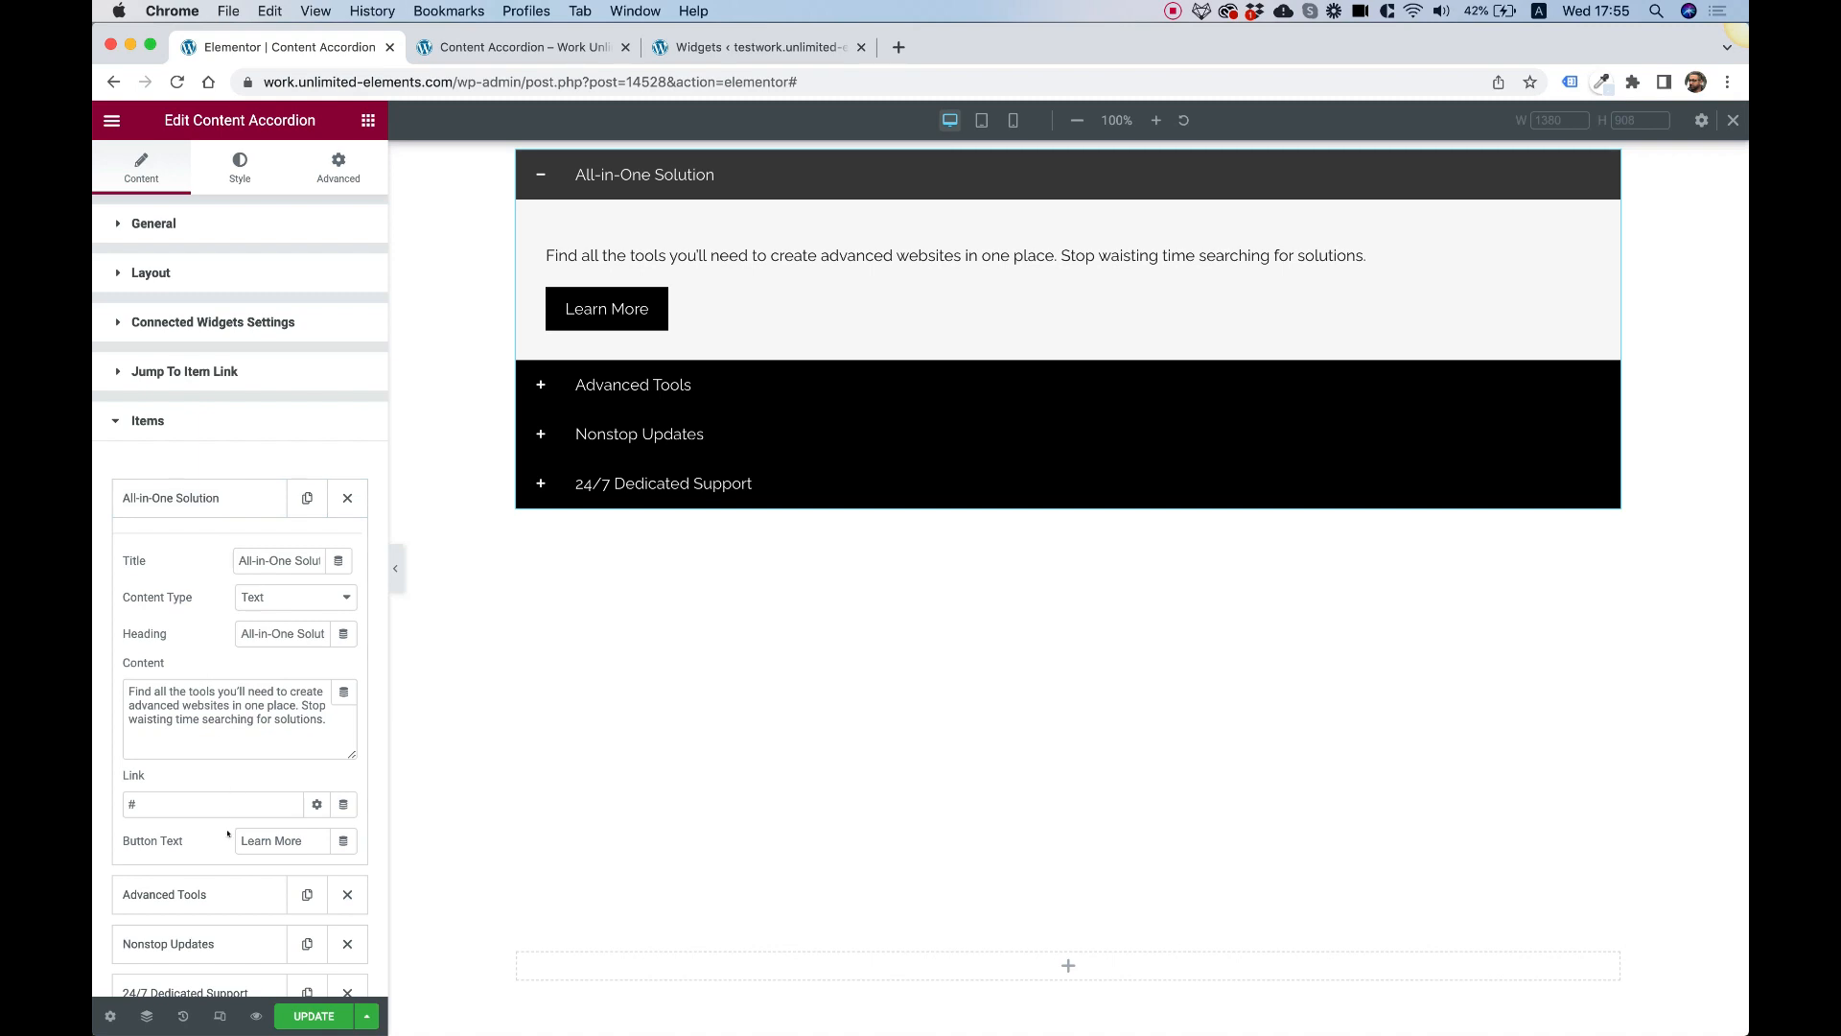
pyautogui.moveTo(204, 599)
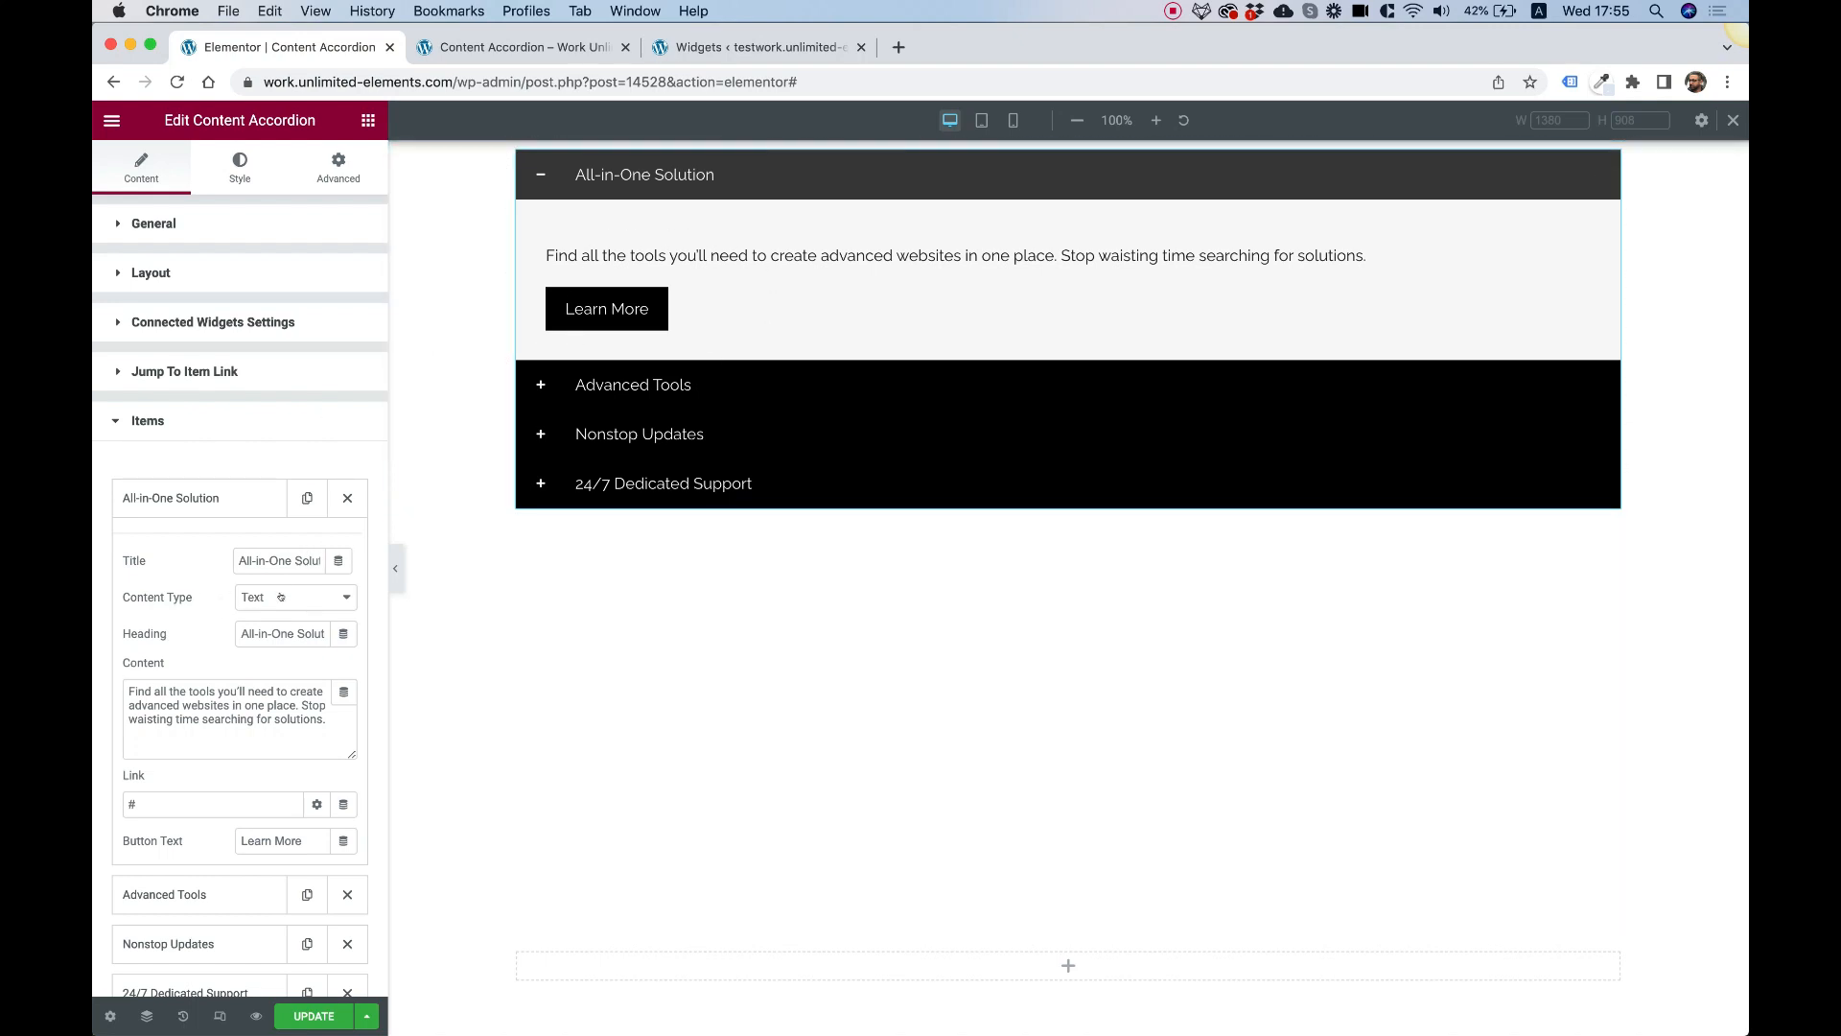
pyautogui.click(287, 597)
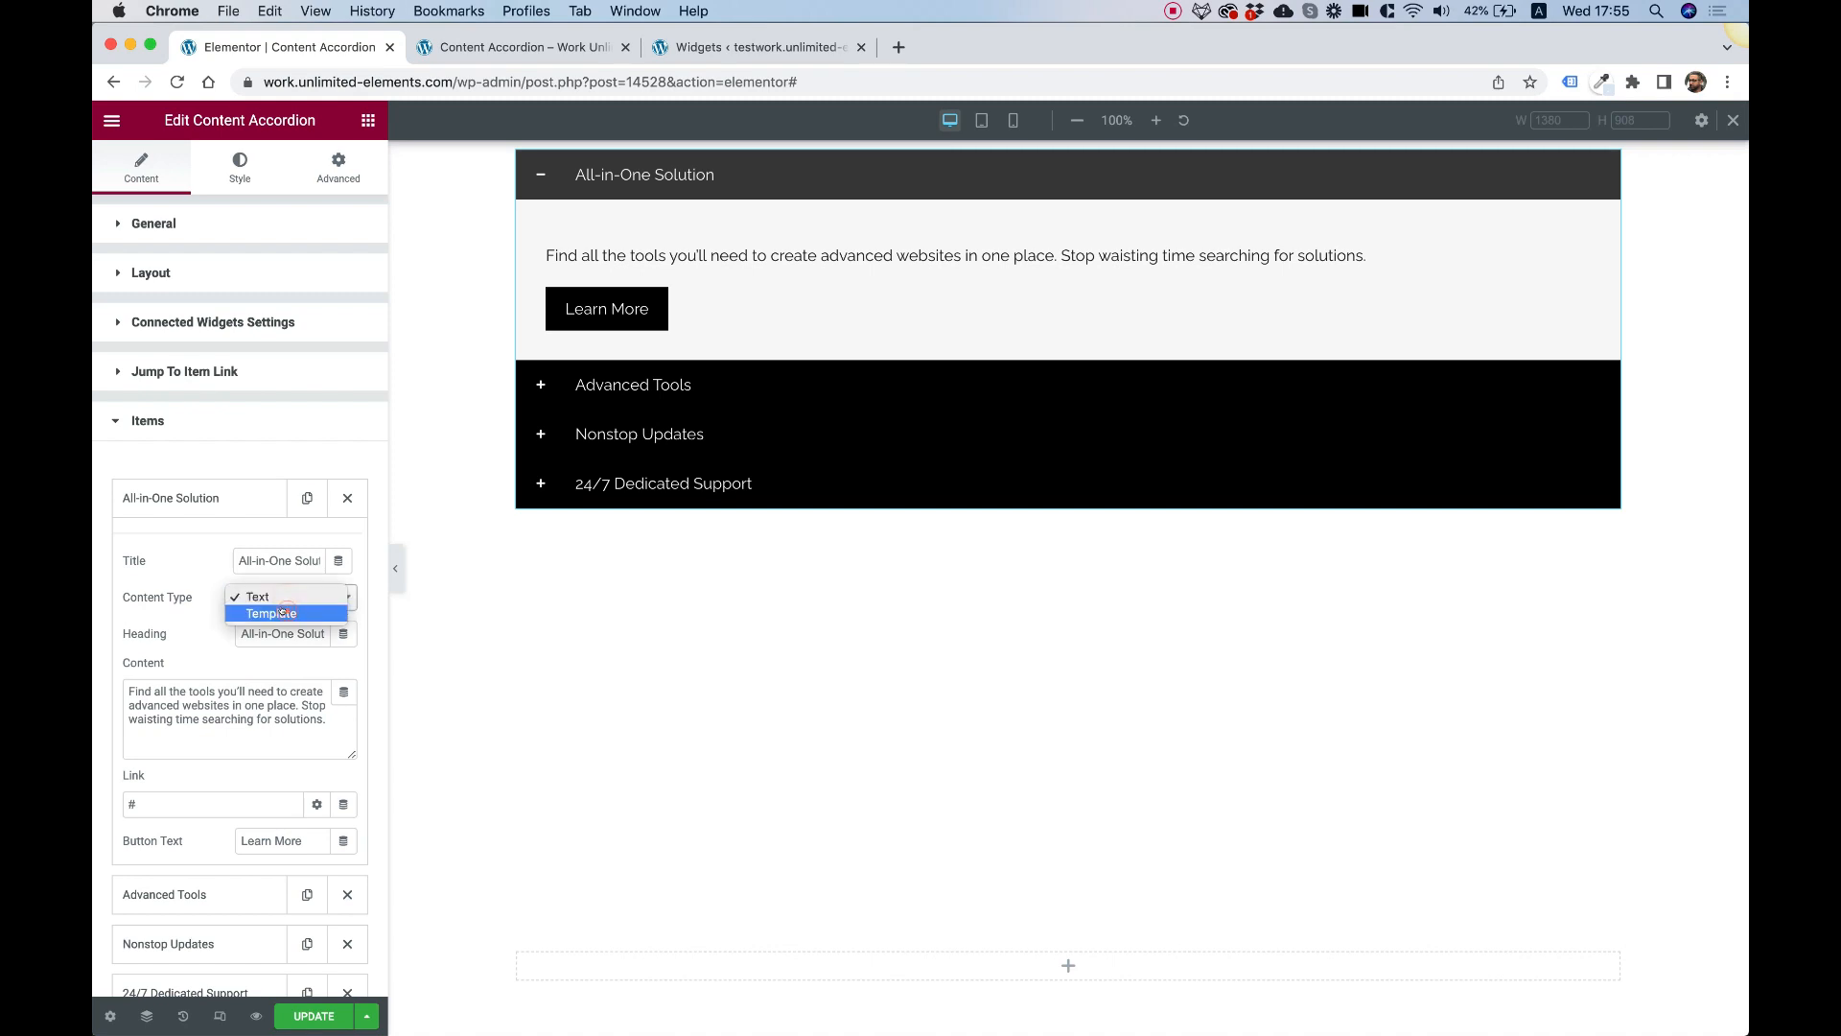
# Set the All-in-One Solution item's Content Type to Template with Card Carousel
pyautogui.click(269, 612)
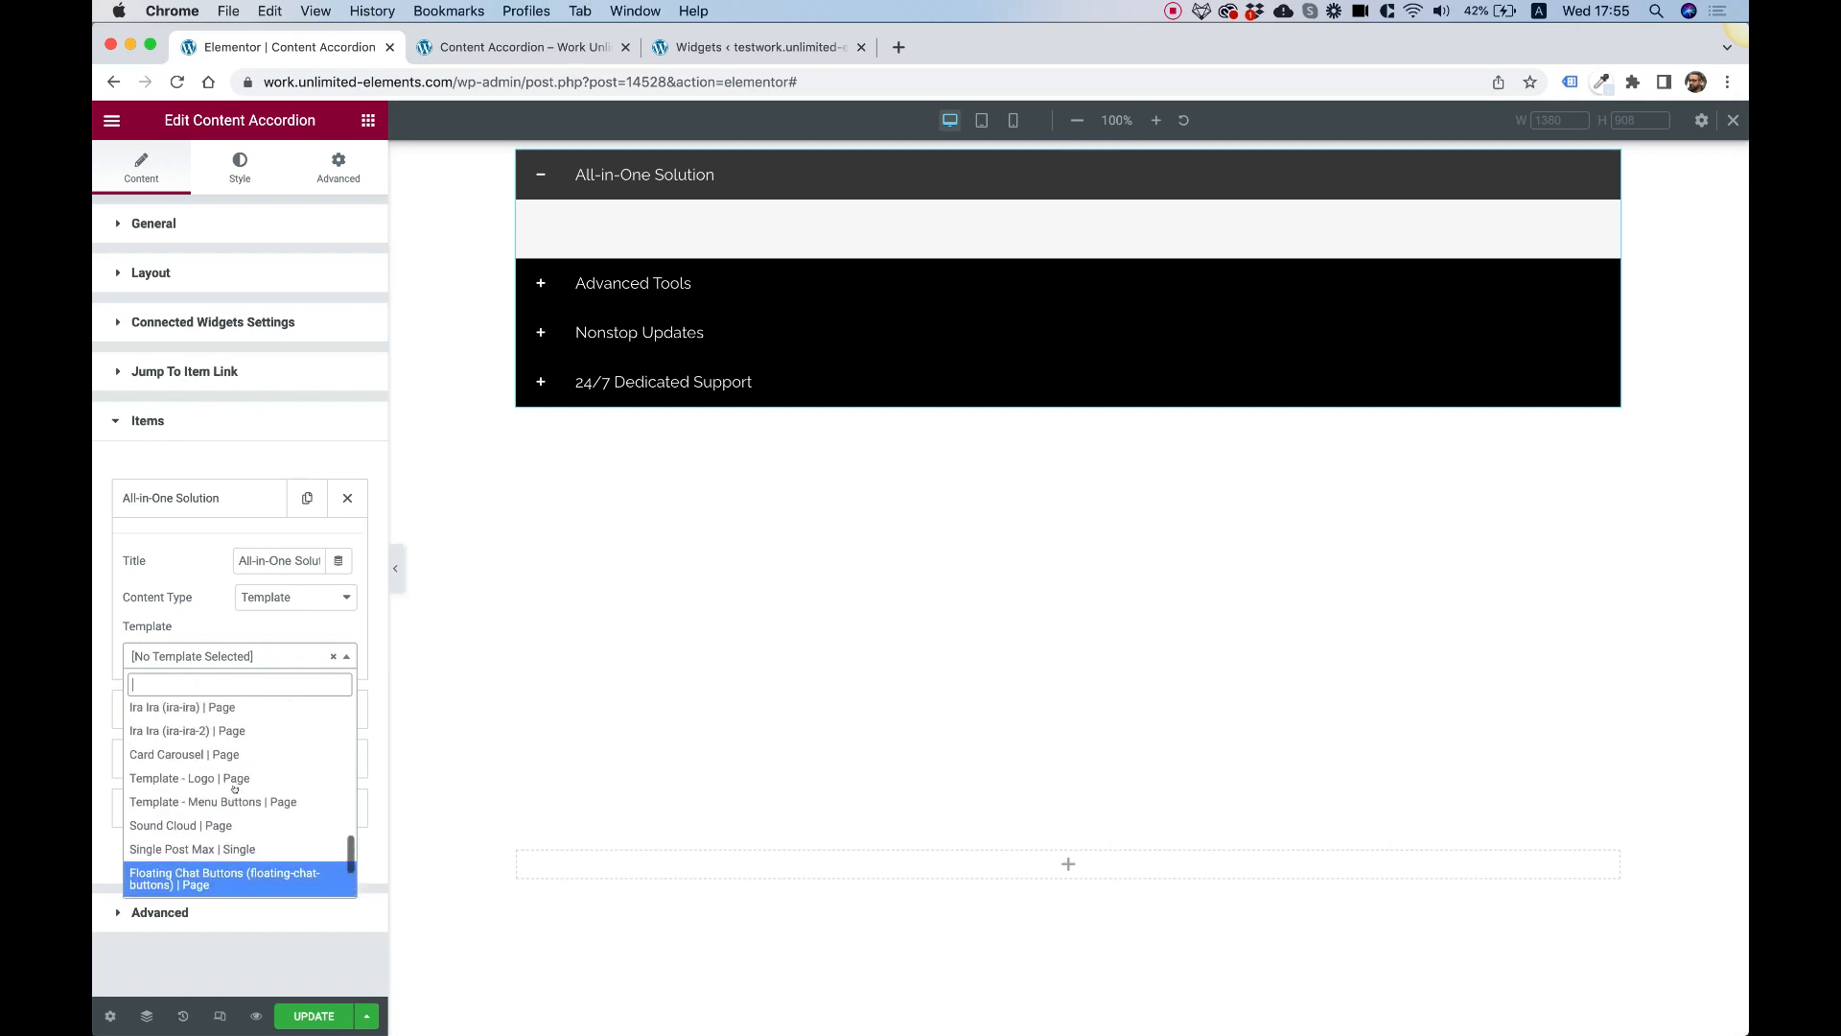
pyautogui.scroll(-3)
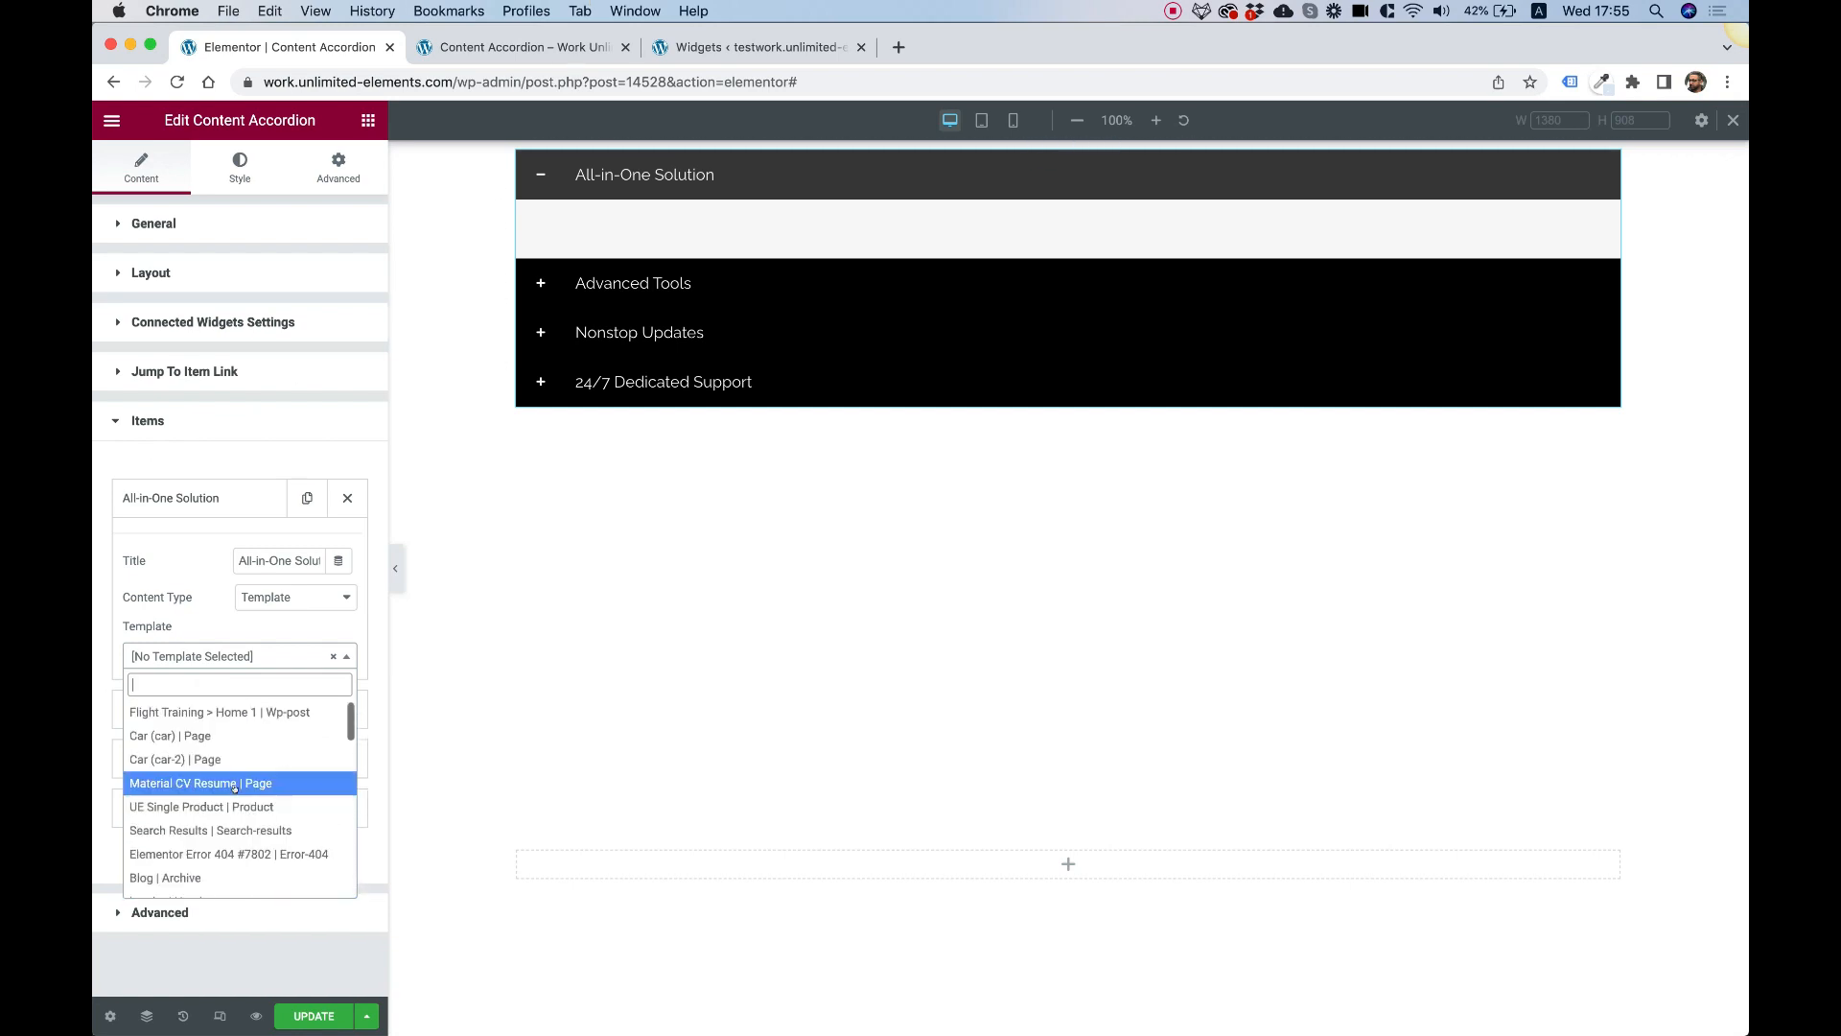
pyautogui.scroll(-3)
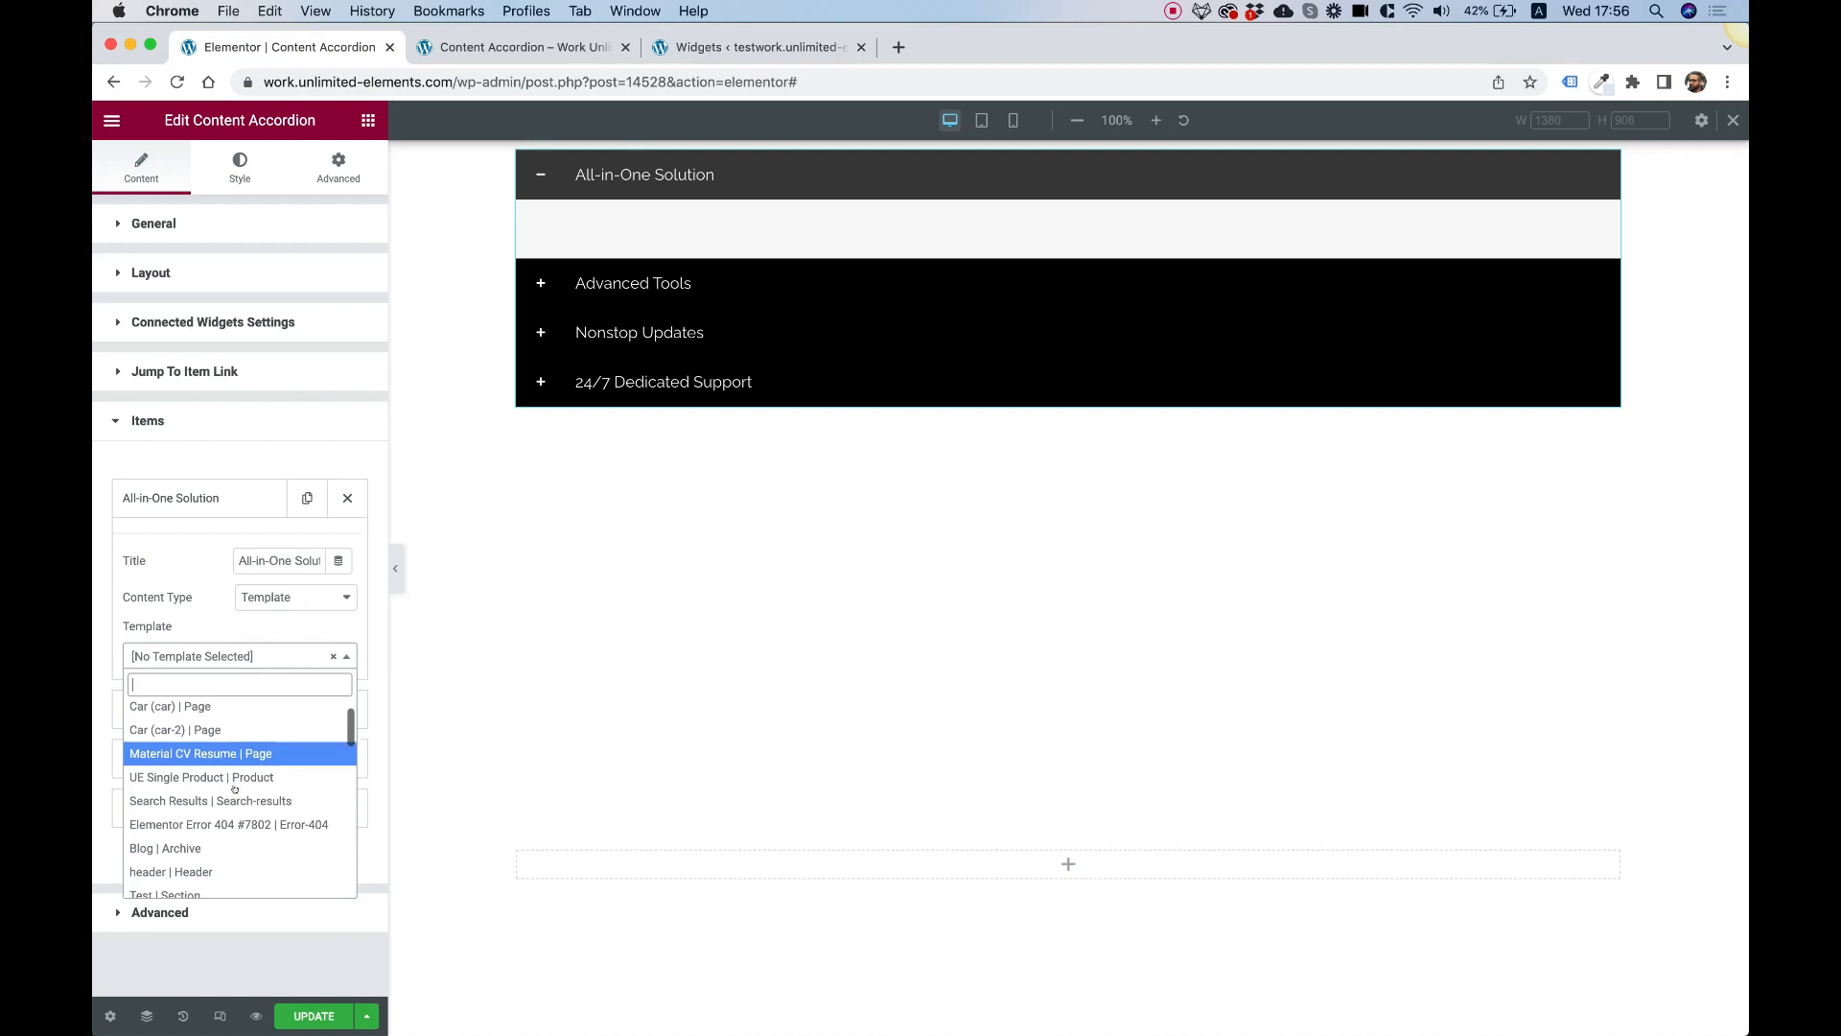
pyautogui.scroll(-3)
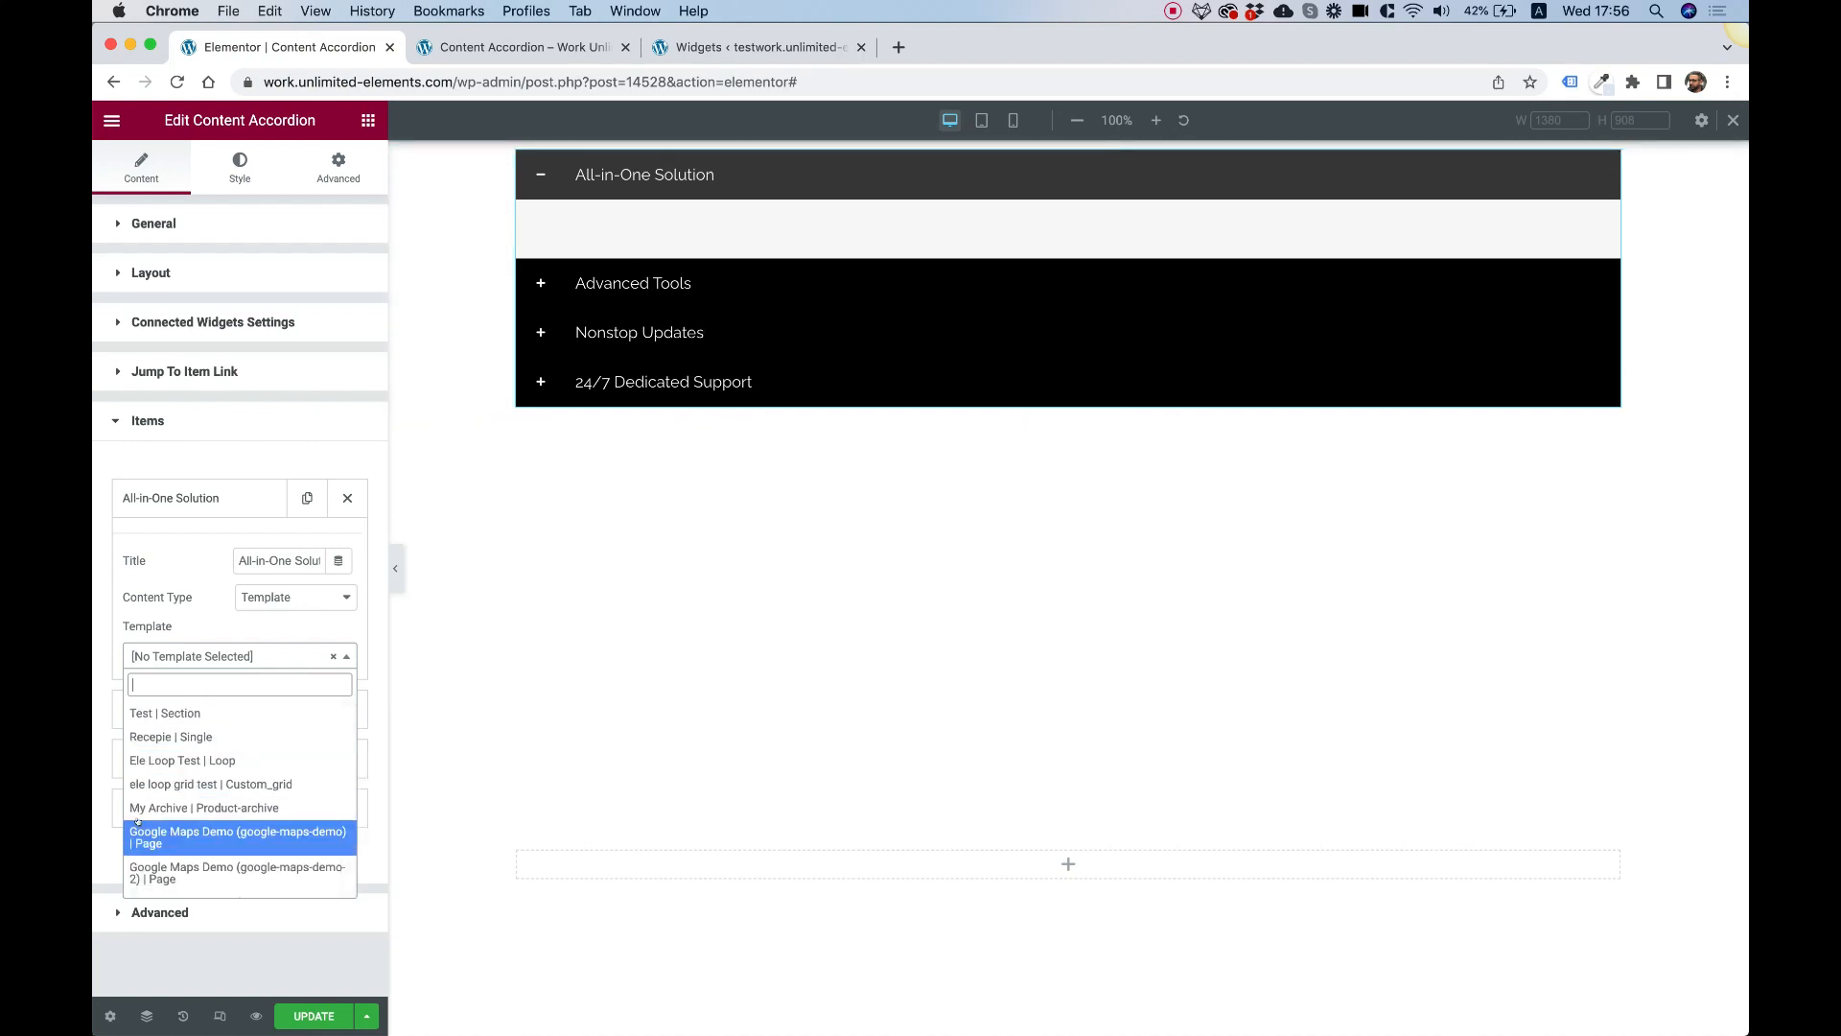
pyautogui.scroll(-3)
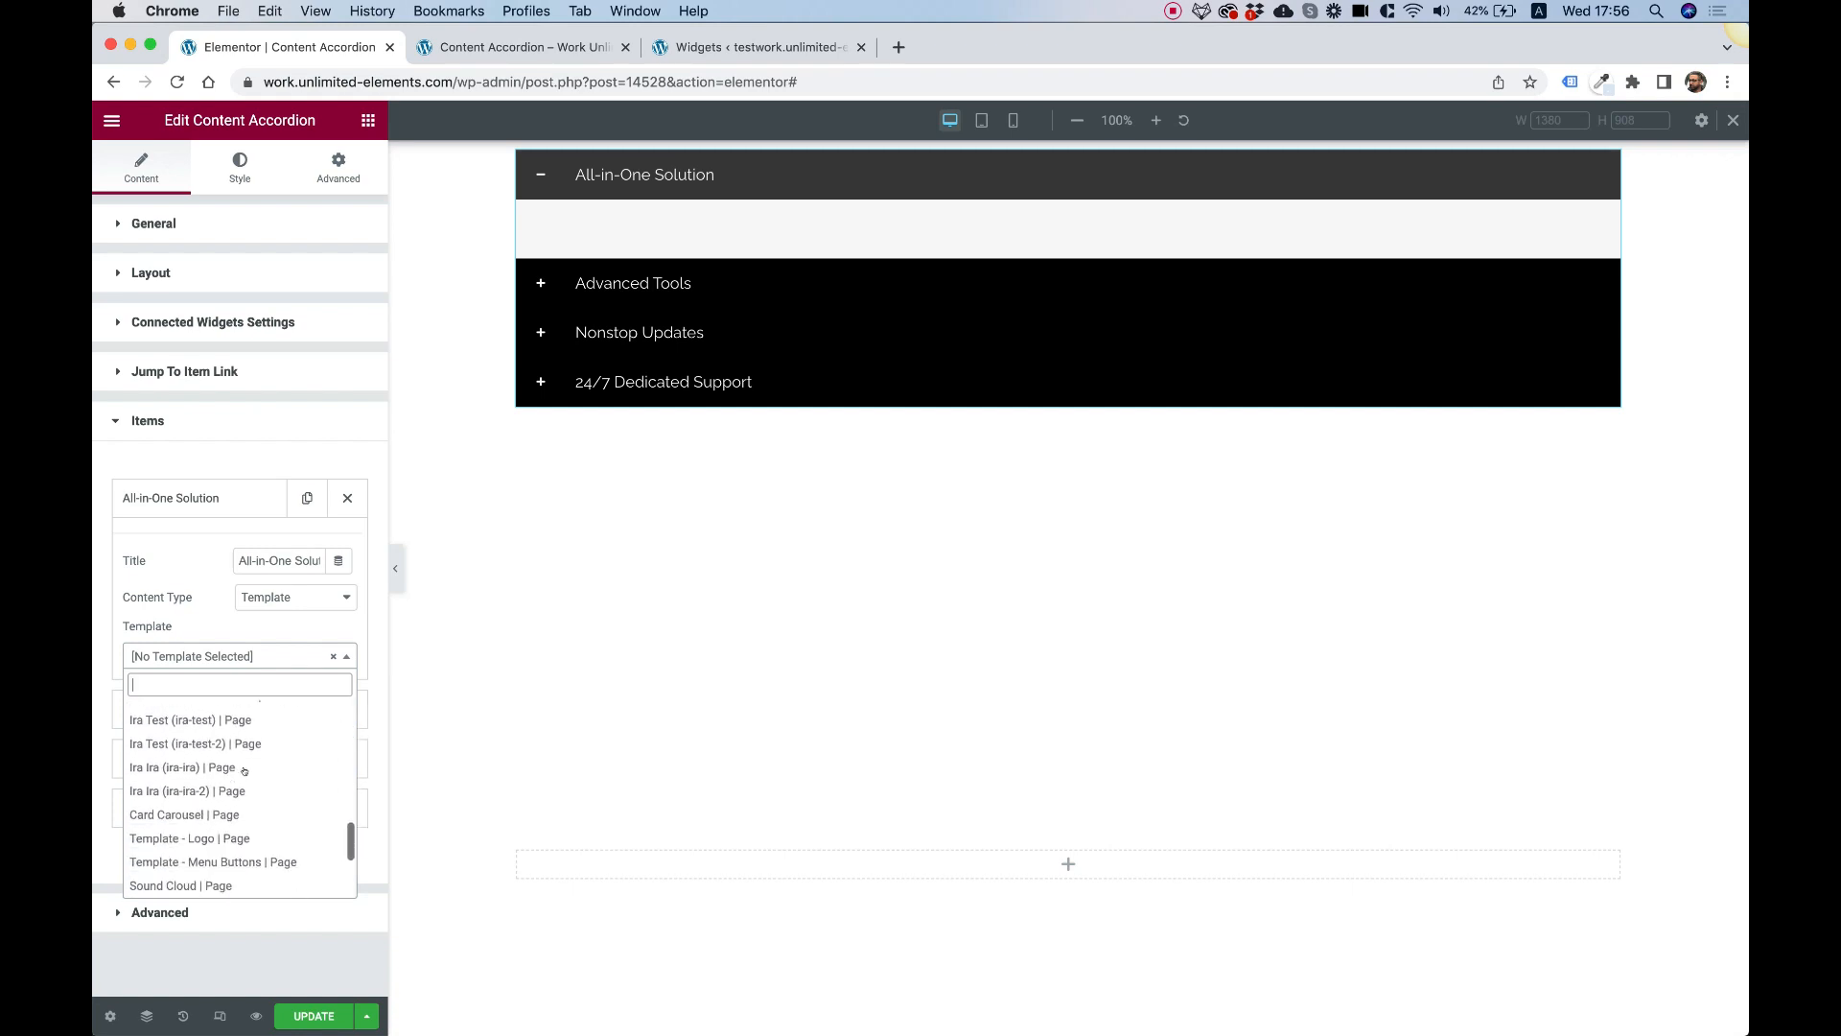
pyautogui.click(184, 814)
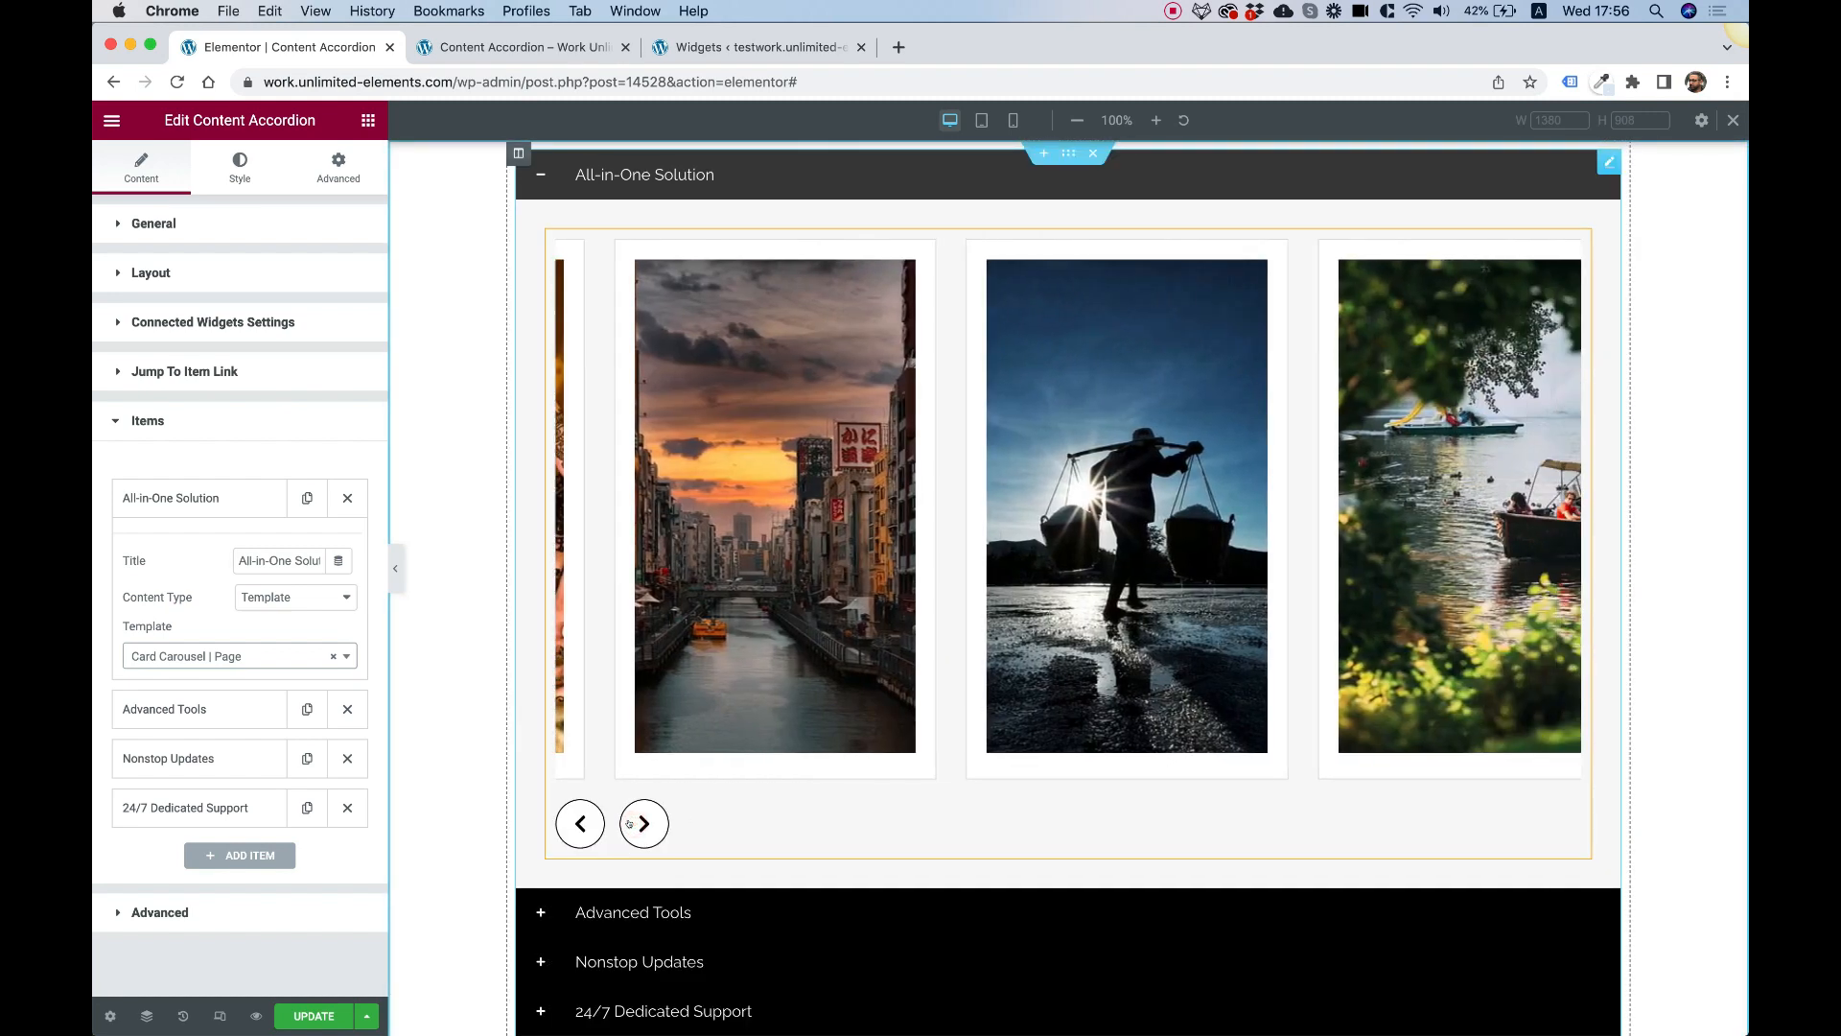
# Advance through the carousel cards to check it slides, then reopen Content Type choices
pyautogui.click(643, 823)
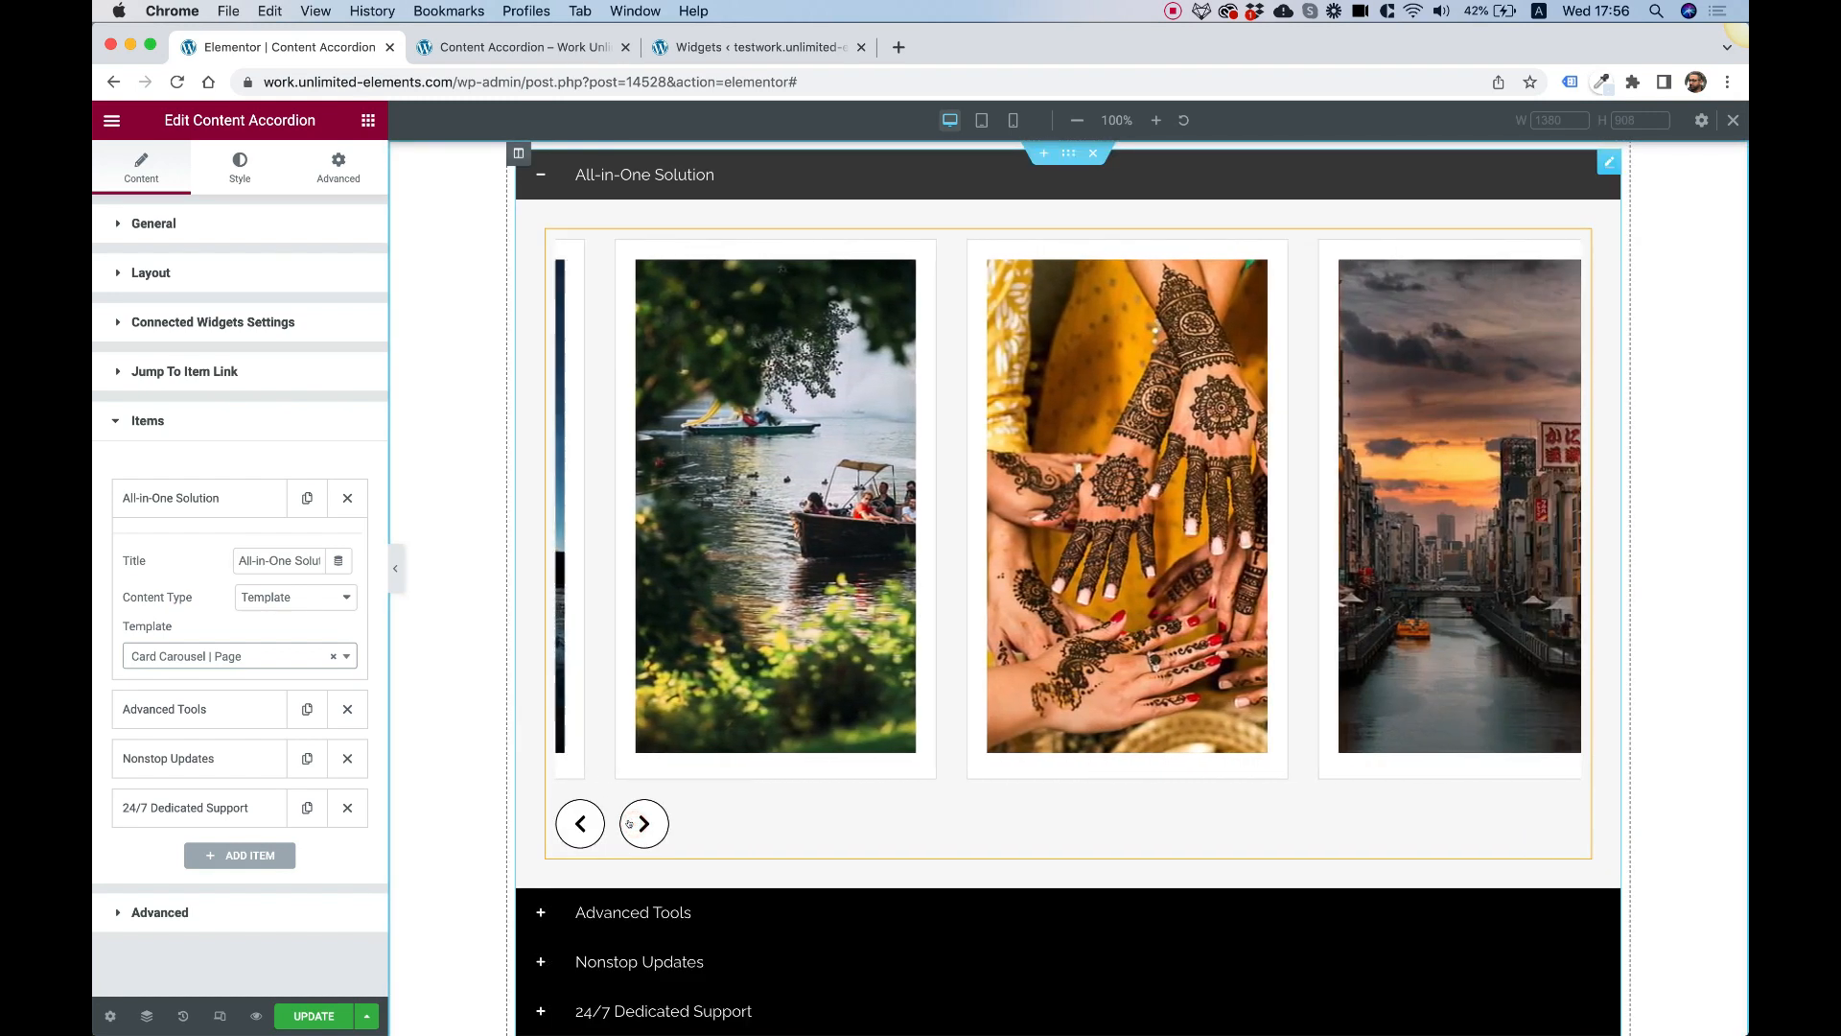
pyautogui.click(644, 823)
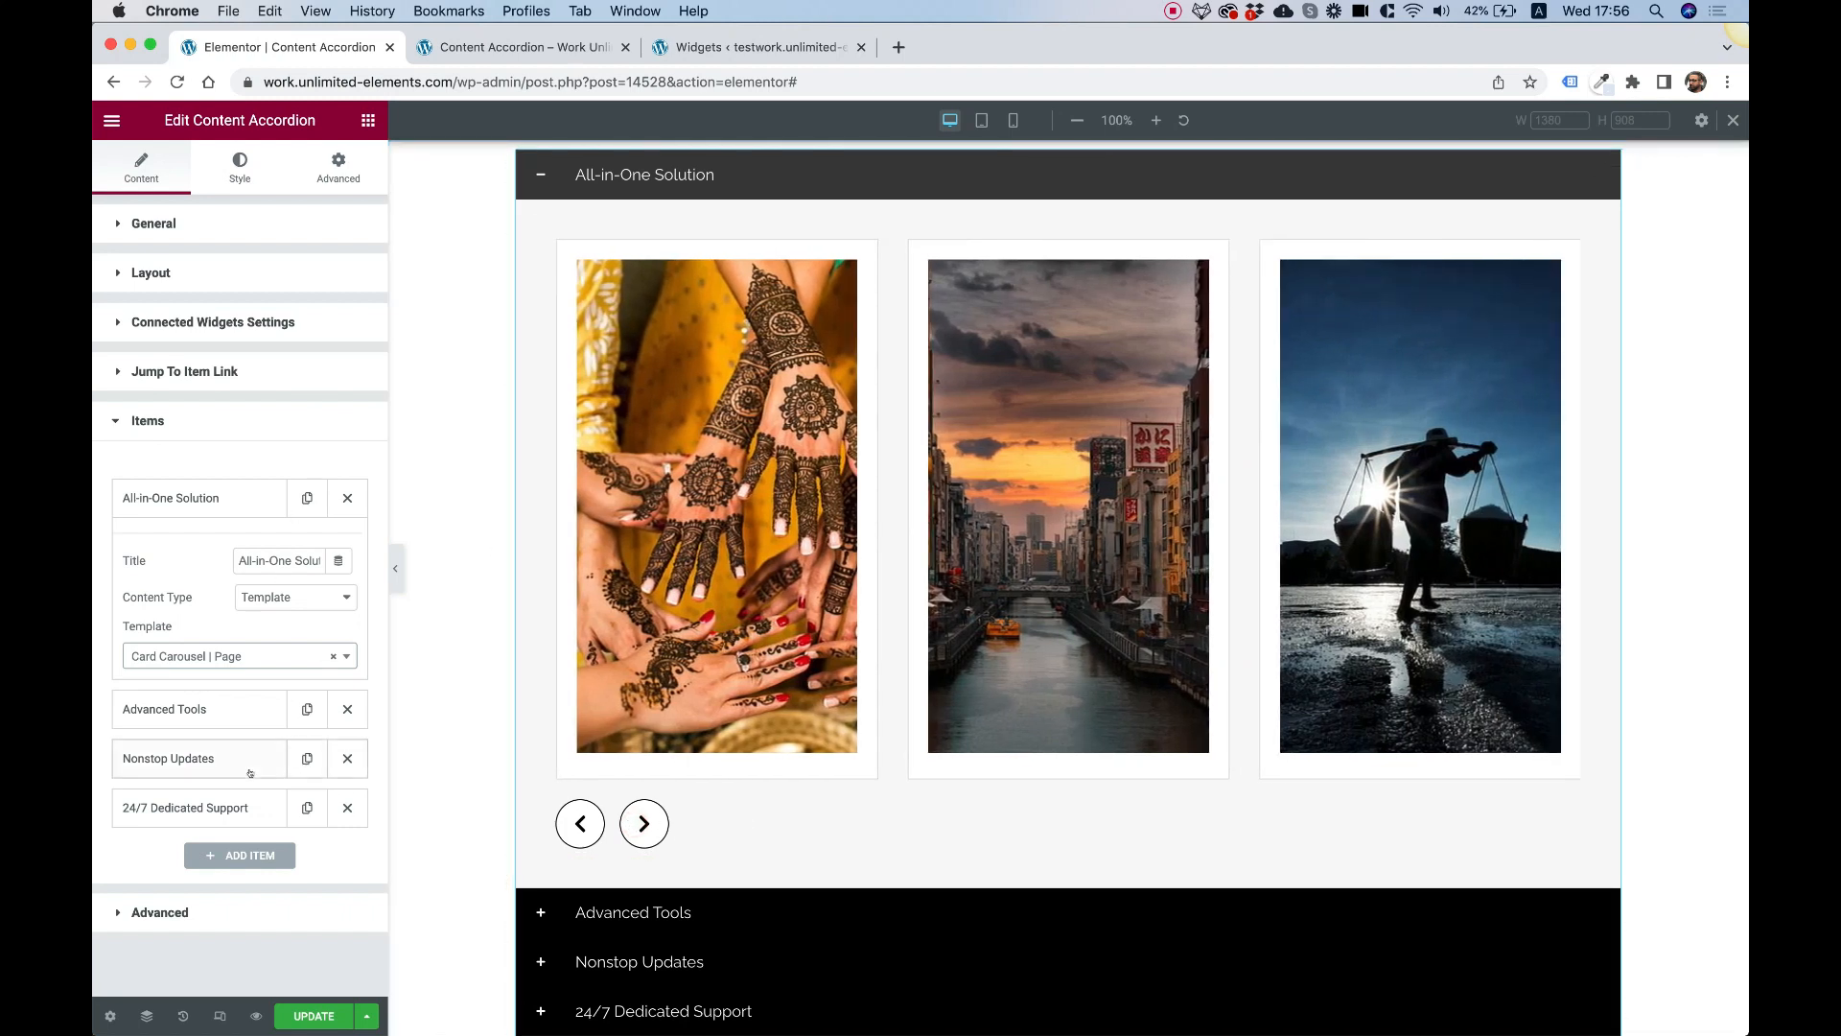
pyautogui.click(644, 823)
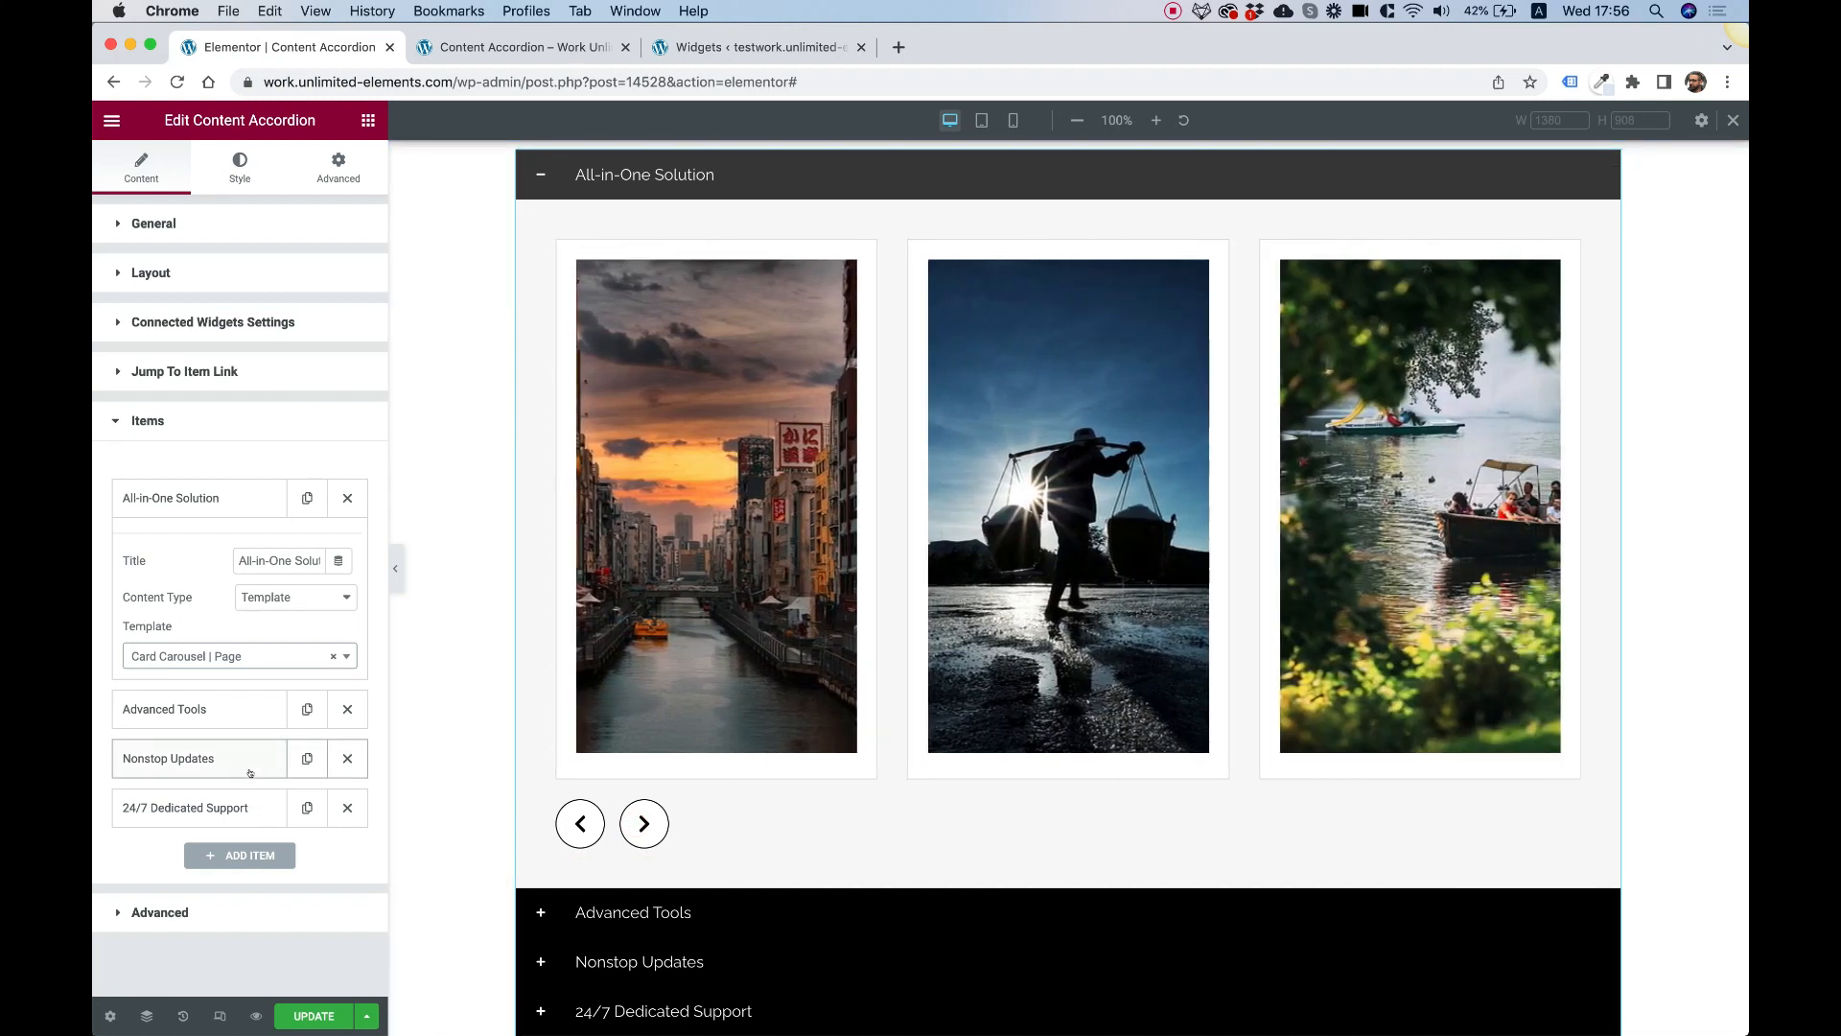
pyautogui.click(643, 823)
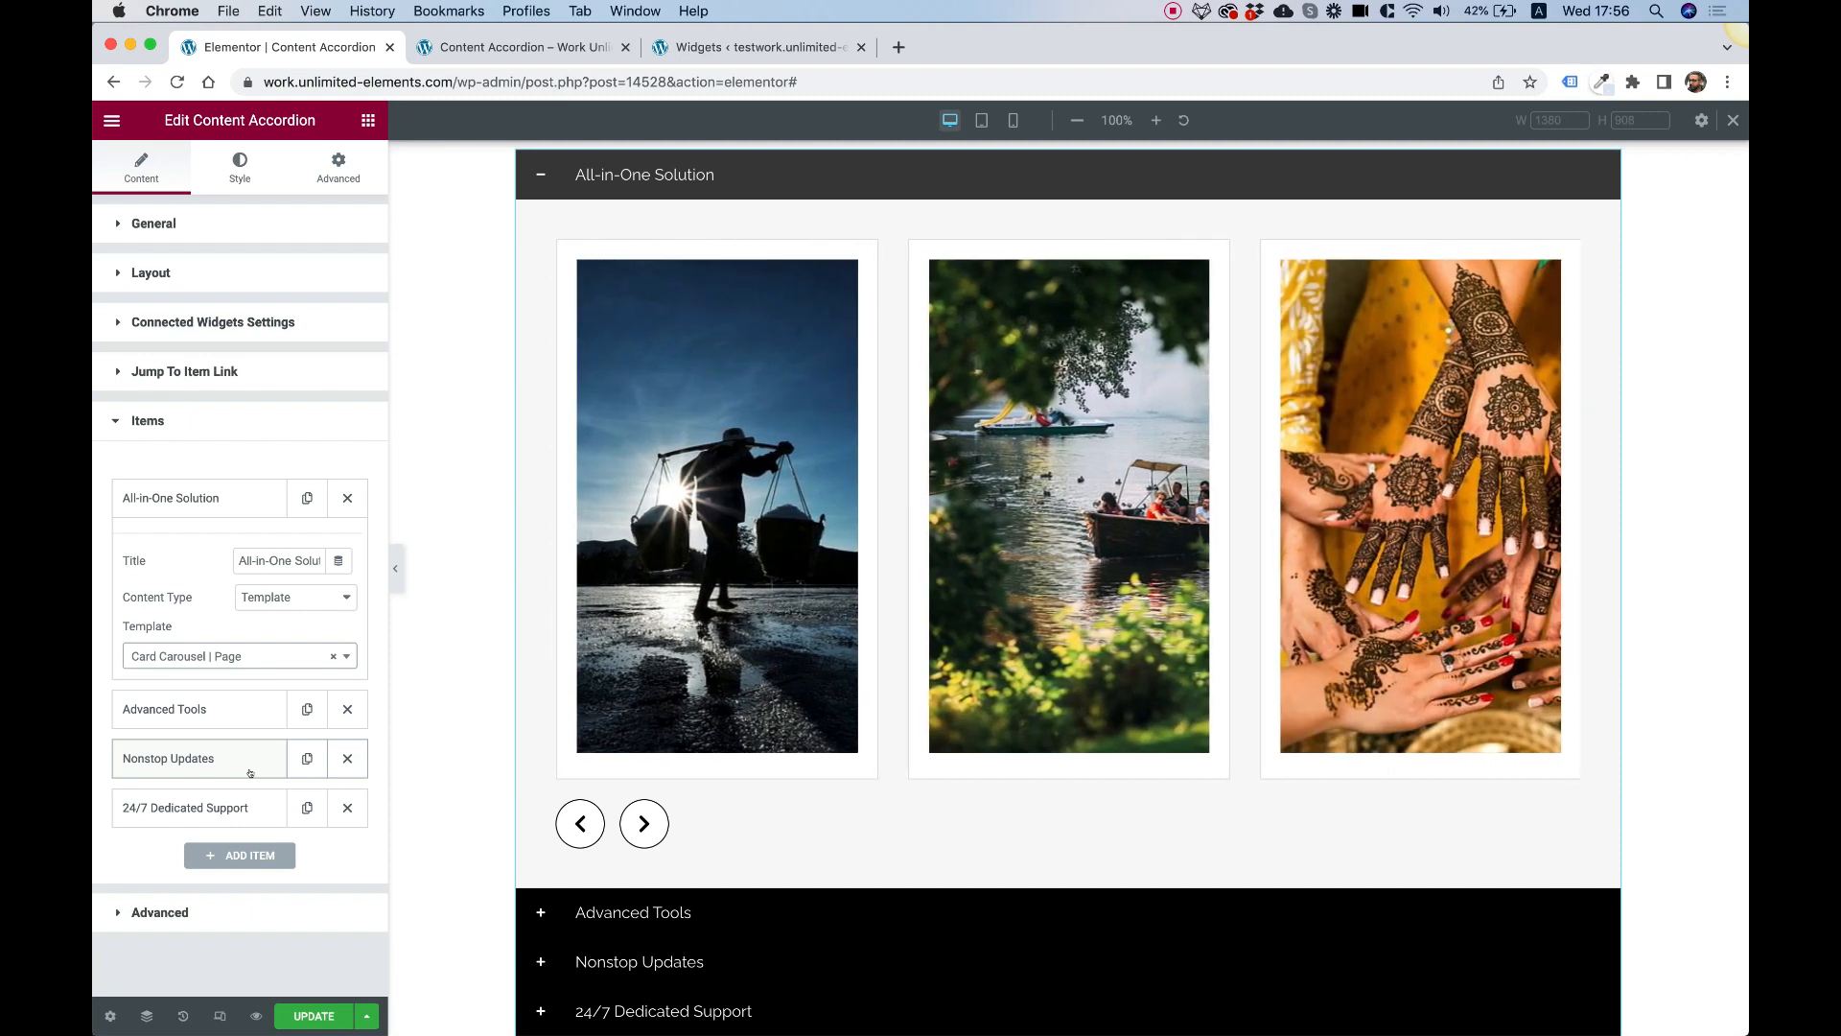
pyautogui.click(643, 823)
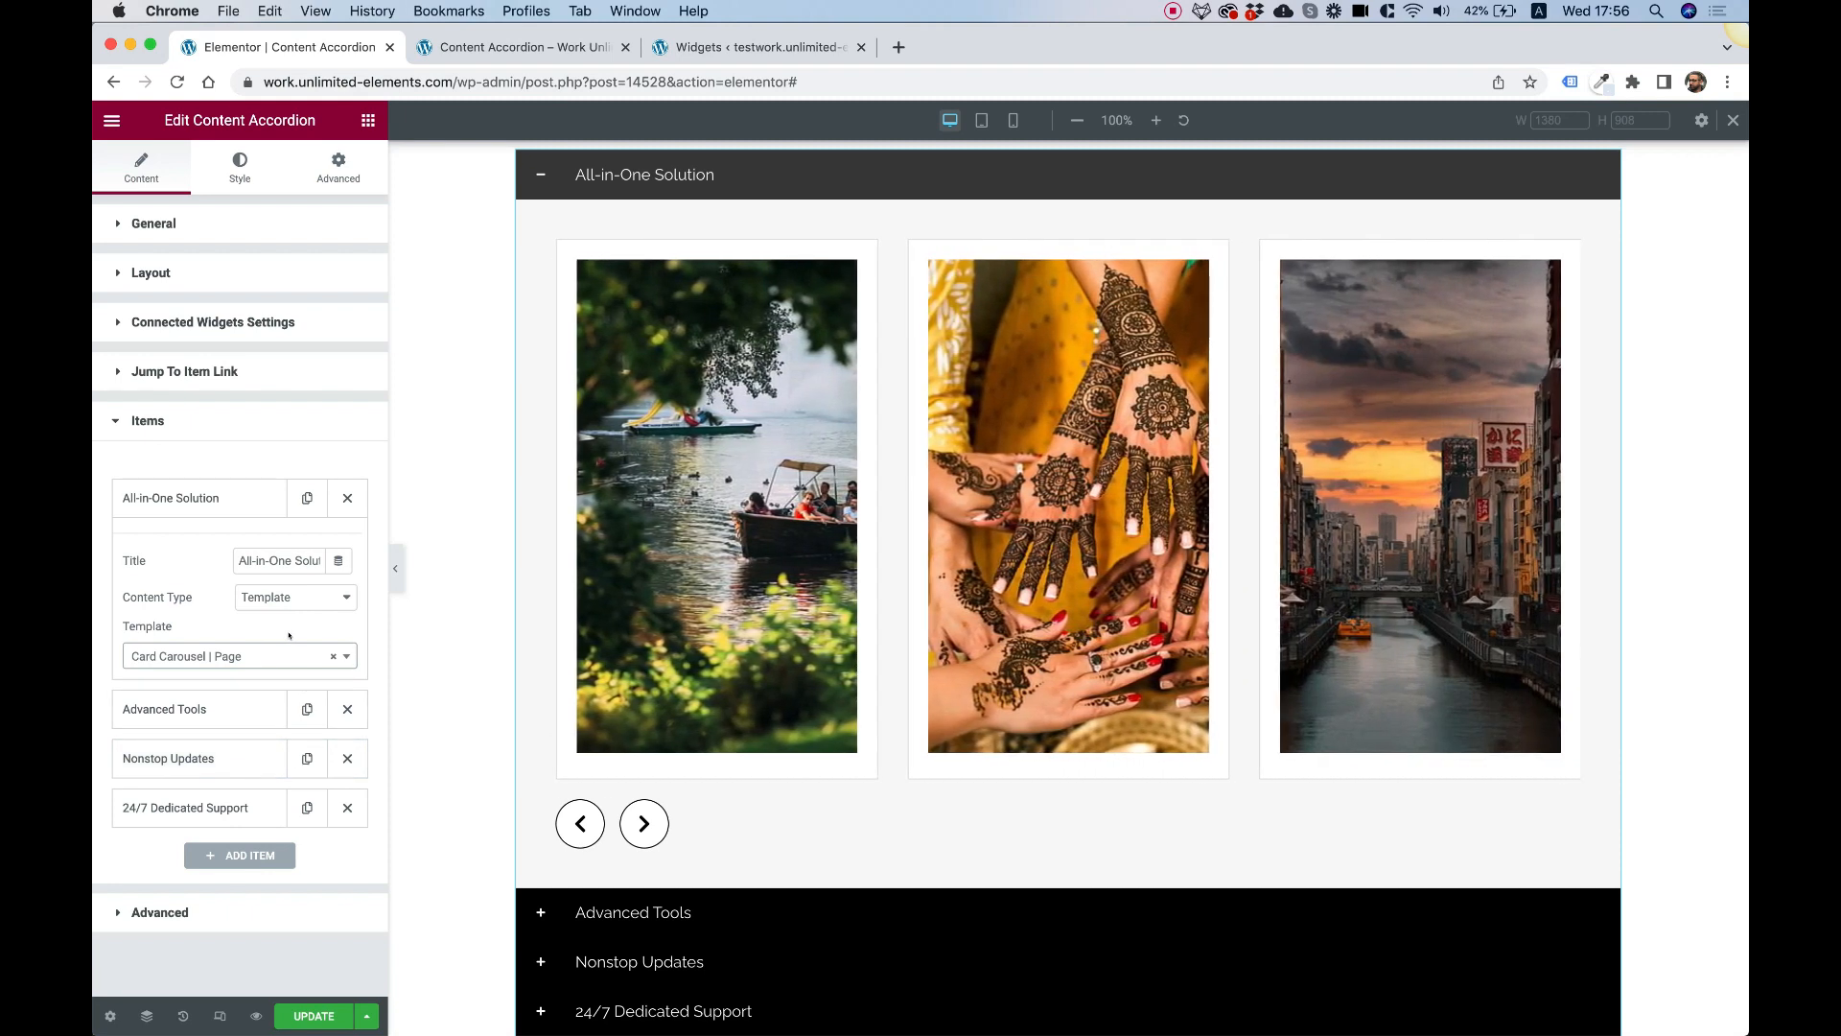
pyautogui.click(644, 823)
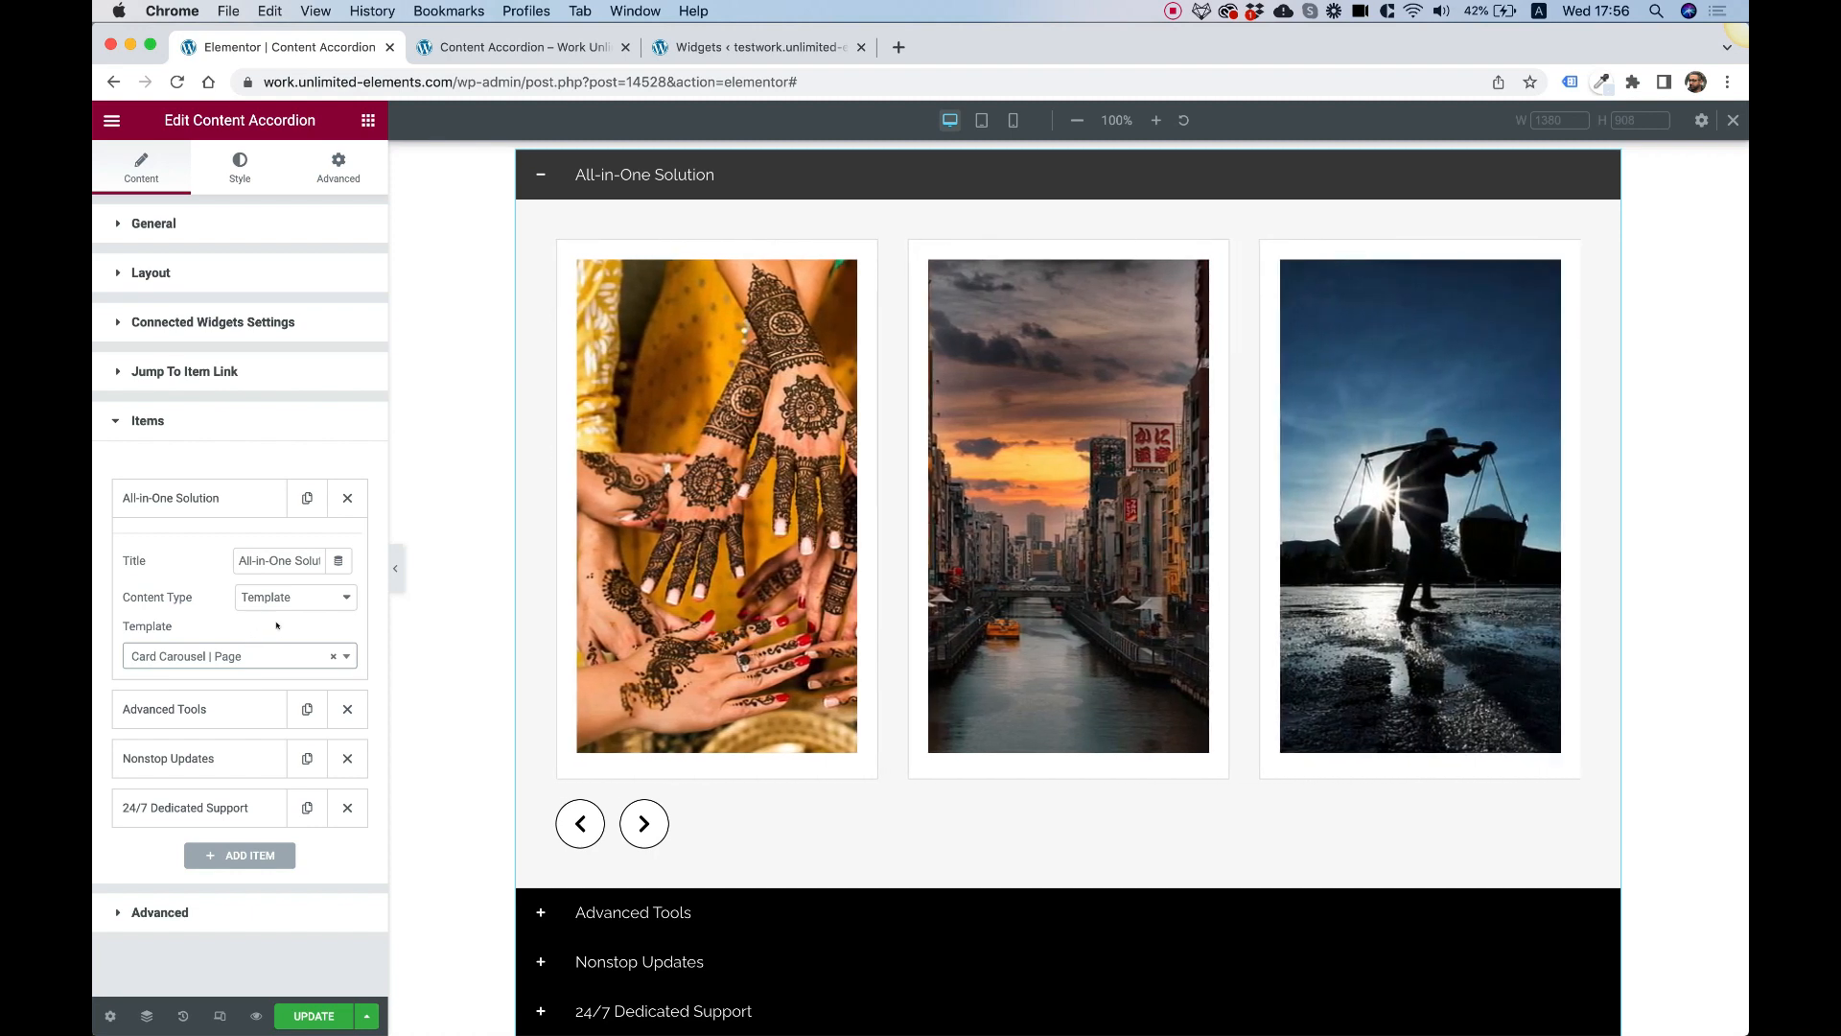
pyautogui.click(644, 824)
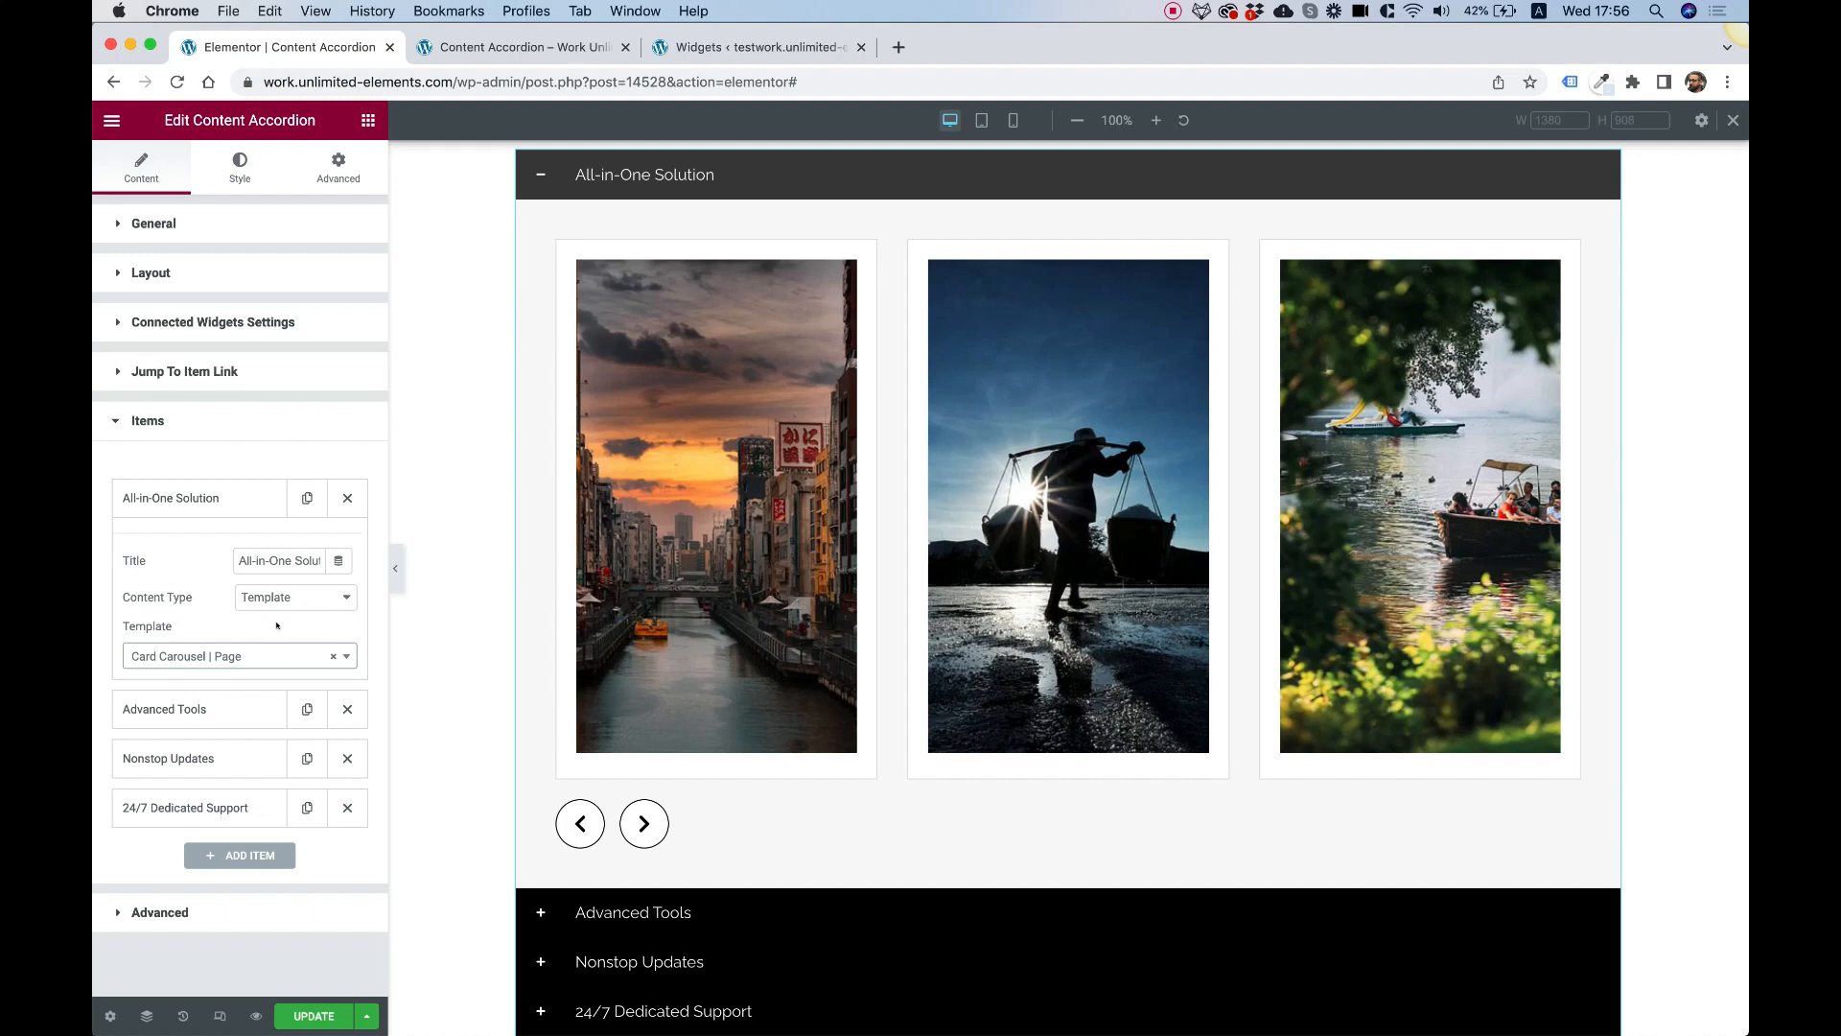
pyautogui.click(644, 824)
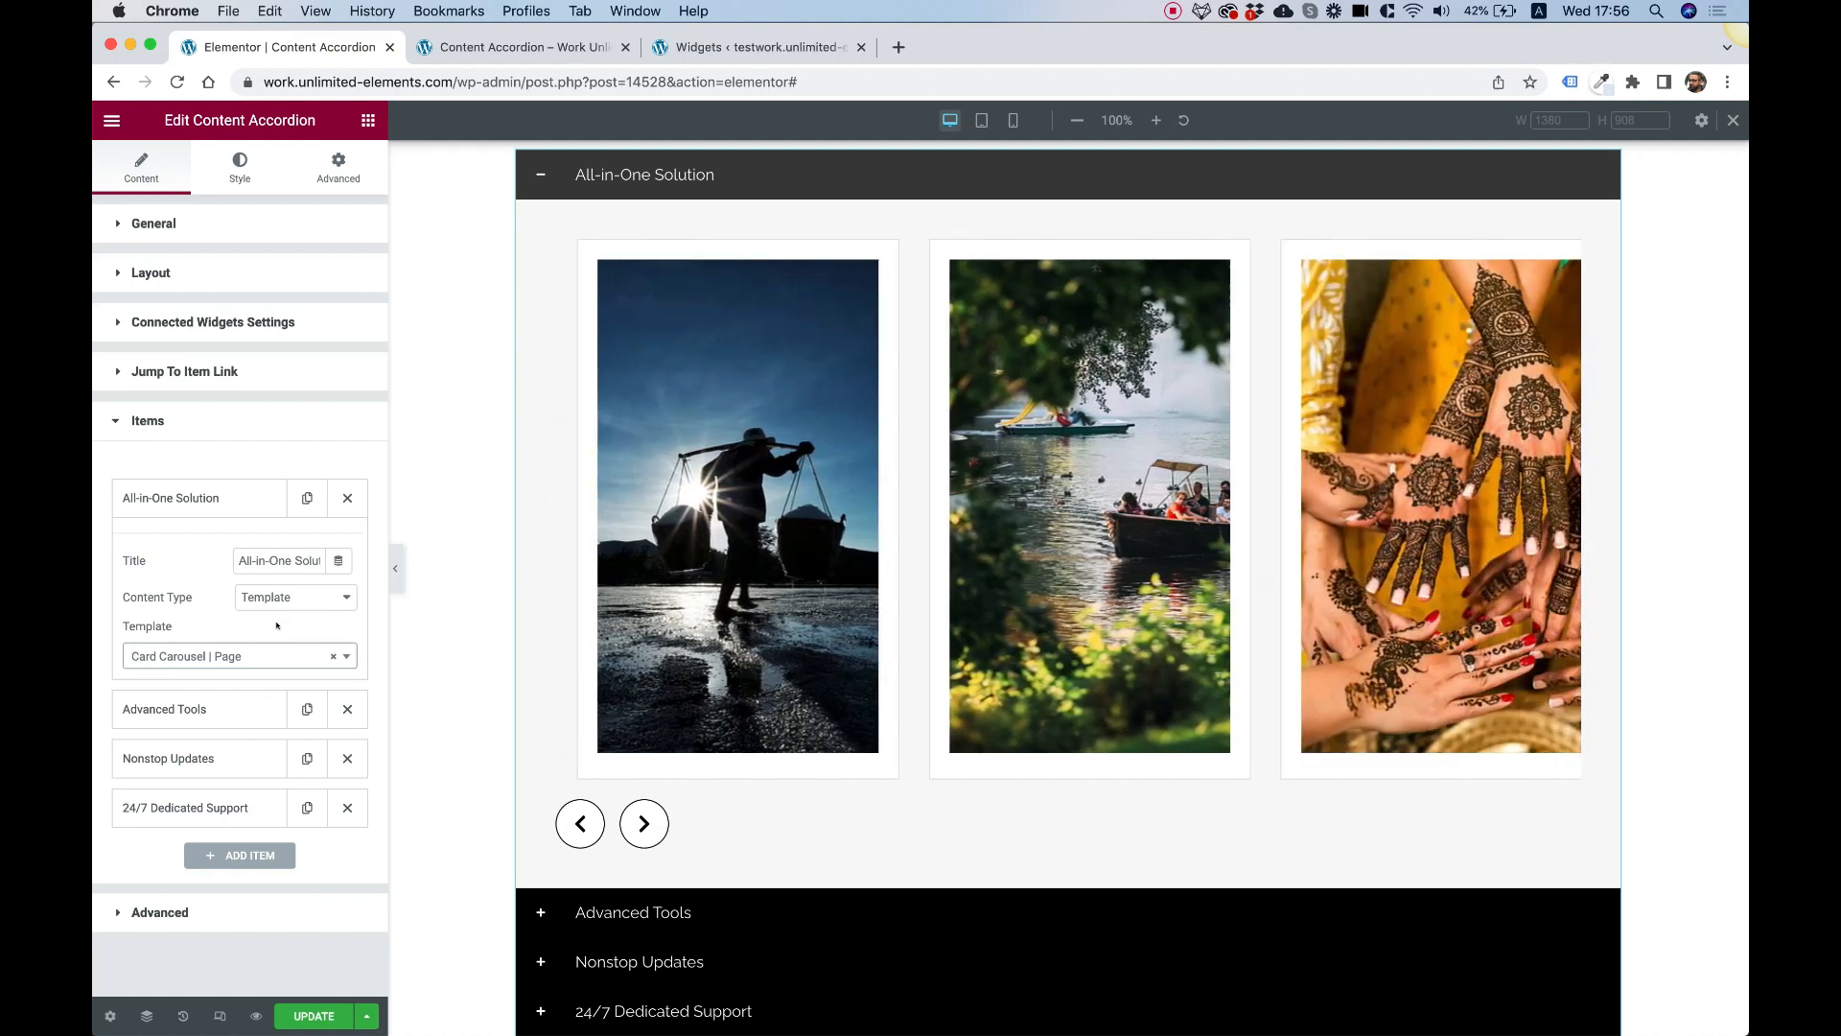
pyautogui.click(296, 596)
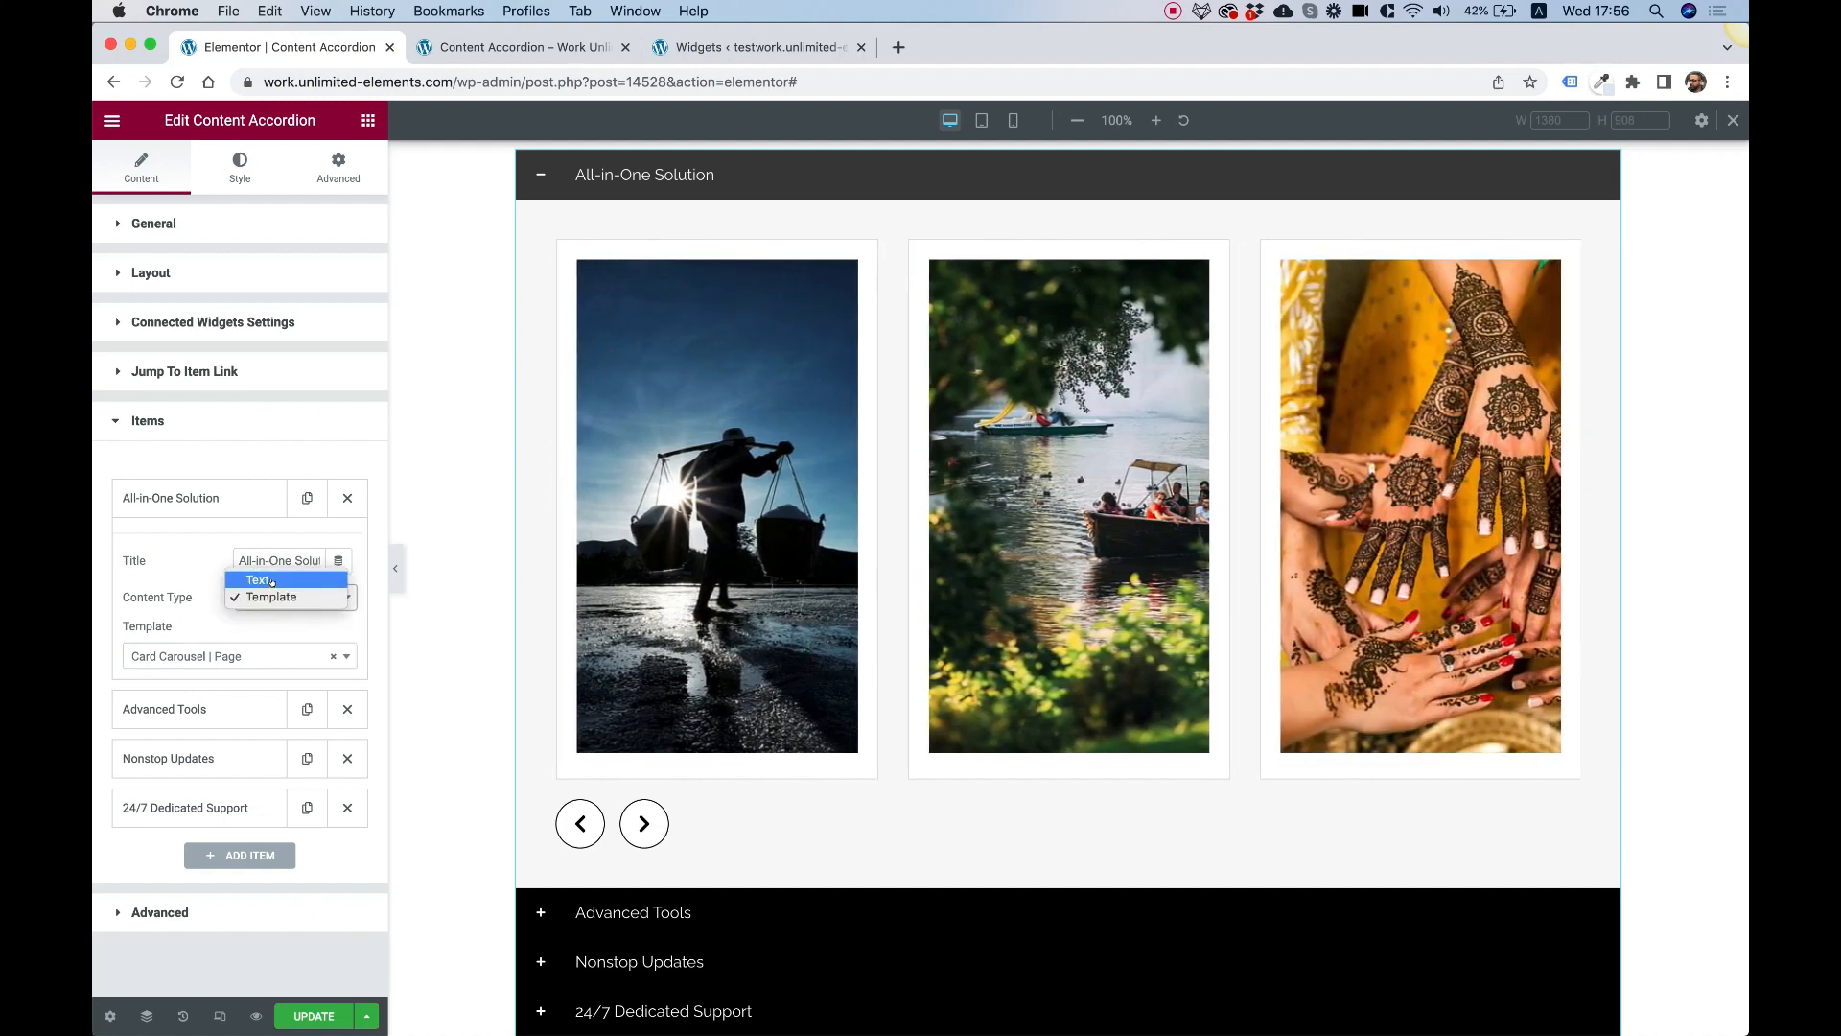
# Switch the first item back to Text content, then open Style and collapse Item
pyautogui.click(259, 580)
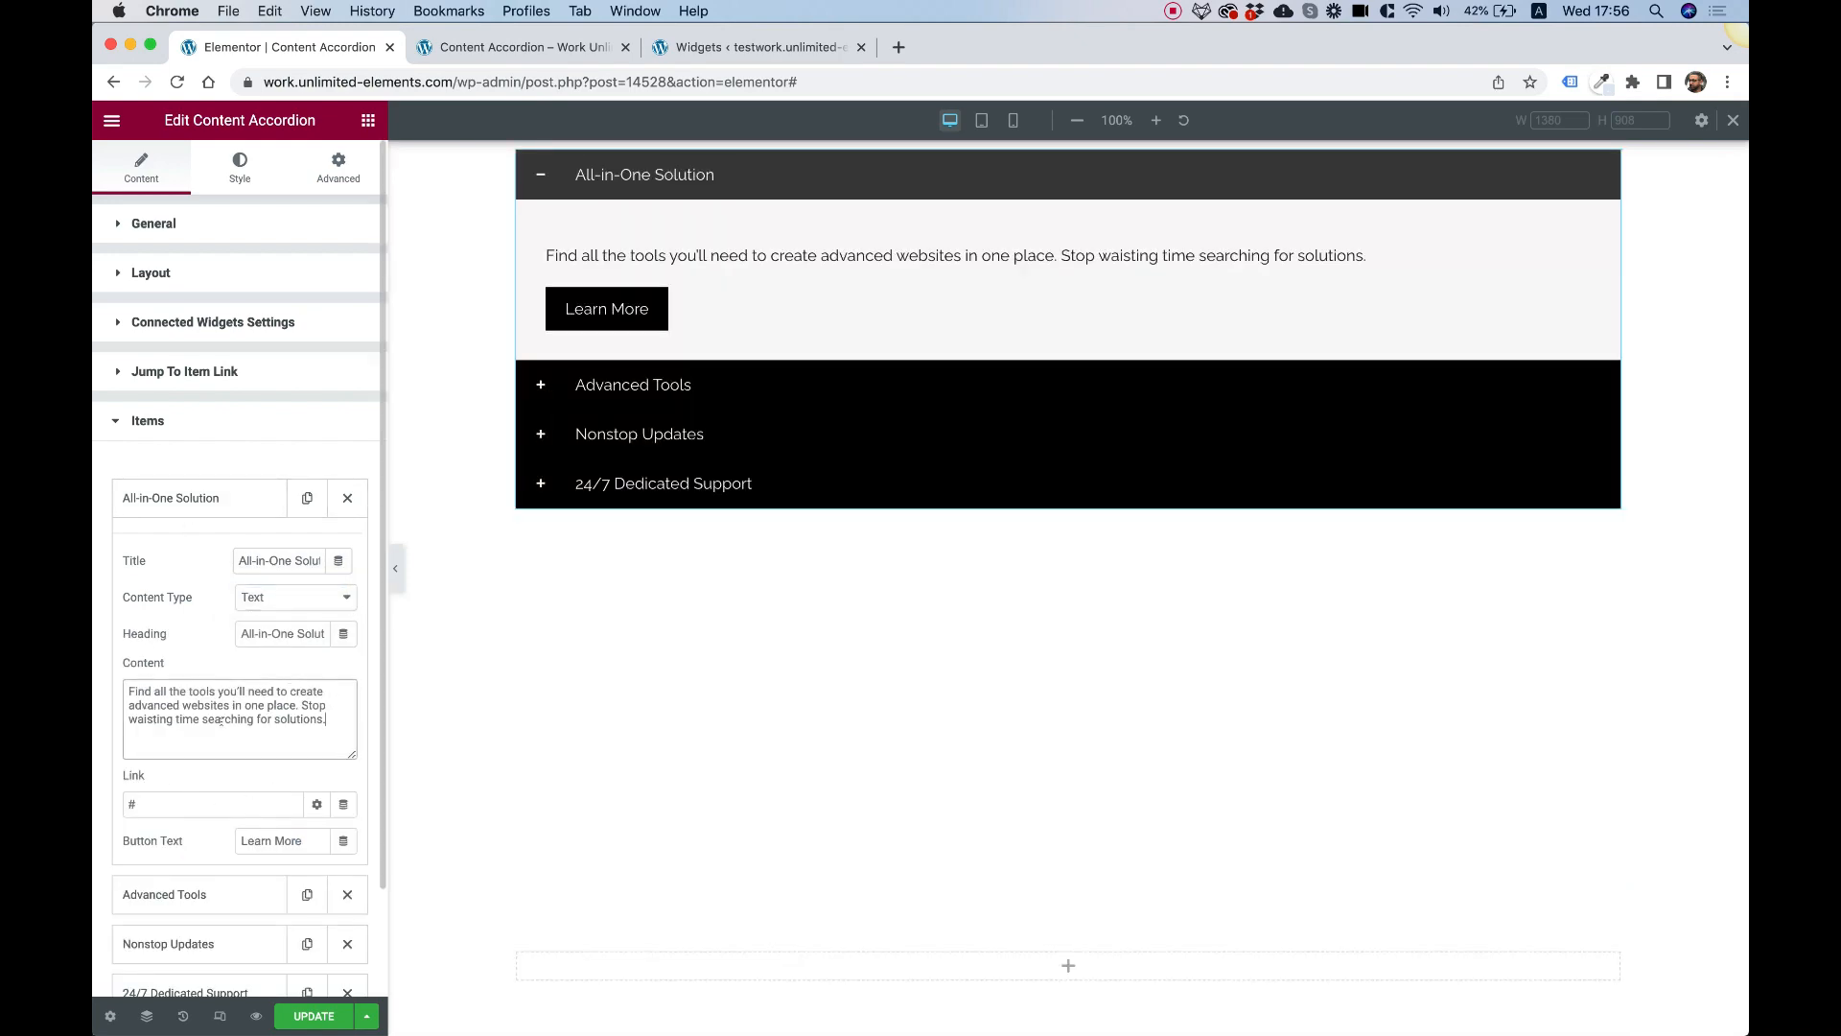
pyautogui.click(211, 805)
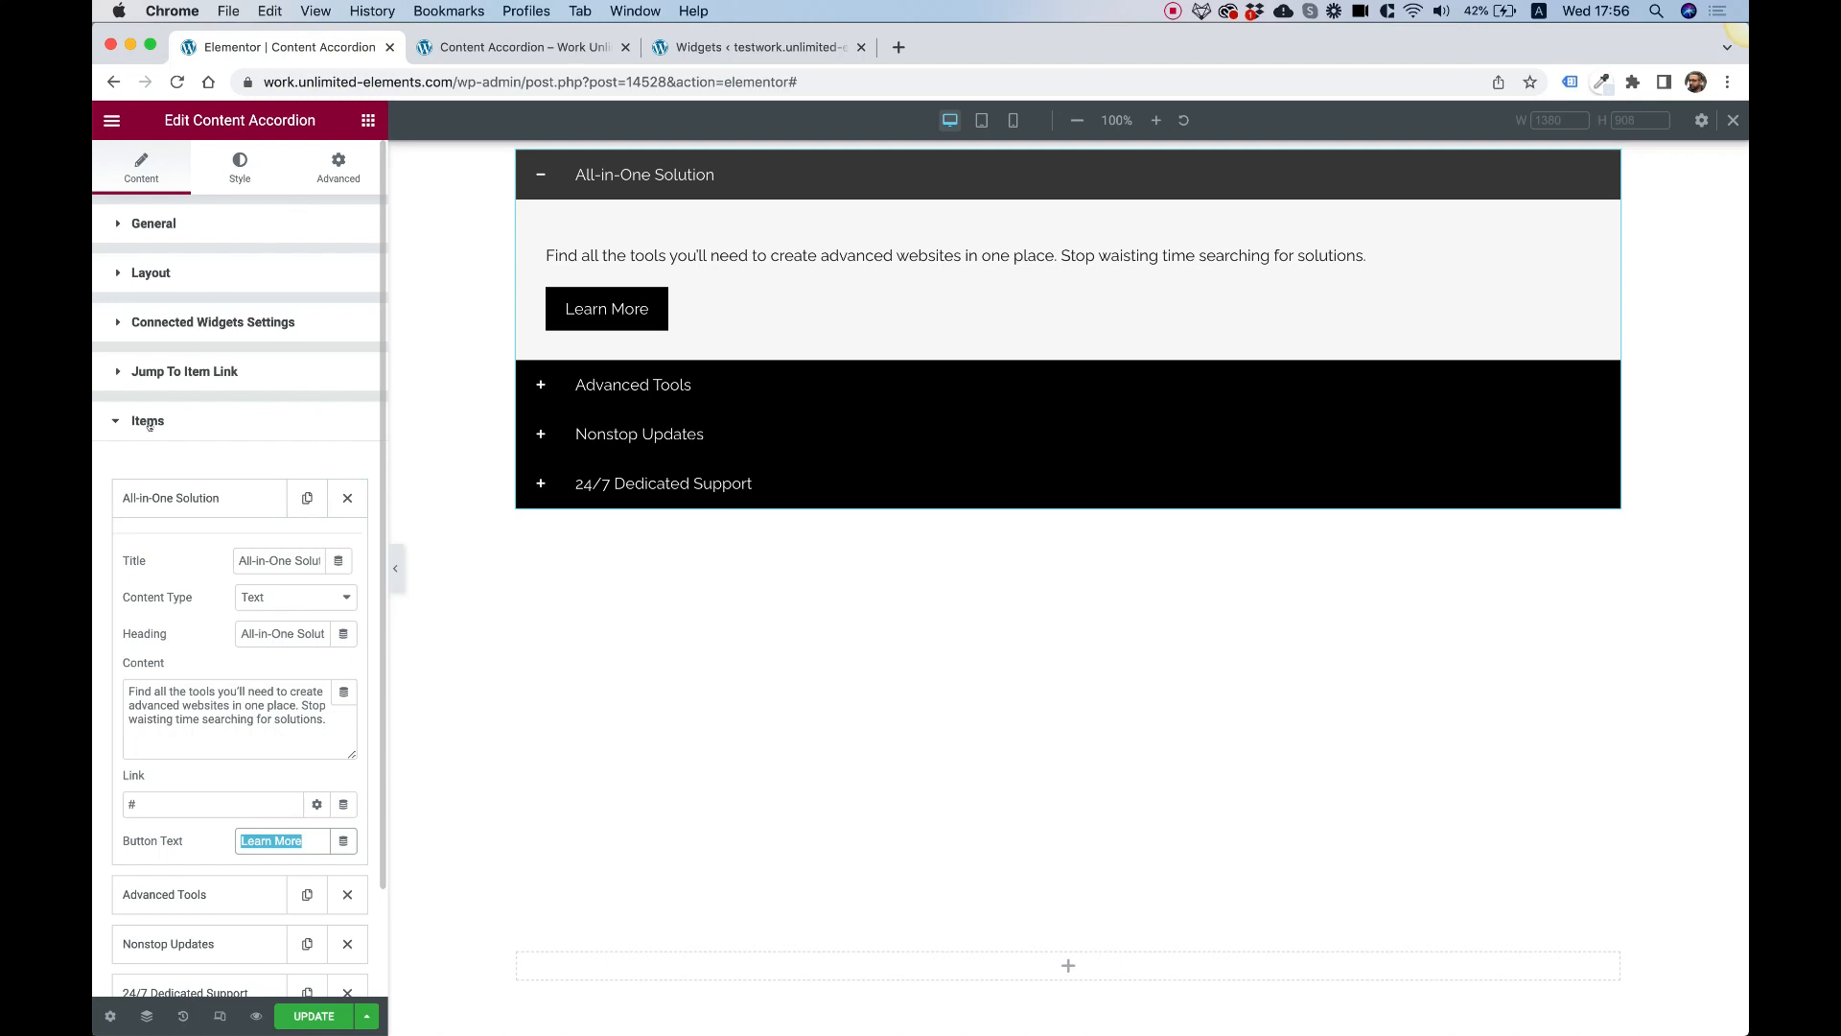
pyautogui.click(239, 165)
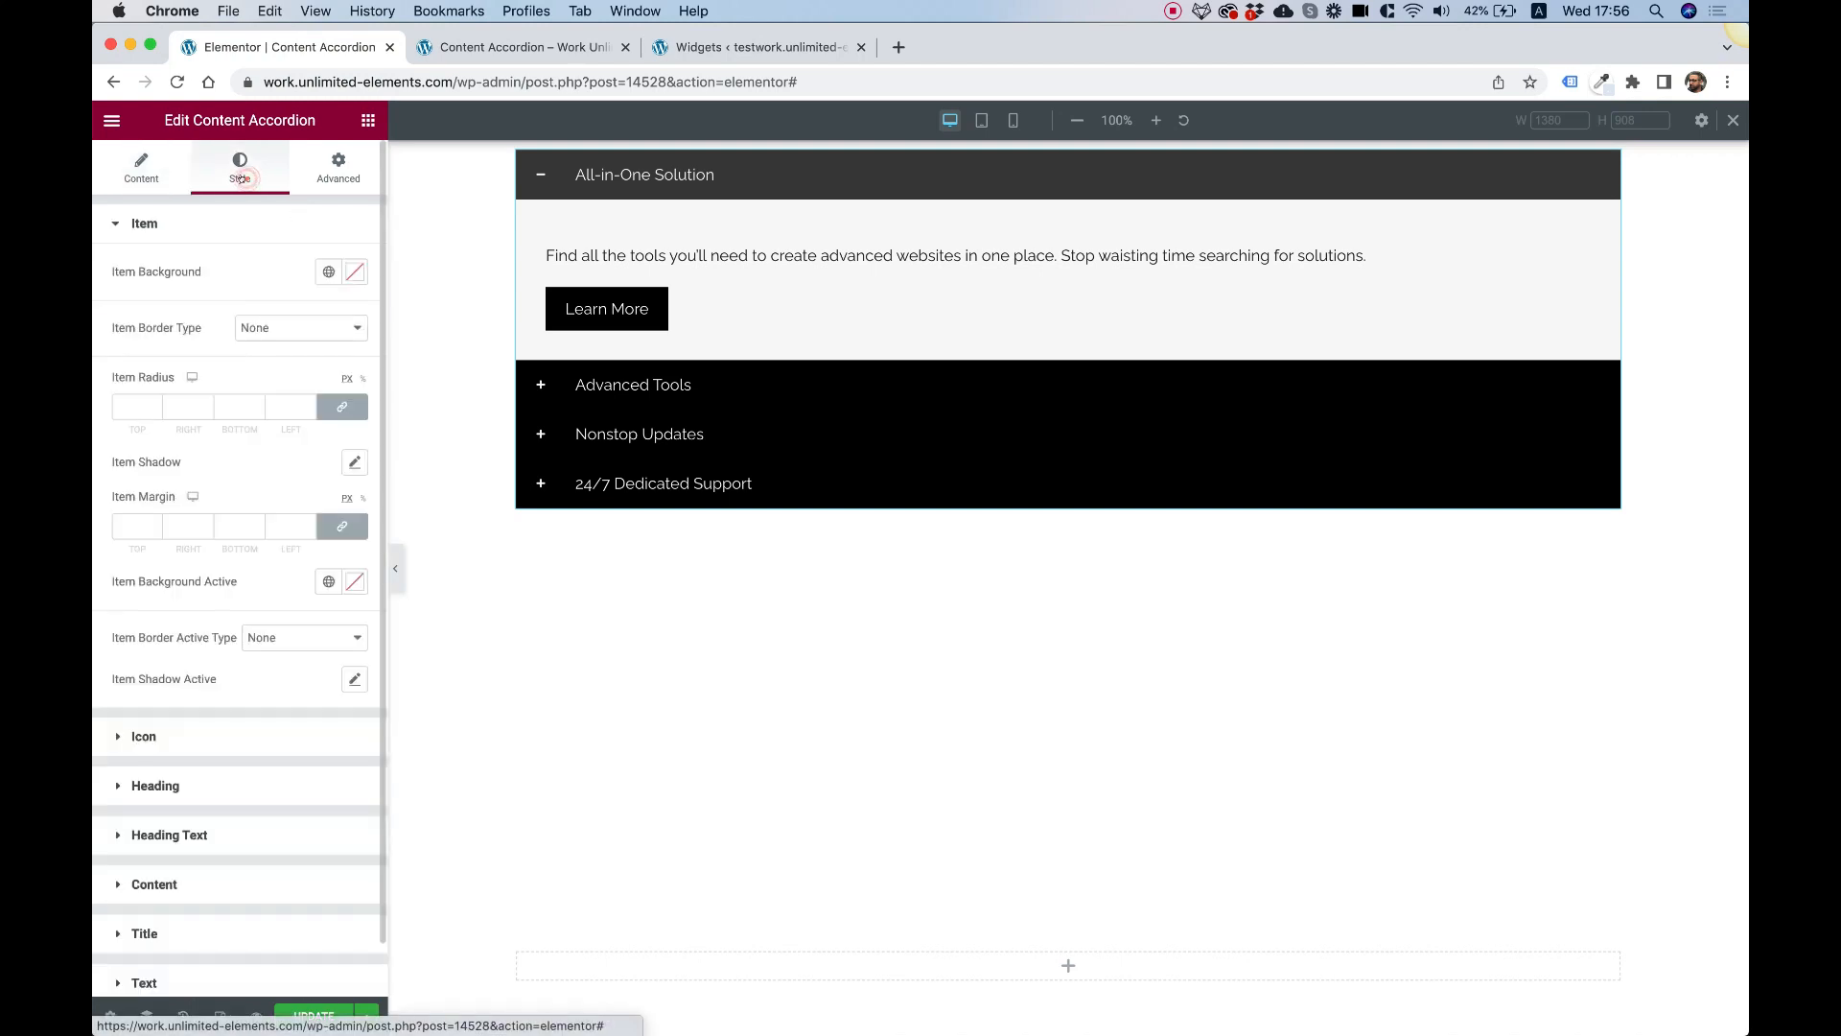
pyautogui.click(144, 223)
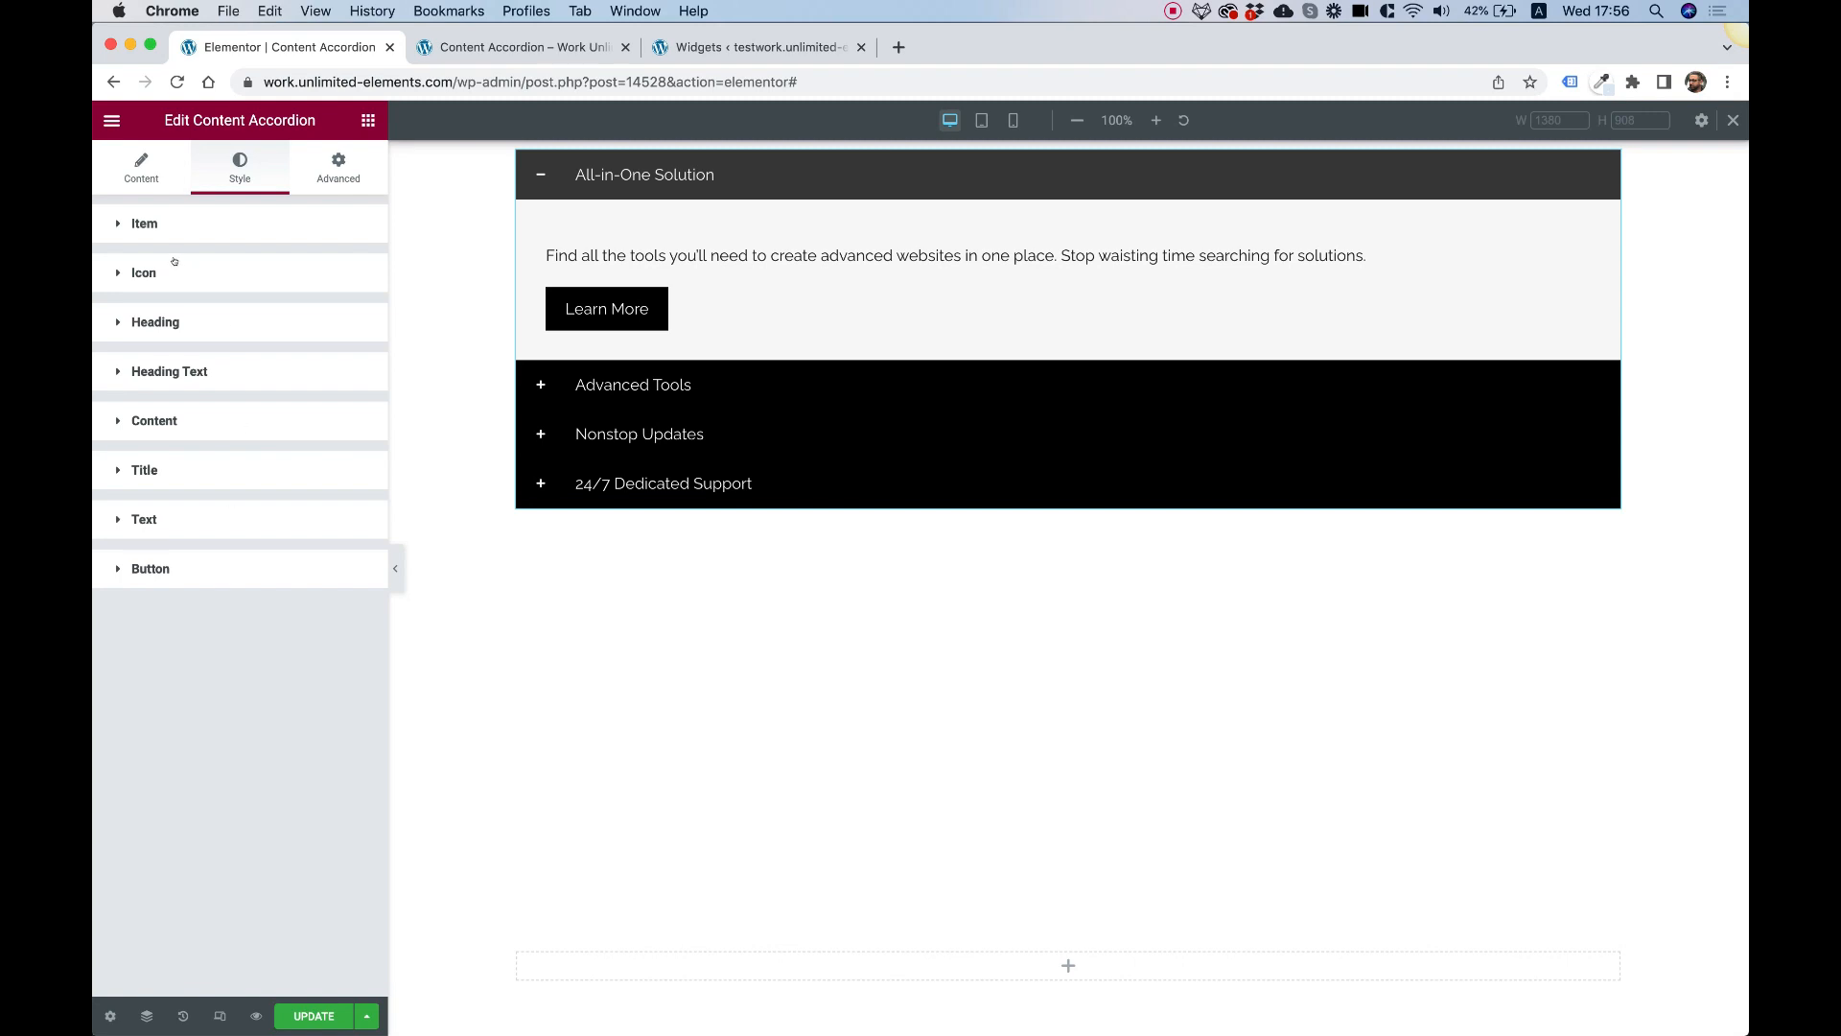
pyautogui.moveTo(149, 323)
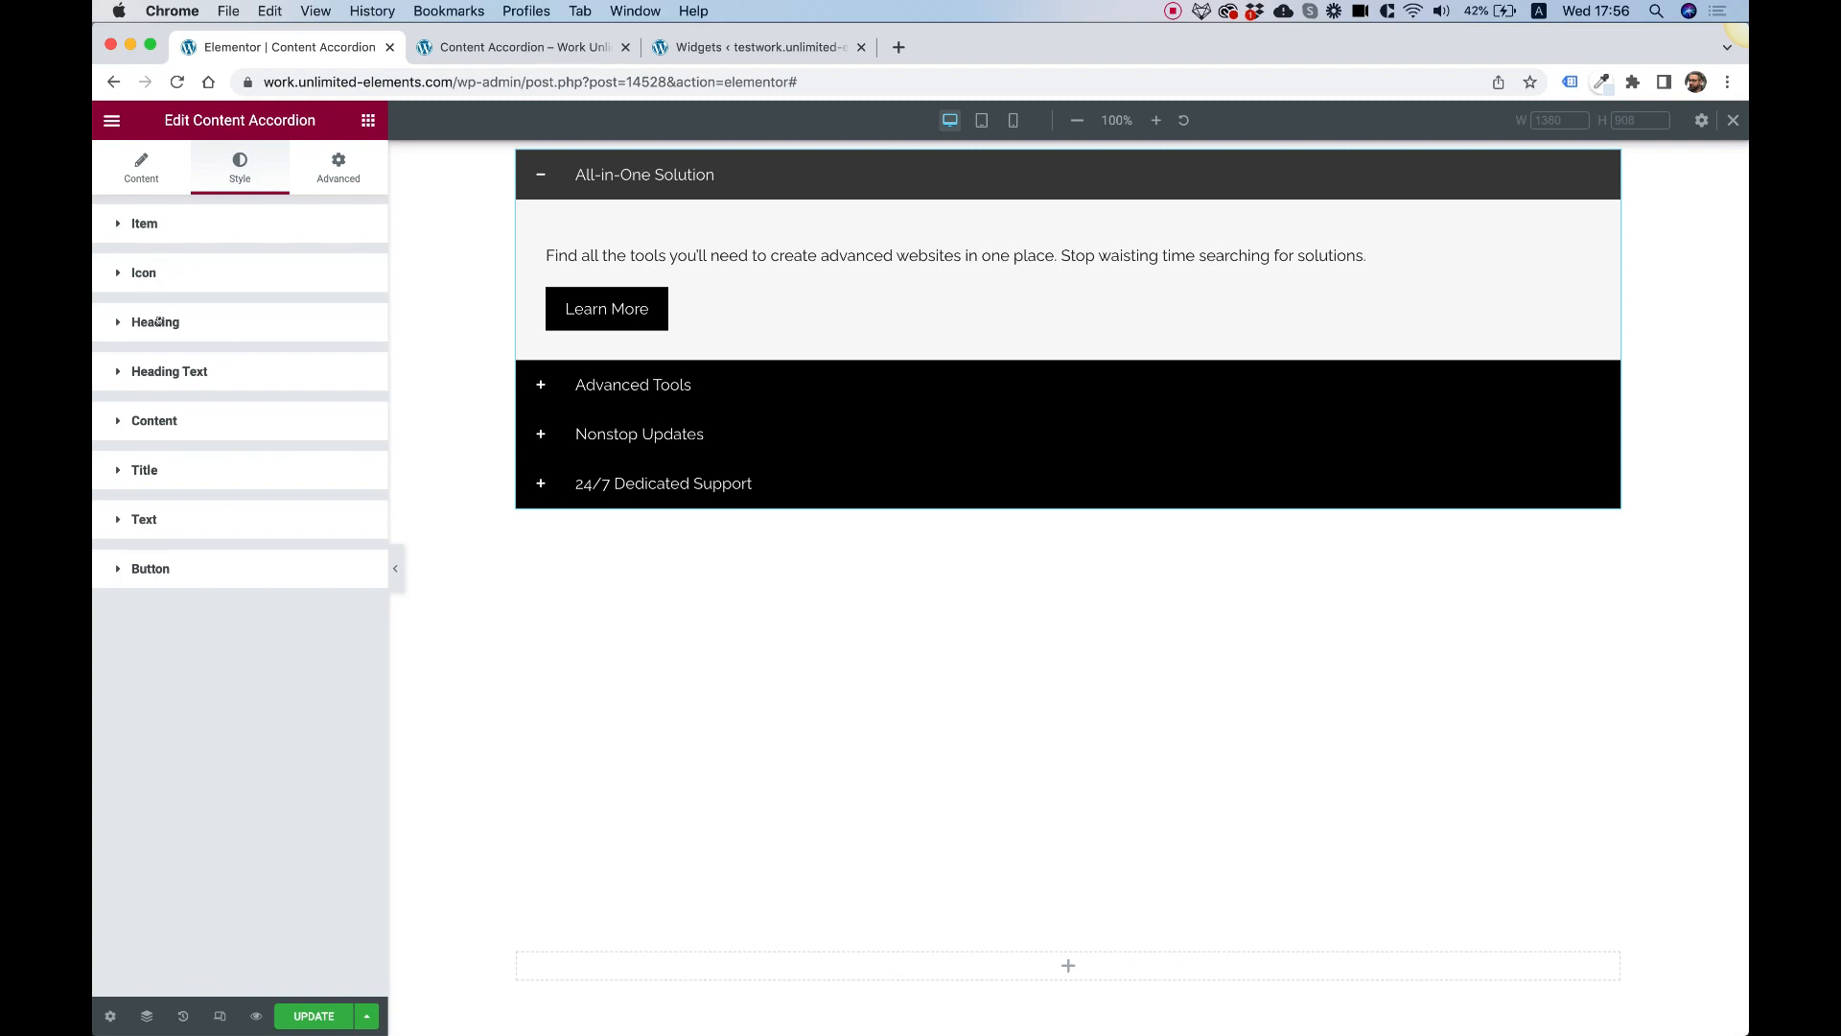
# Unlink the heading margin and set a 10px bottom margin under each accordion heading
pyautogui.click(154, 322)
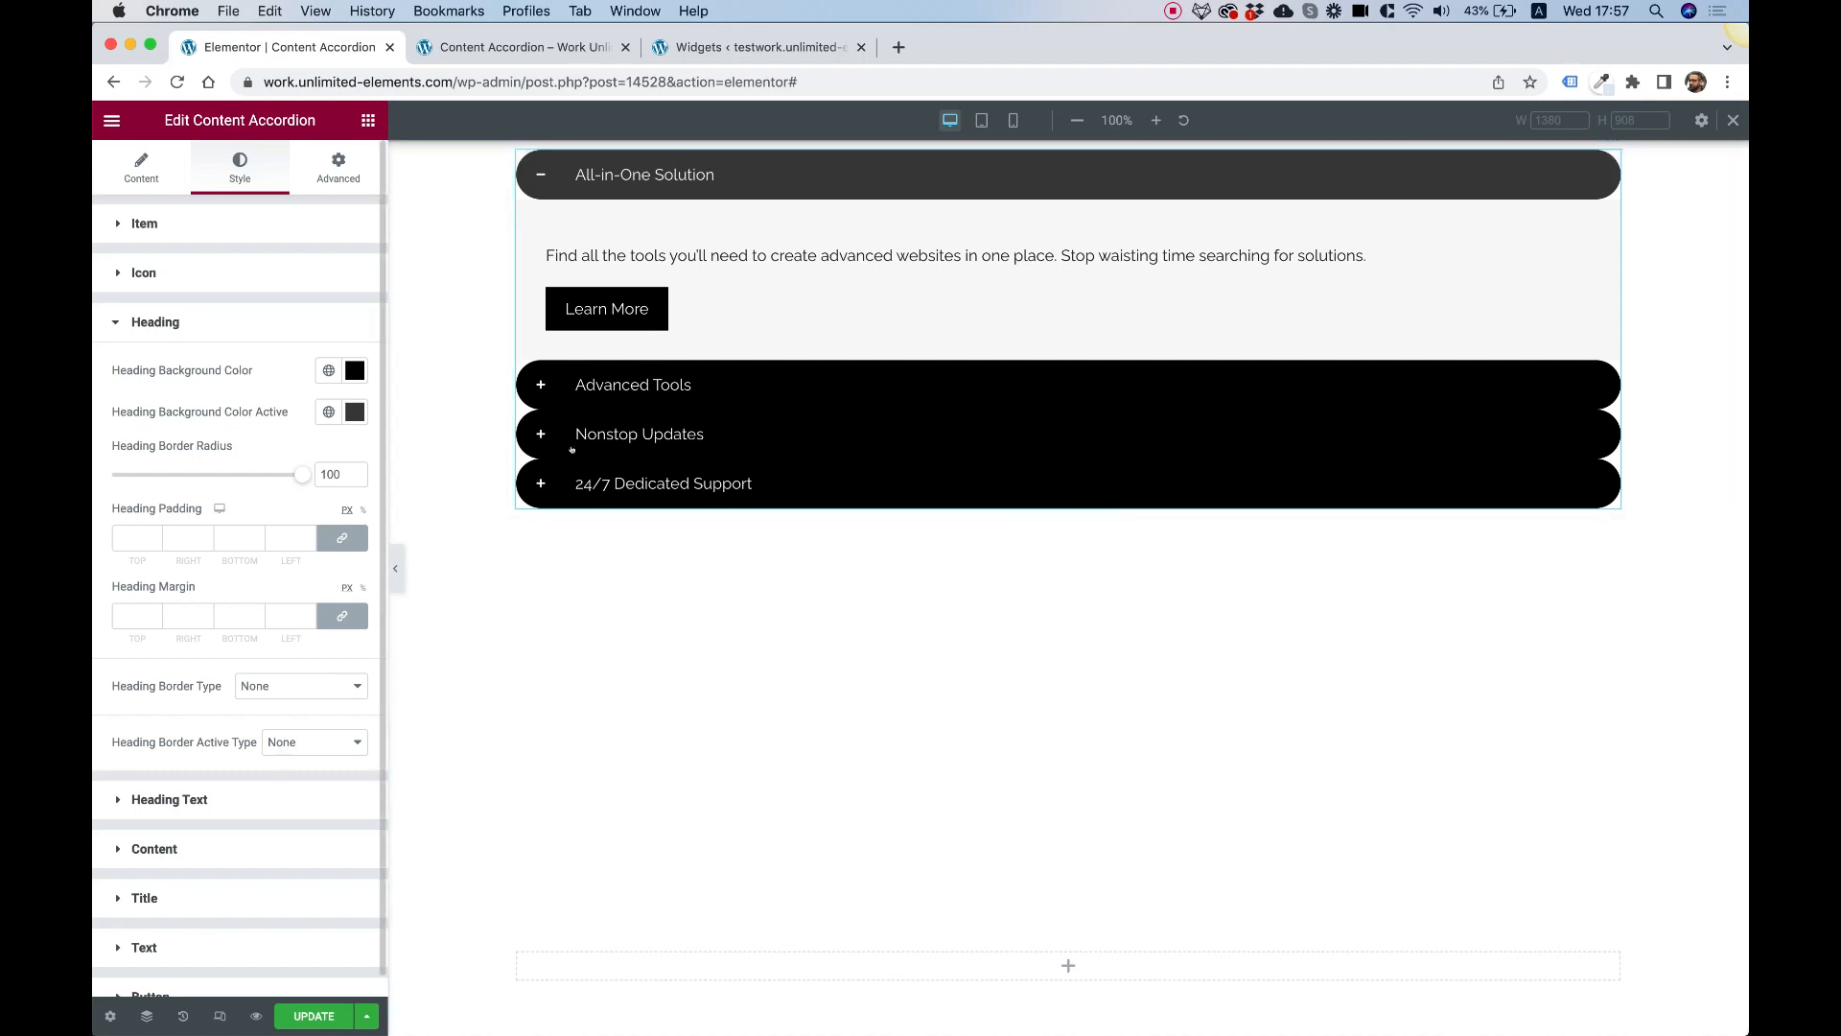
pyautogui.click(342, 616)
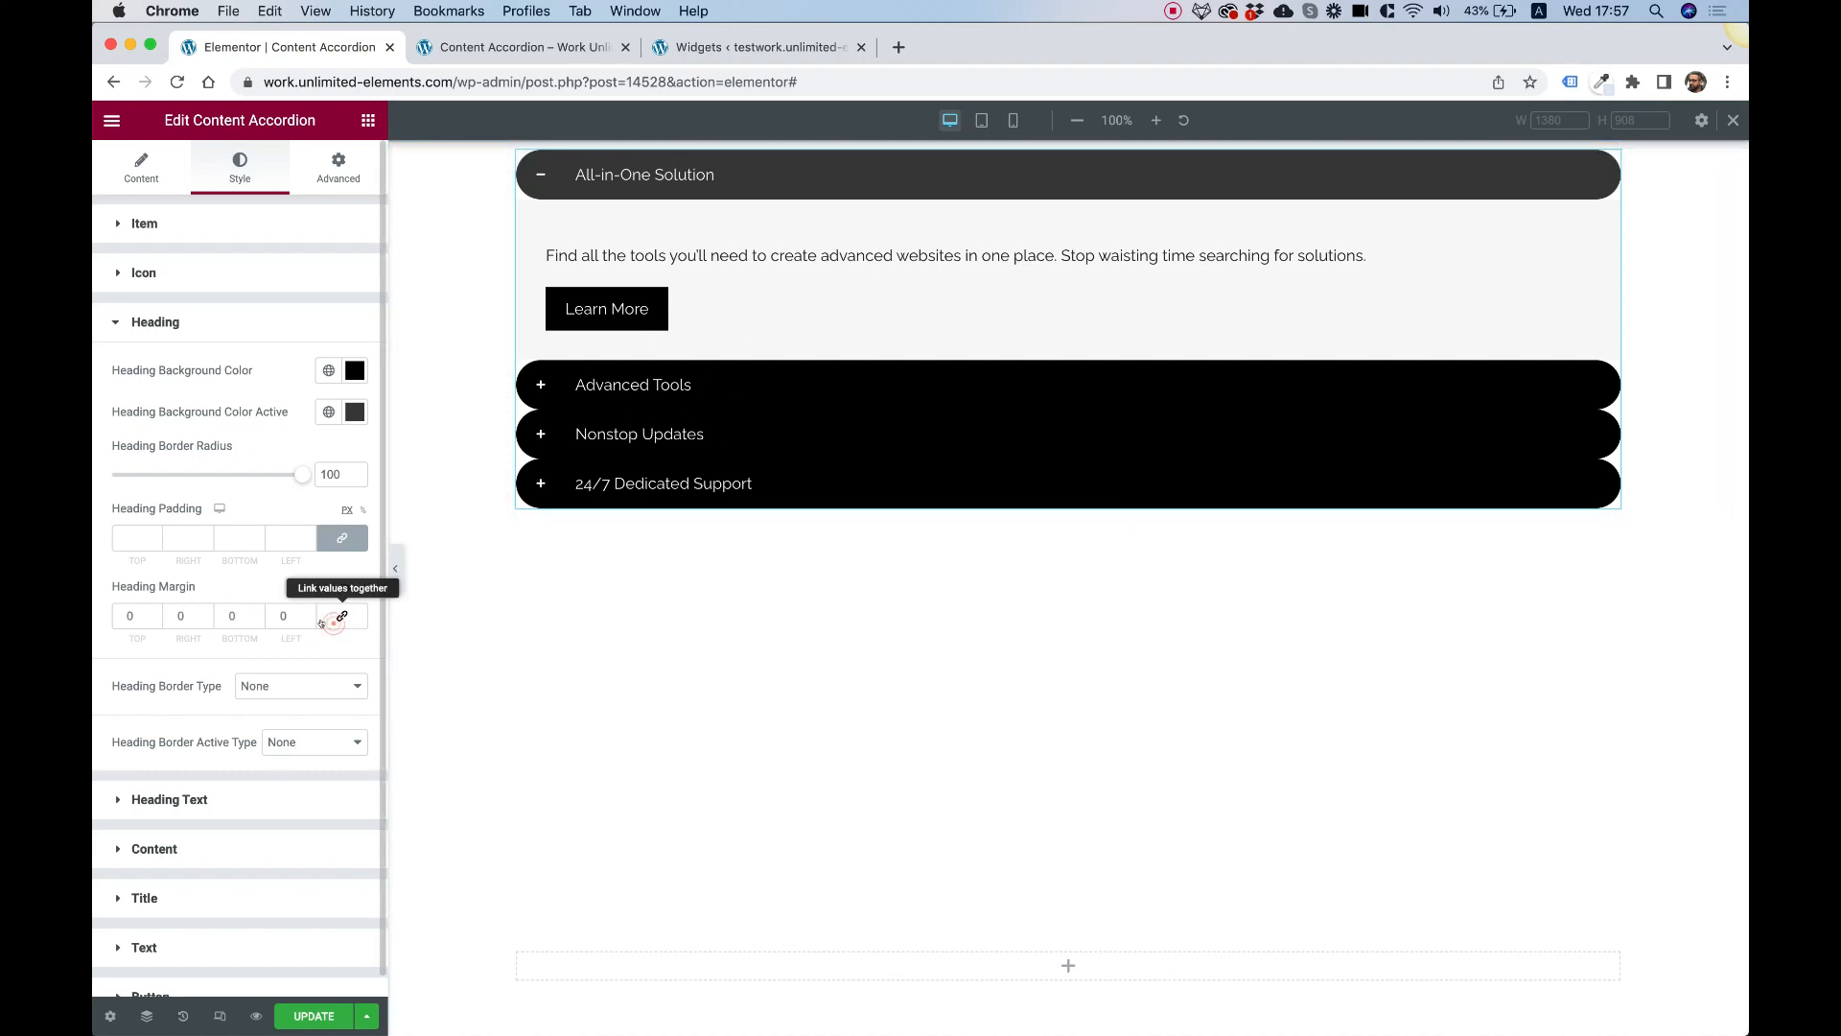
pyautogui.write('10')
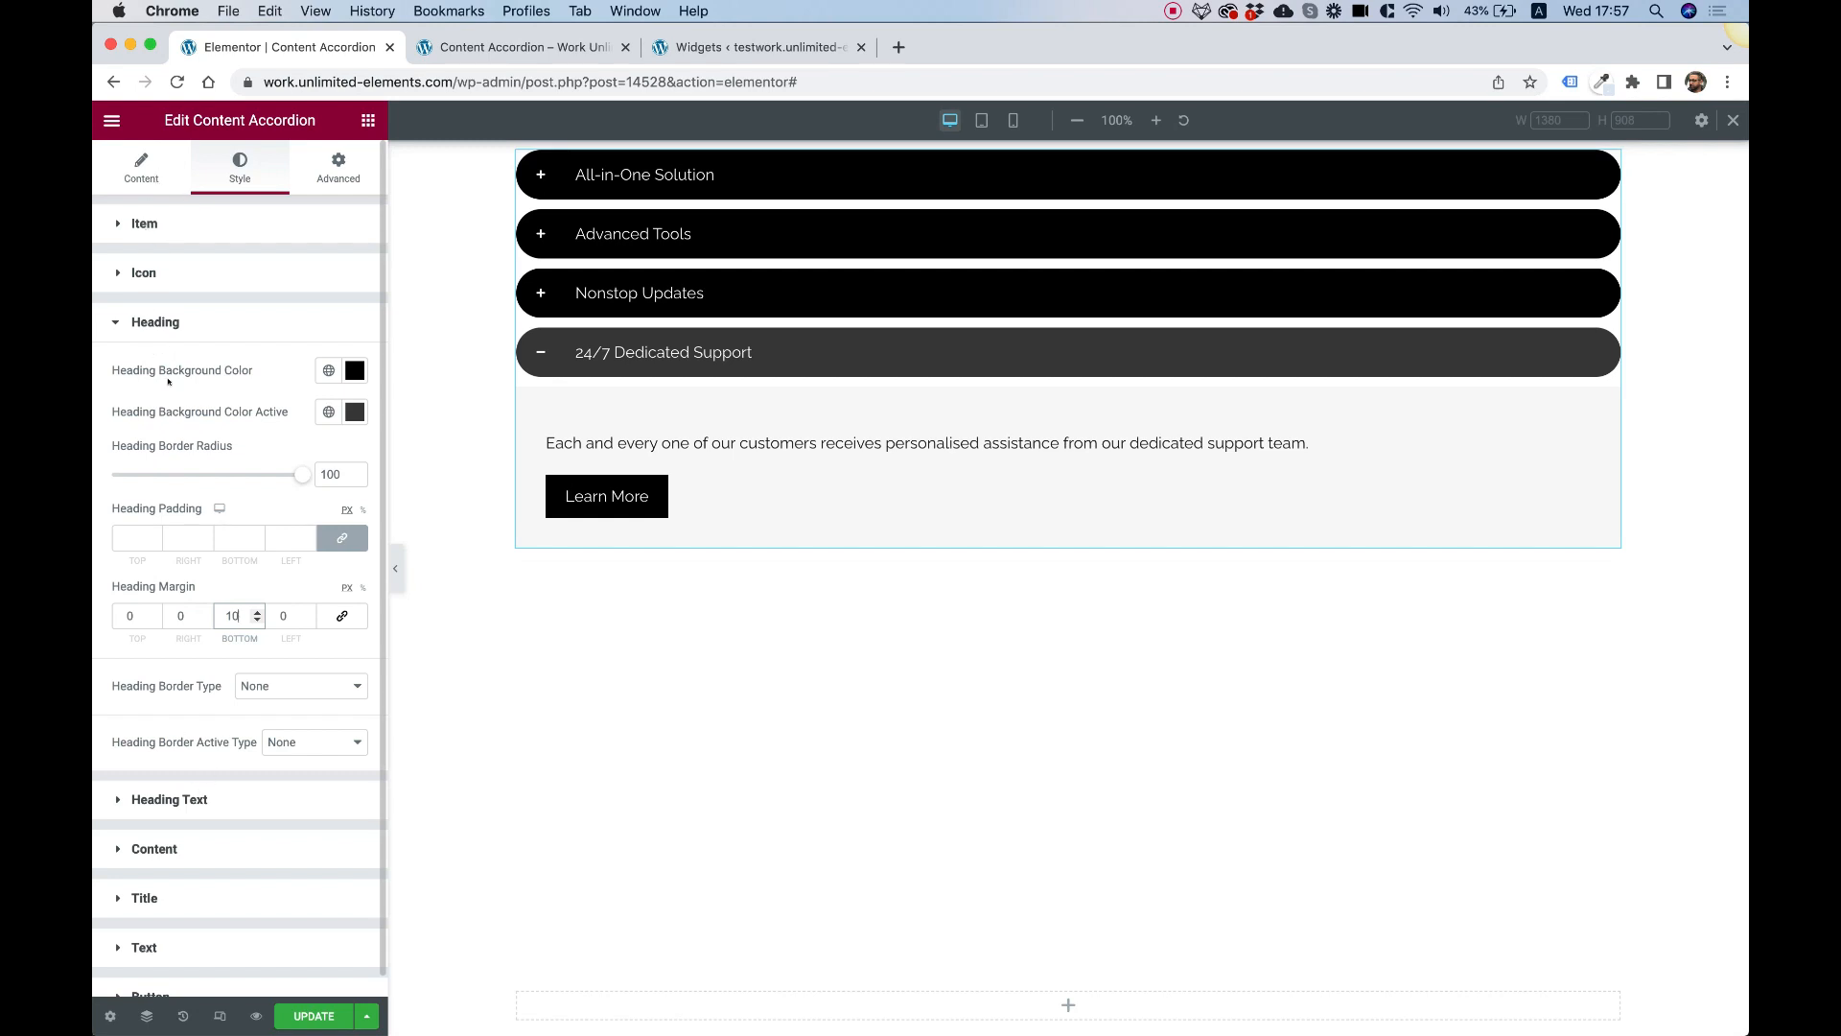
pyautogui.scroll(-3)
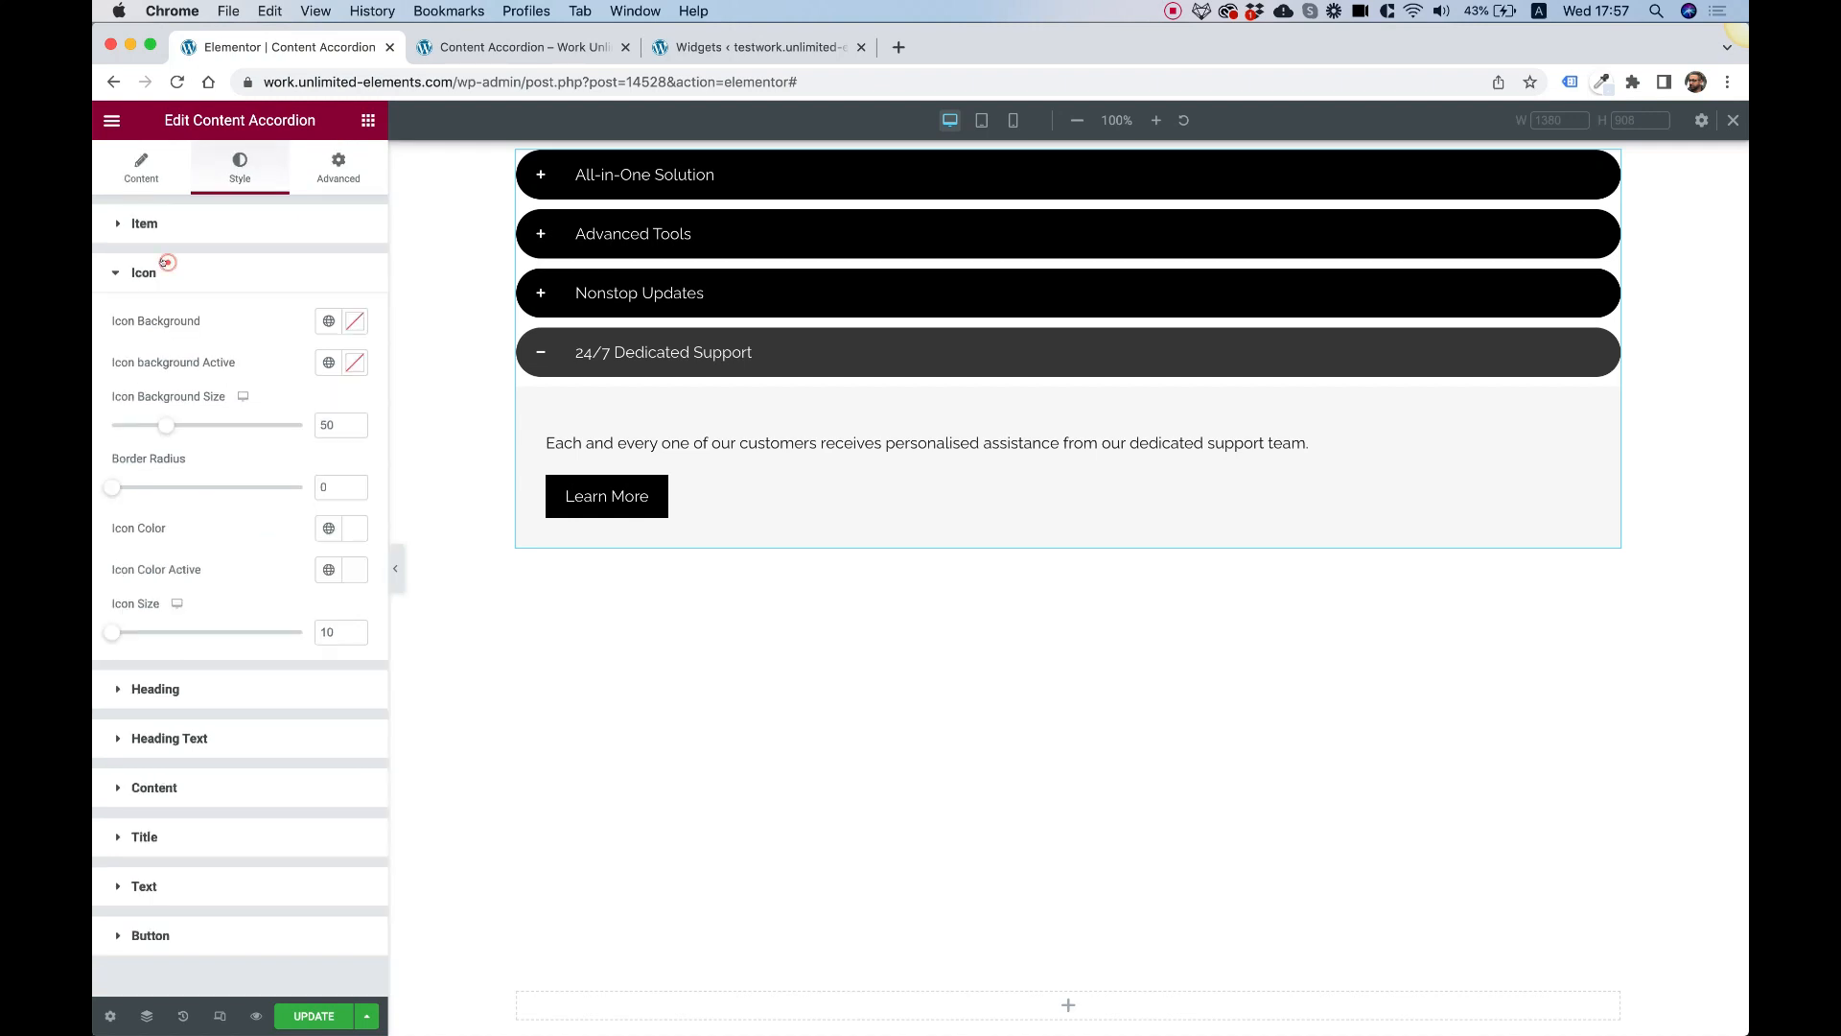
# Set icon background blue, active icon background pink, and drag border radius up for round icons
pyautogui.click(353, 320)
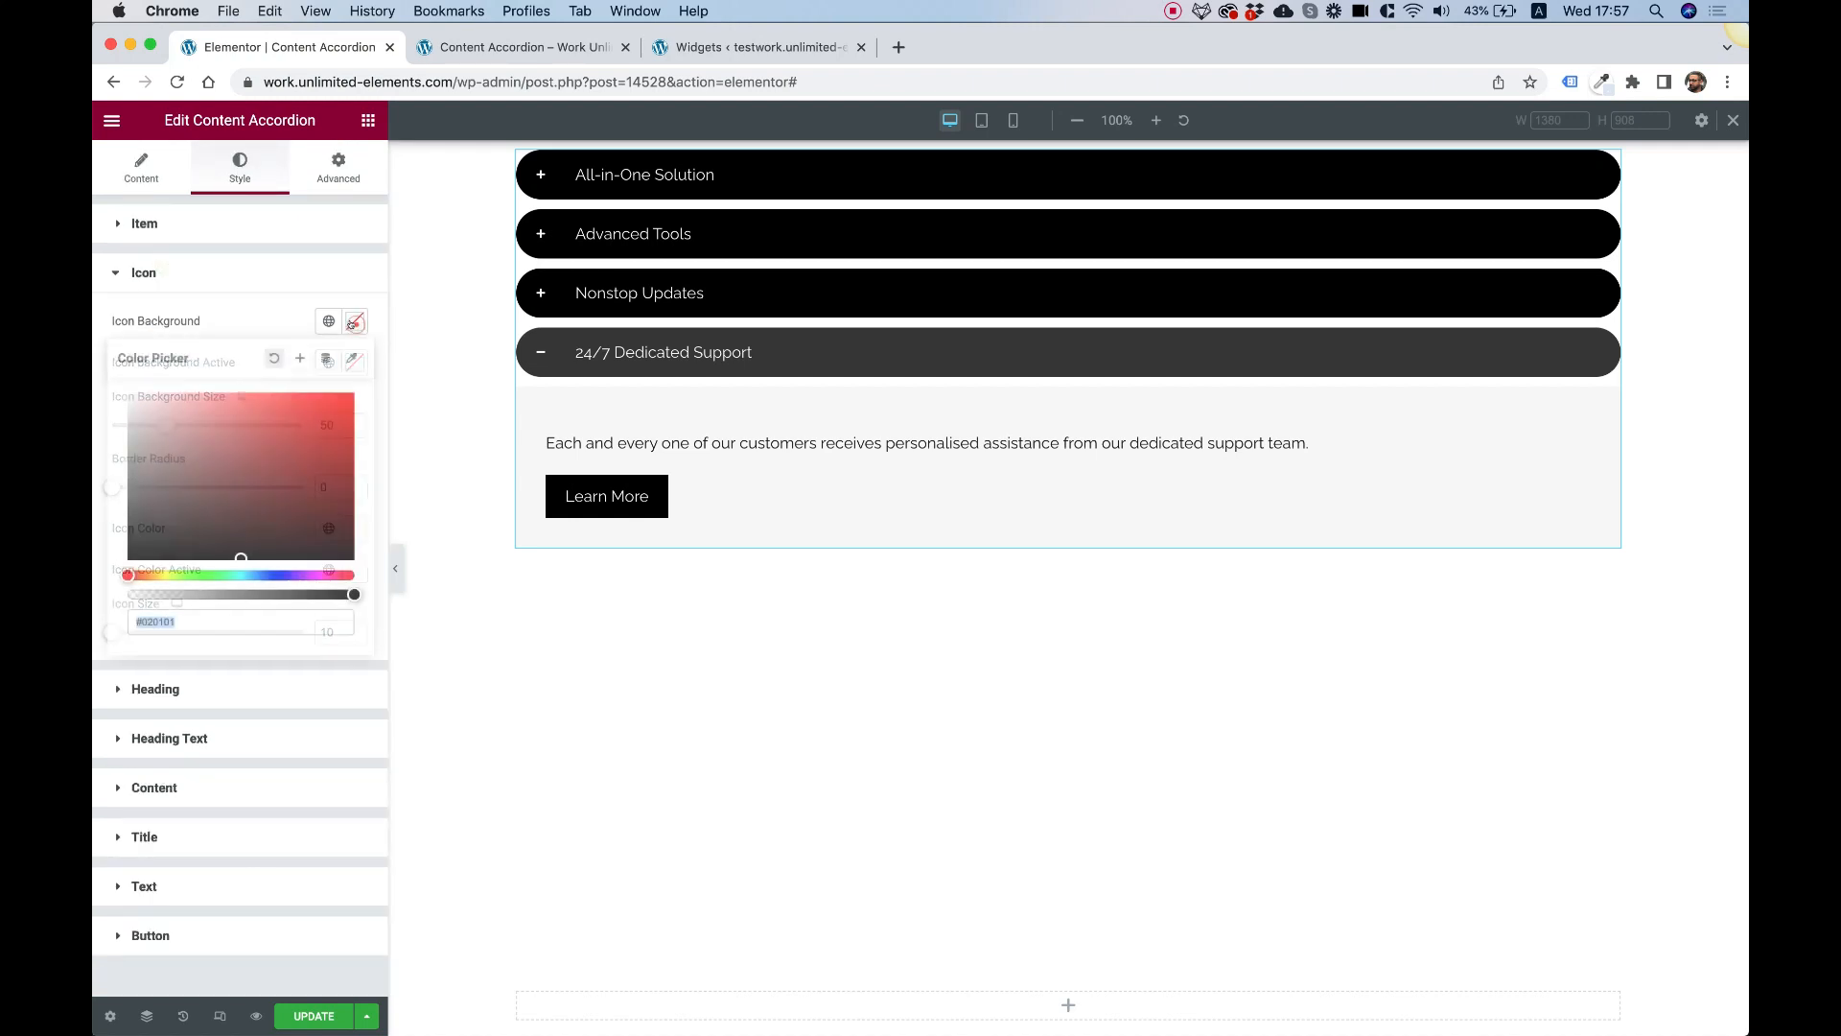
pyautogui.click(328, 321)
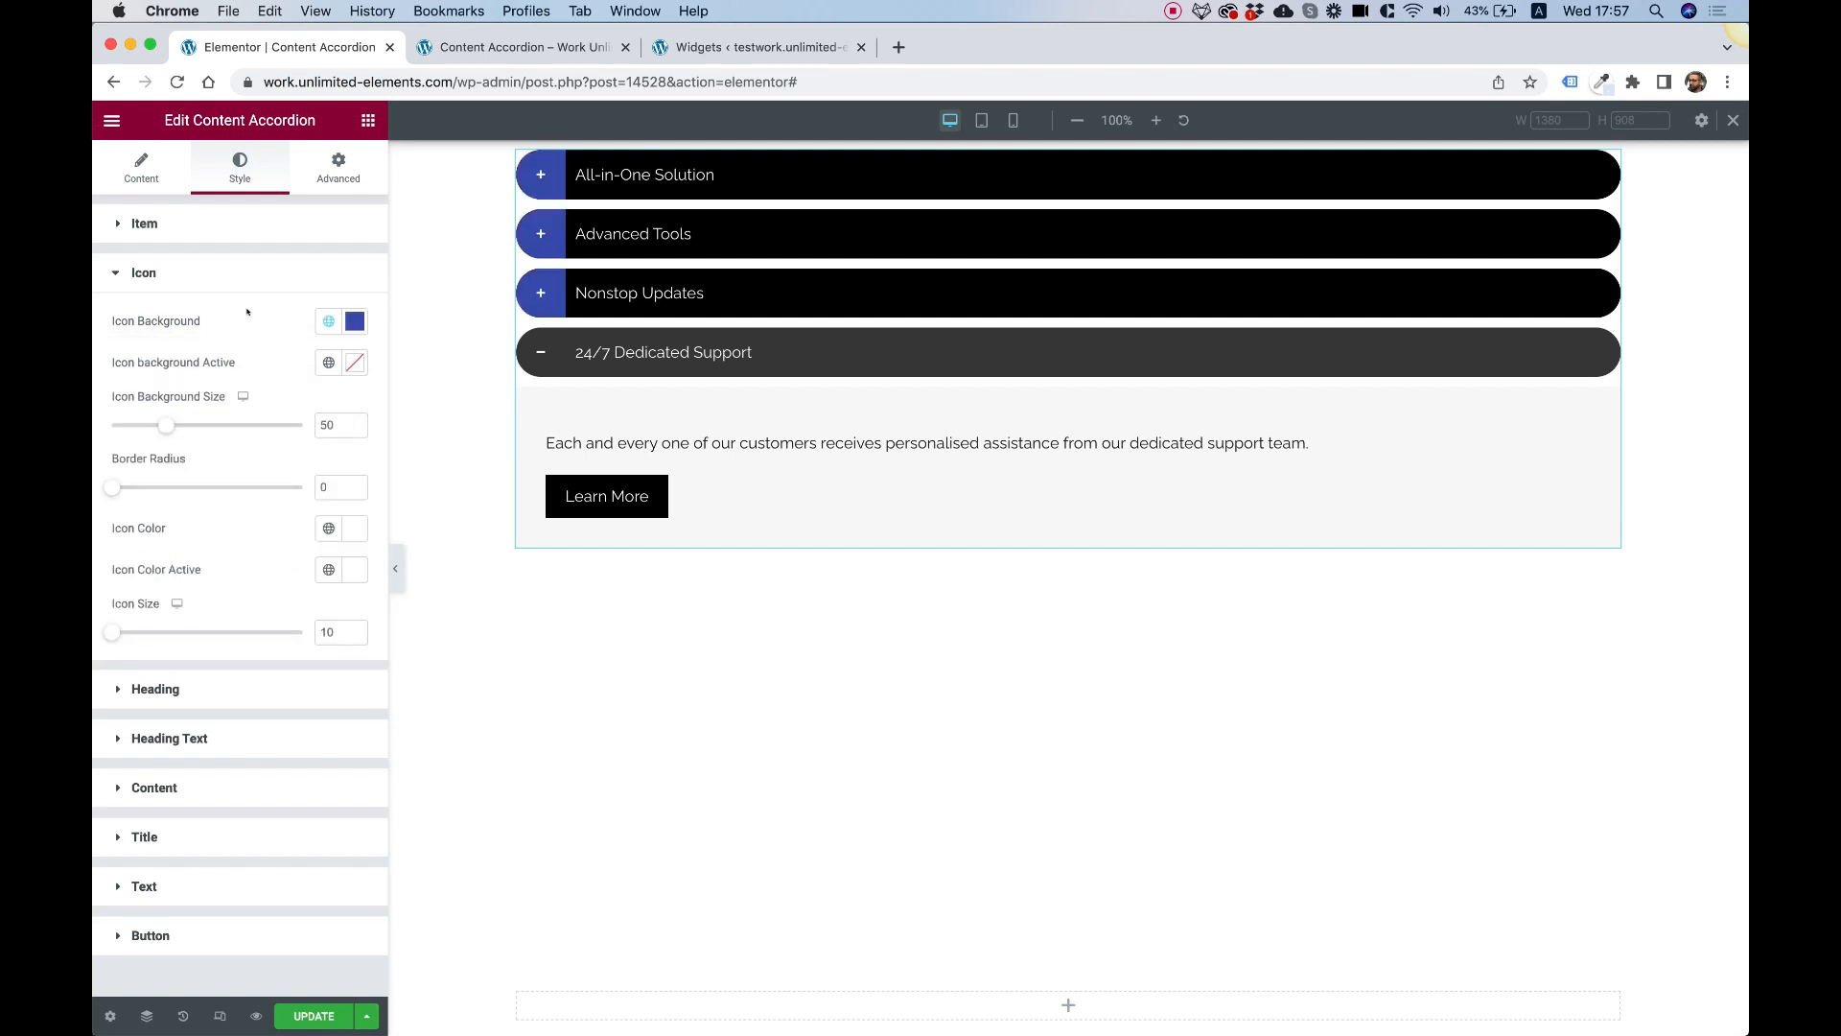
pyautogui.click(330, 321)
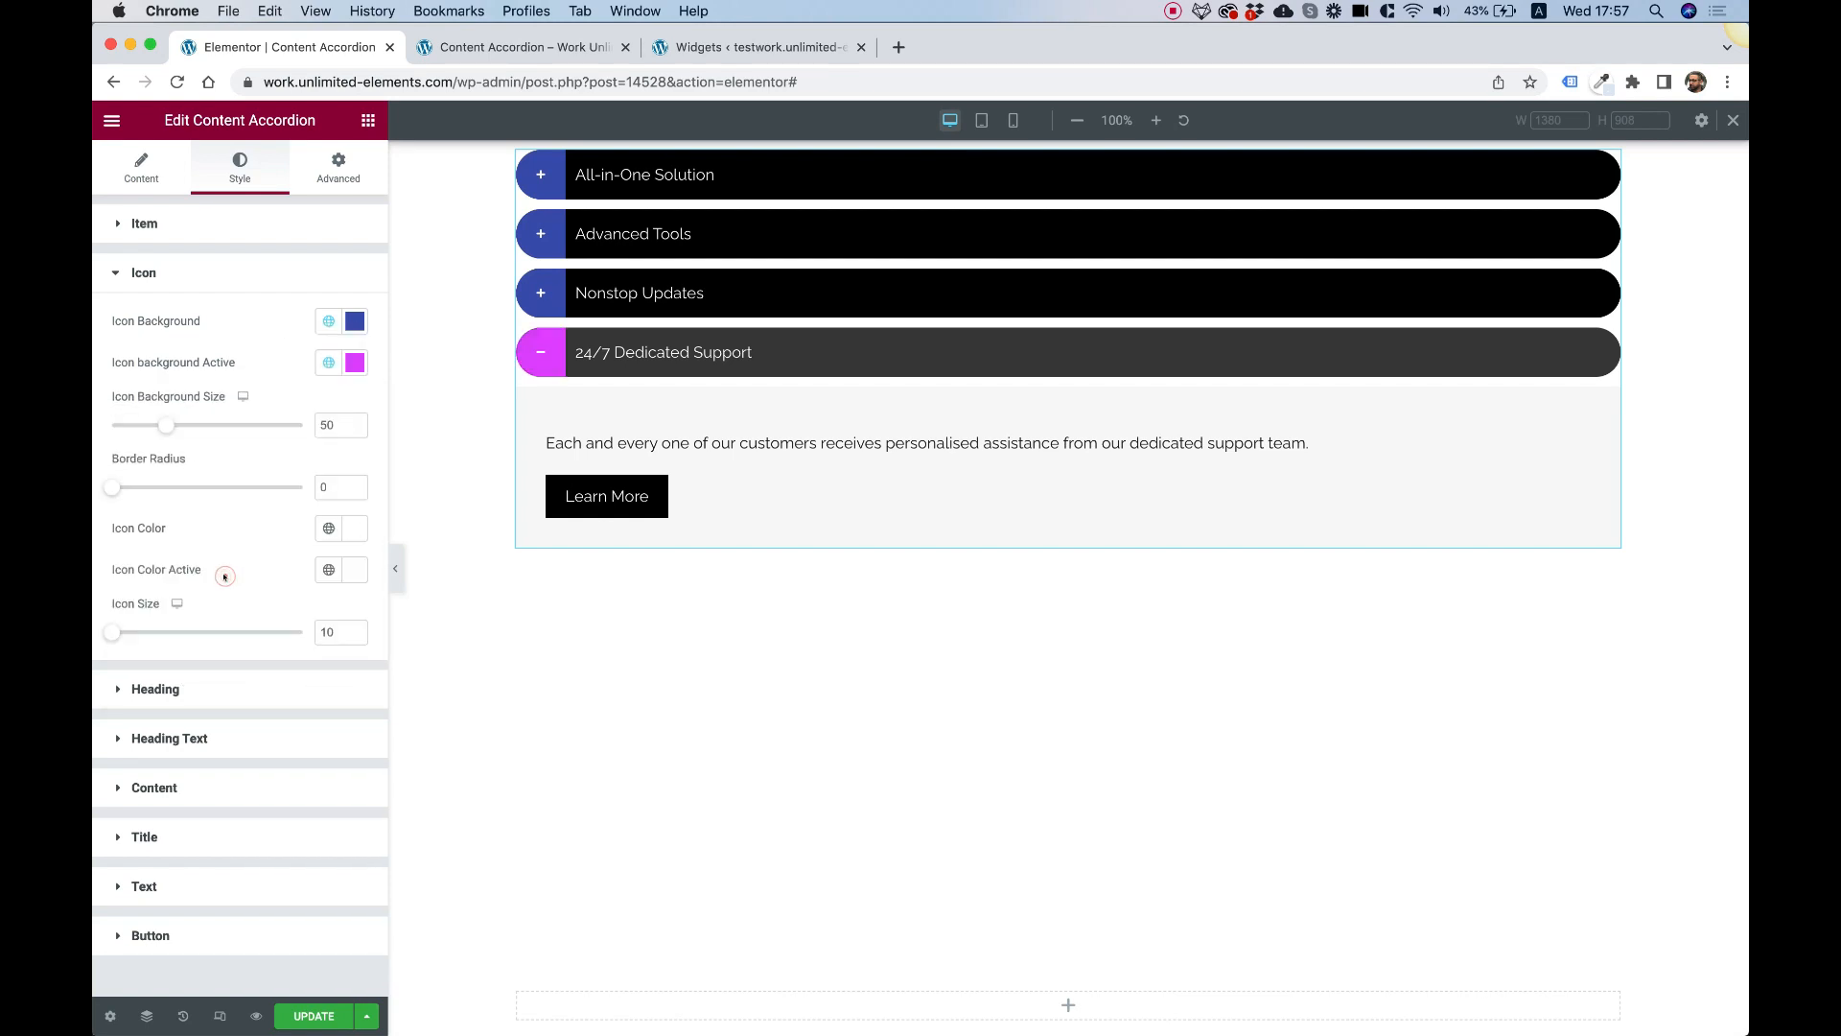
pyautogui.click(633, 234)
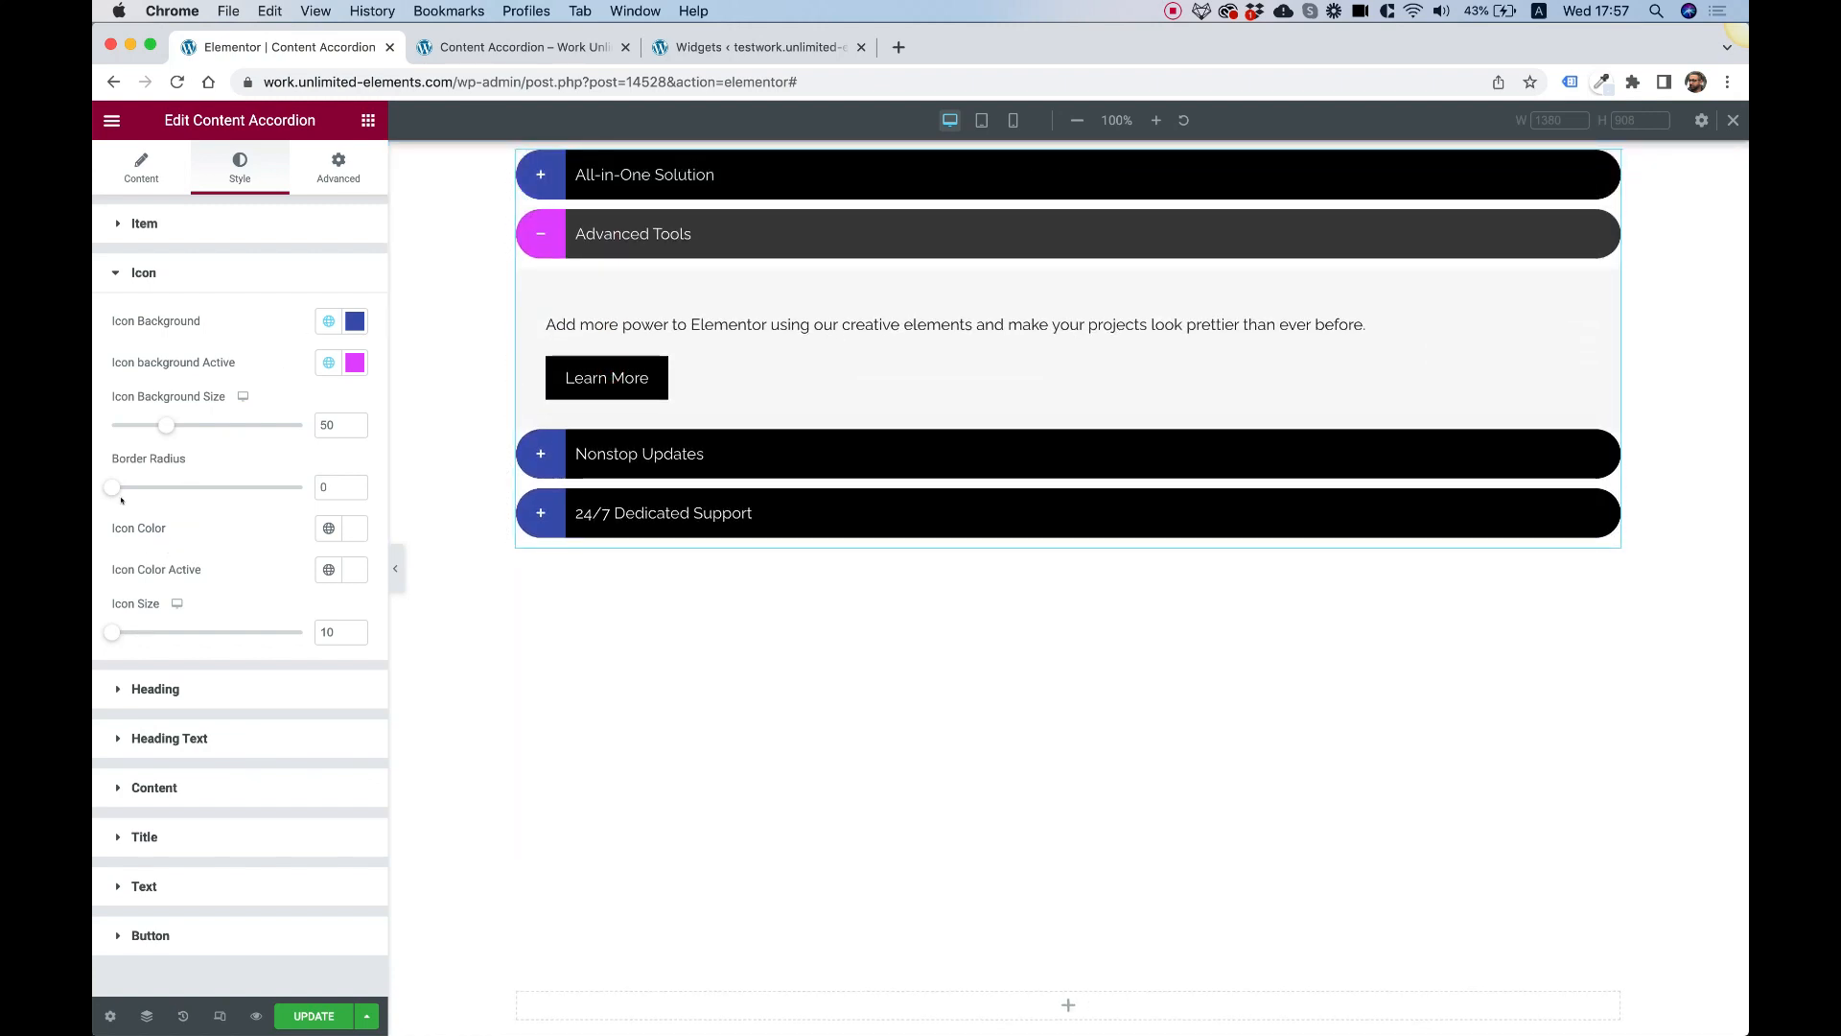
pyautogui.moveTo(111, 486); pyautogui.dragTo(303, 487)
pyautogui.write('1')
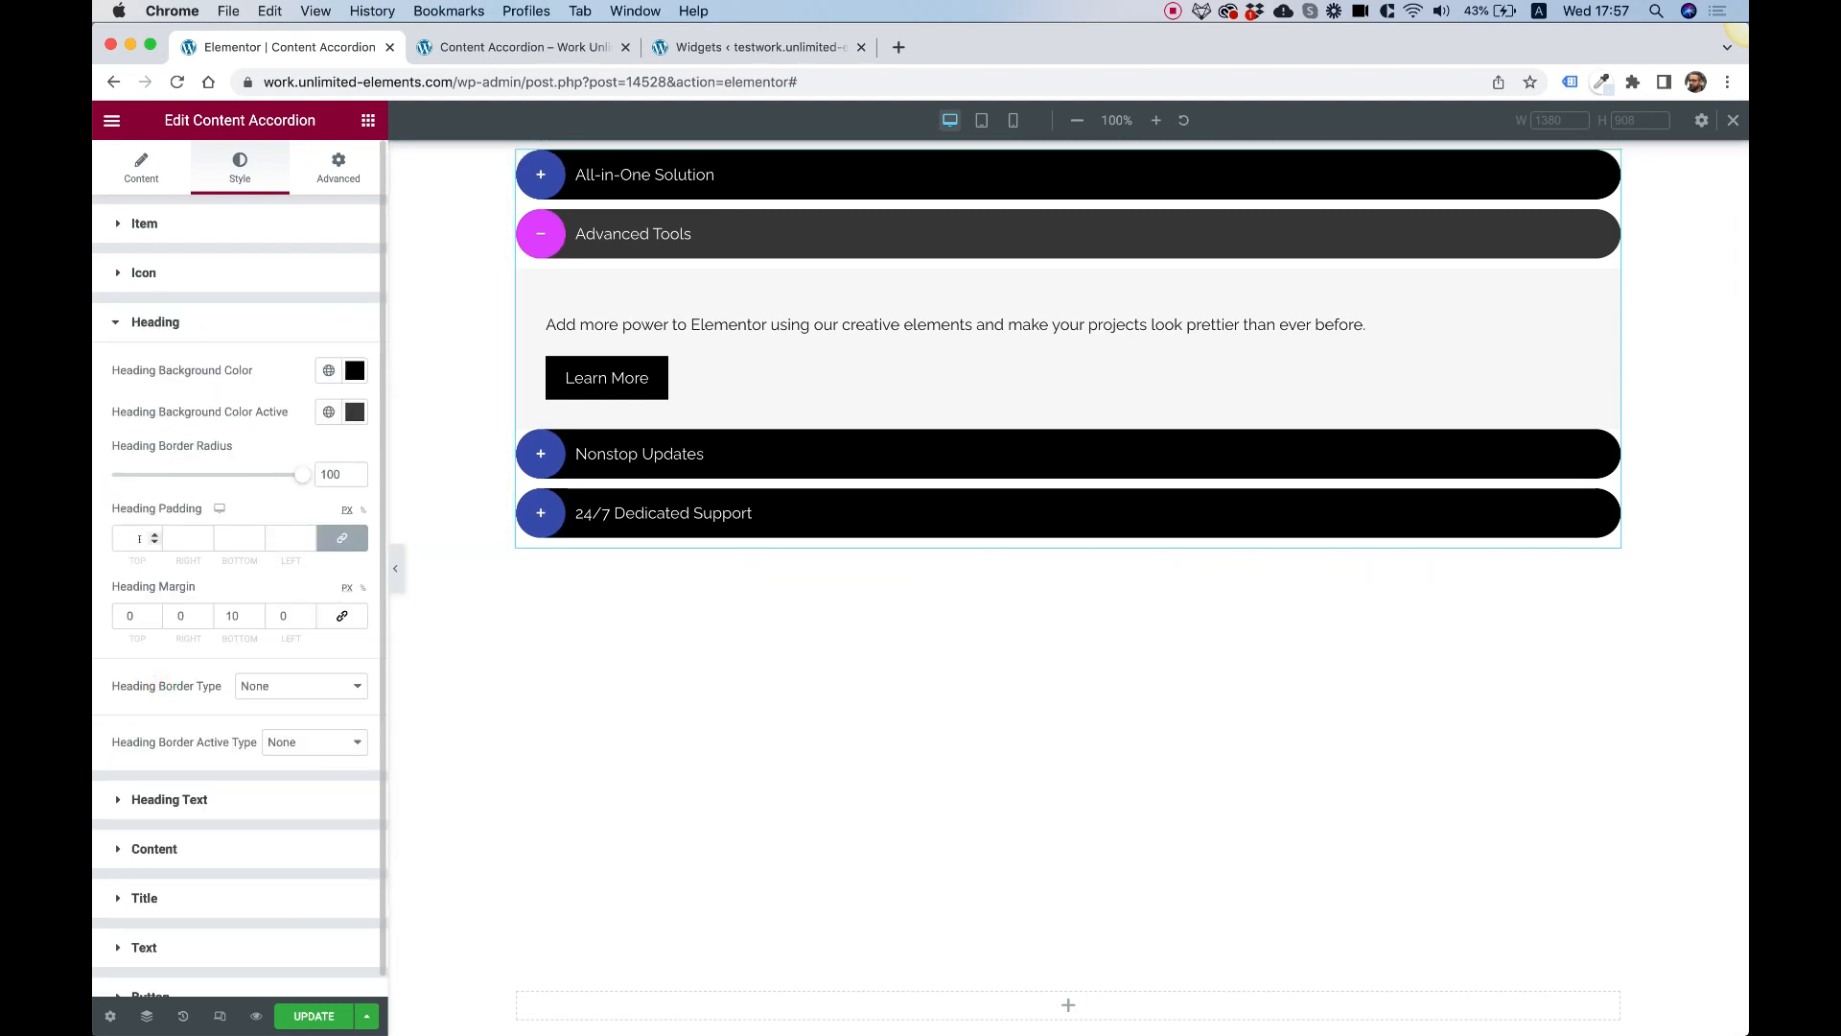
# Enter 12 in the linked heading padding fields and preview by opening another accordion item
pyautogui.write('8')
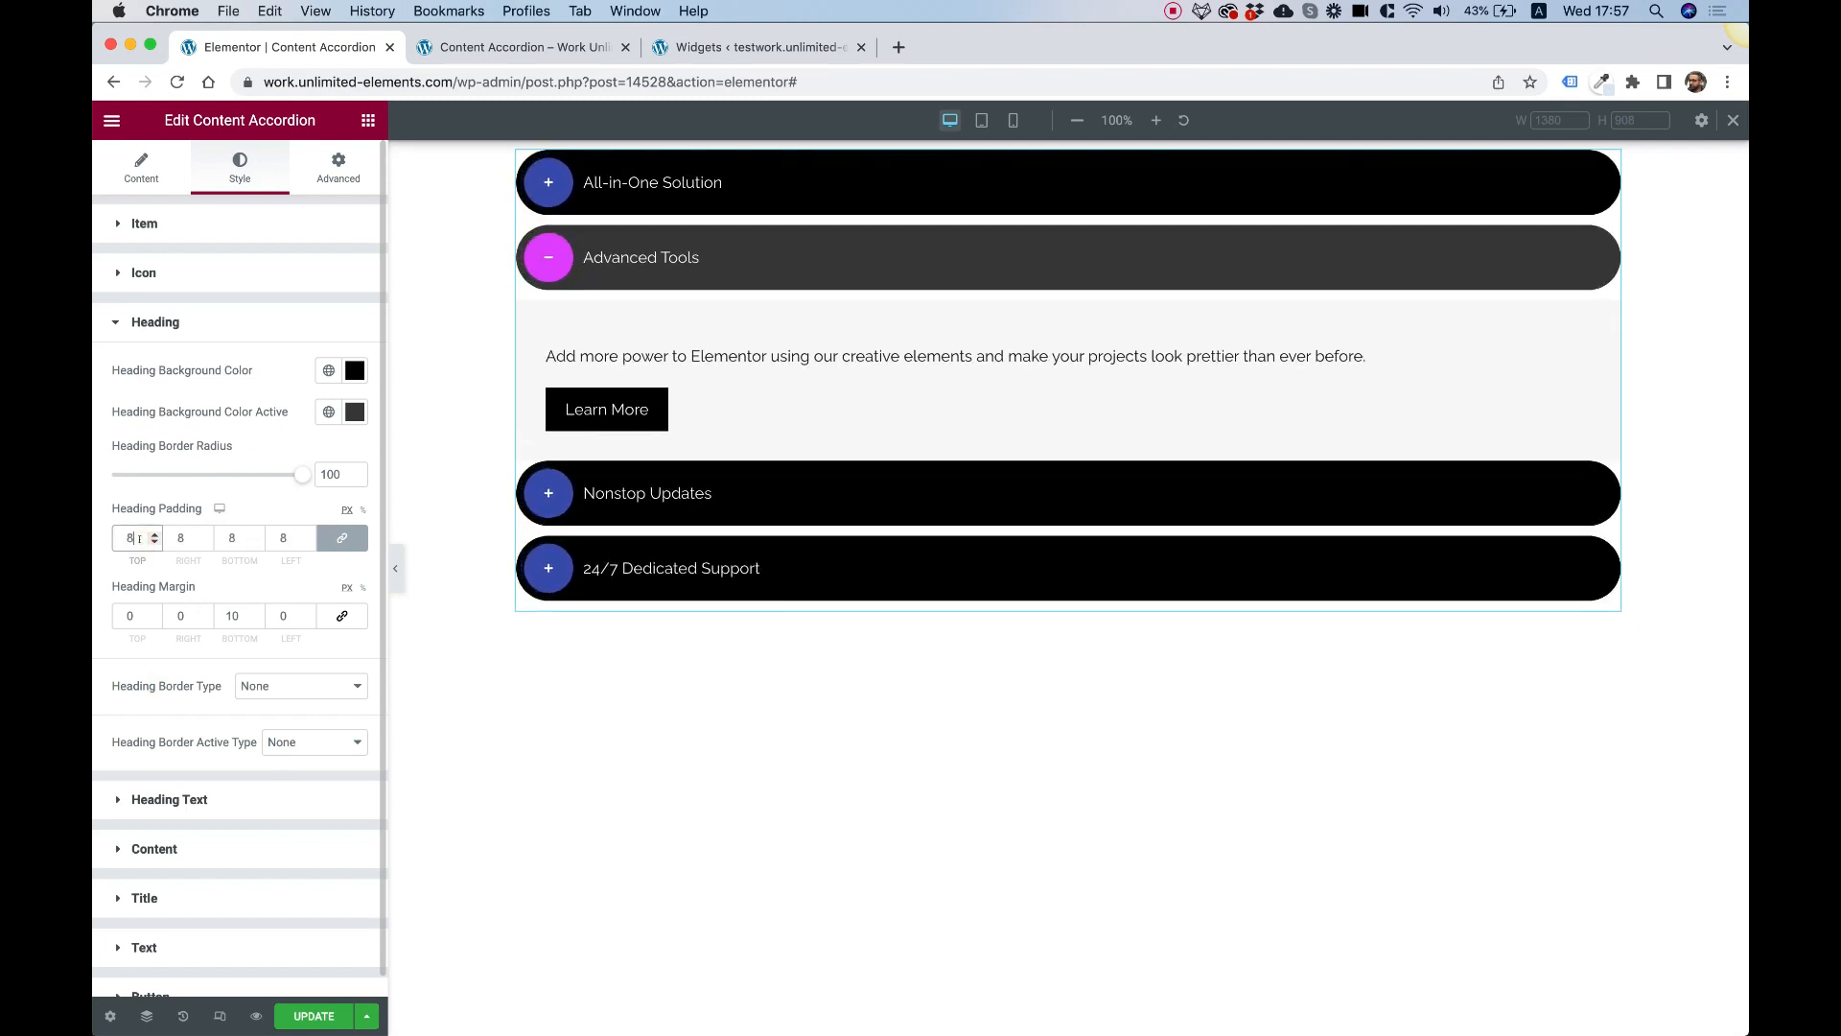
pyautogui.write('12')
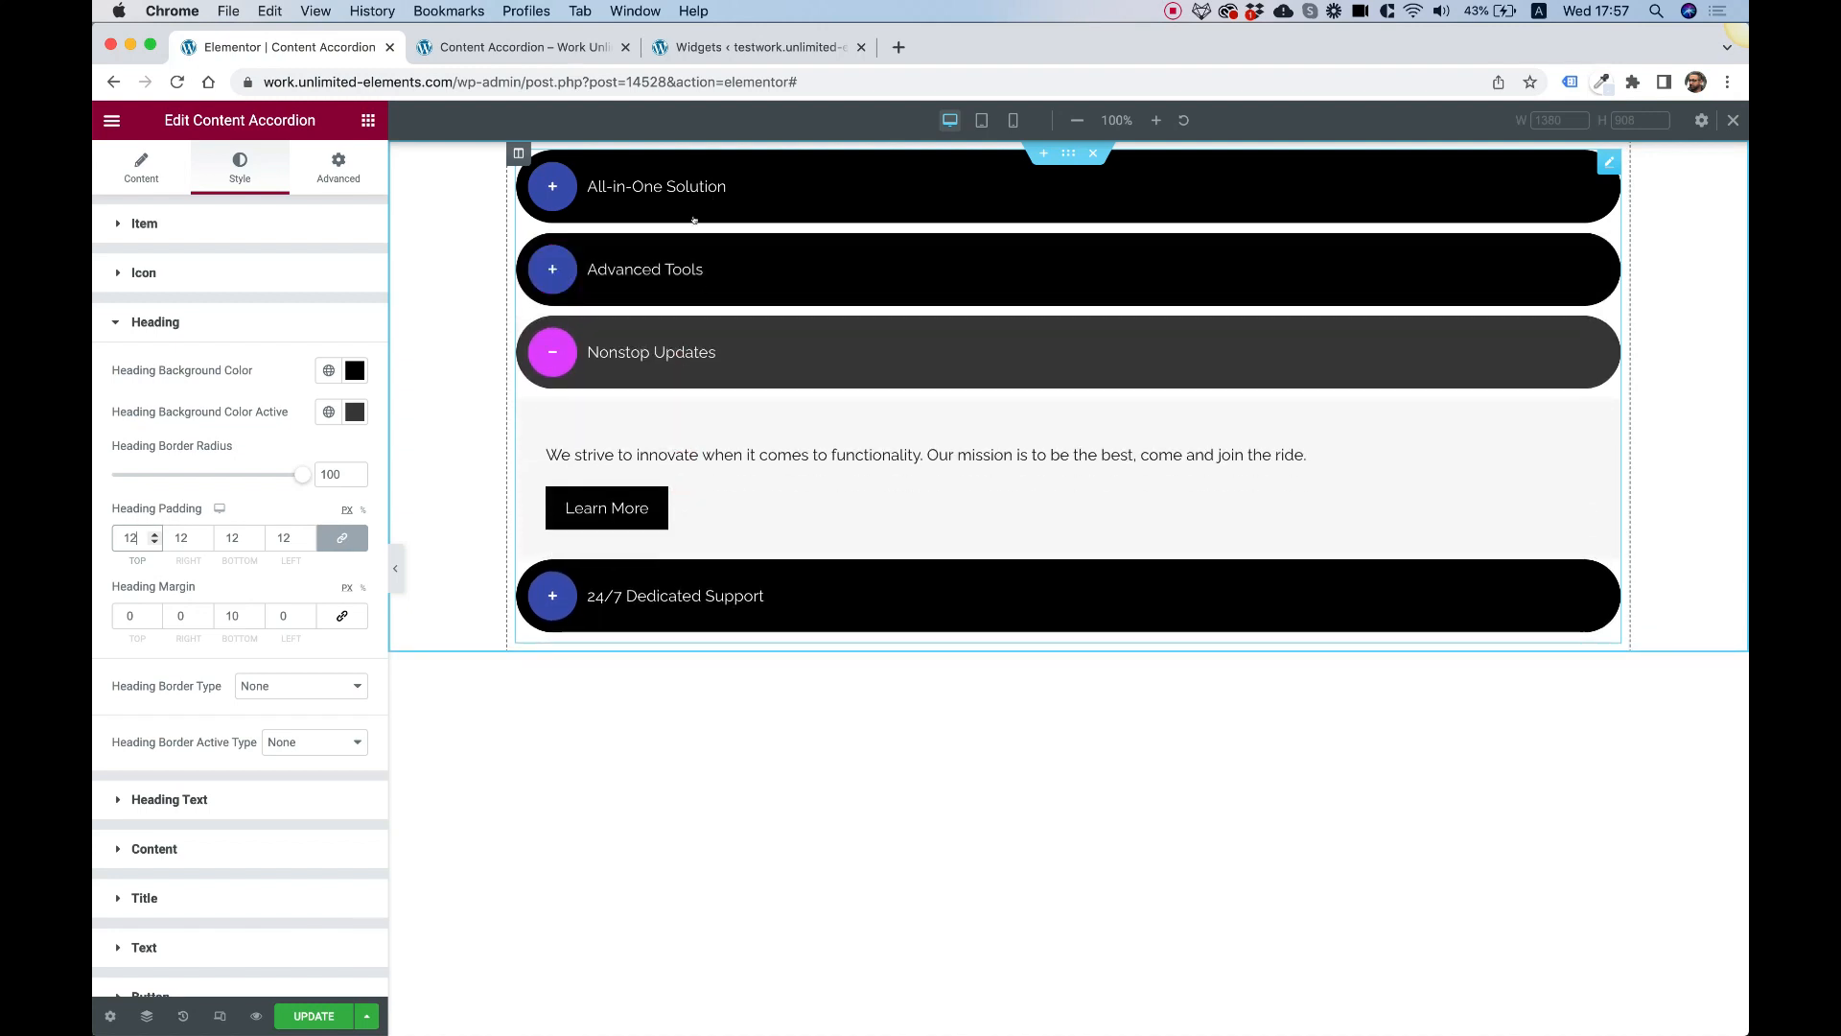
pyautogui.click(645, 270)
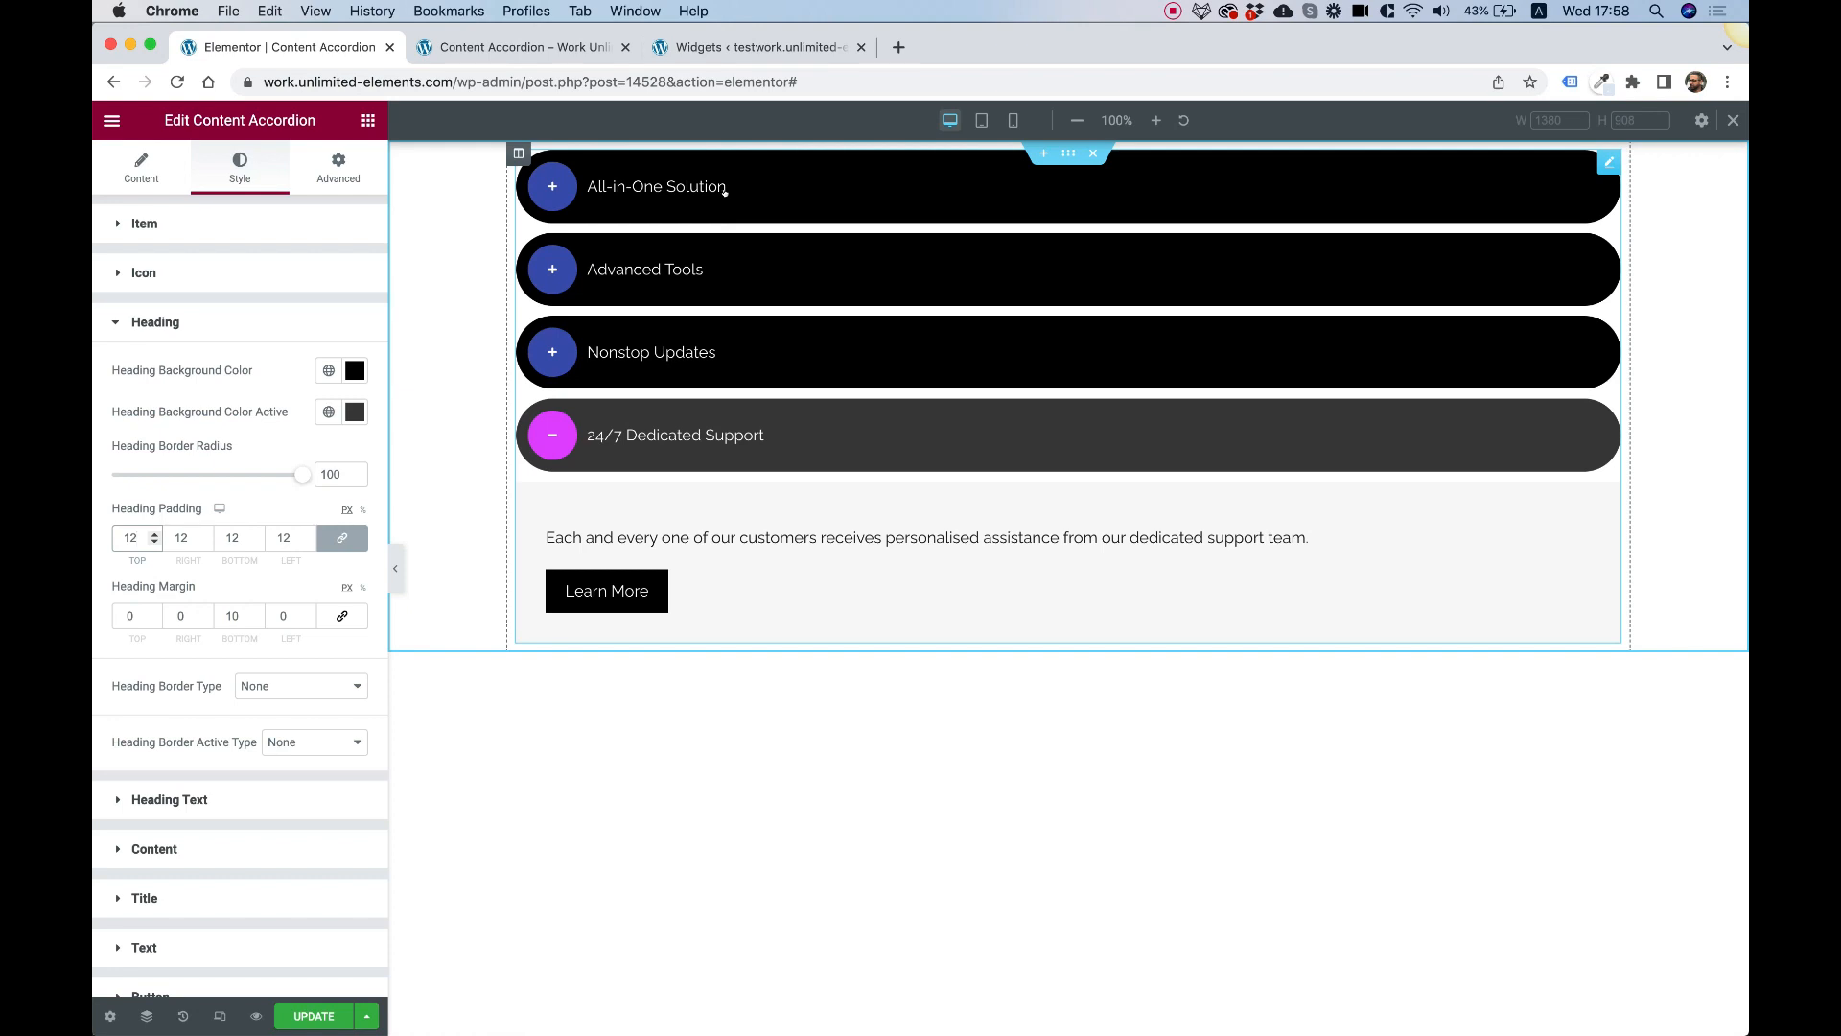
pyautogui.moveTo(905, 518)
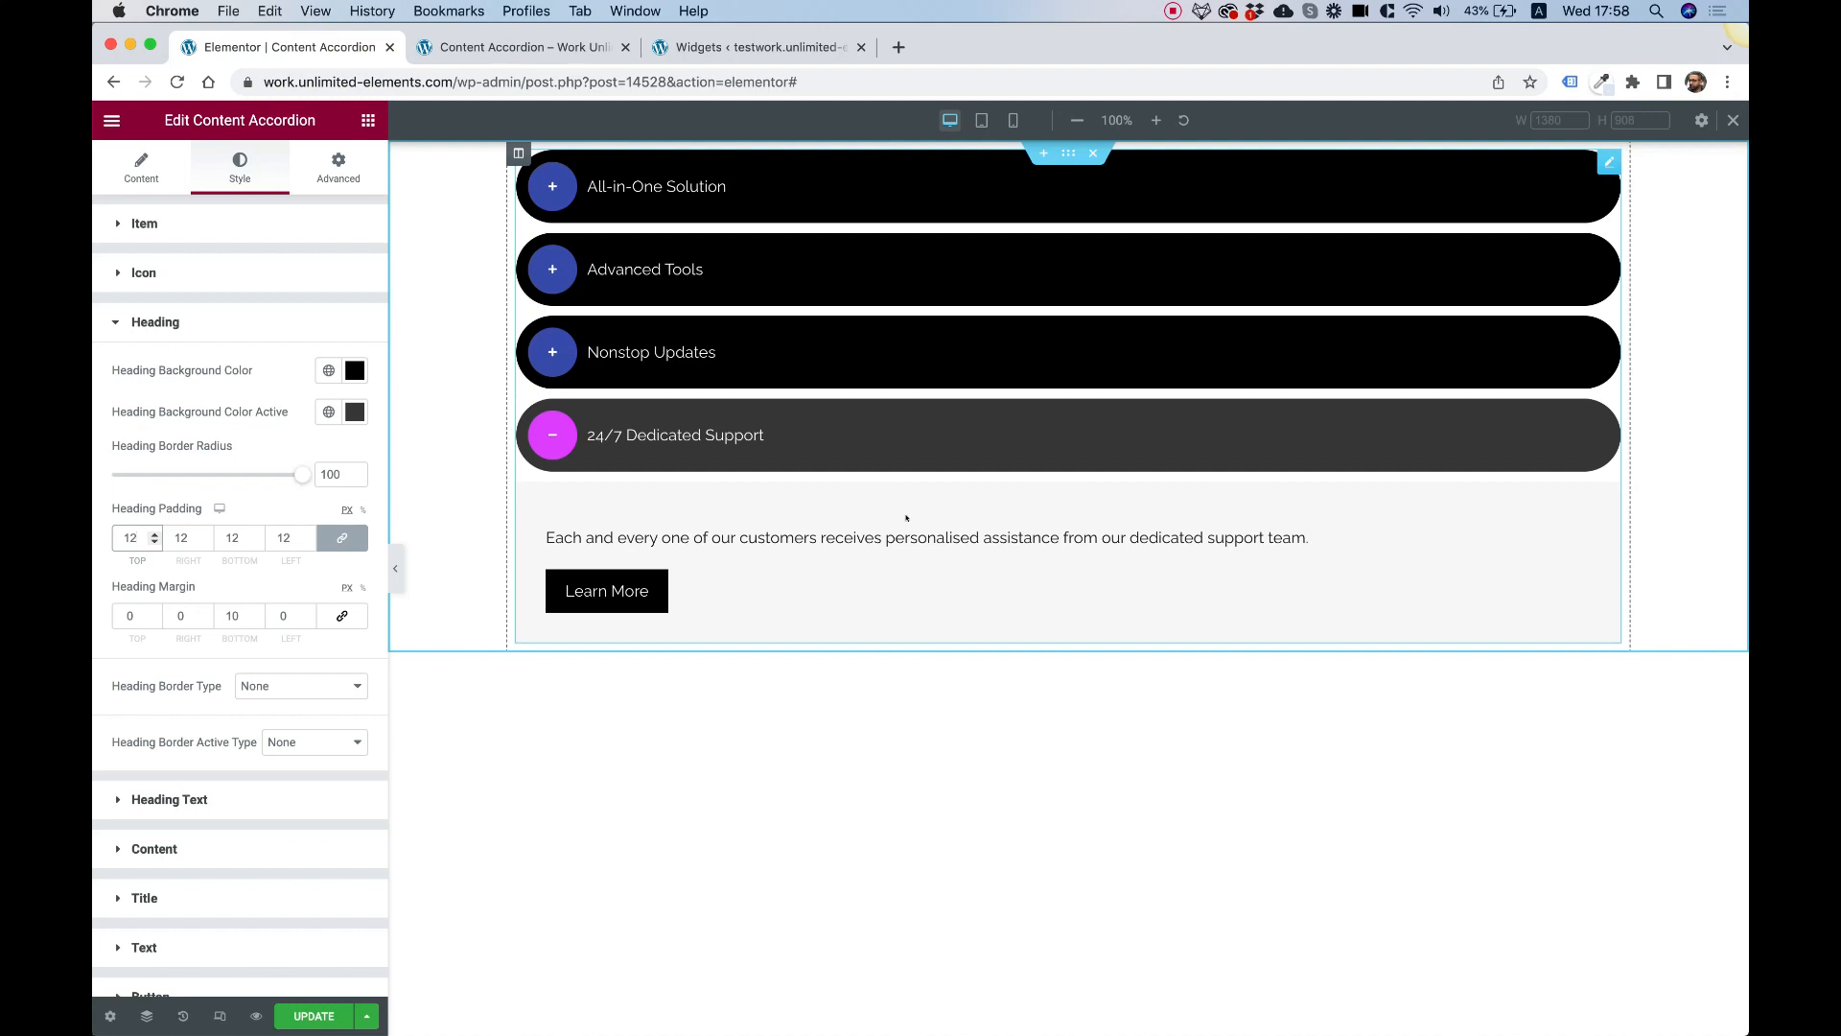